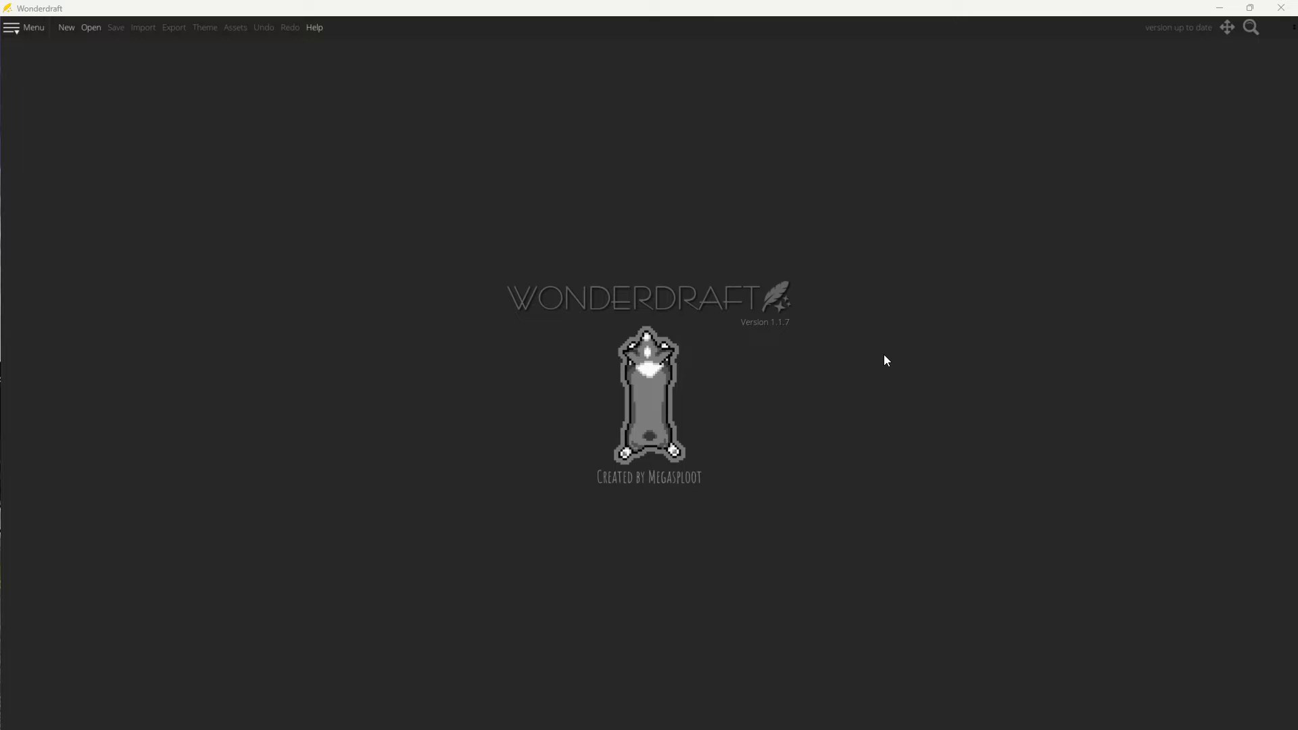
{"action": "mouse_move", "coordinate": [824, 357]}
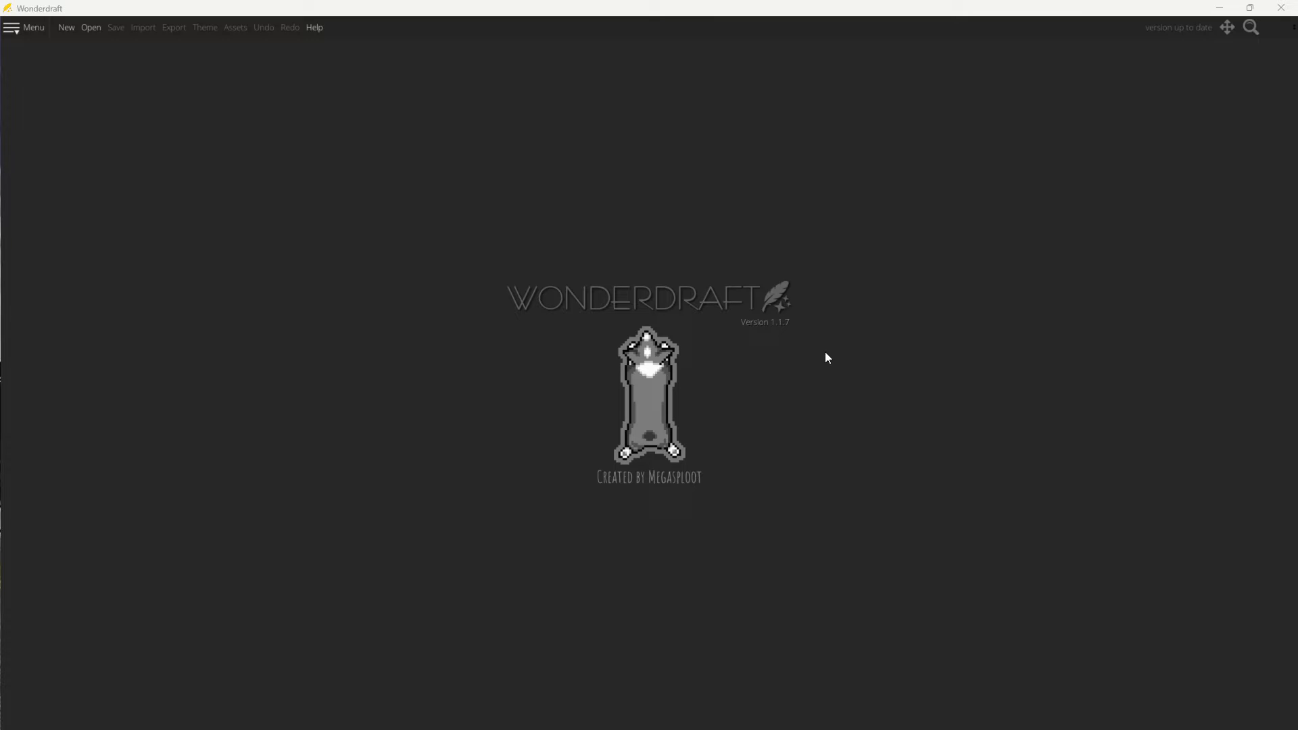
{"action": "mouse_move", "coordinate": [742, 357]}
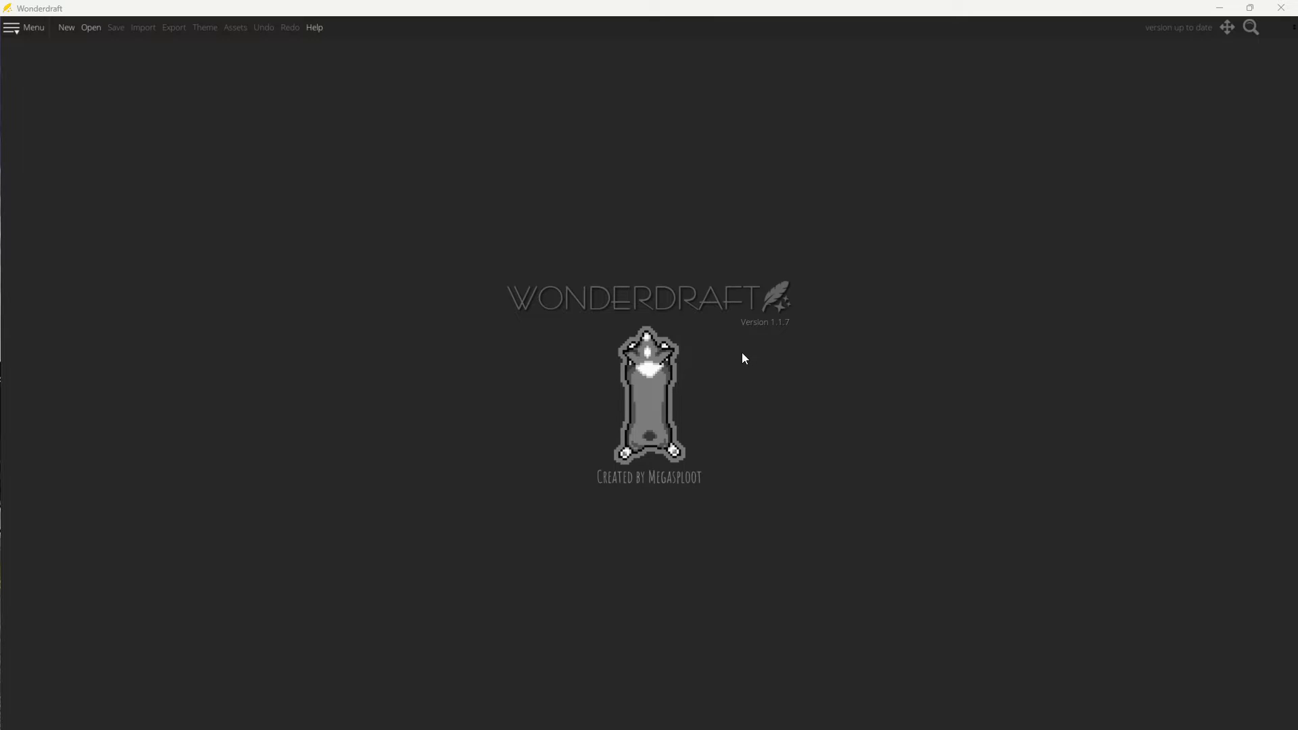
{"action": "mouse_move", "coordinate": [411, 226]}
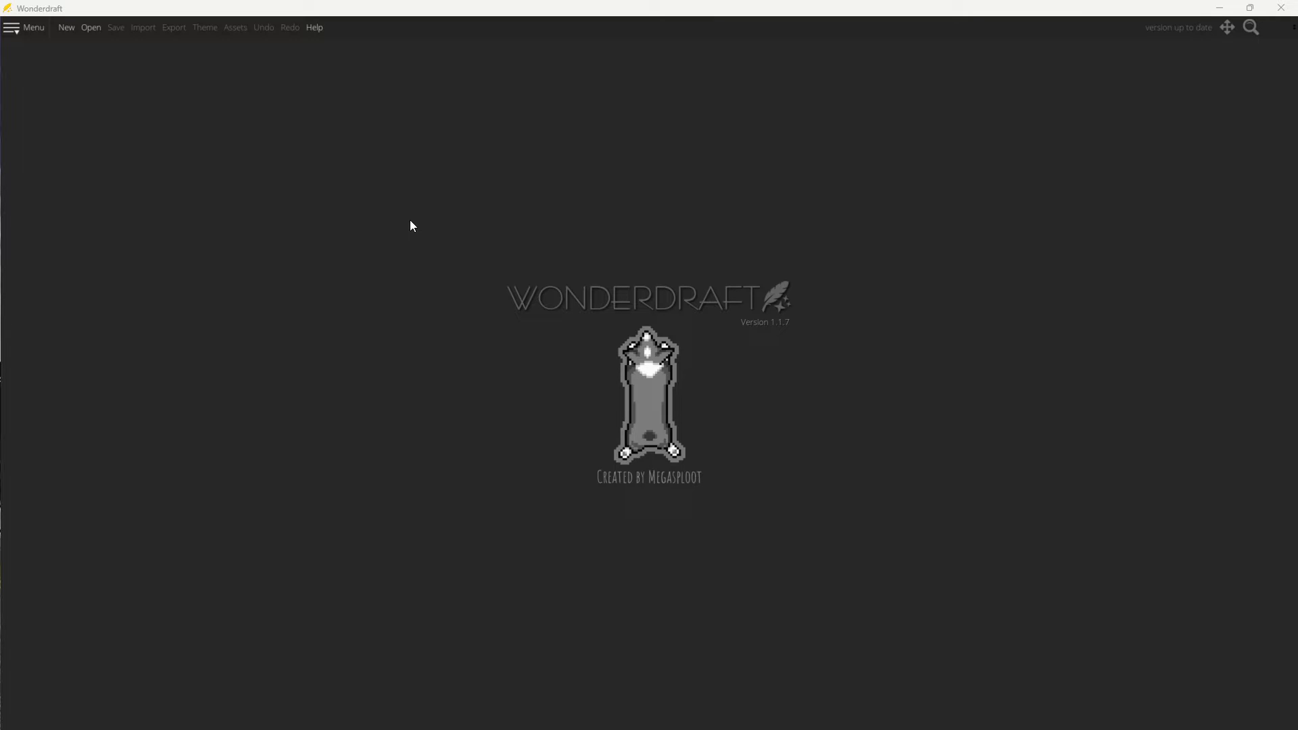
{"action": "mouse_move", "coordinate": [300, 205]}
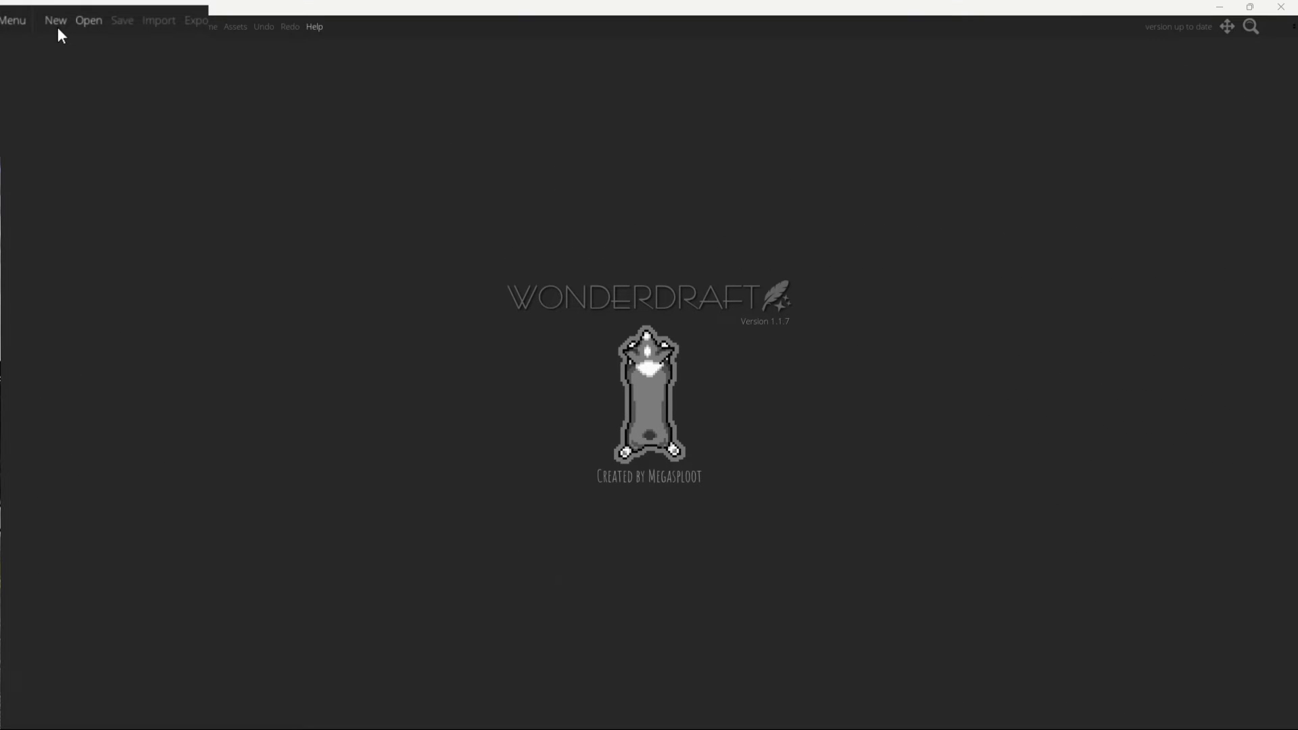
{"action": "mouse_move", "coordinate": [66, 32]}
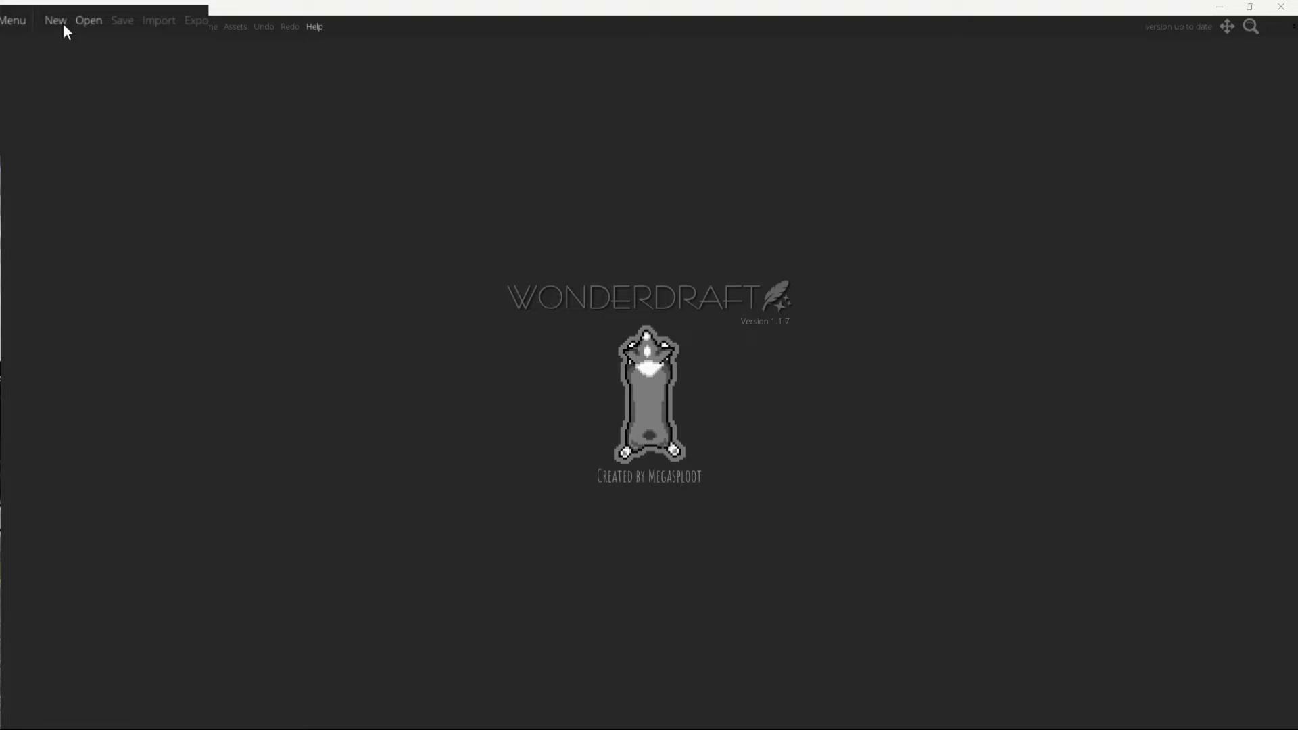
Create a new map from the A4 [300 dpi] template, keeping Portrait orientation and Pastel theme.
{"action": "left_click", "coordinate": [55, 20]}
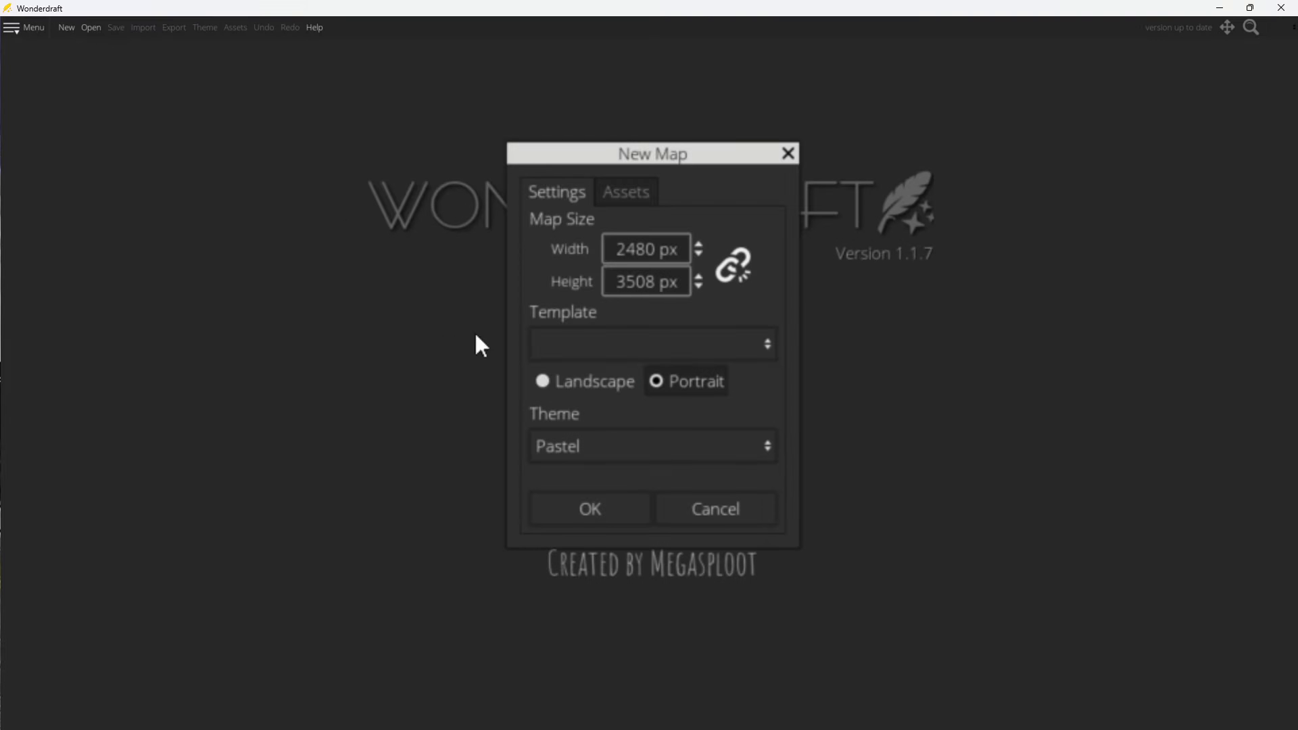
{"action": "left_click", "coordinate": [651, 342]}
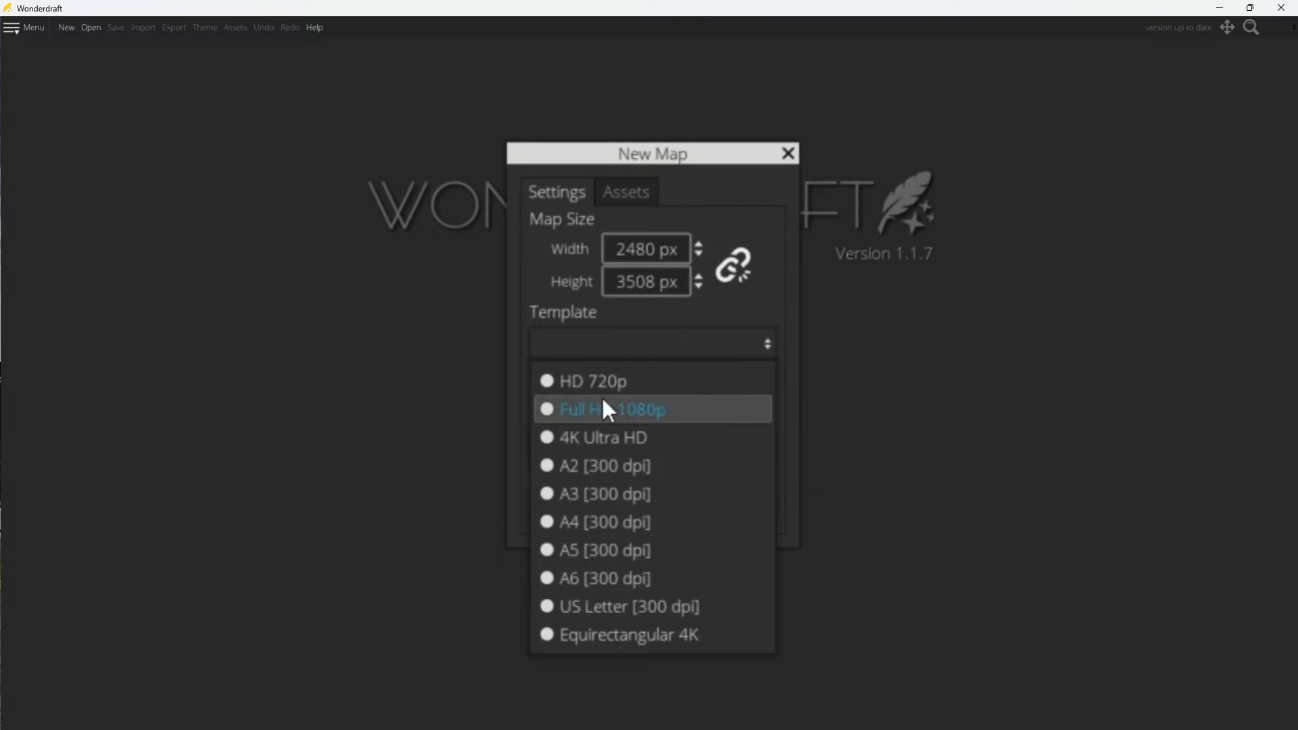
{"action": "mouse_move", "coordinate": [620, 522]}
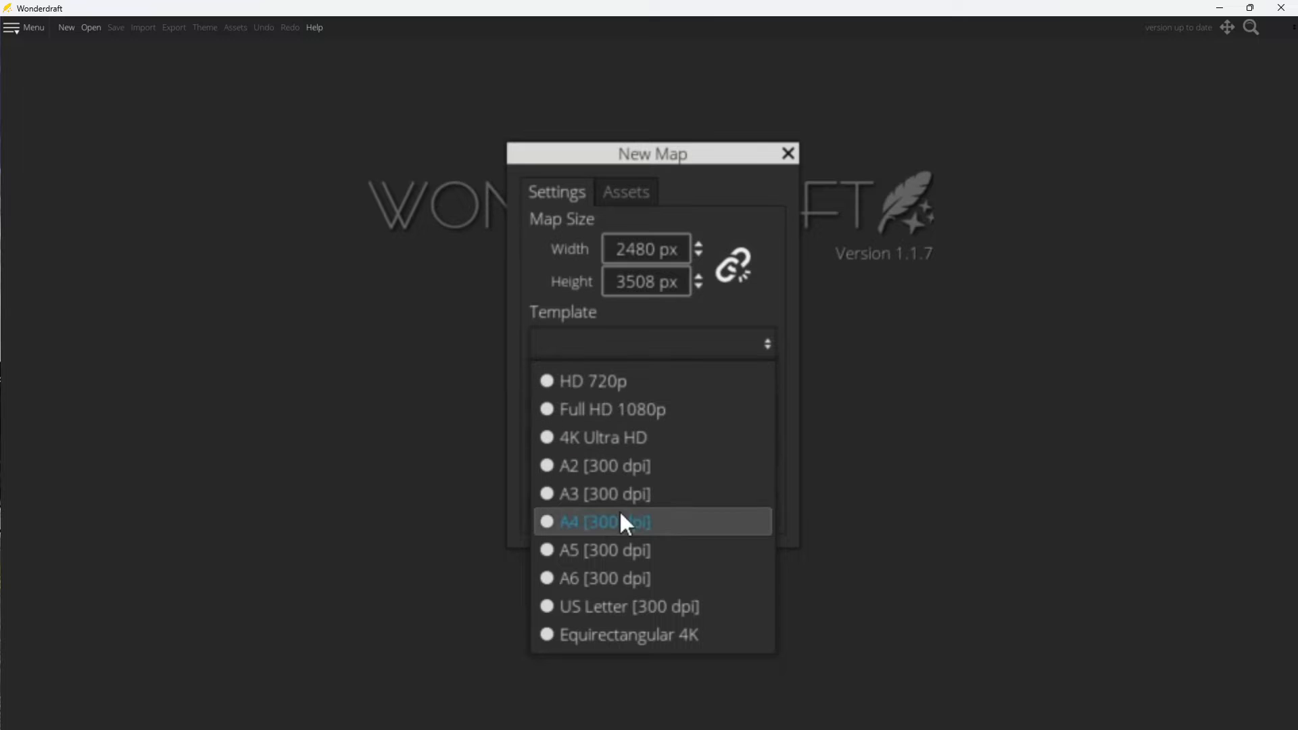
{"action": "left_click", "coordinate": [606, 521]}
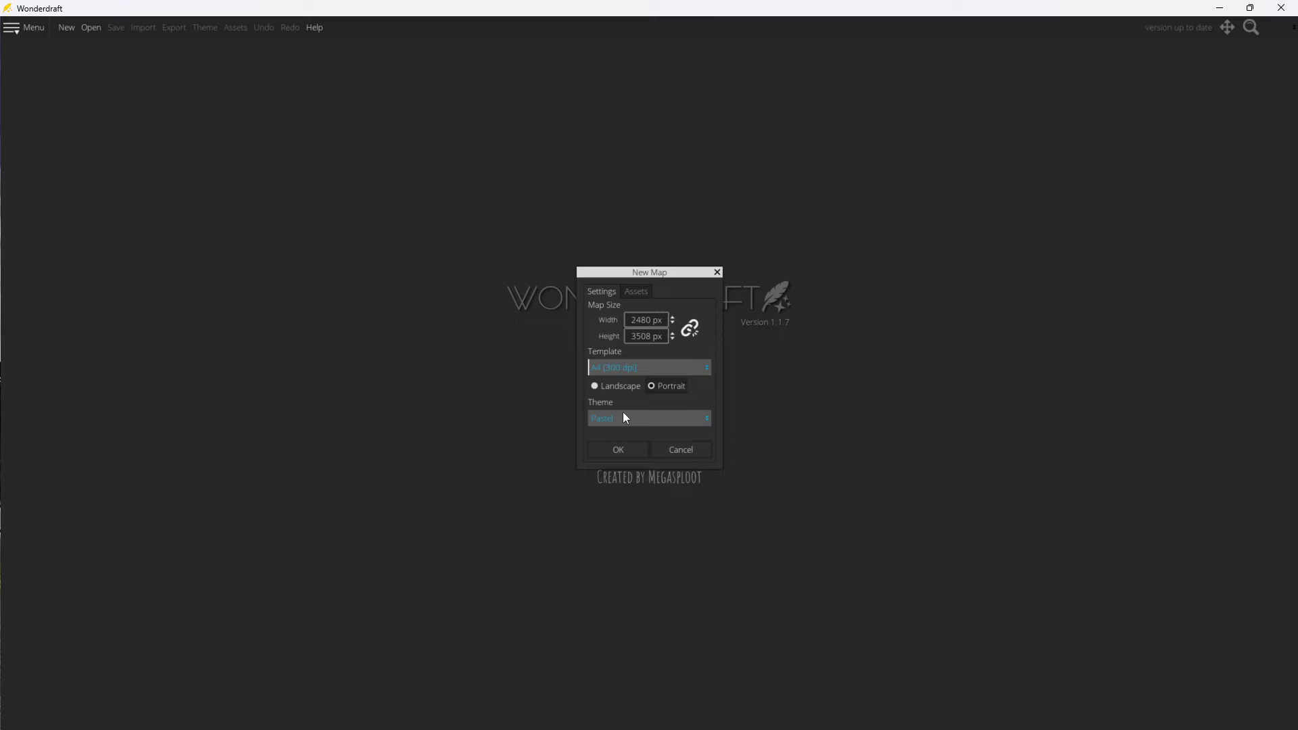
{"action": "mouse_move", "coordinate": [612, 419]}
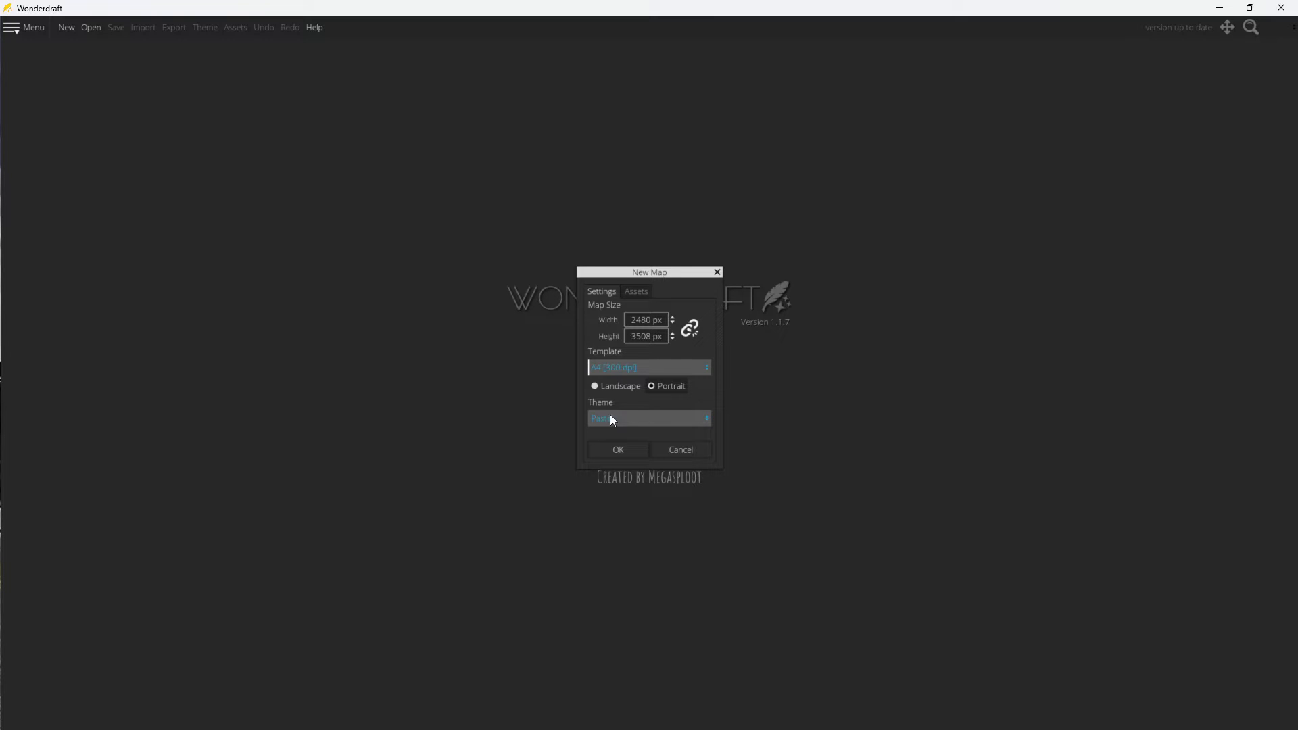
{"action": "left_click", "coordinate": [618, 449]}
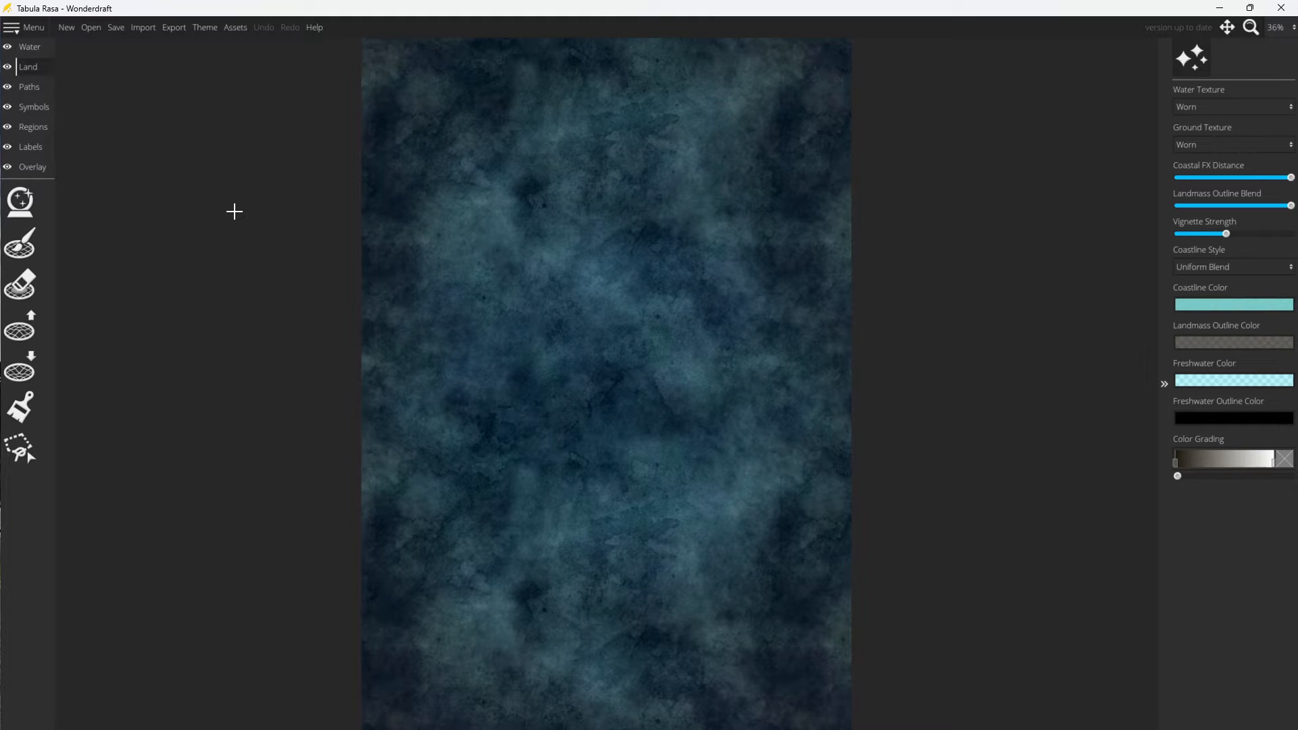
{"action": "mouse_move", "coordinate": [119, 197]}
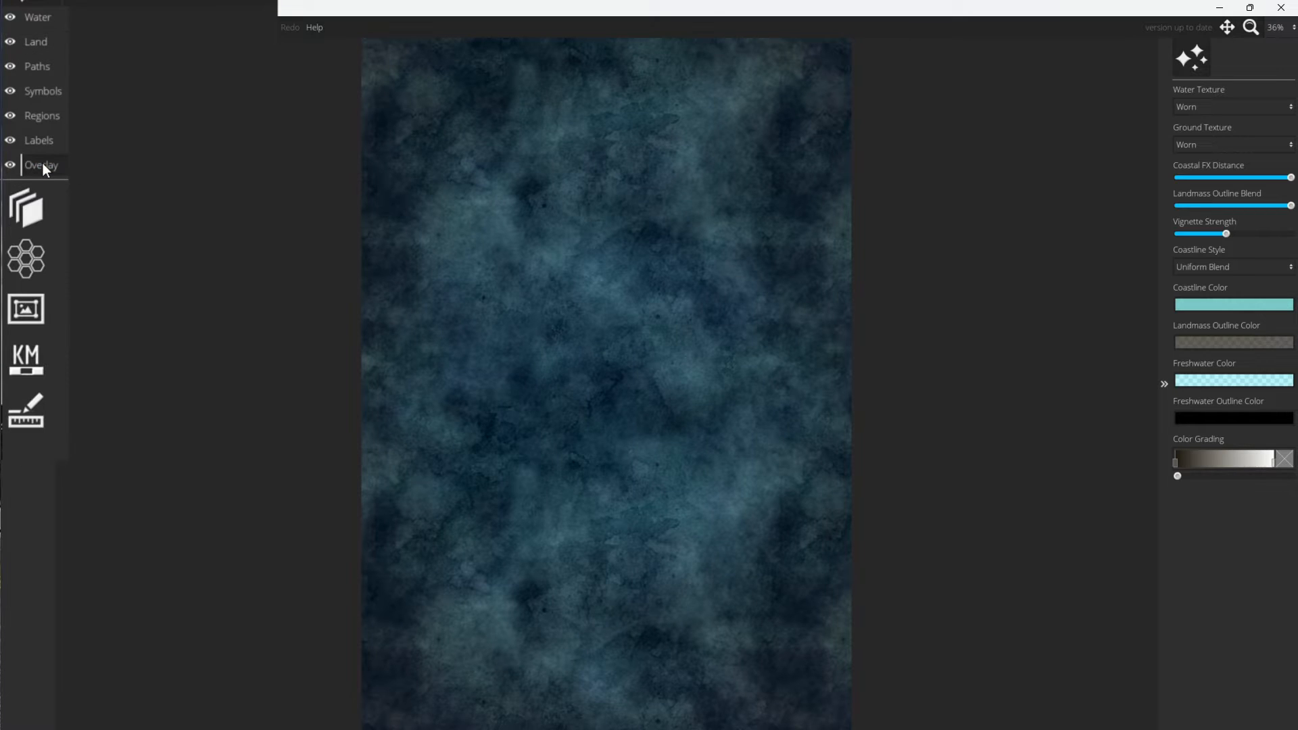
{"action": "mouse_move", "coordinate": [26, 256]}
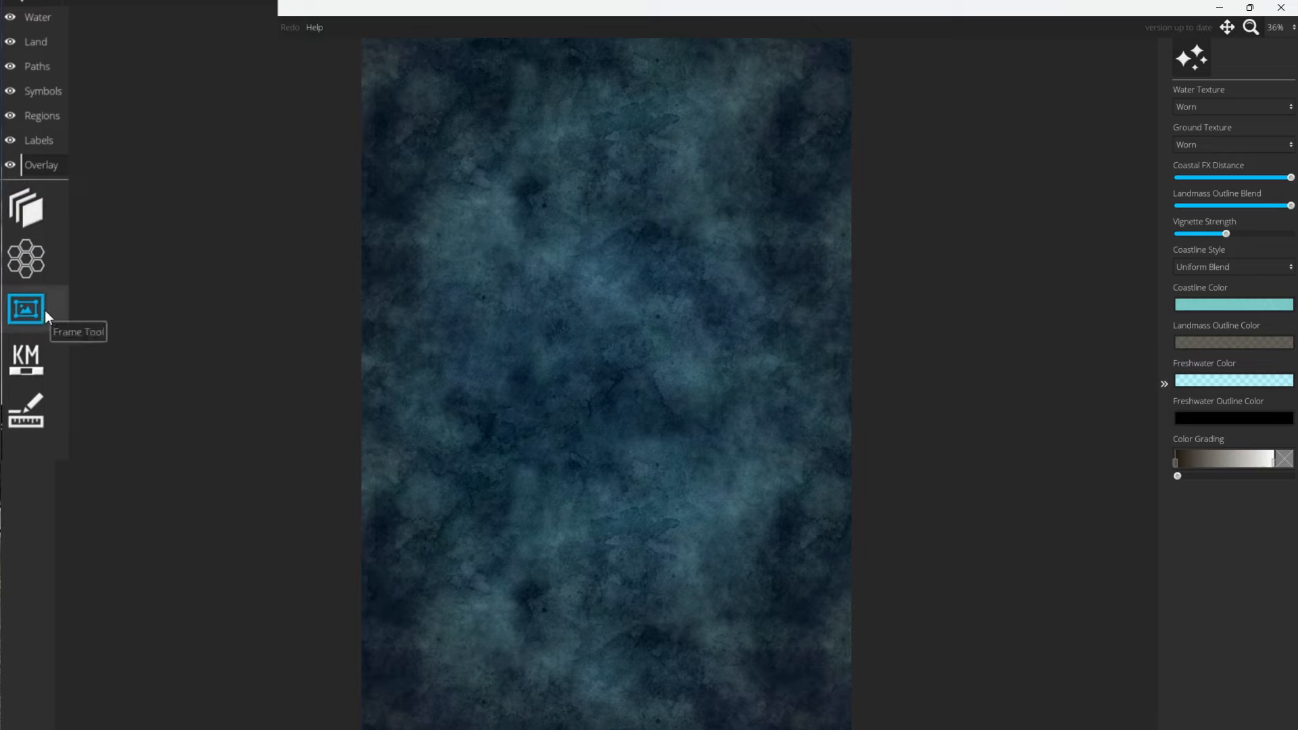
Activate the Trace Tool on the Overlay layer to show the Trace Image panel.
{"action": "left_click", "coordinate": [26, 208]}
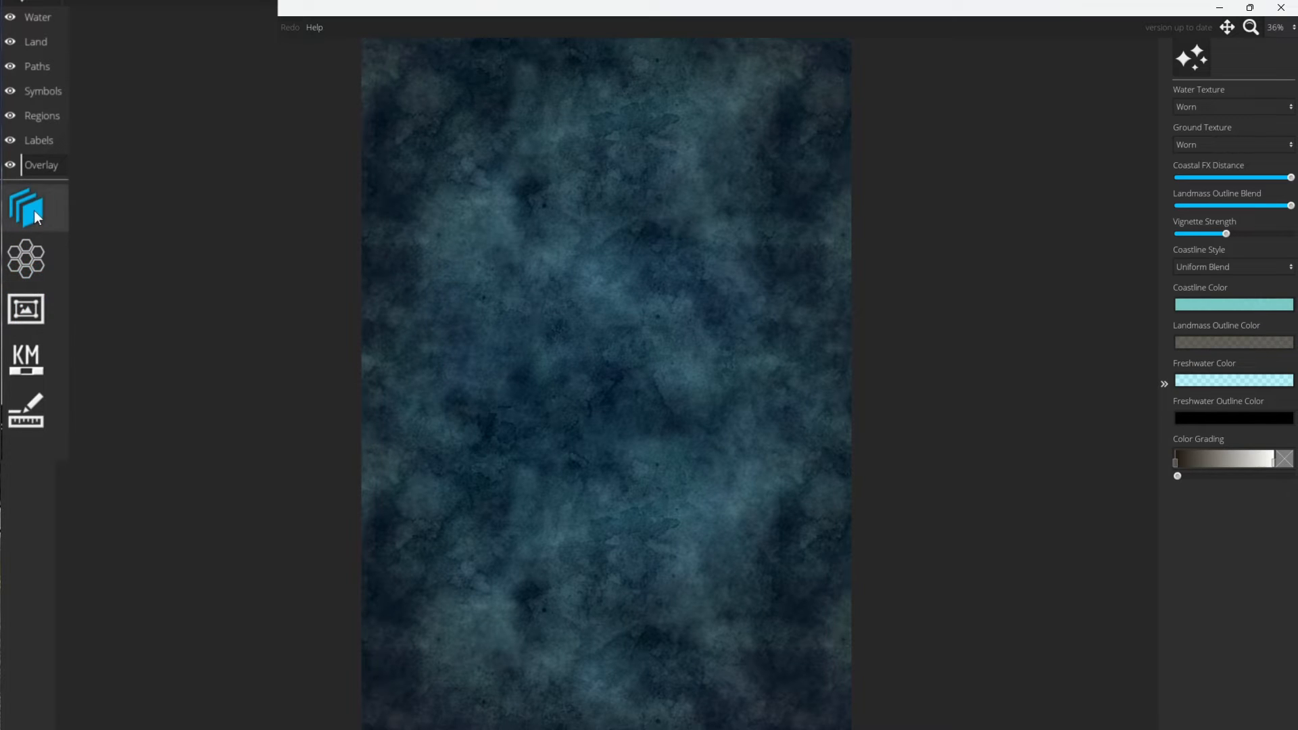
{"action": "mouse_move", "coordinate": [27, 207]}
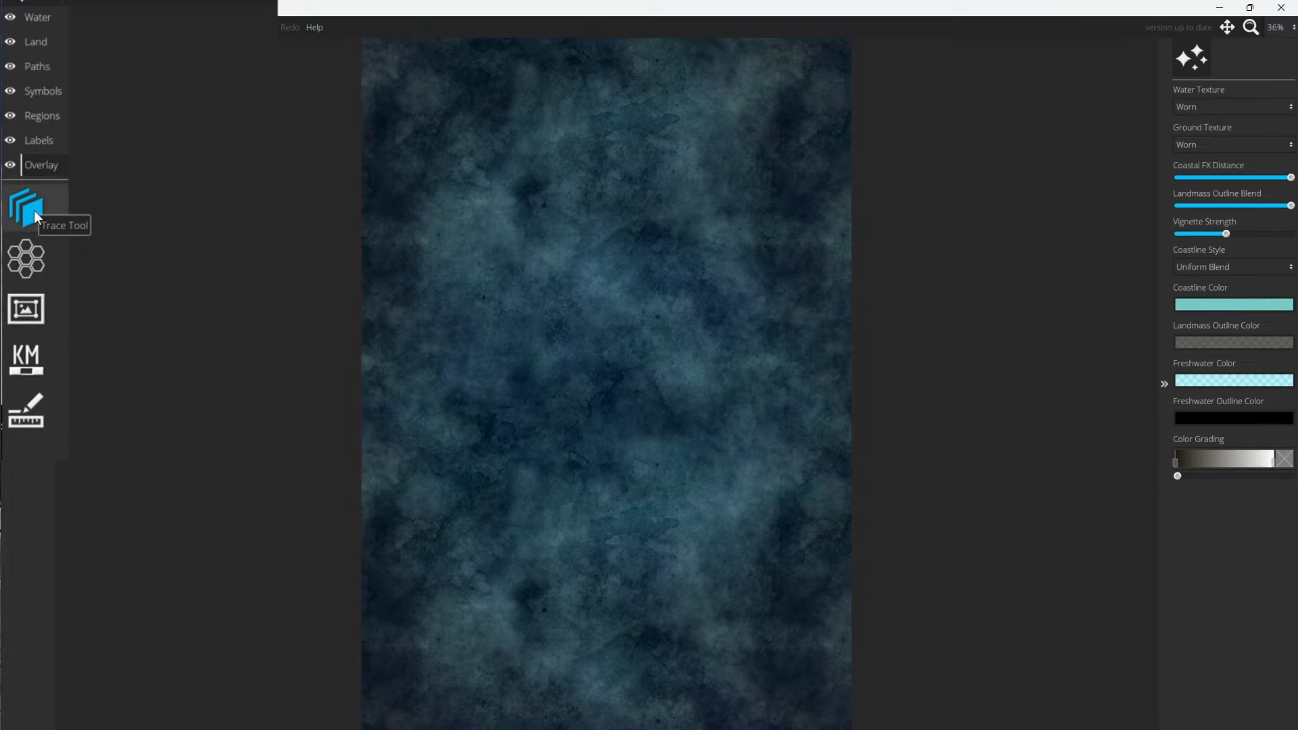
{"action": "left_click", "coordinate": [25, 205]}
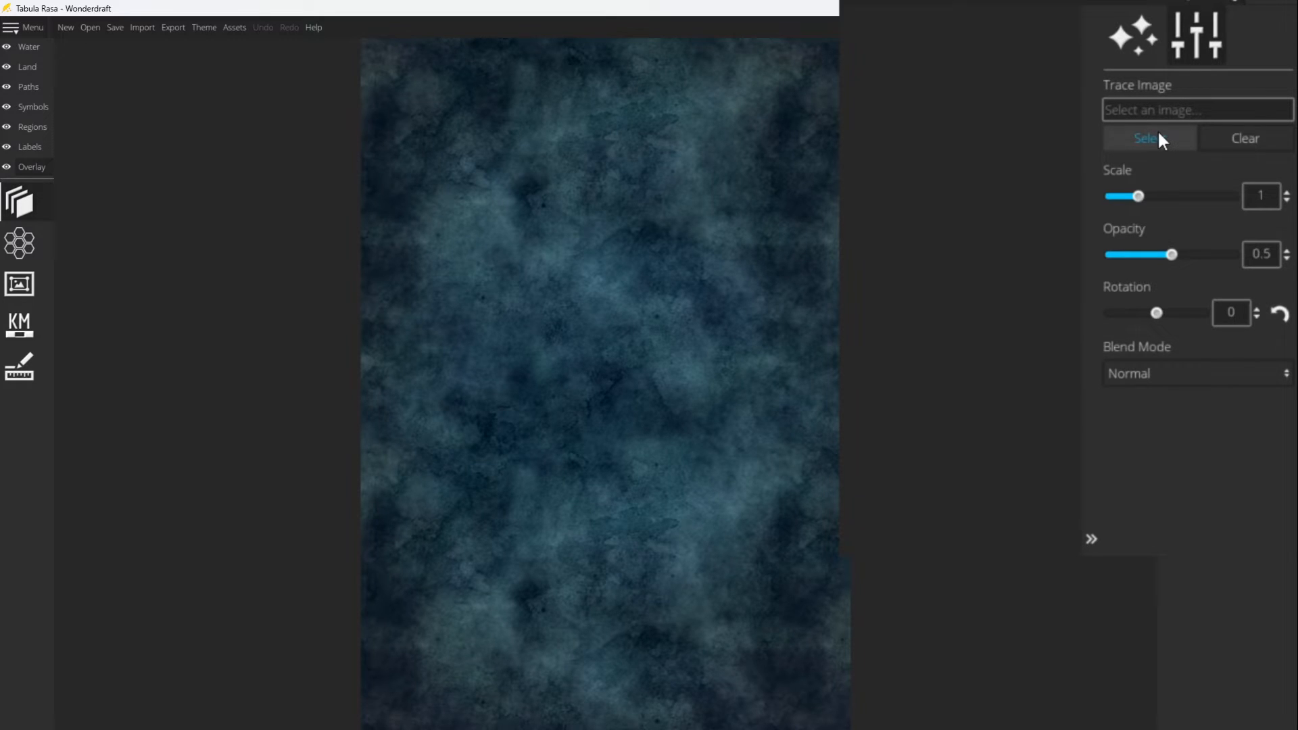
Load the 'hunt main' photo from the Maps folder as the trace image.
{"action": "left_click", "coordinate": [1148, 138]}
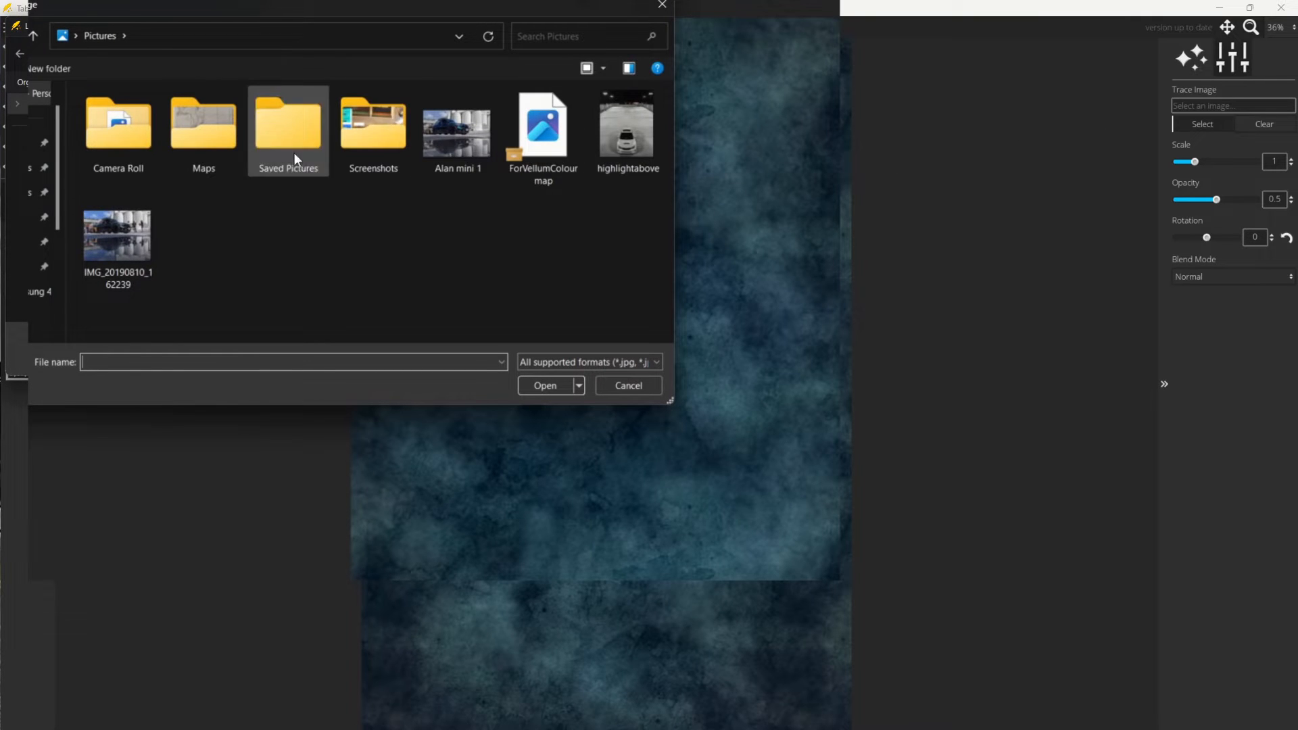
{"action": "double_click", "coordinate": [202, 124]}
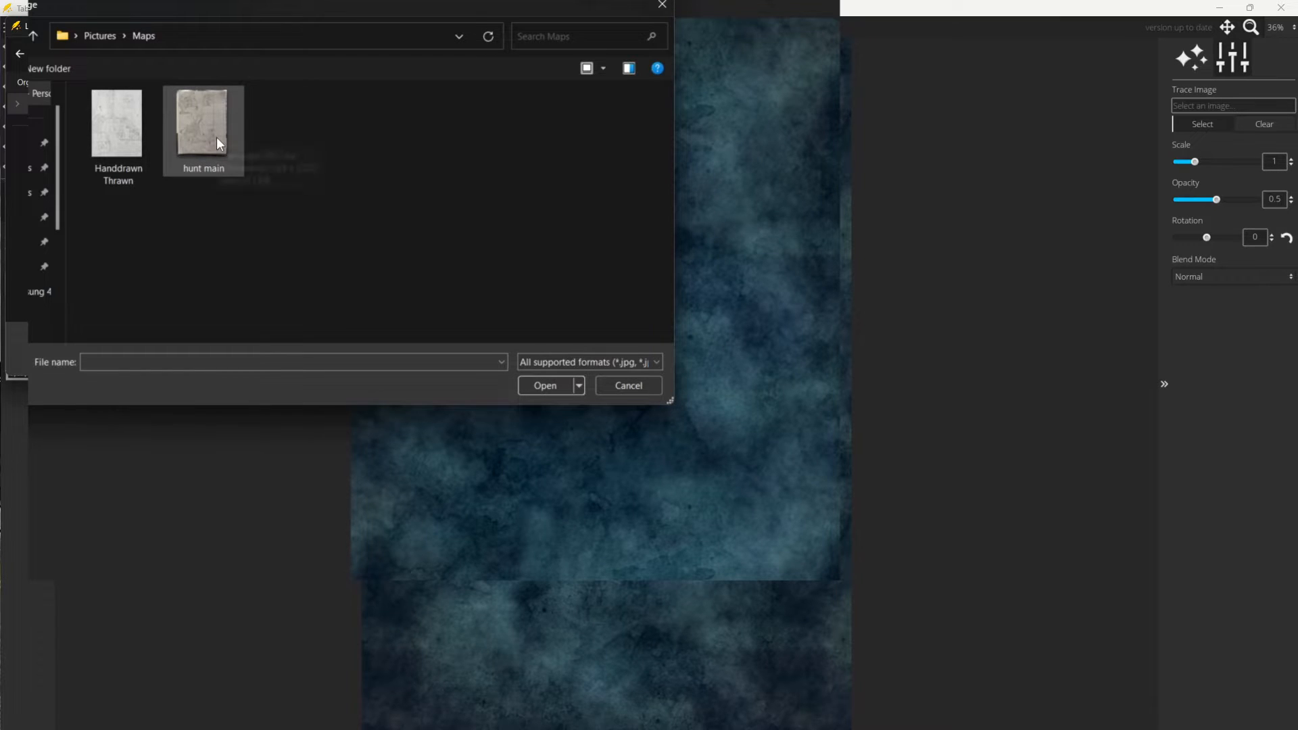
{"action": "left_click", "coordinate": [203, 123]}
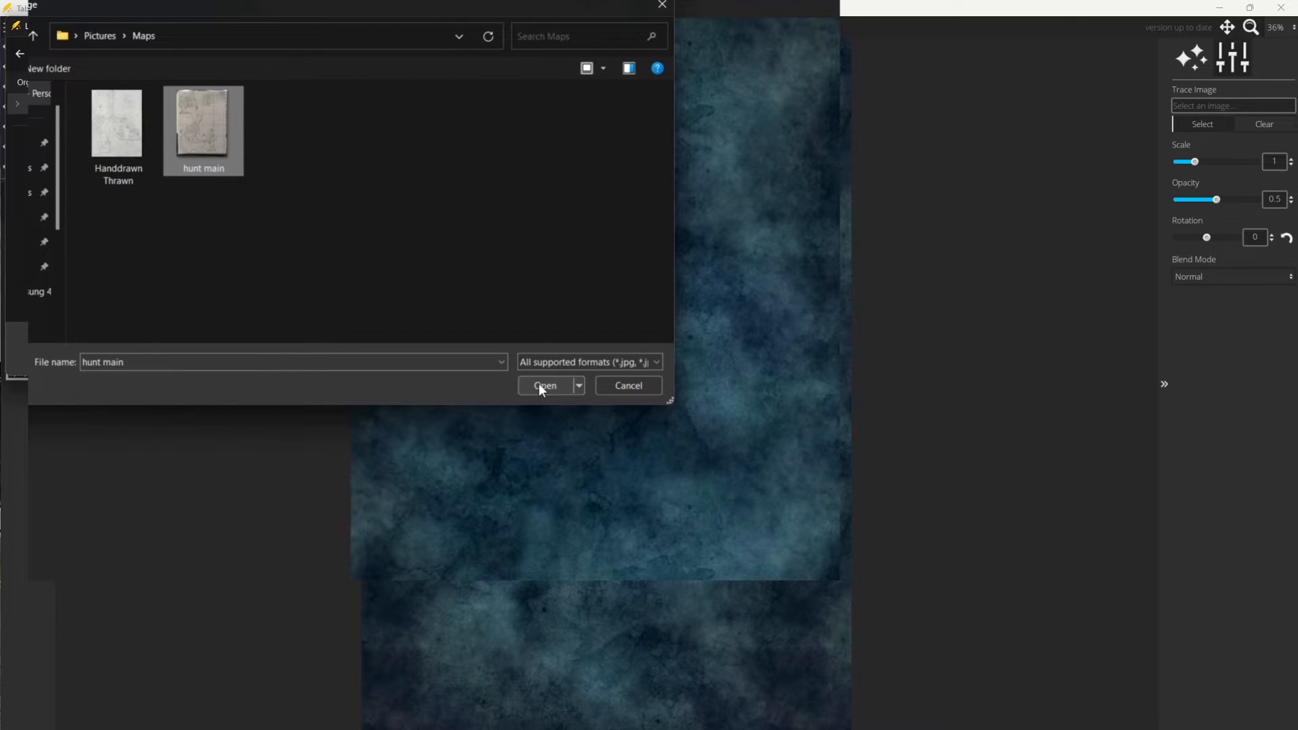
{"action": "left_click", "coordinate": [544, 386]}
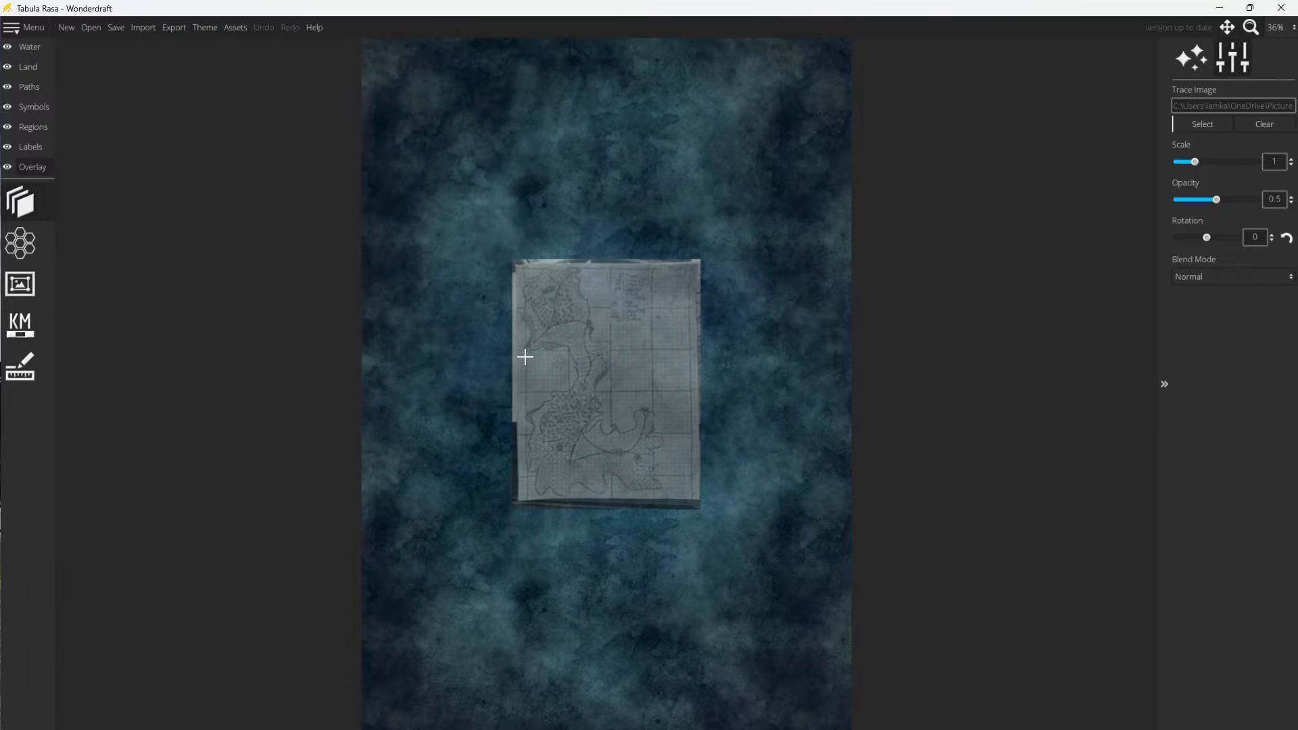
{"action": "mouse_move", "coordinate": [598, 377]}
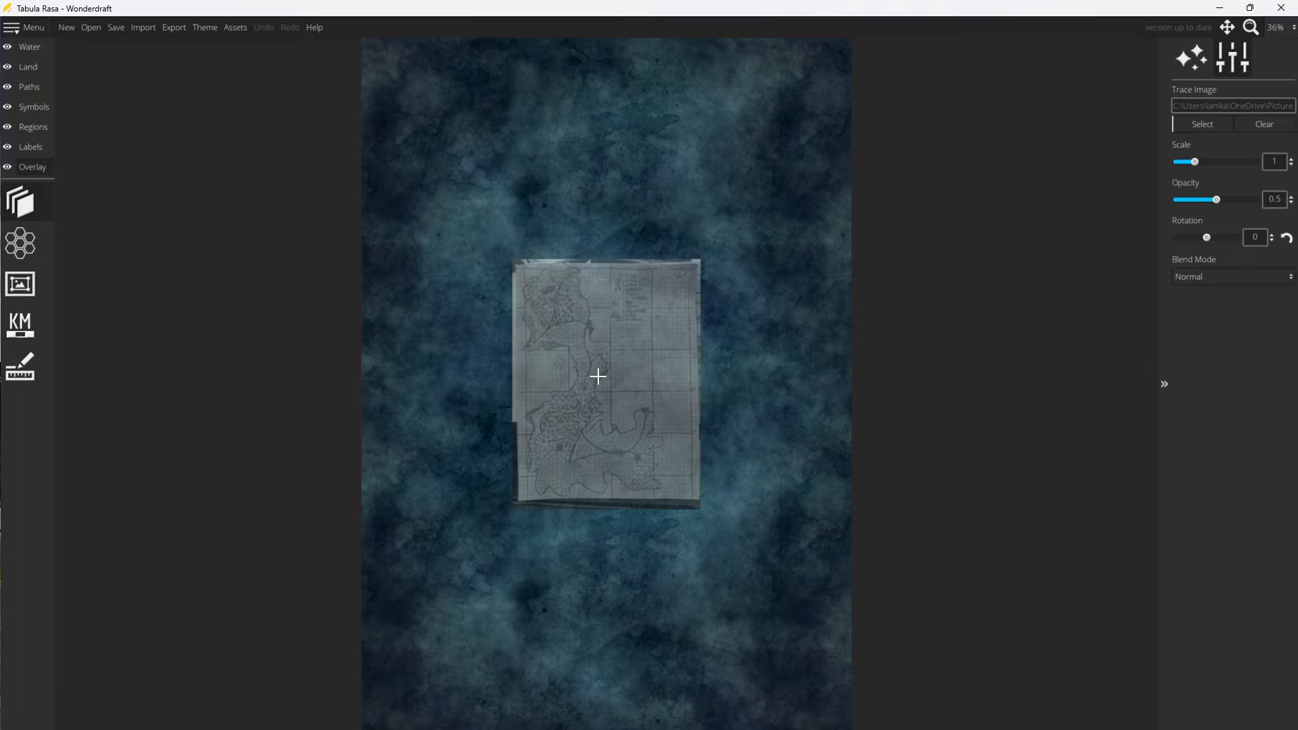
{"action": "mouse_move", "coordinate": [666, 373]}
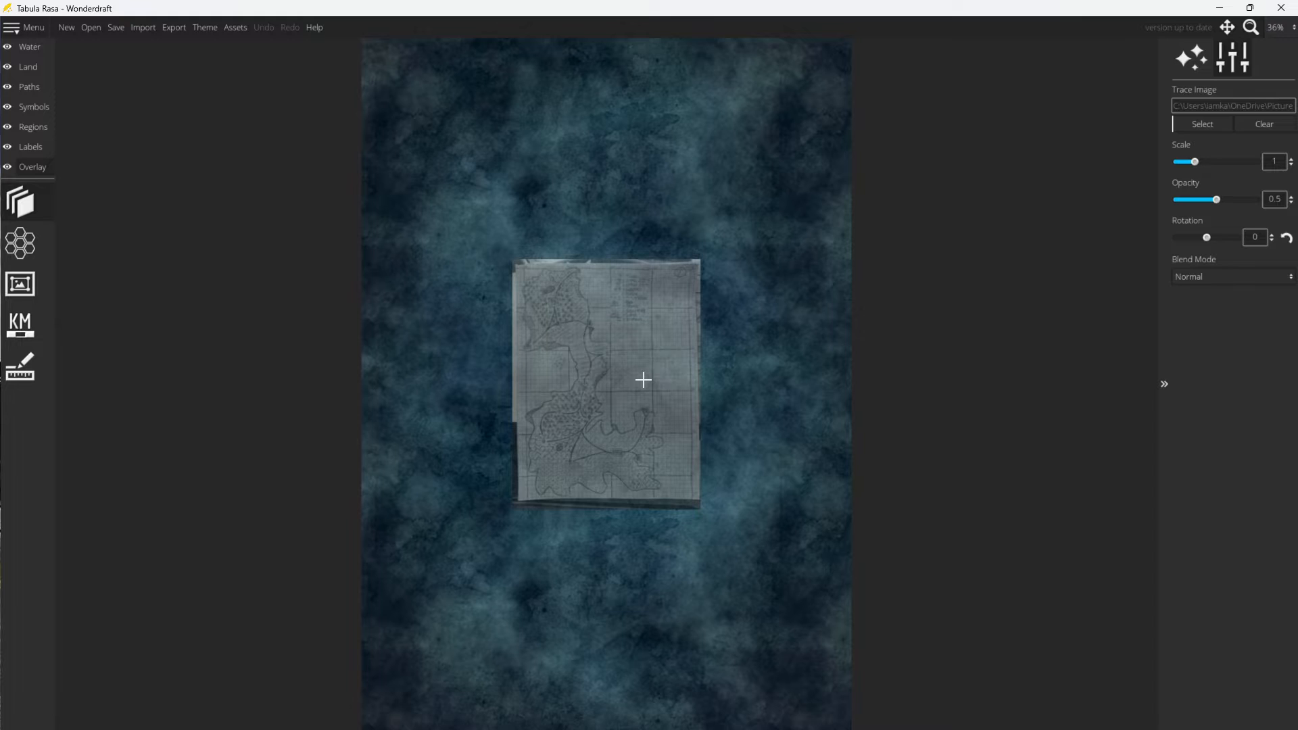
Raise the trace image scale to 2.55 so the sketch covers the whole page.
{"action": "left_click", "coordinate": [1285, 183]}
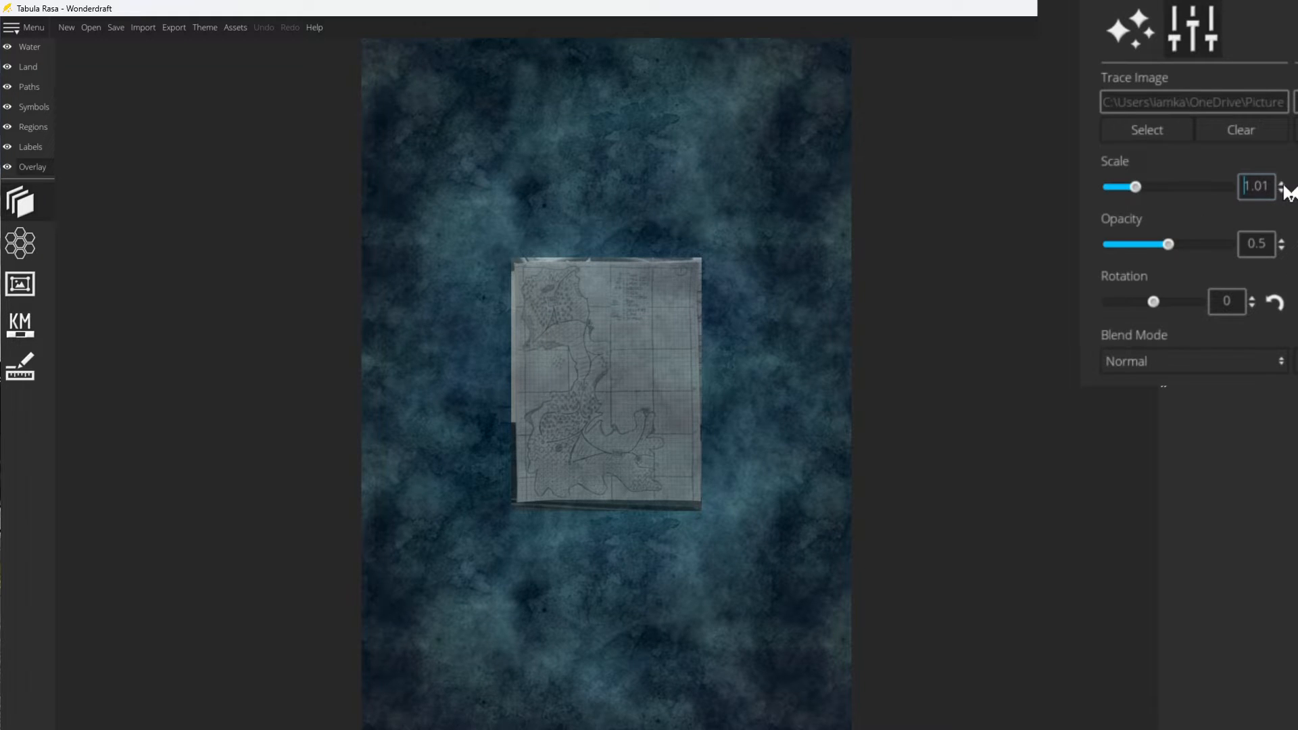
{"action": "left_click", "coordinate": [1282, 184]}
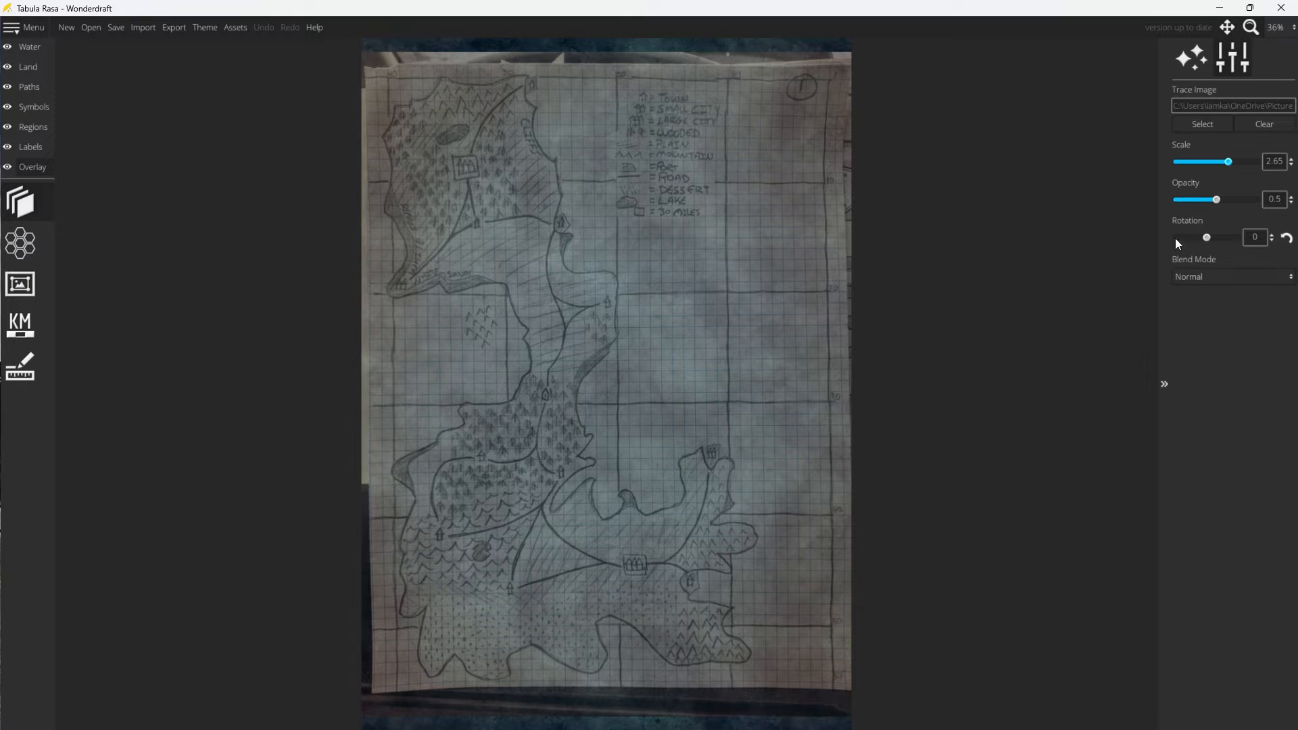
{"action": "left_click", "coordinate": [1290, 164]}
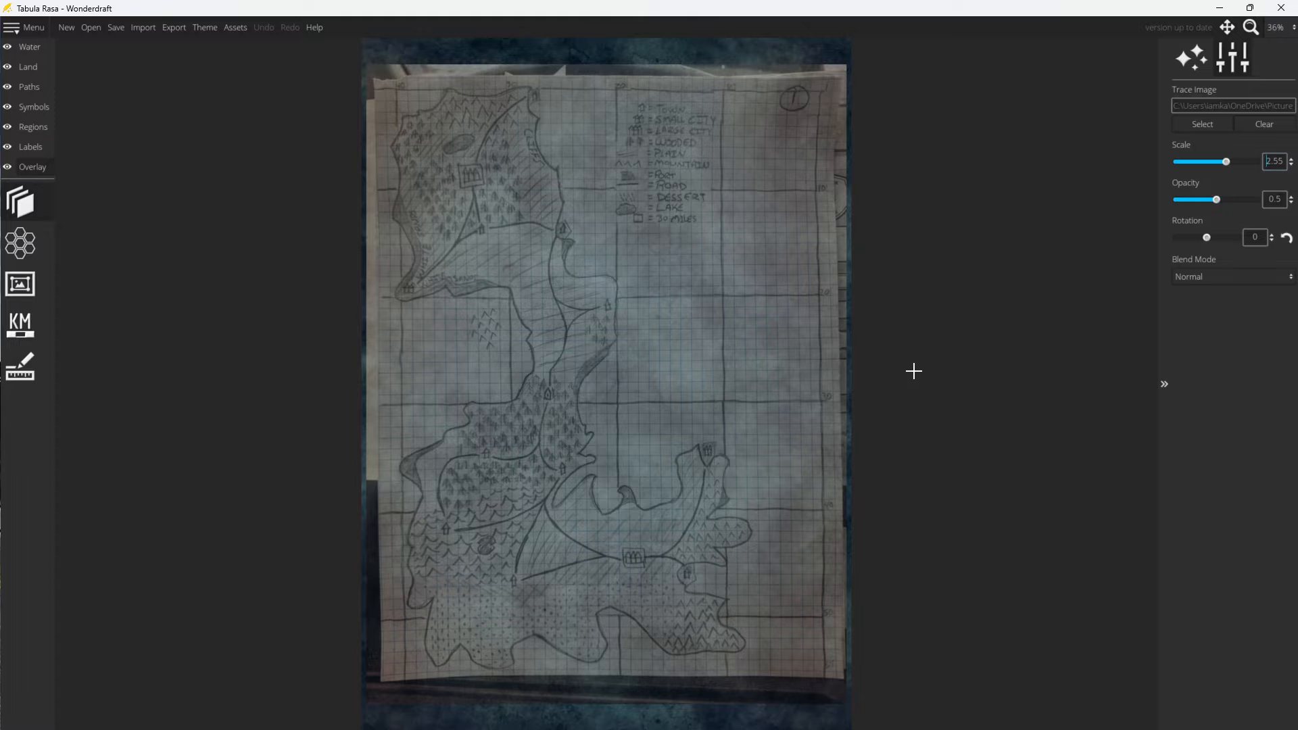
{"action": "mouse_move", "coordinate": [741, 251]}
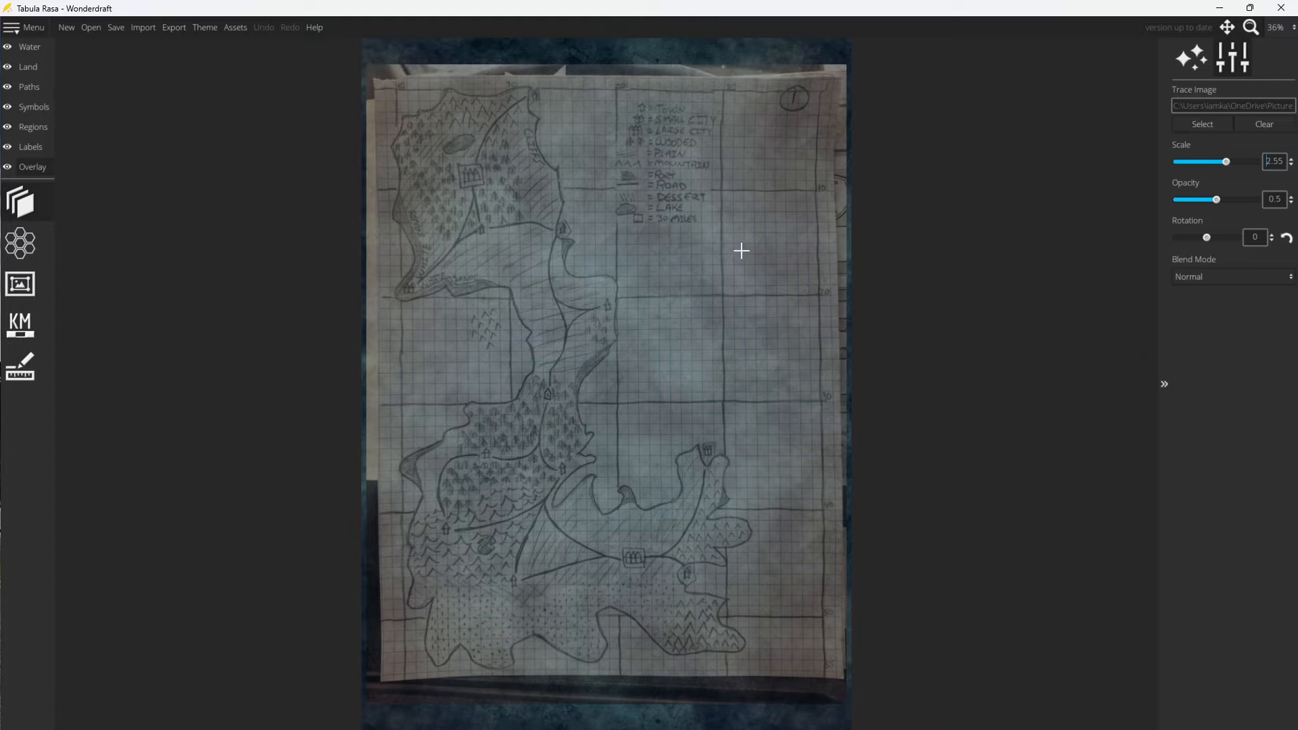
{"action": "mouse_move", "coordinate": [1219, 194]}
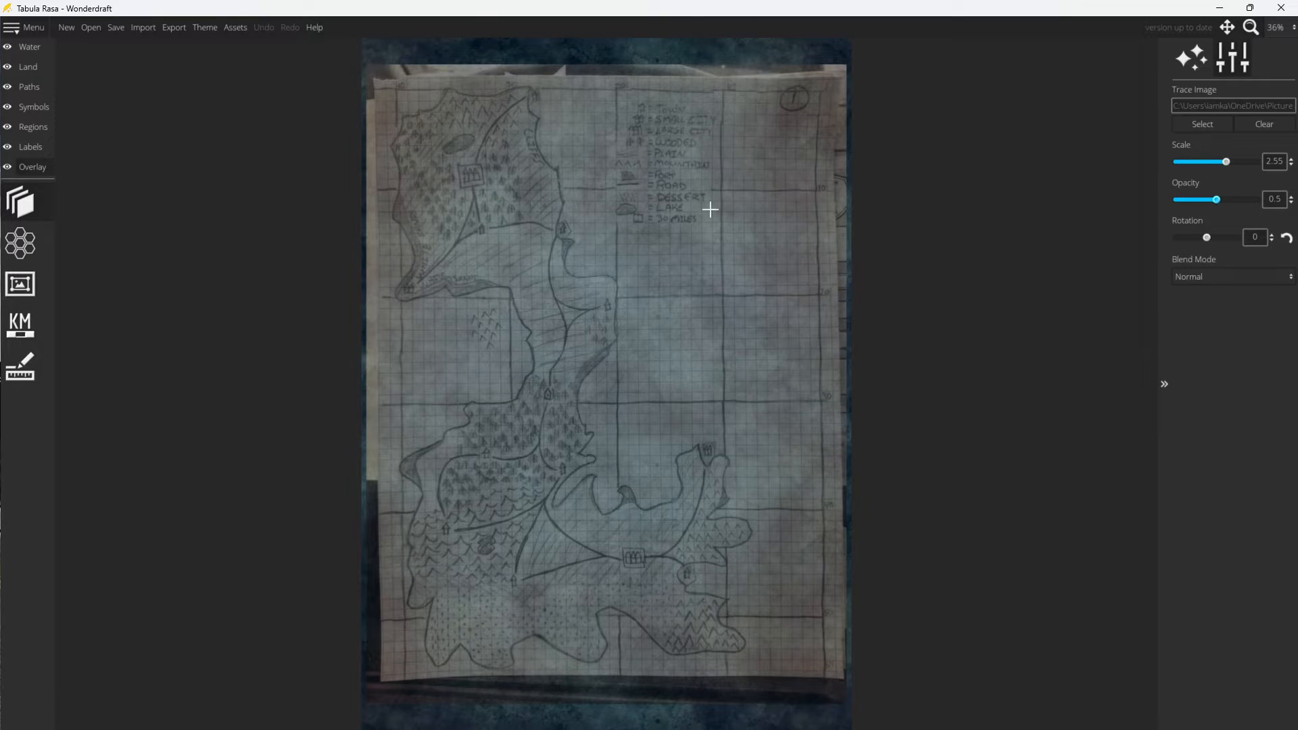
{"action": "mouse_move", "coordinate": [198, 156]}
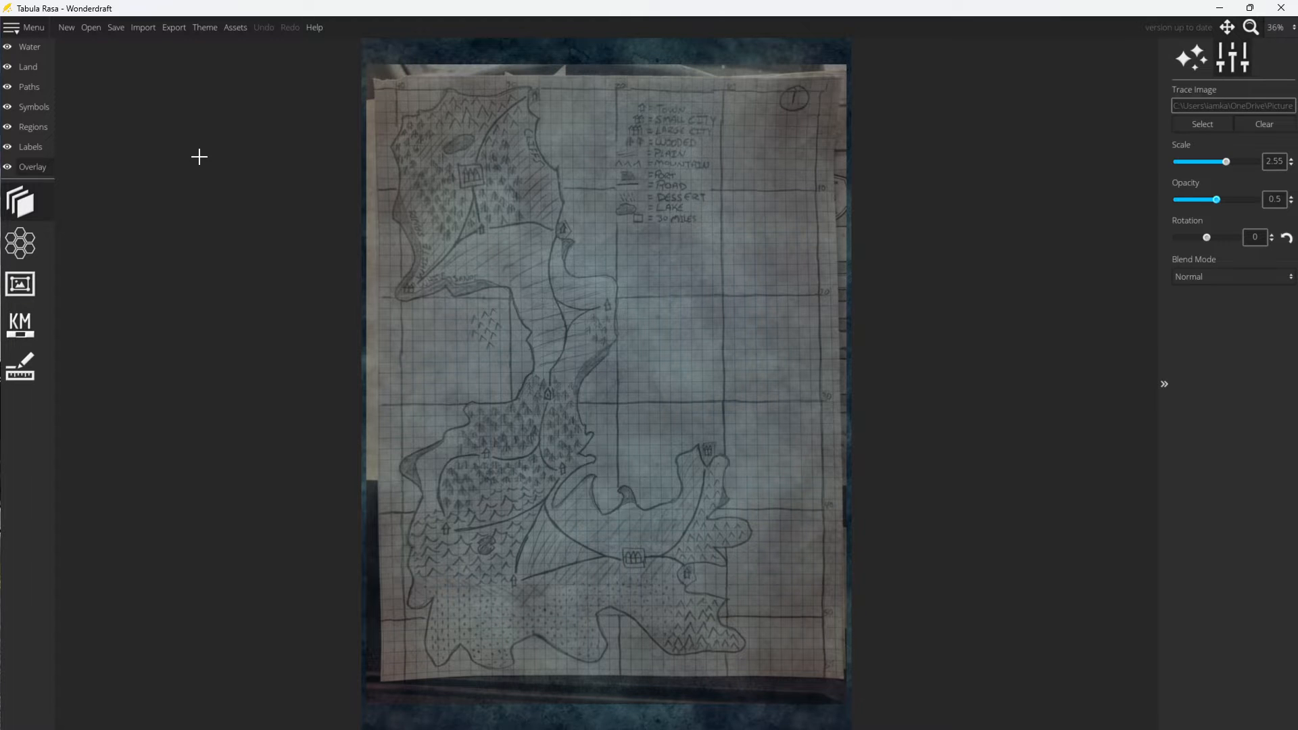
{"action": "mouse_move", "coordinate": [70, 135]}
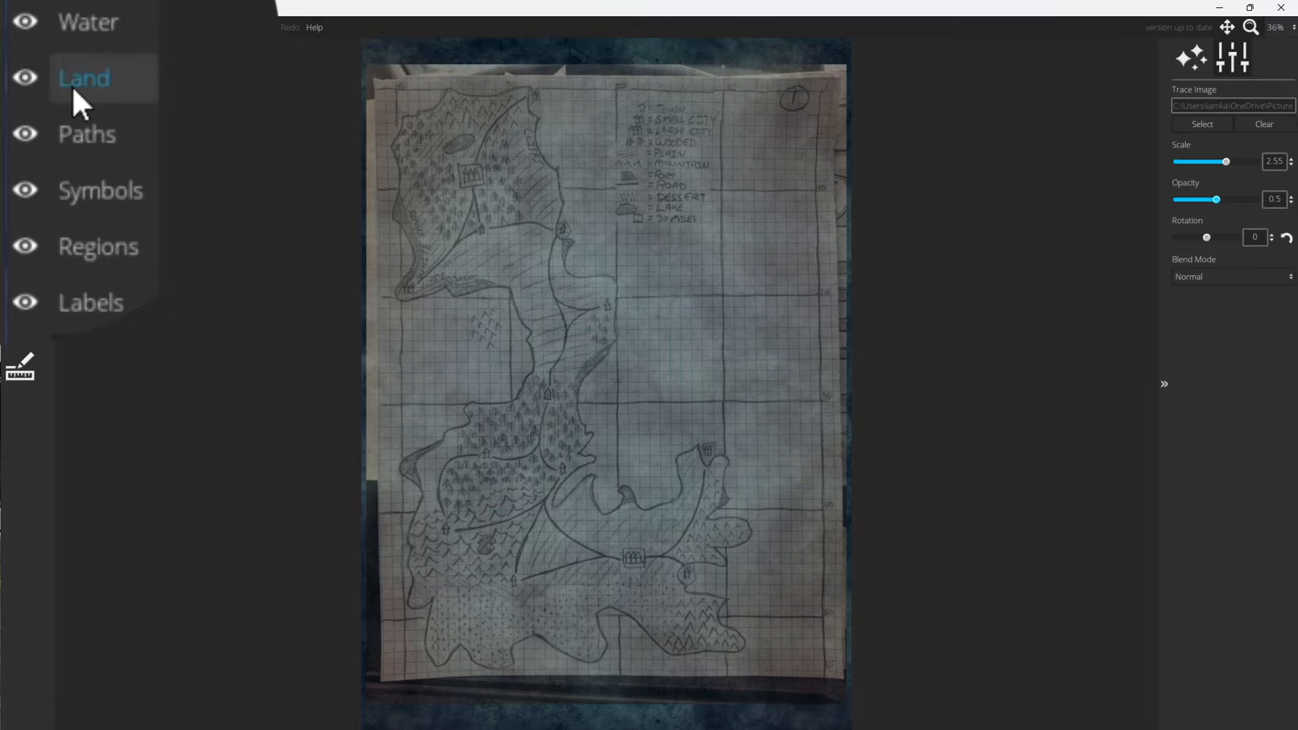
Lasso around the drawn continent coastline with the Landmass Polygonal Lasso and fill it as land.
{"action": "left_click", "coordinate": [28, 46]}
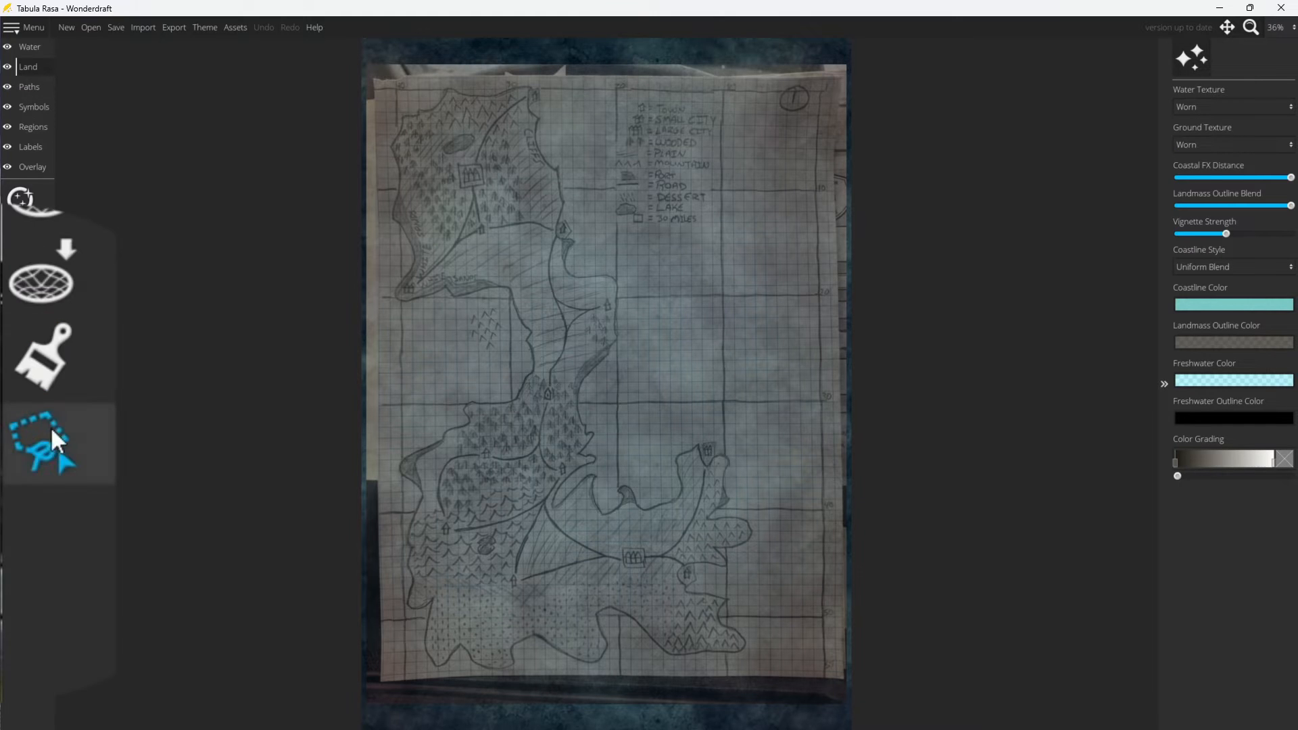
{"action": "mouse_move", "coordinate": [42, 451]}
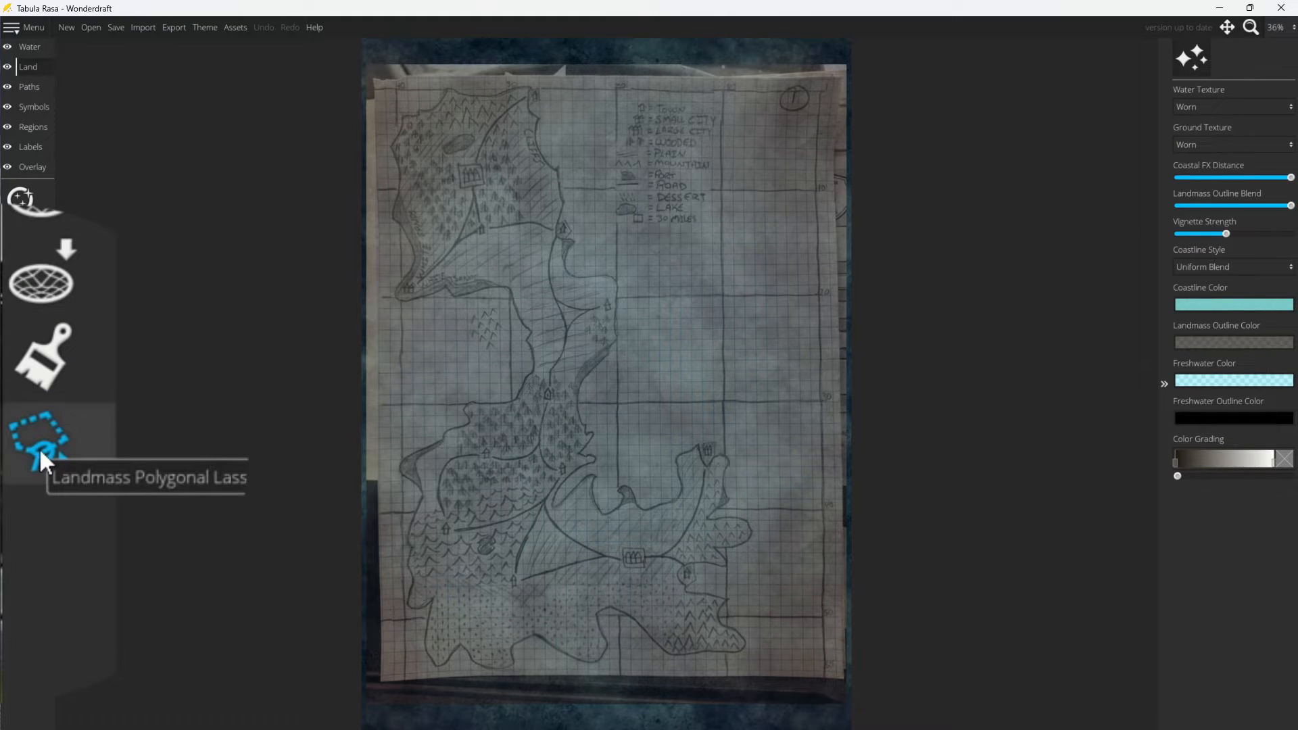
{"action": "left_click", "coordinate": [39, 438]}
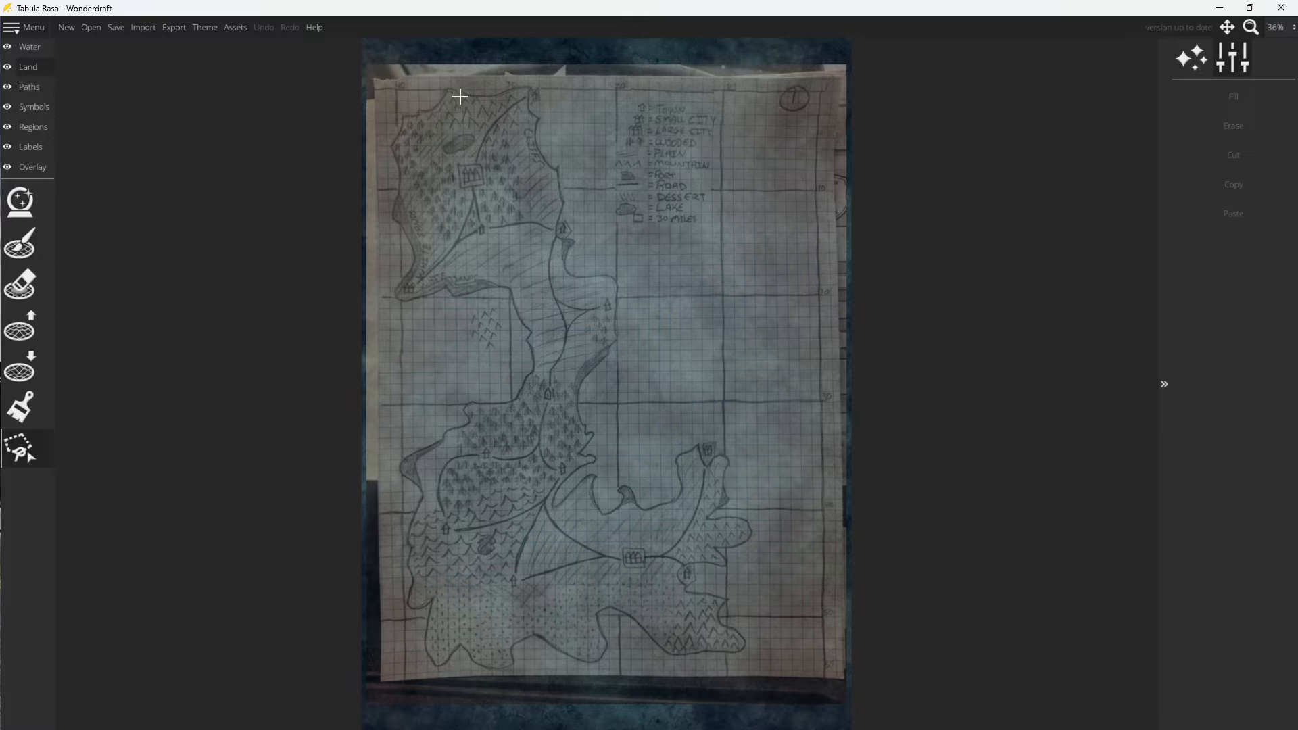
{"action": "mouse_move", "coordinate": [447, 86]}
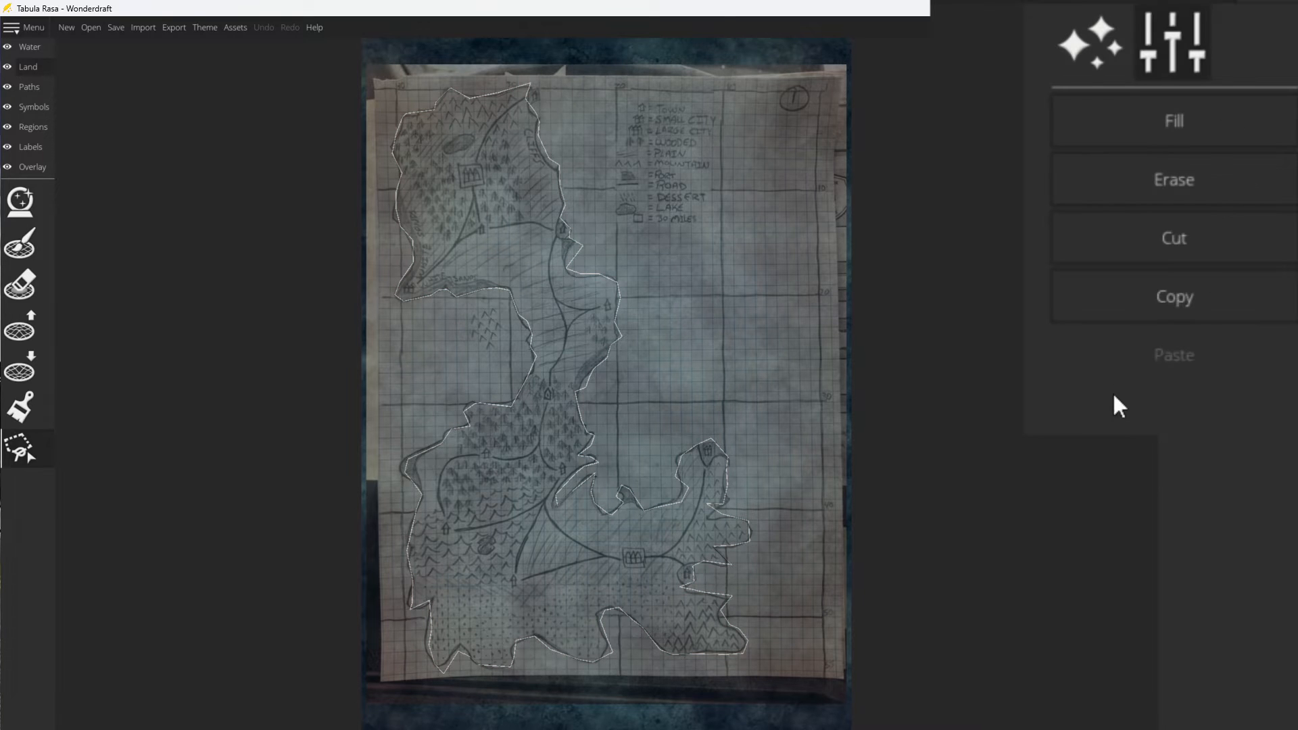
{"action": "left_click", "coordinate": [1172, 120]}
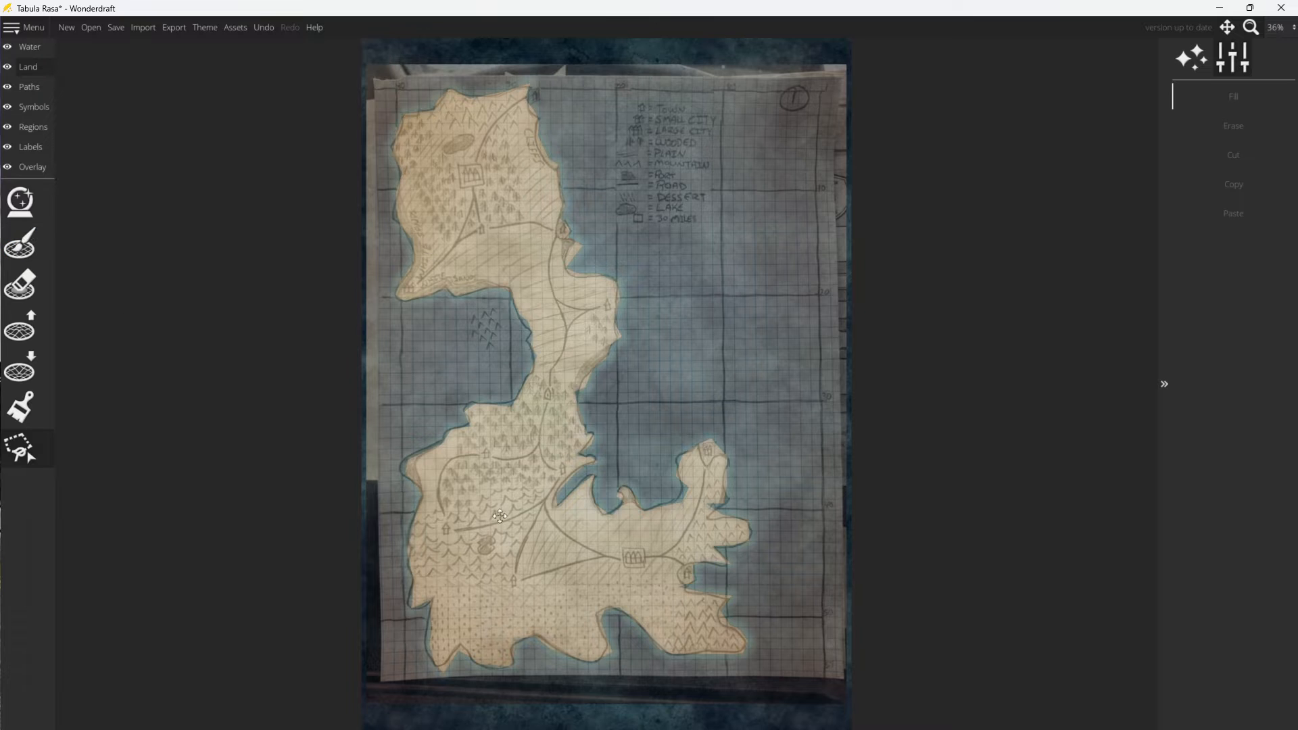
{"action": "mouse_move", "coordinate": [494, 439]}
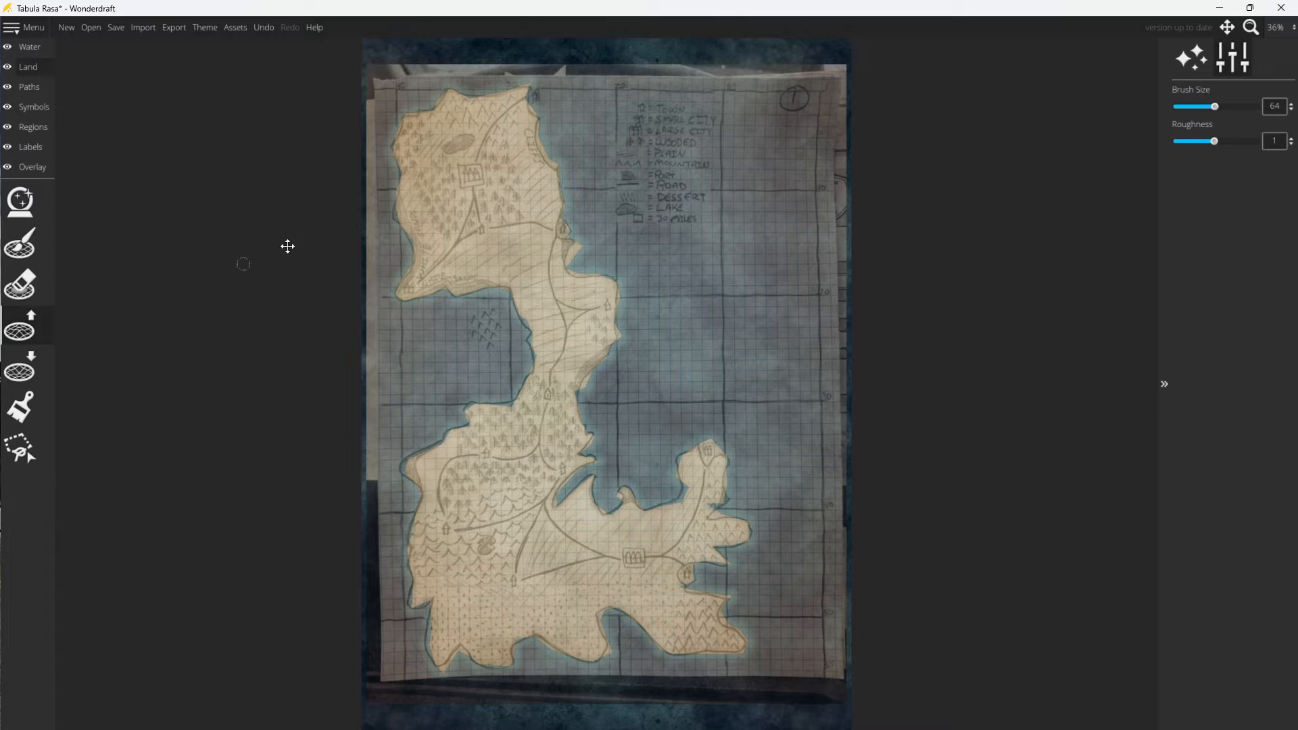
{"action": "mouse_move", "coordinate": [412, 232]}
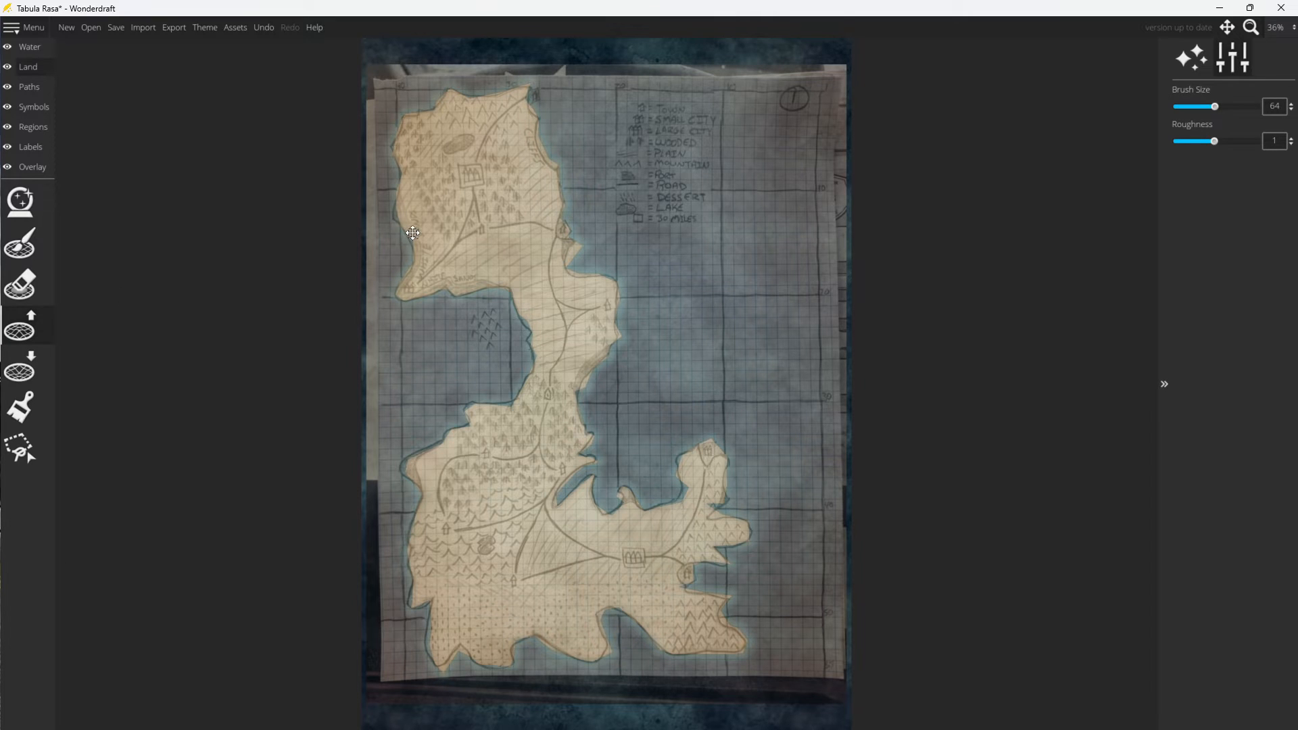
{"action": "mouse_move", "coordinate": [567, 230]}
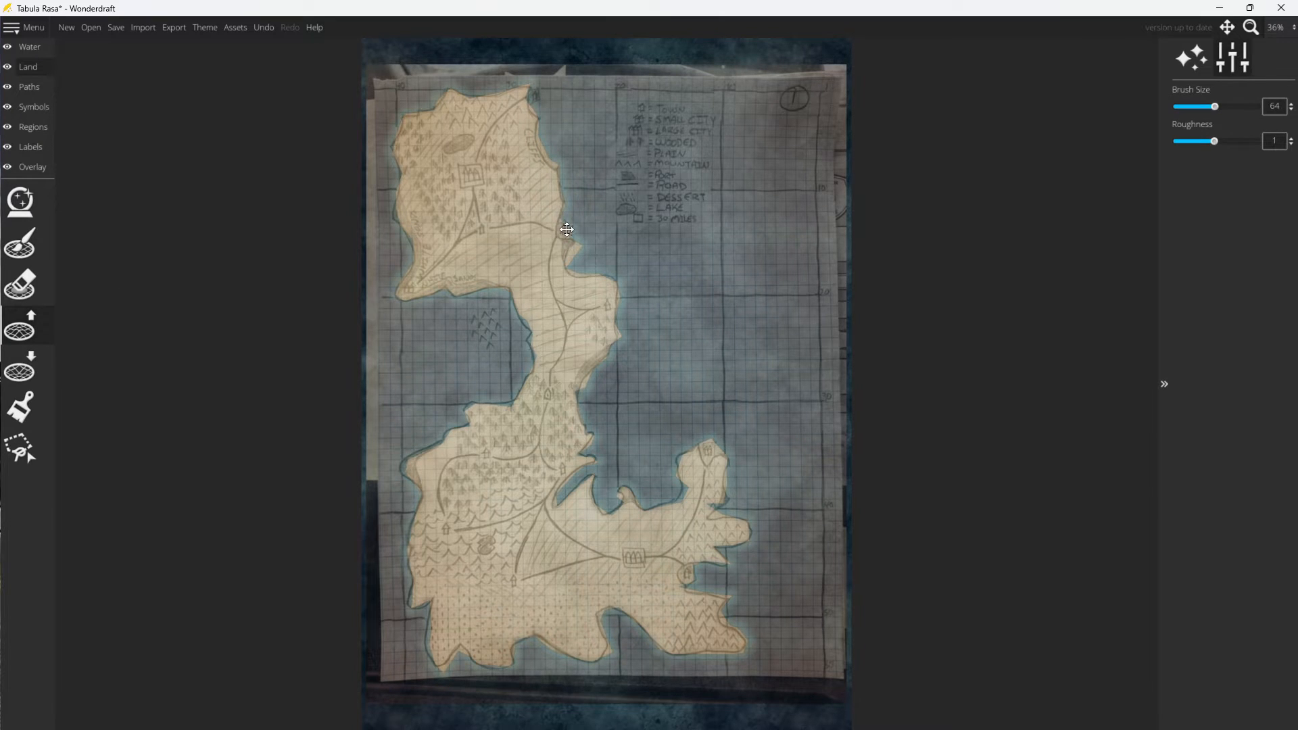
Zoom in and paint along the coast with the Raise Land brush to match the sketched shoreline.
{"action": "scroll", "scroll_direction": "up", "scroll_amount": 3}
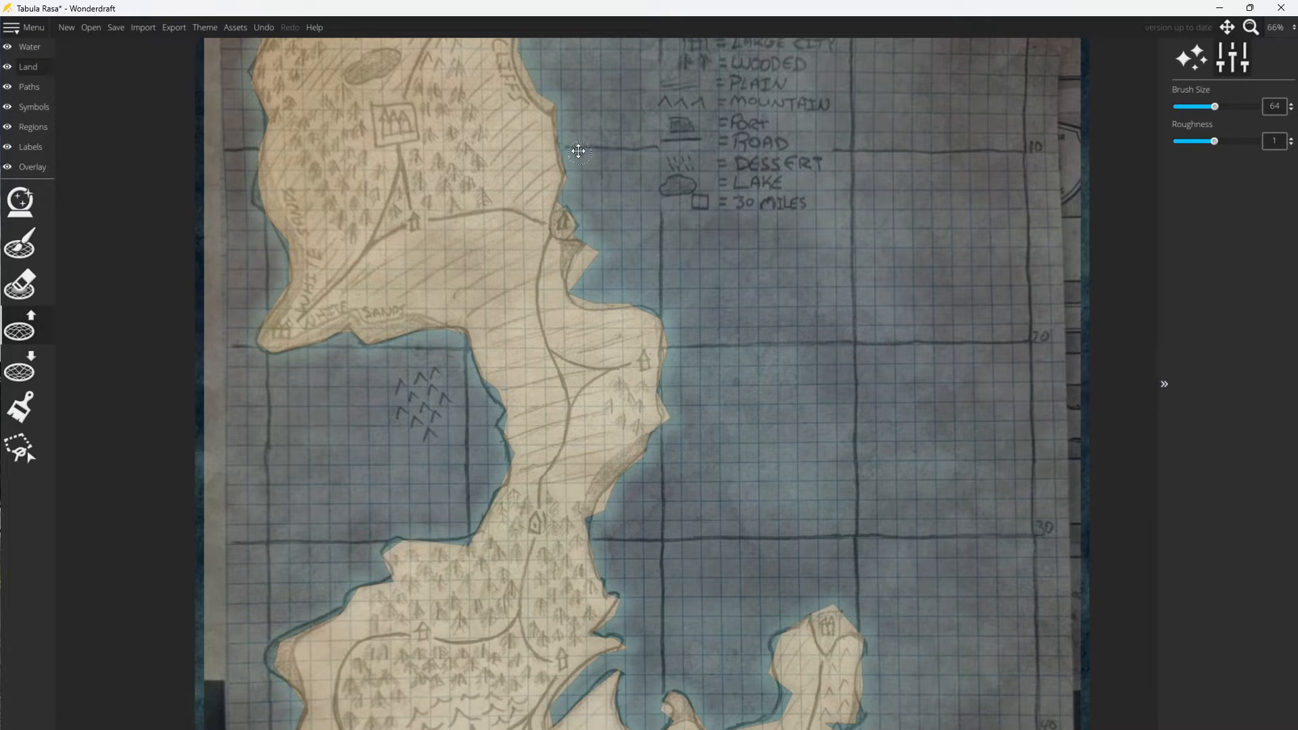
{"action": "mouse_move", "coordinate": [575, 223]}
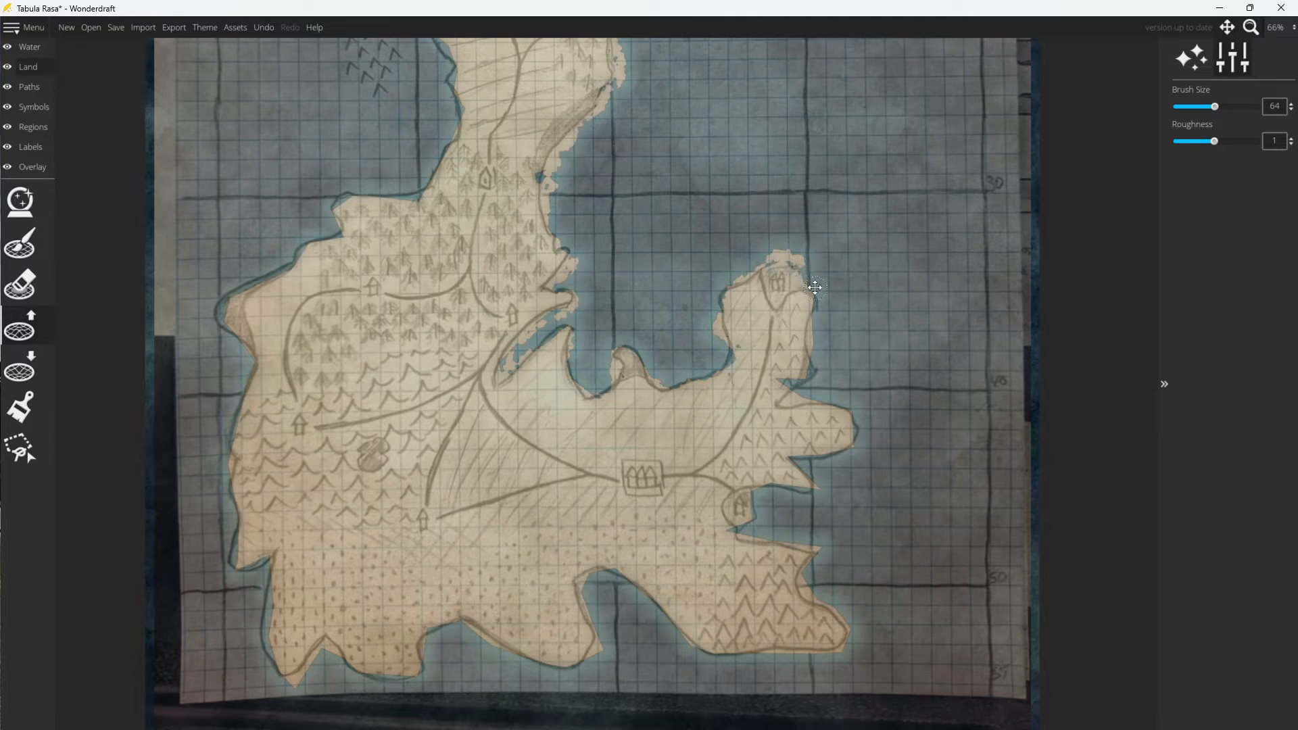
{"action": "mouse_move", "coordinate": [800, 378]}
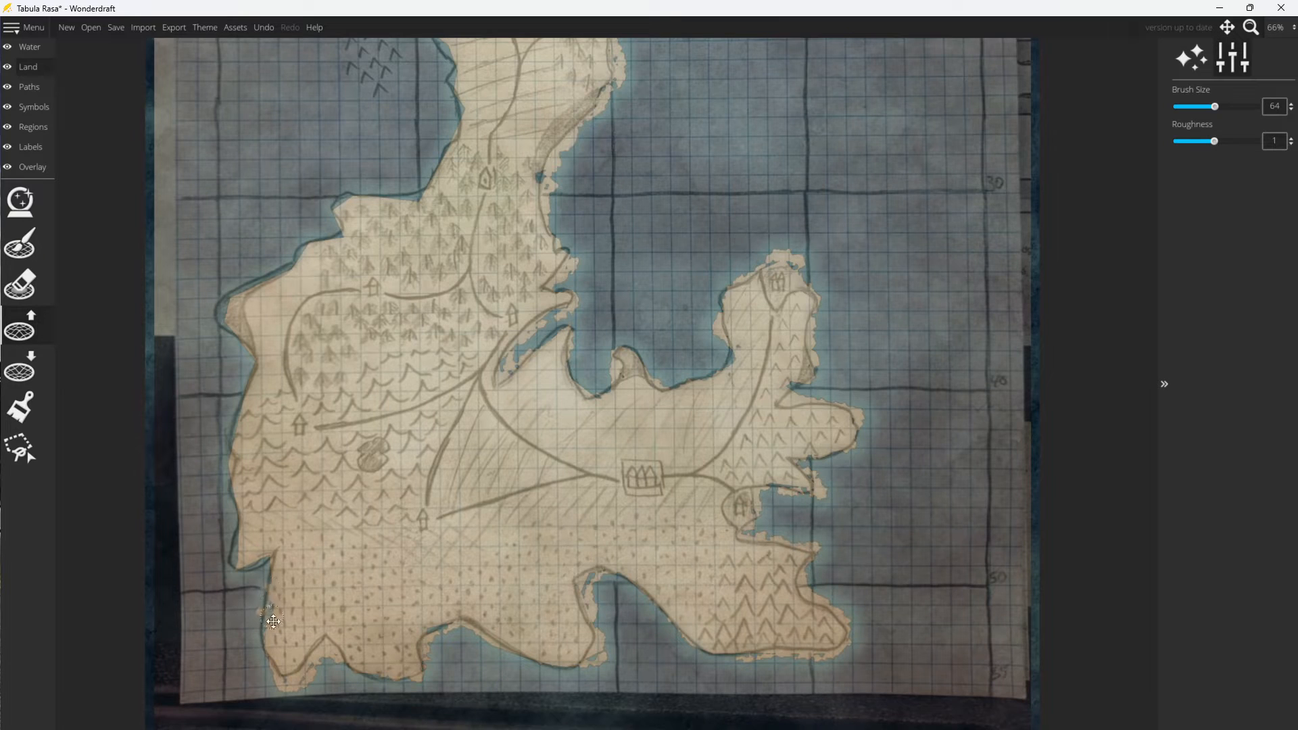
{"action": "mouse_move", "coordinate": [227, 437]}
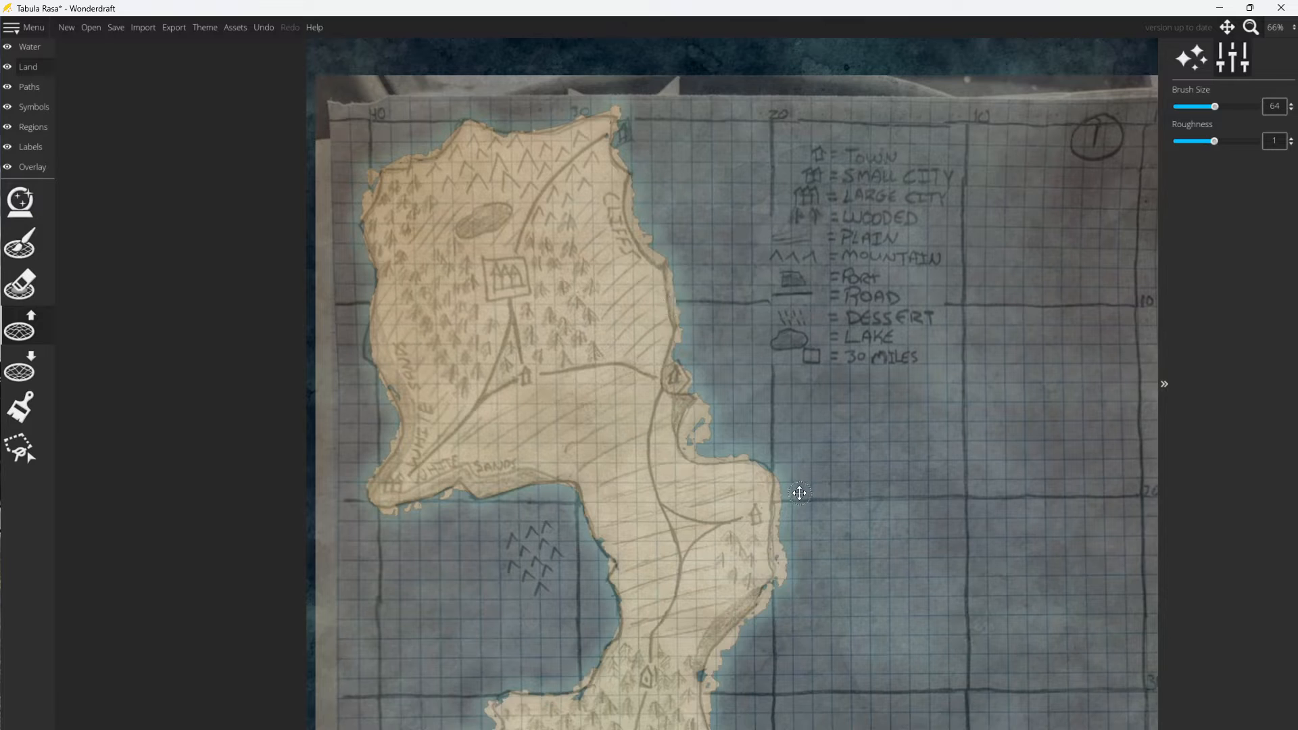
{"action": "scroll", "scroll_direction": "down", "scroll_amount": 3}
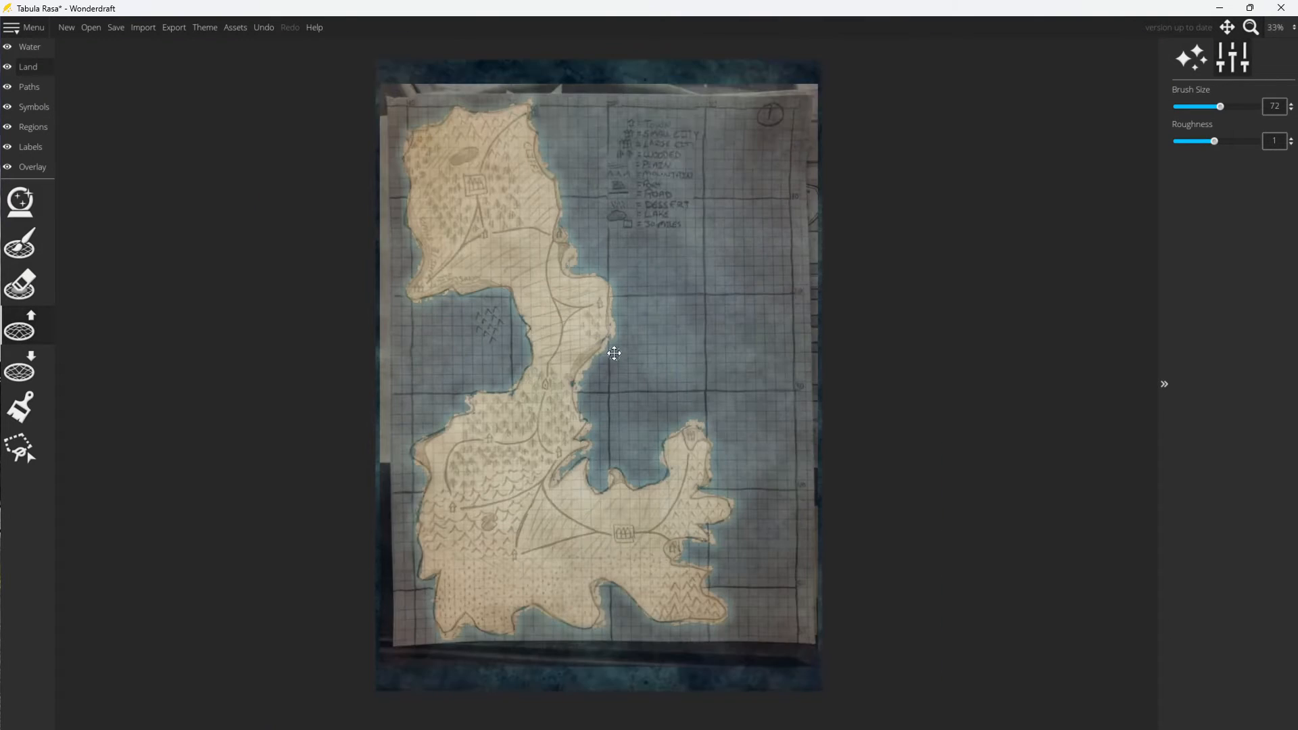
{"action": "mouse_move", "coordinate": [18, 244]}
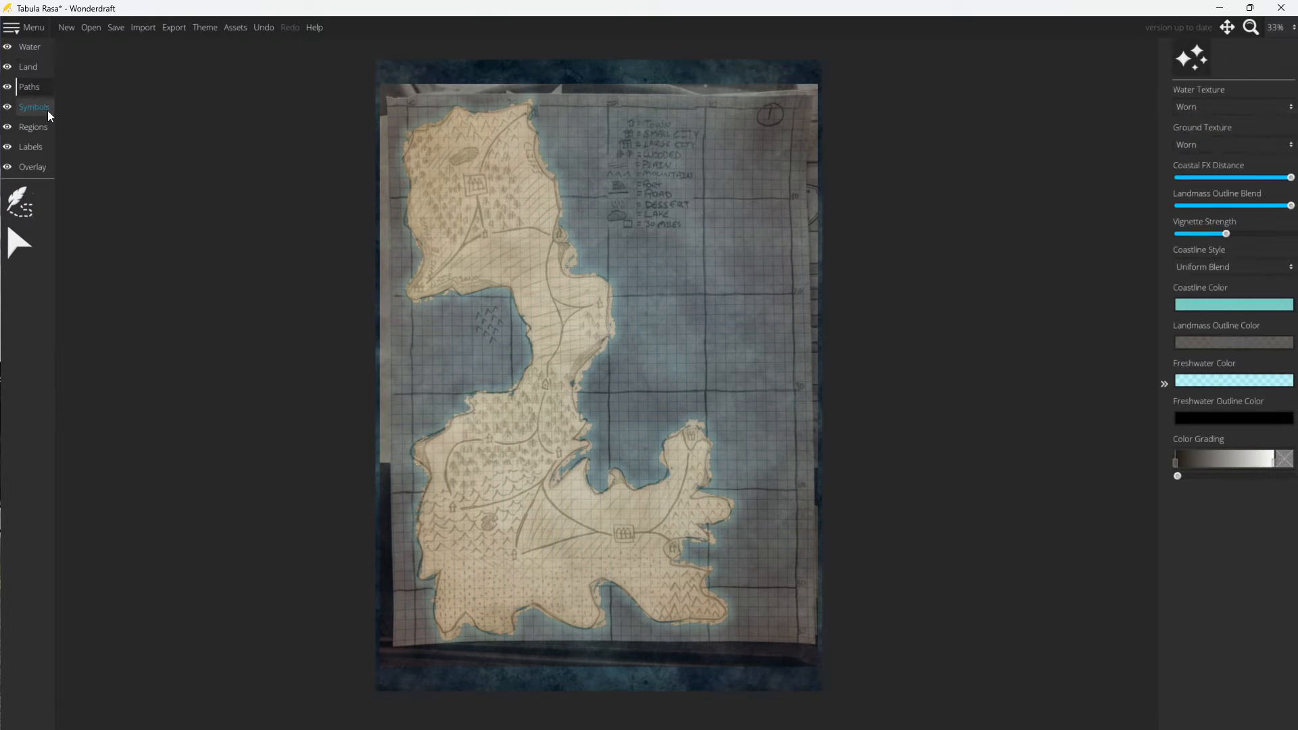
{"action": "mouse_move", "coordinate": [18, 201]}
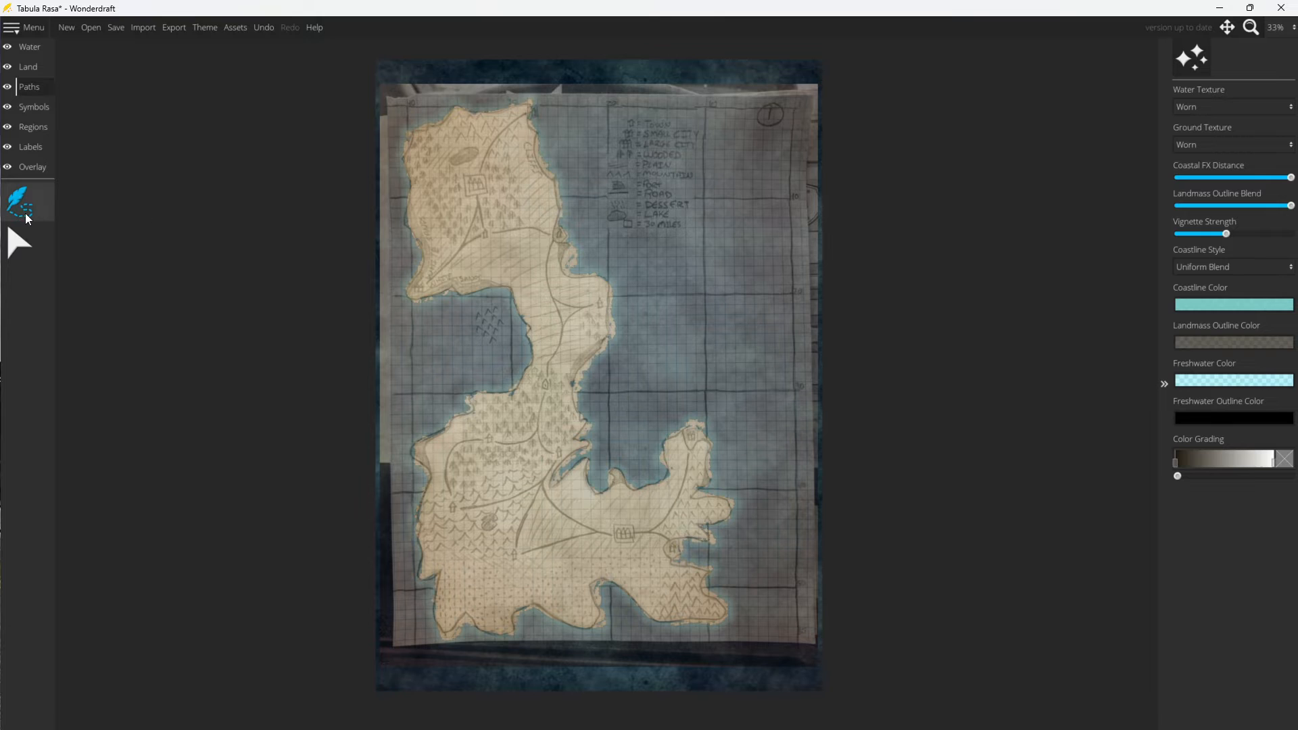
{"action": "mouse_move", "coordinate": [17, 201]}
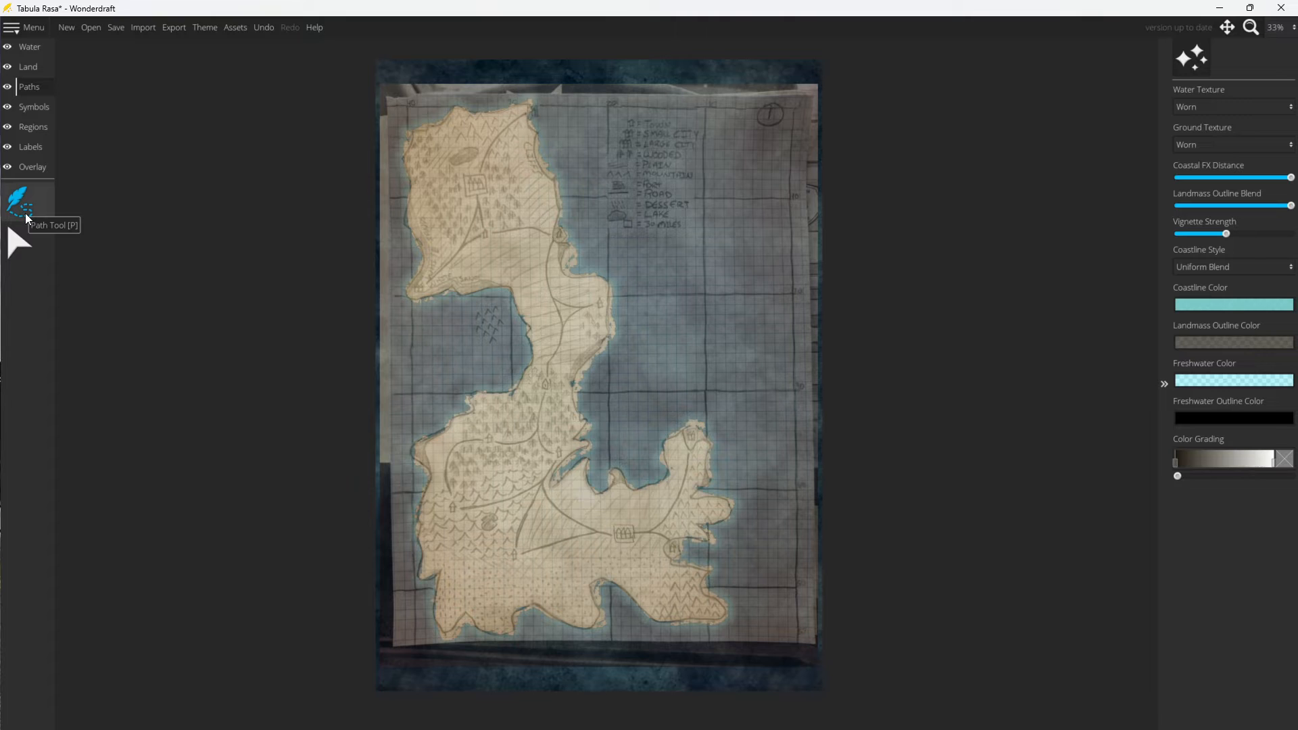
Draw the northern roads with the Path Tool at width 4 and roughness 0.33.
{"action": "left_click", "coordinate": [18, 201]}
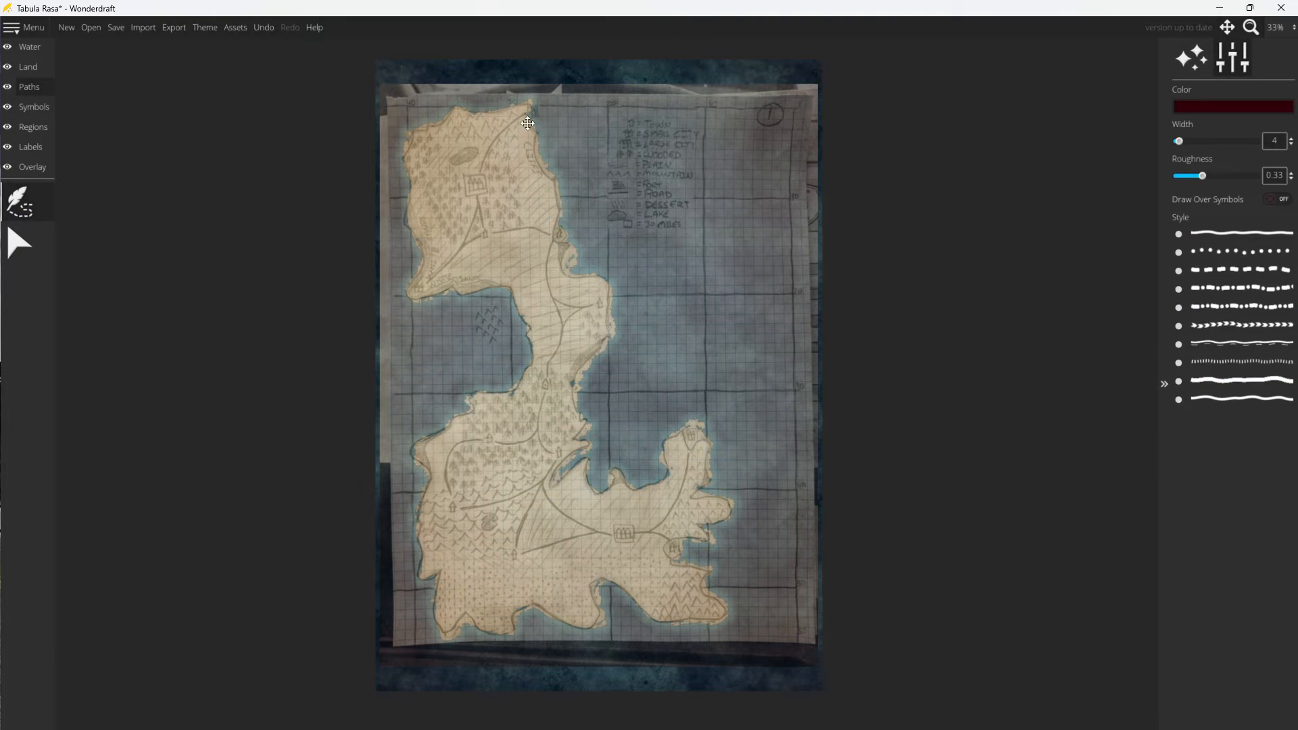
{"action": "mouse_move", "coordinate": [1091, 153]}
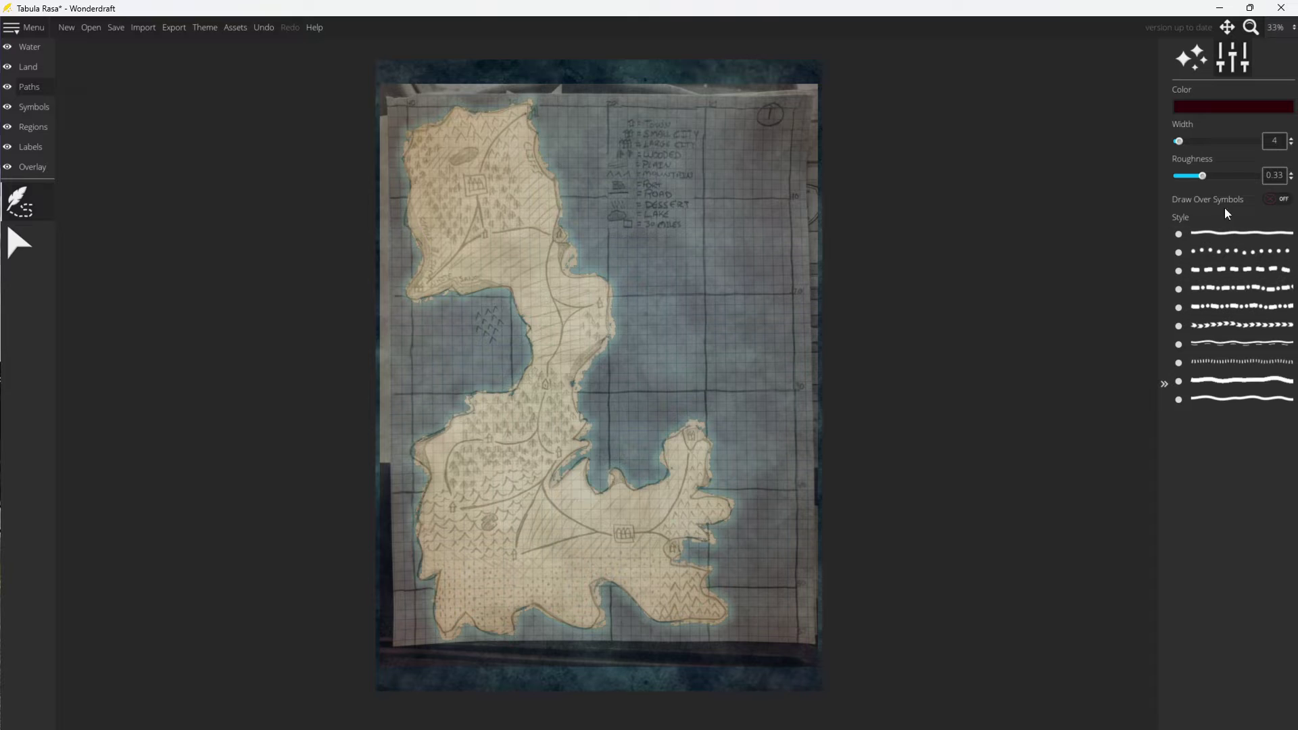
{"action": "mouse_move", "coordinate": [1182, 152]}
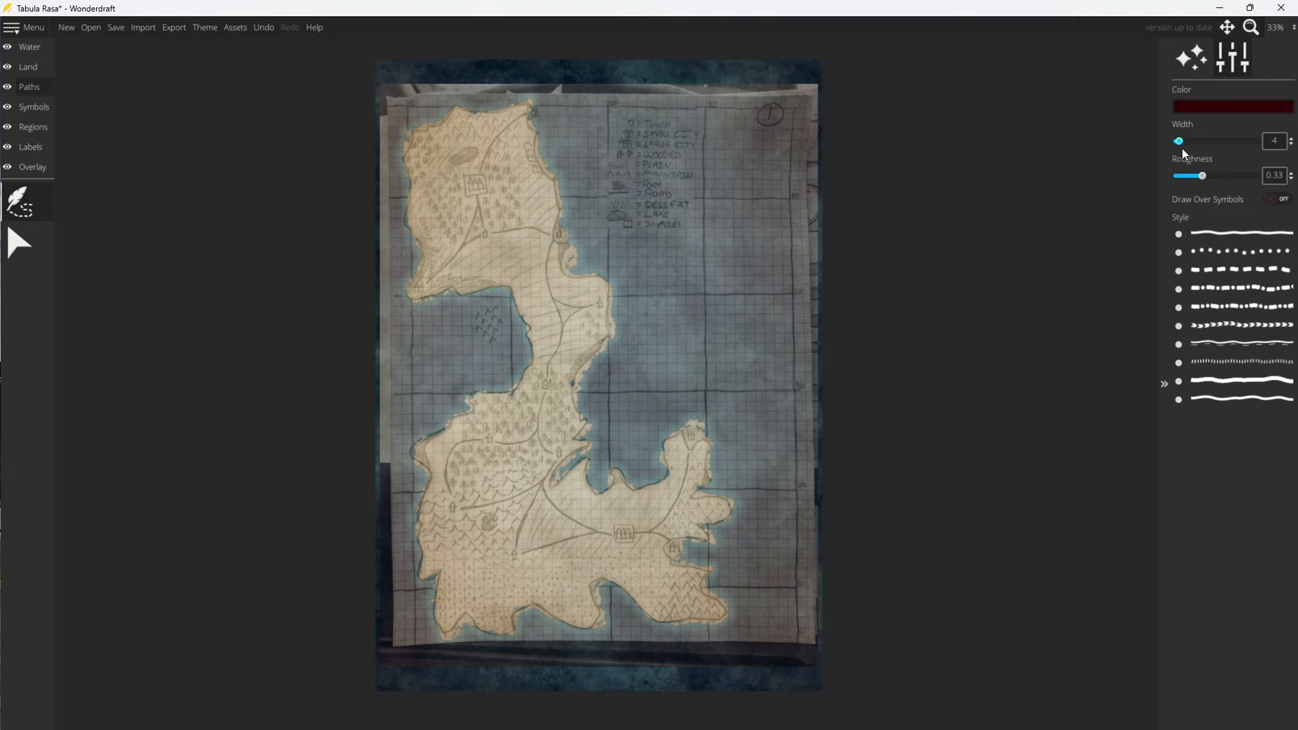
{"action": "mouse_move", "coordinate": [848, 177]}
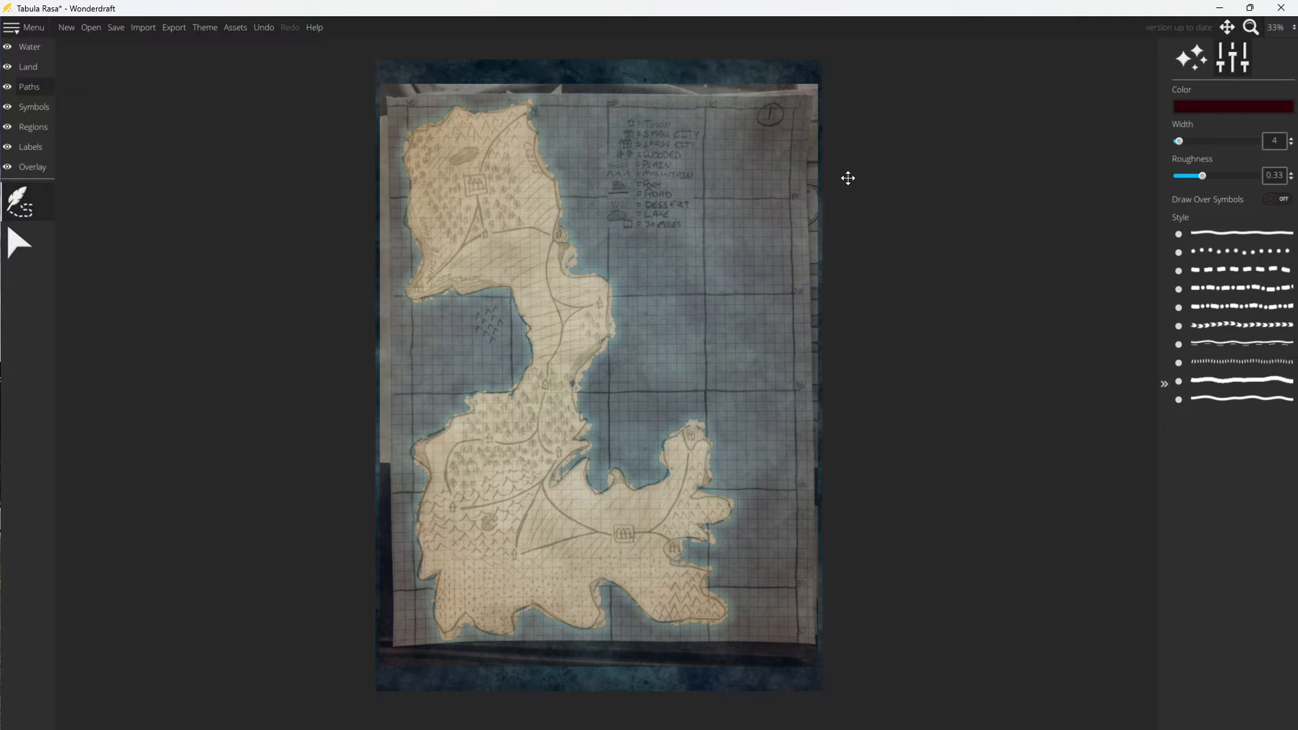
{"action": "mouse_move", "coordinate": [865, 165]}
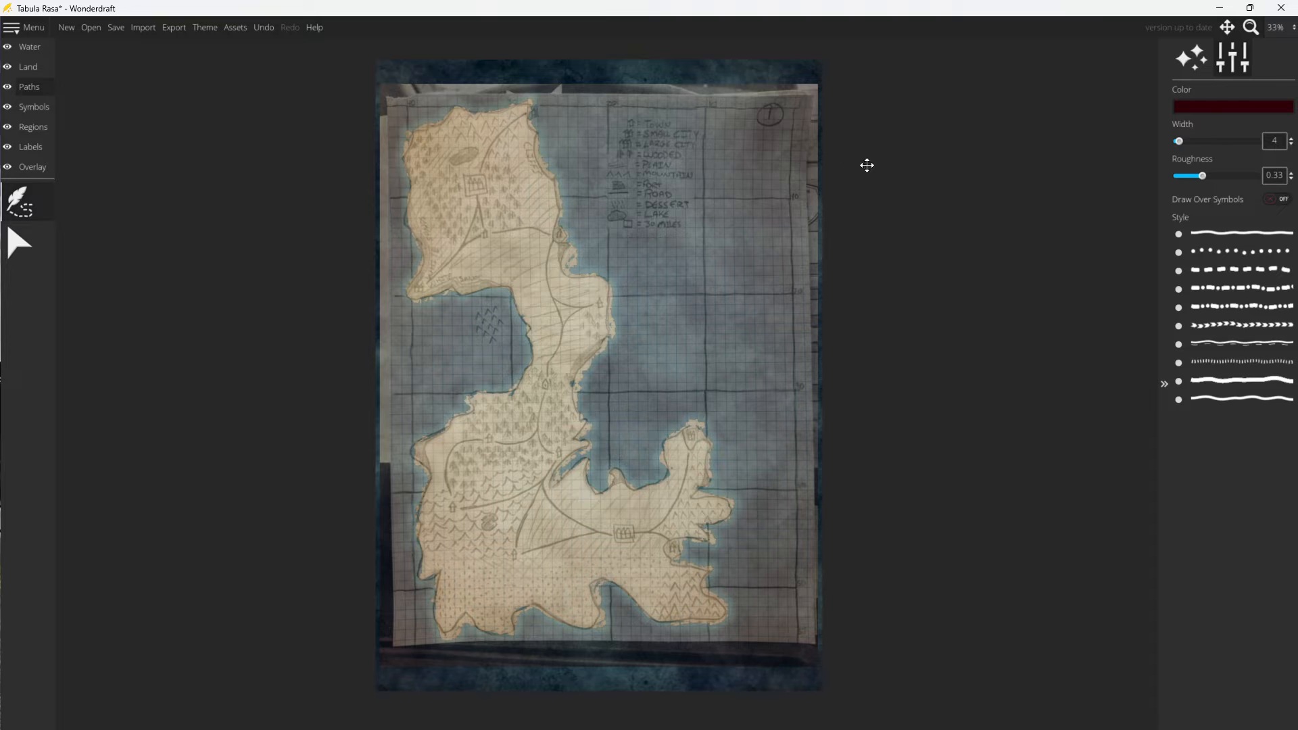
{"action": "mouse_move", "coordinate": [535, 116]}
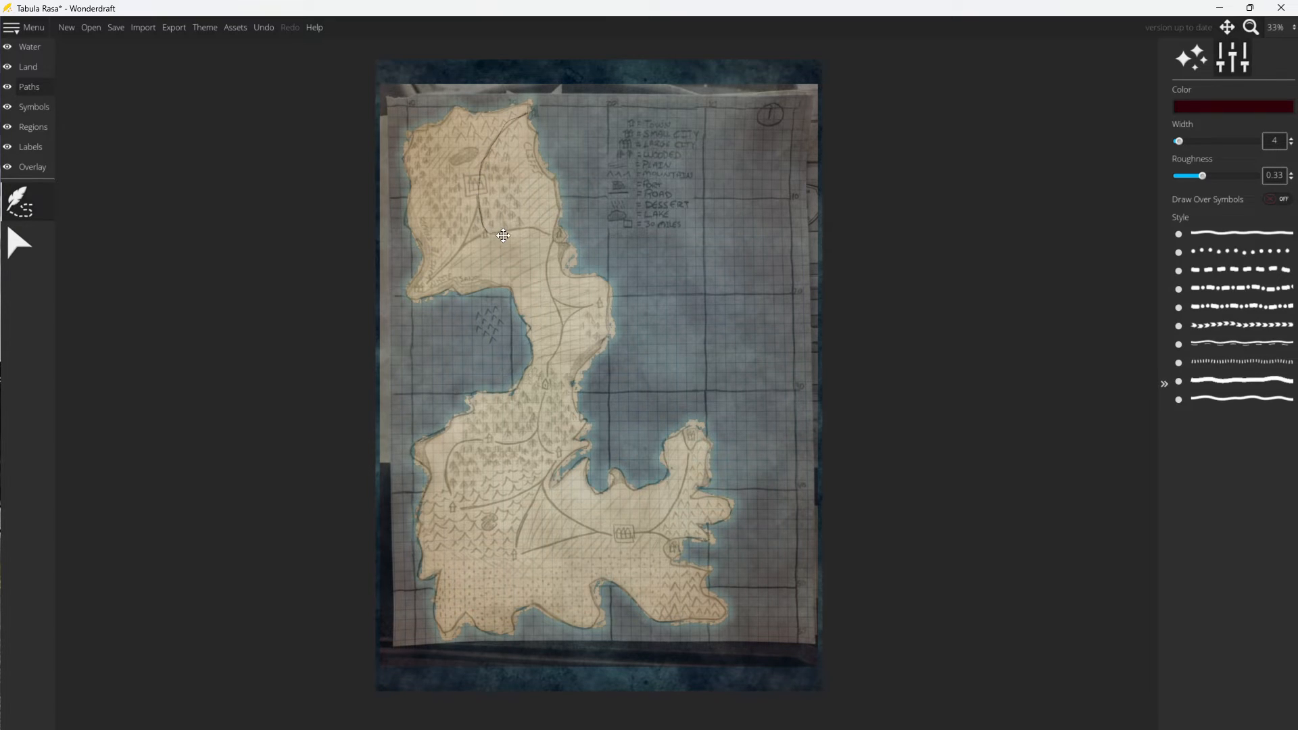
{"action": "mouse_move", "coordinate": [554, 241]}
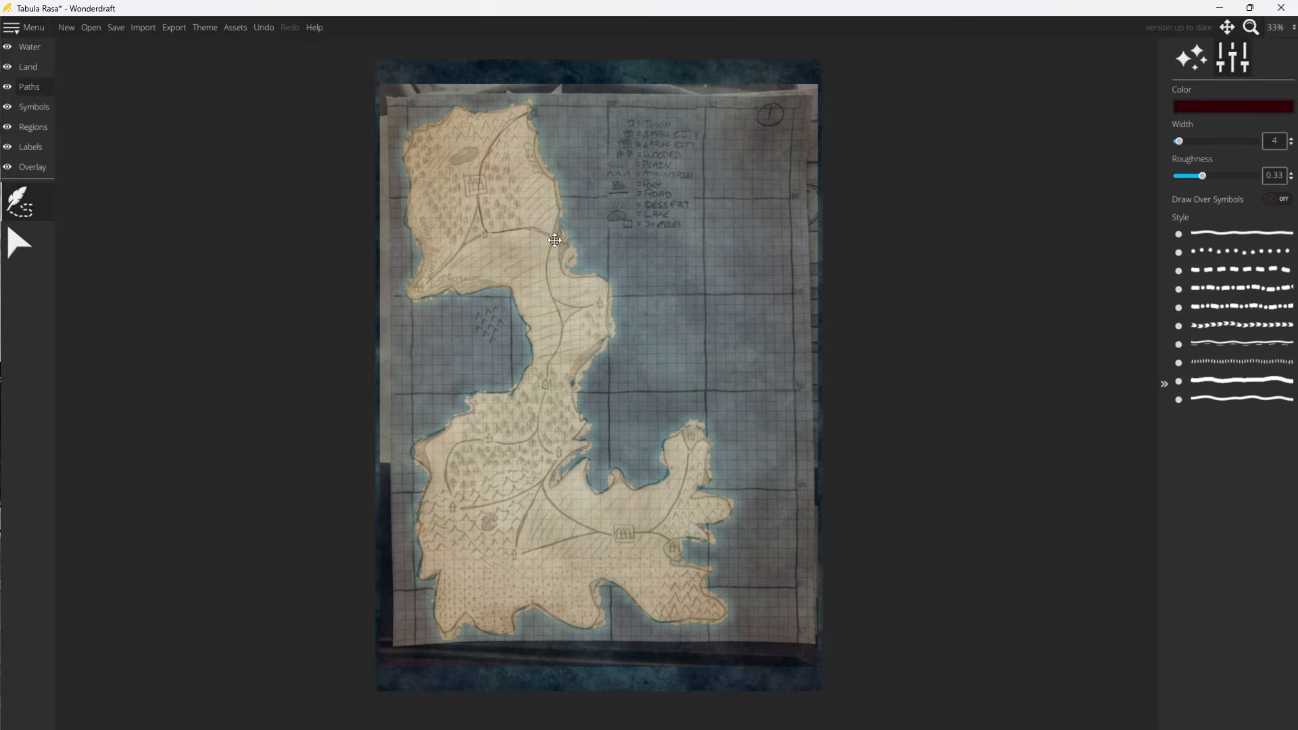
{"action": "mouse_move", "coordinate": [550, 296]}
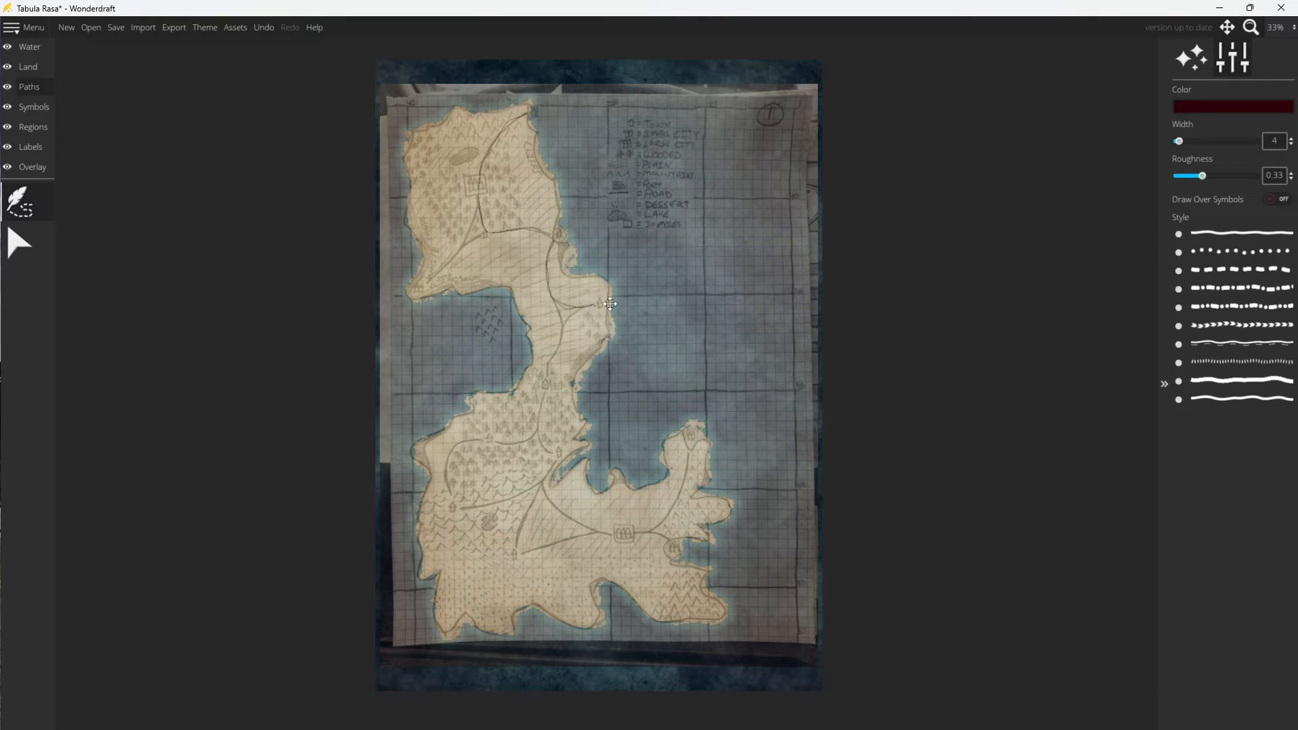
{"action": "mouse_move", "coordinate": [579, 307]}
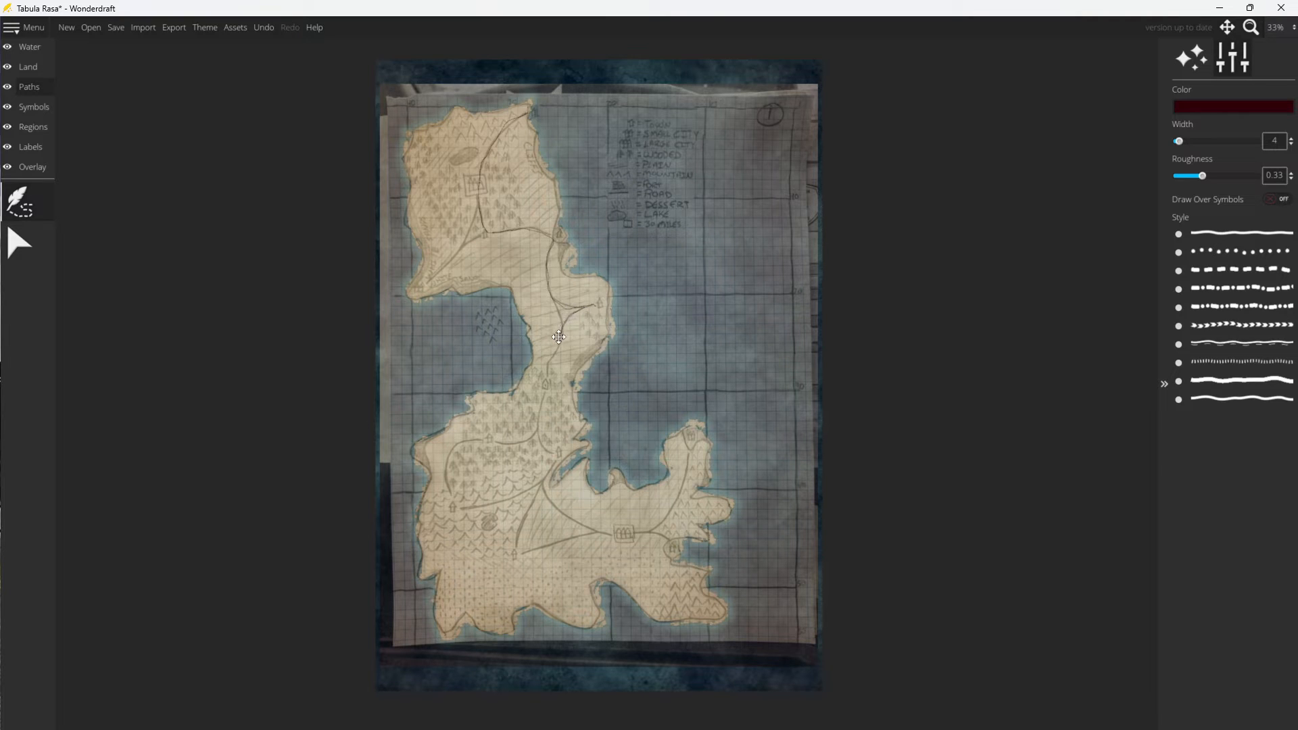
{"action": "mouse_move", "coordinate": [545, 400]}
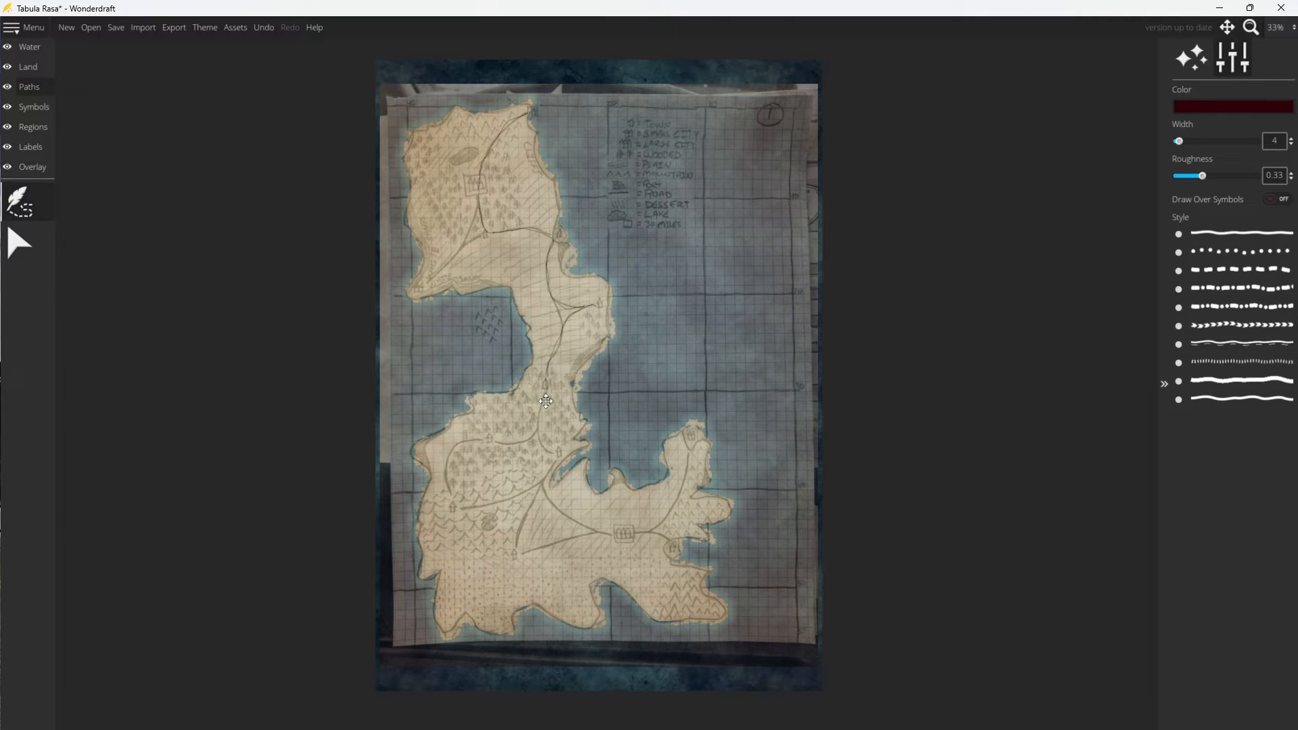
{"action": "mouse_move", "coordinate": [556, 457]}
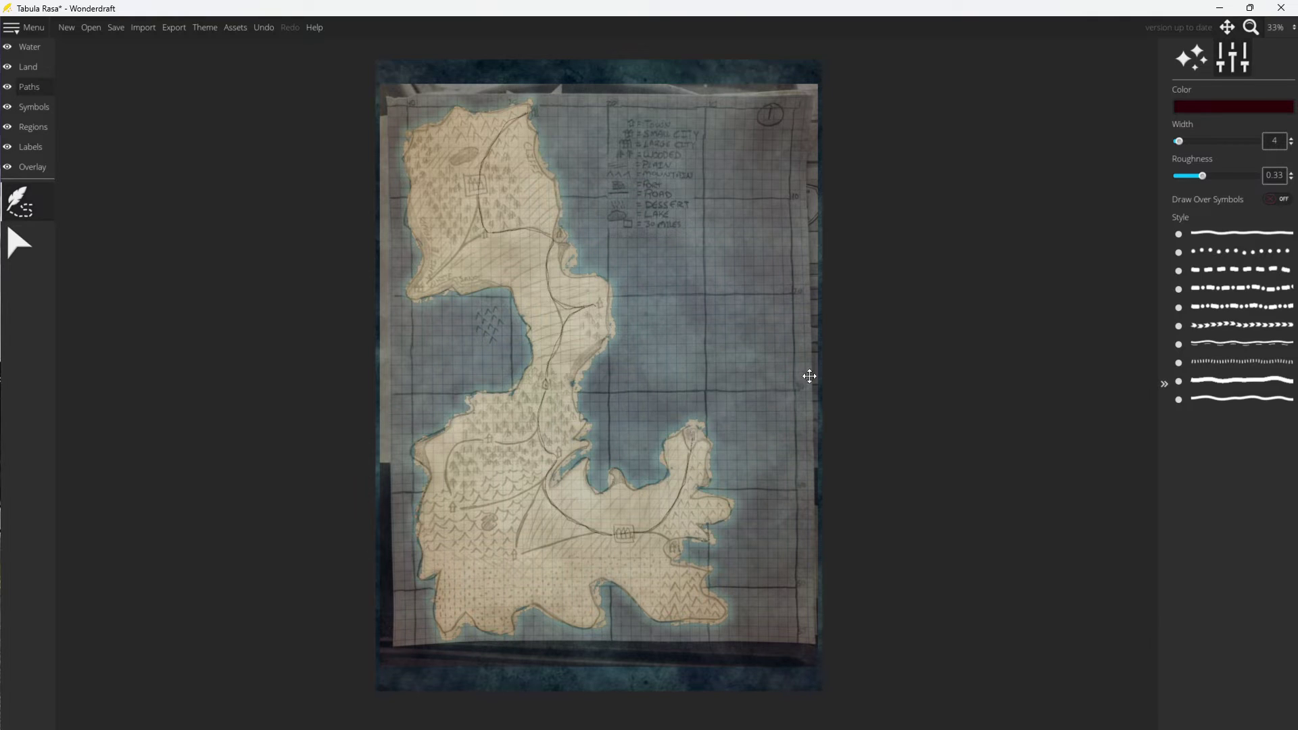
{"action": "mouse_move", "coordinate": [480, 201]}
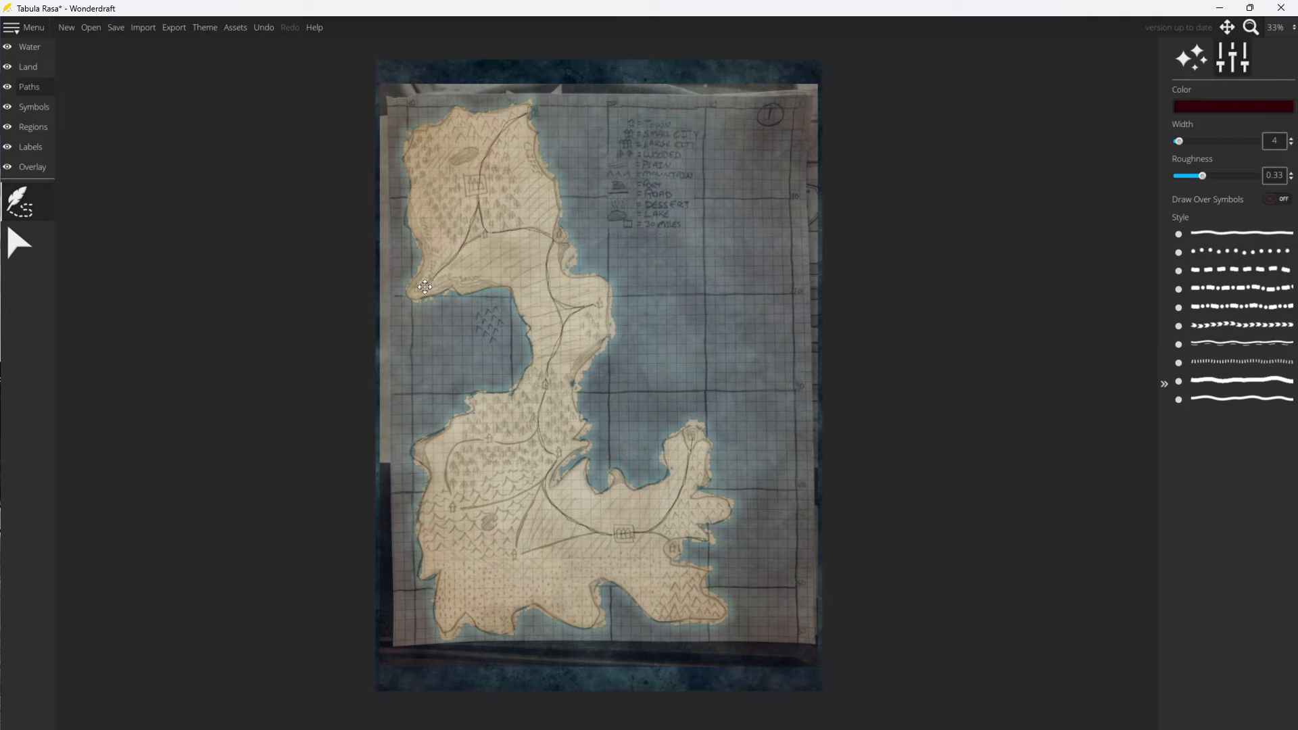
{"action": "mouse_move", "coordinate": [487, 230]}
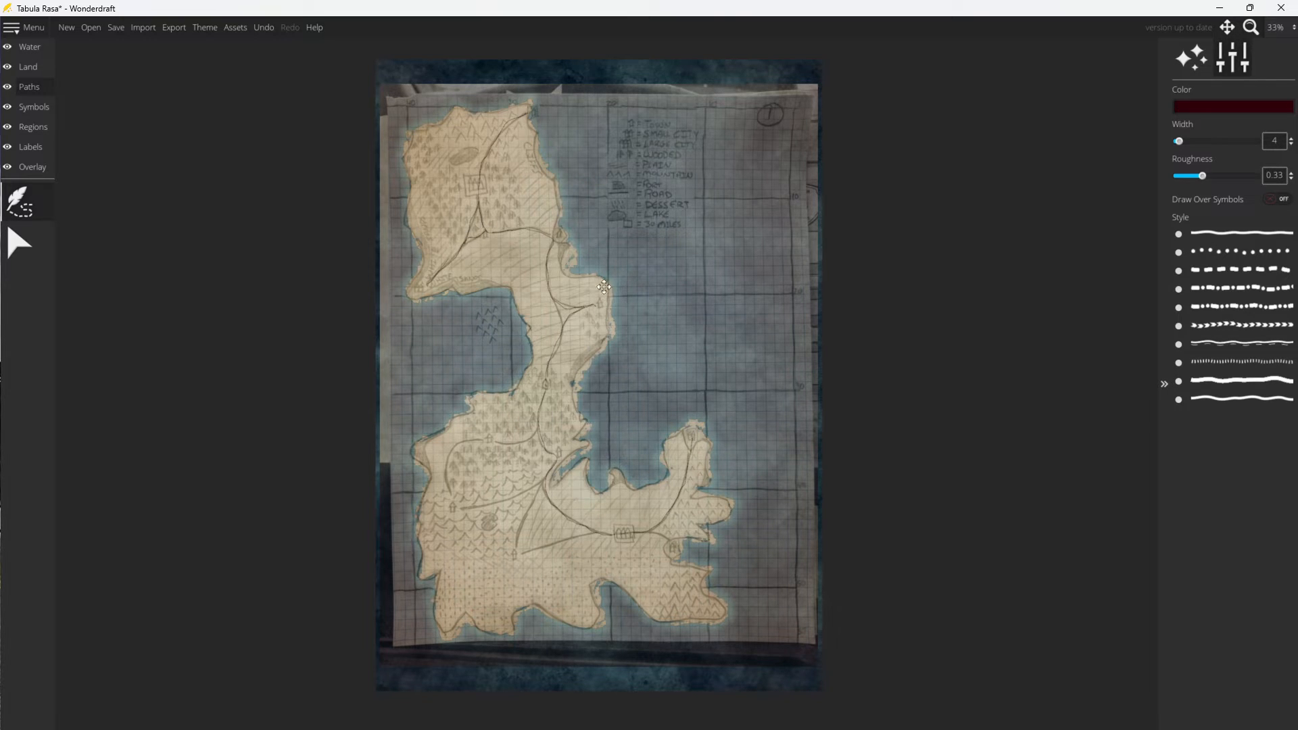
{"action": "mouse_move", "coordinate": [557, 308]}
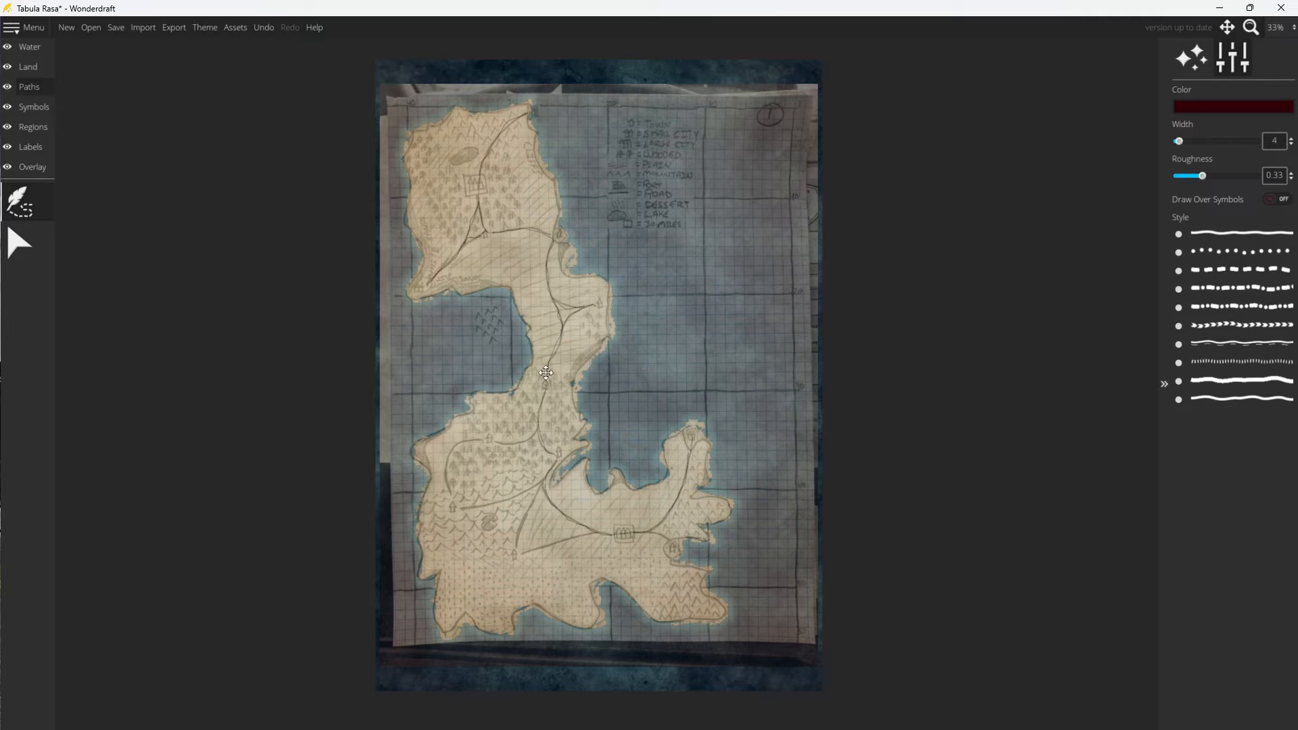
{"action": "mouse_move", "coordinate": [536, 429]}
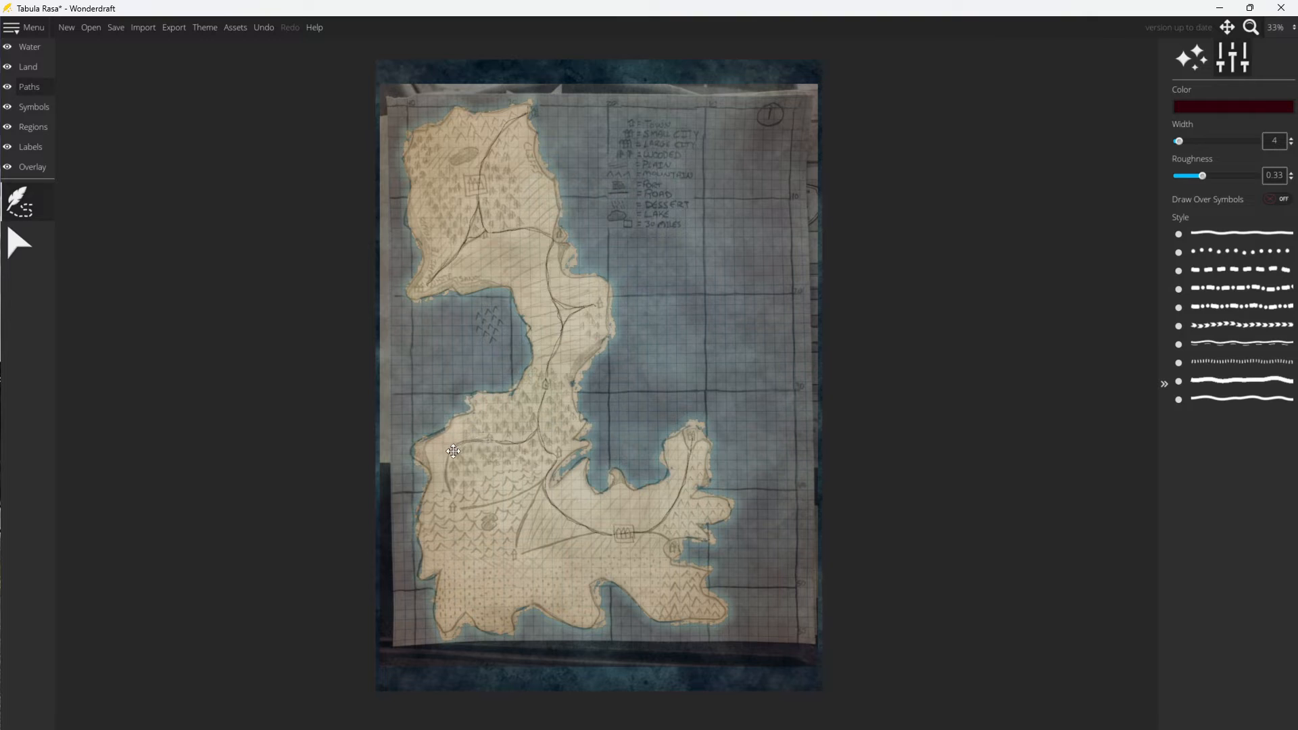
{"action": "mouse_move", "coordinate": [453, 505]}
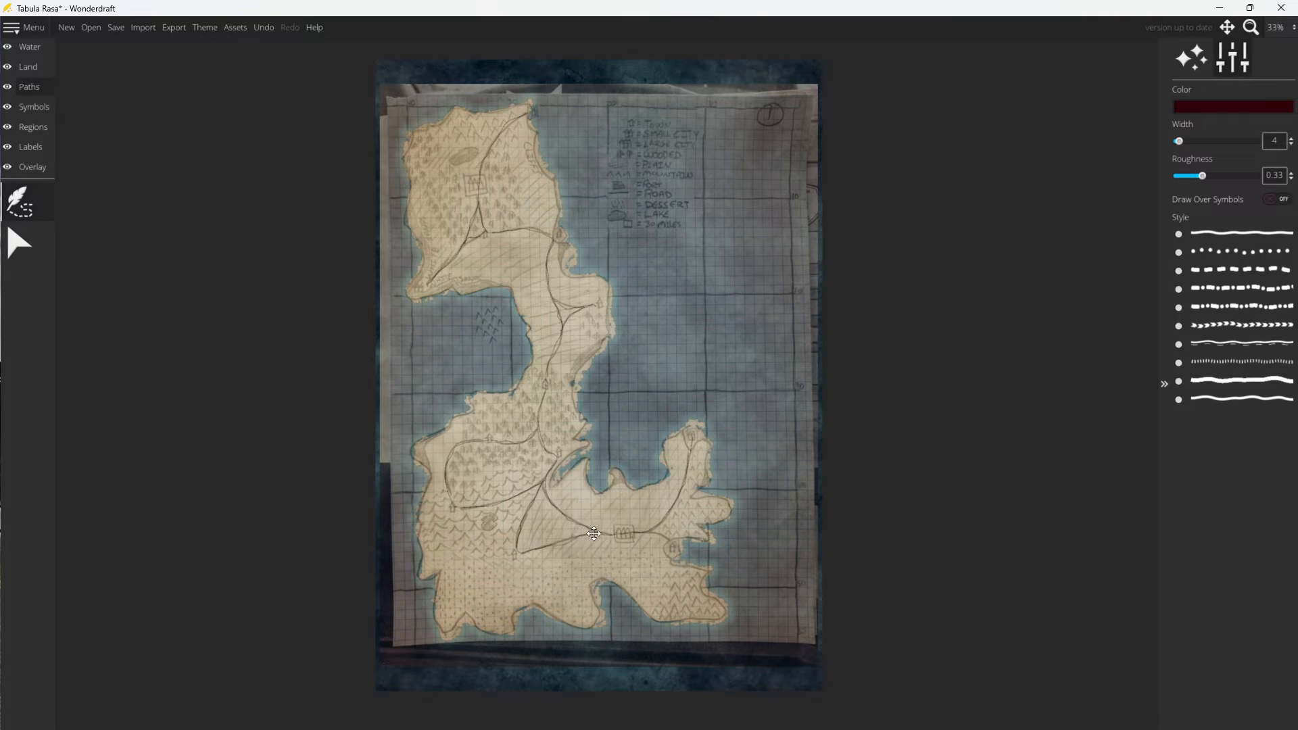
{"action": "mouse_move", "coordinate": [662, 536]}
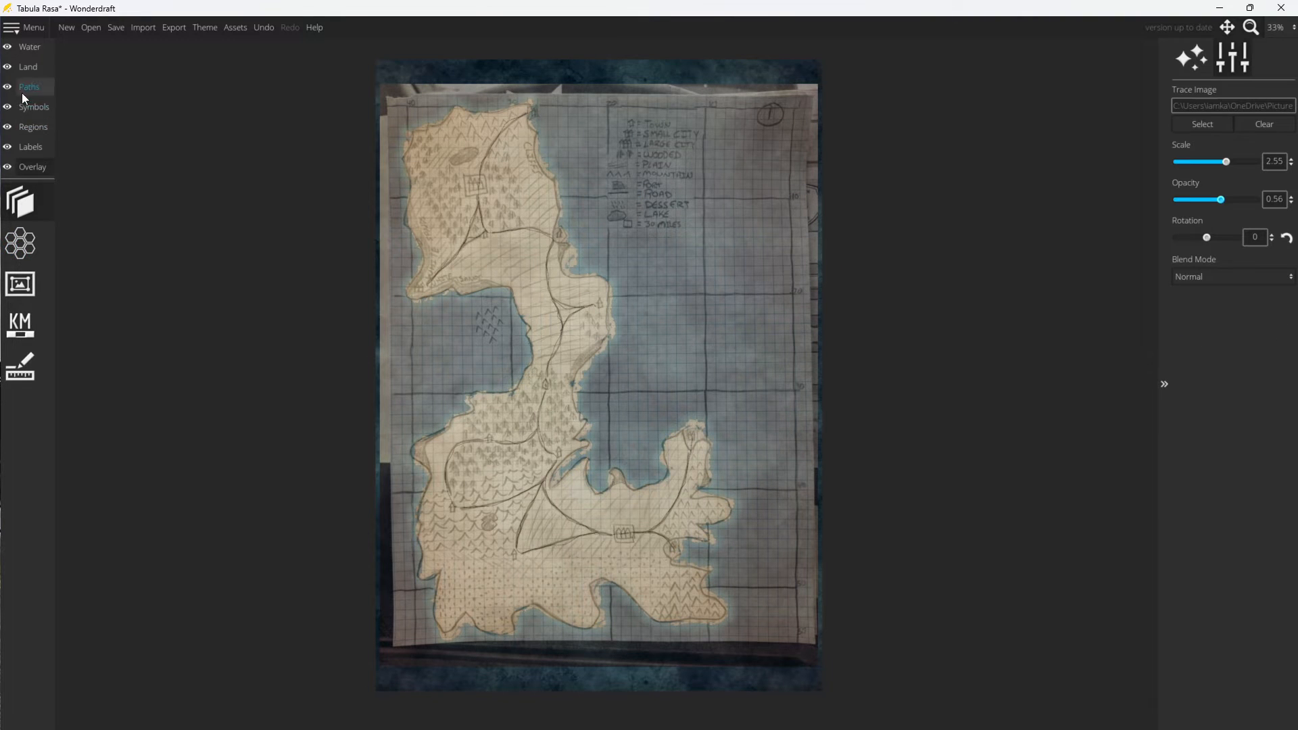
Switch to the Symbols layer tools after finishing the road paths.
{"action": "left_click", "coordinate": [1233, 57]}
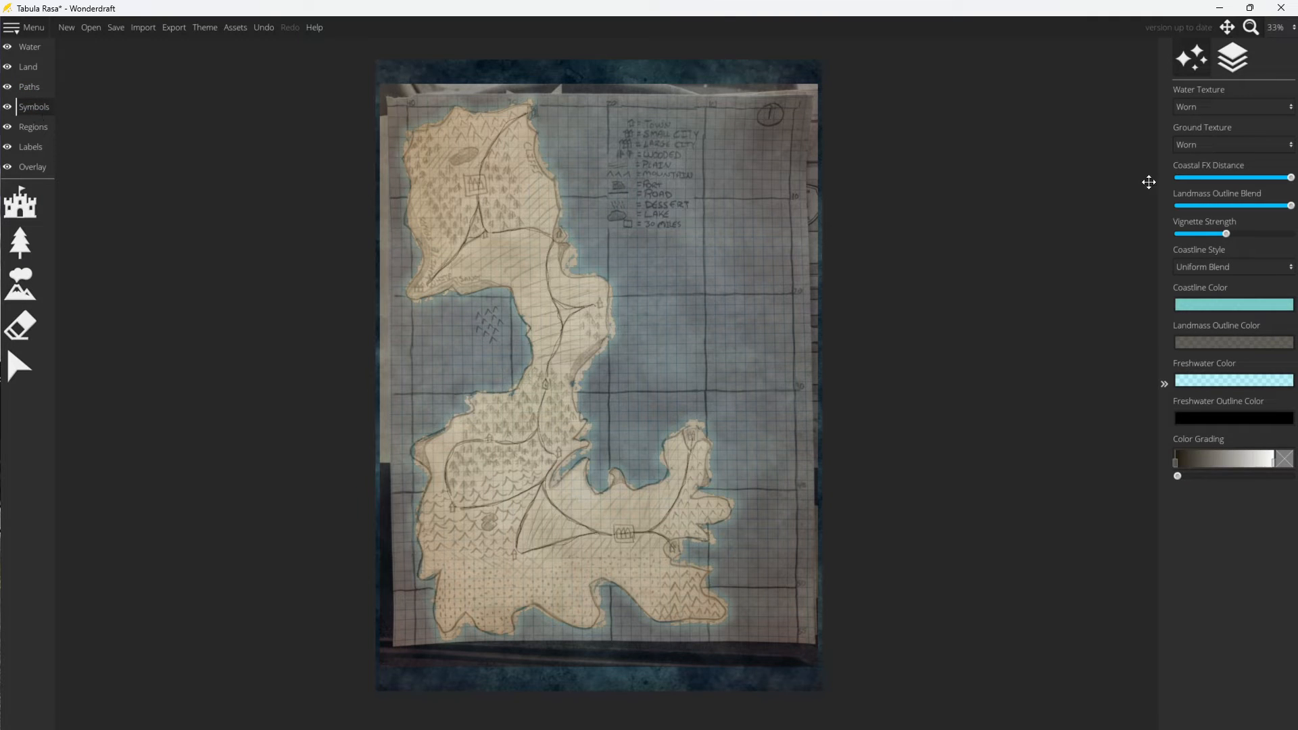
{"action": "left_click", "coordinate": [20, 201]}
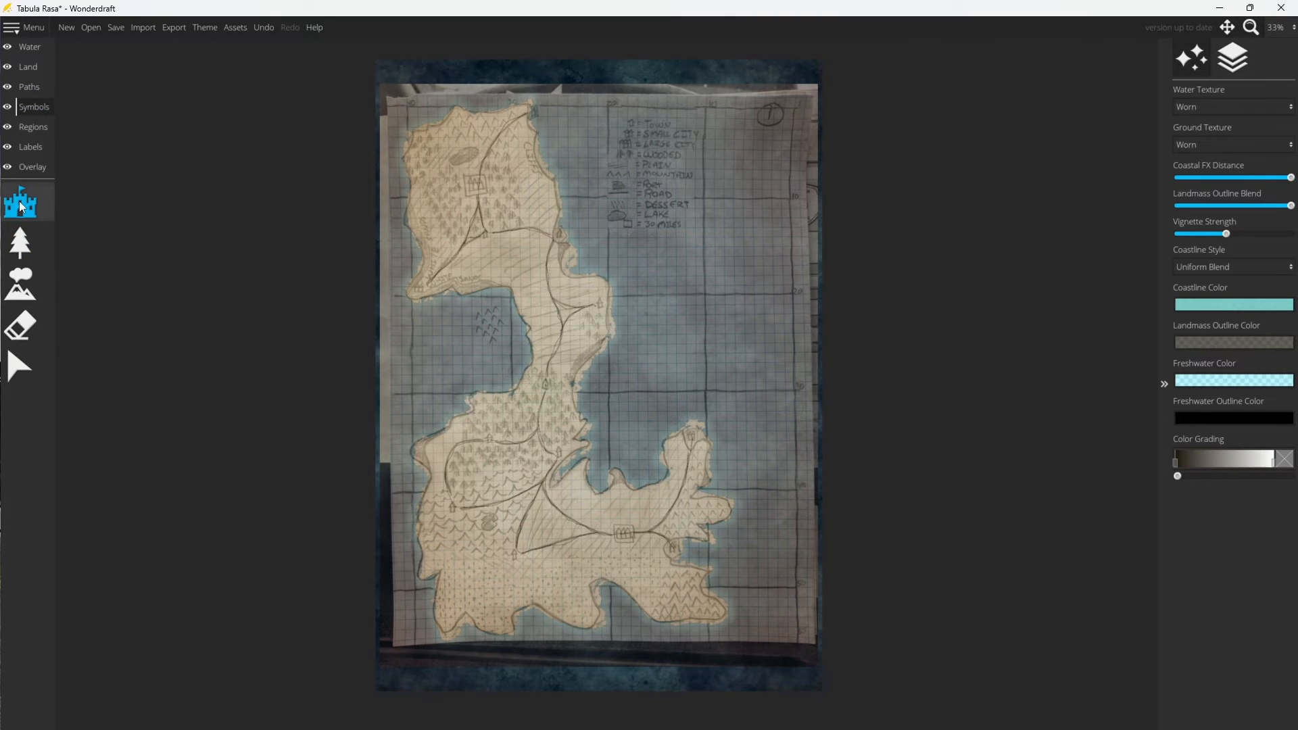
Place a Custom Colored Town castle at scale 55 on the northern and southern city marks.
{"action": "left_click", "coordinate": [21, 202]}
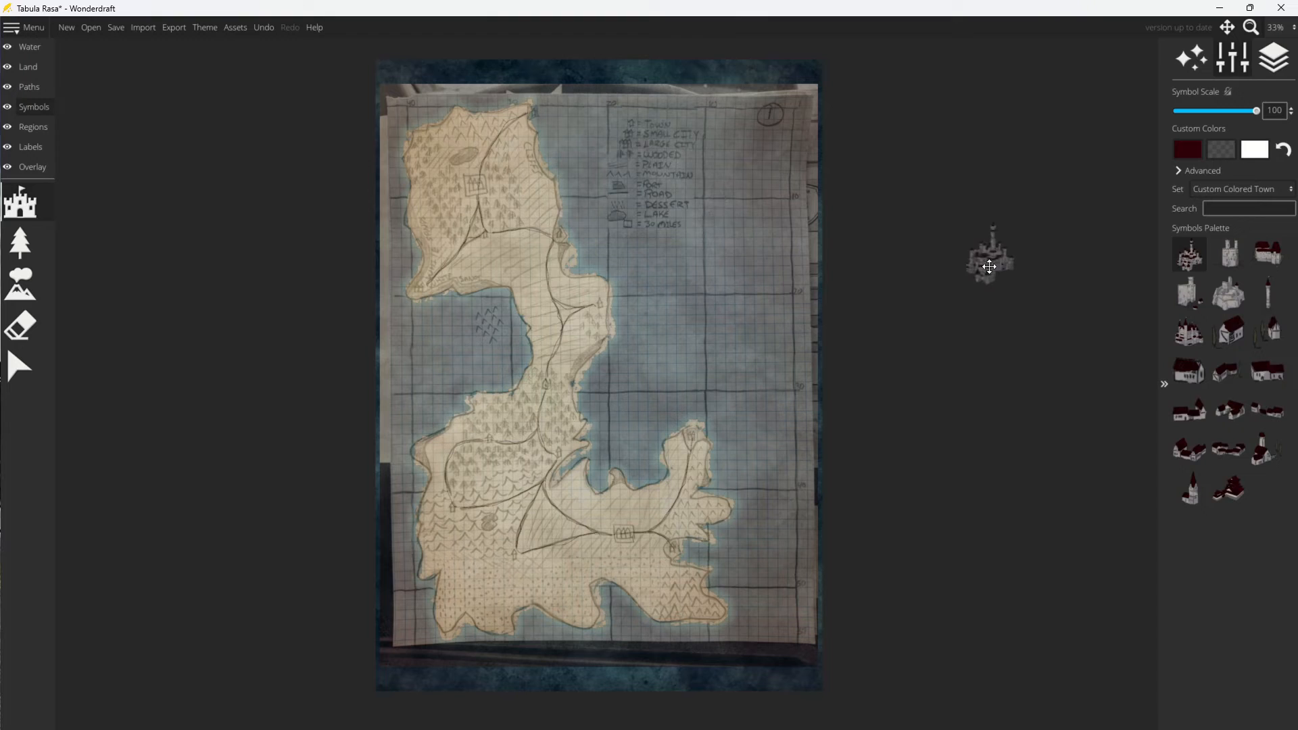
{"action": "mouse_move", "coordinate": [1015, 273]}
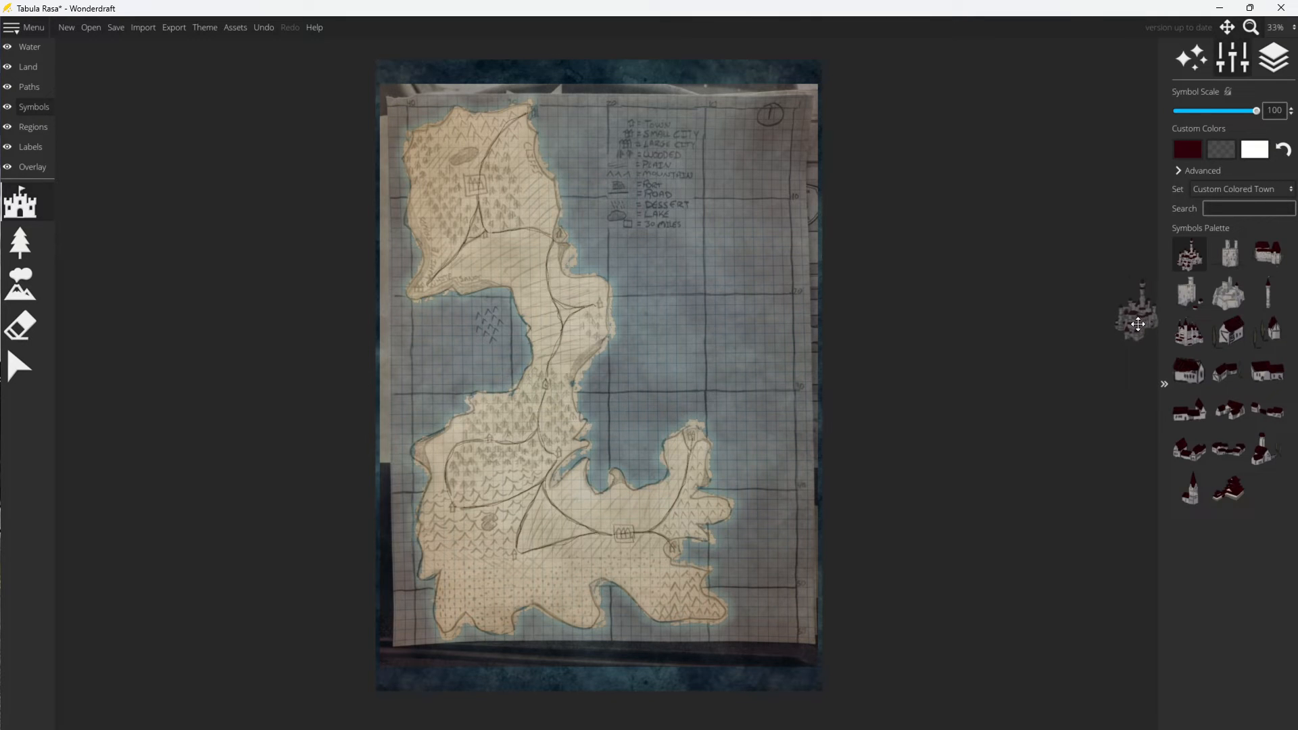
{"action": "left_click", "coordinate": [496, 179]}
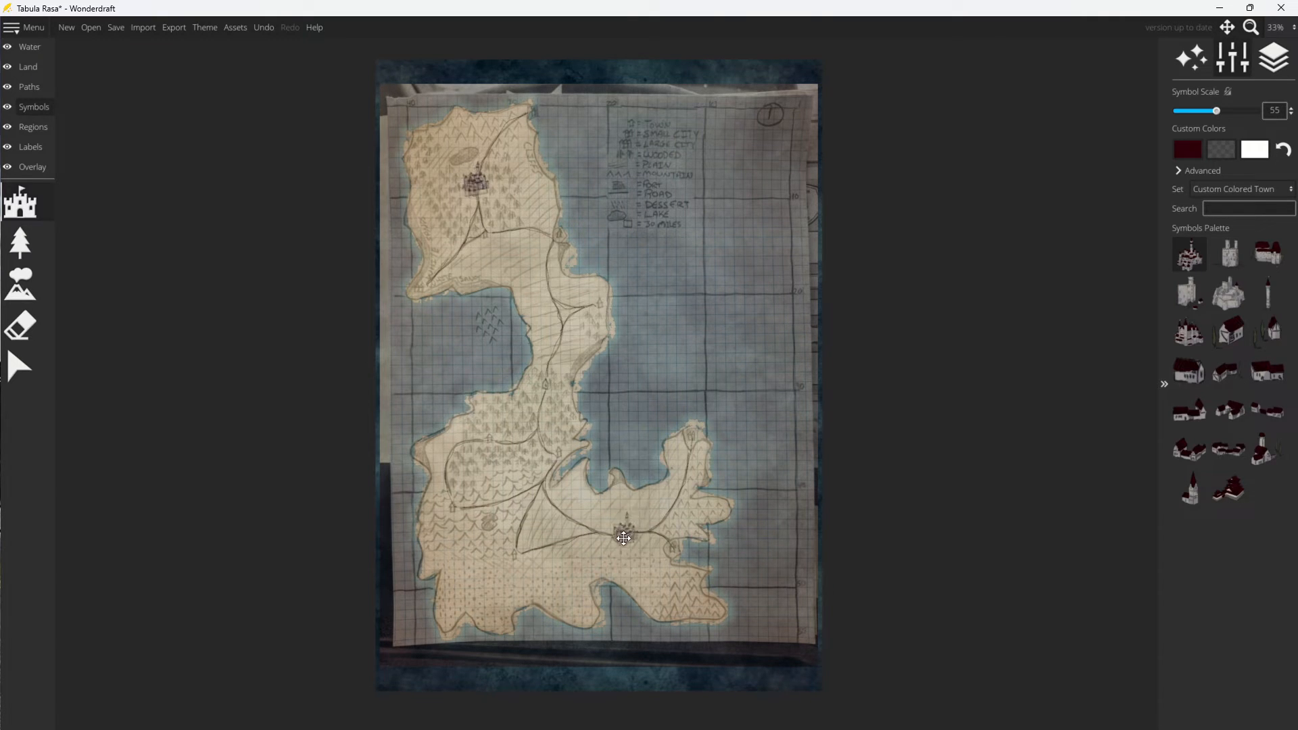
{"action": "left_click", "coordinate": [625, 533]}
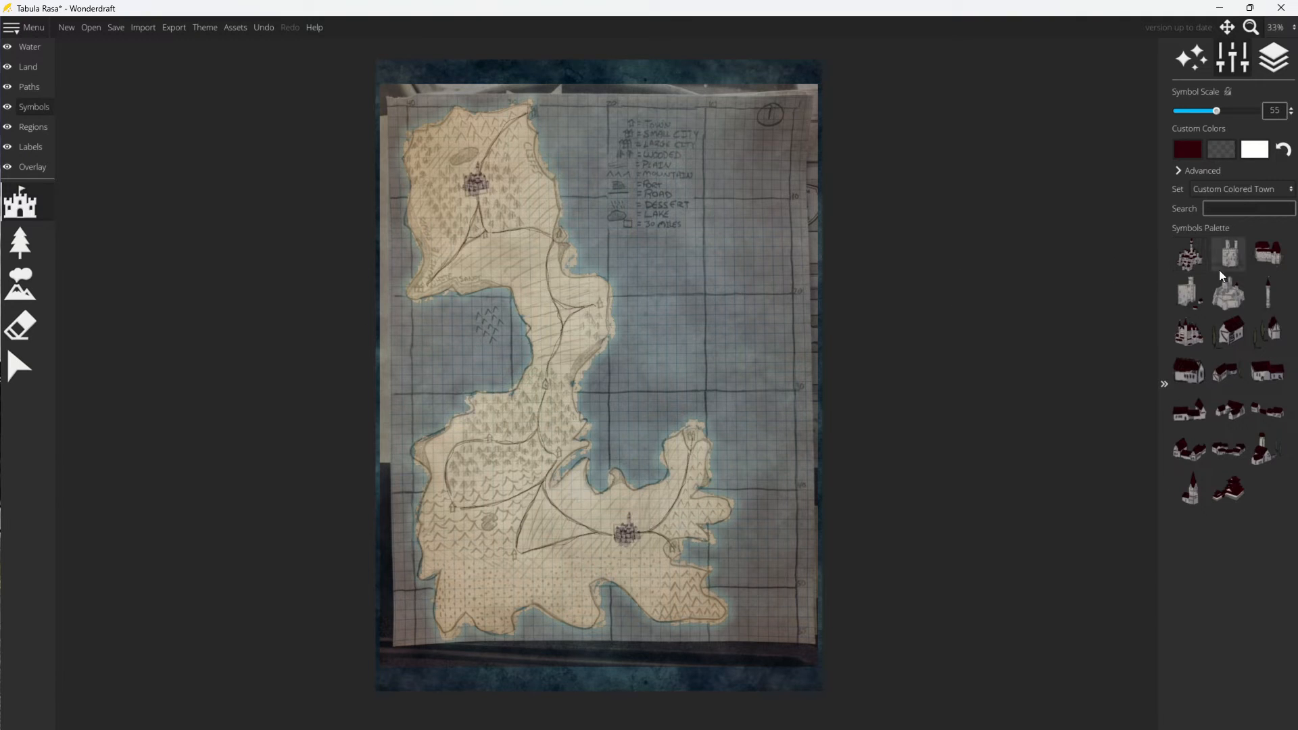
{"action": "mouse_move", "coordinate": [1228, 255]}
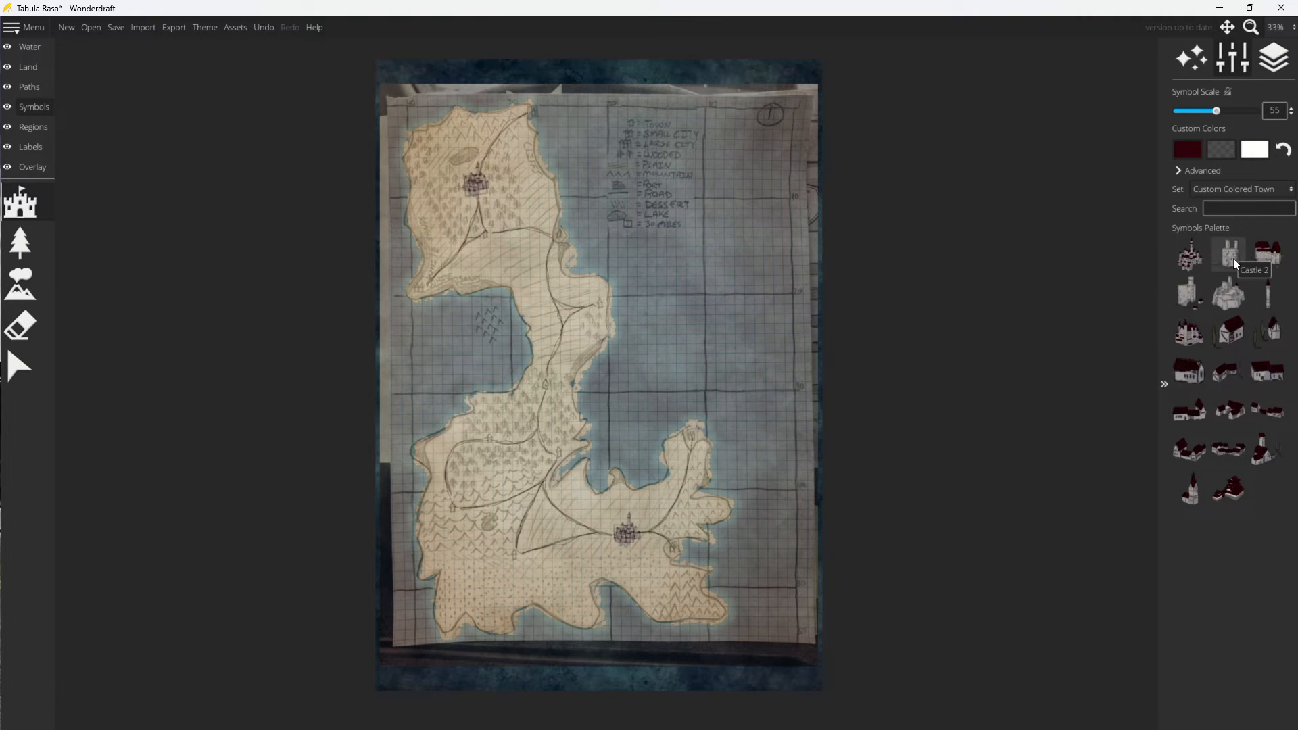
{"action": "mouse_move", "coordinate": [455, 510]}
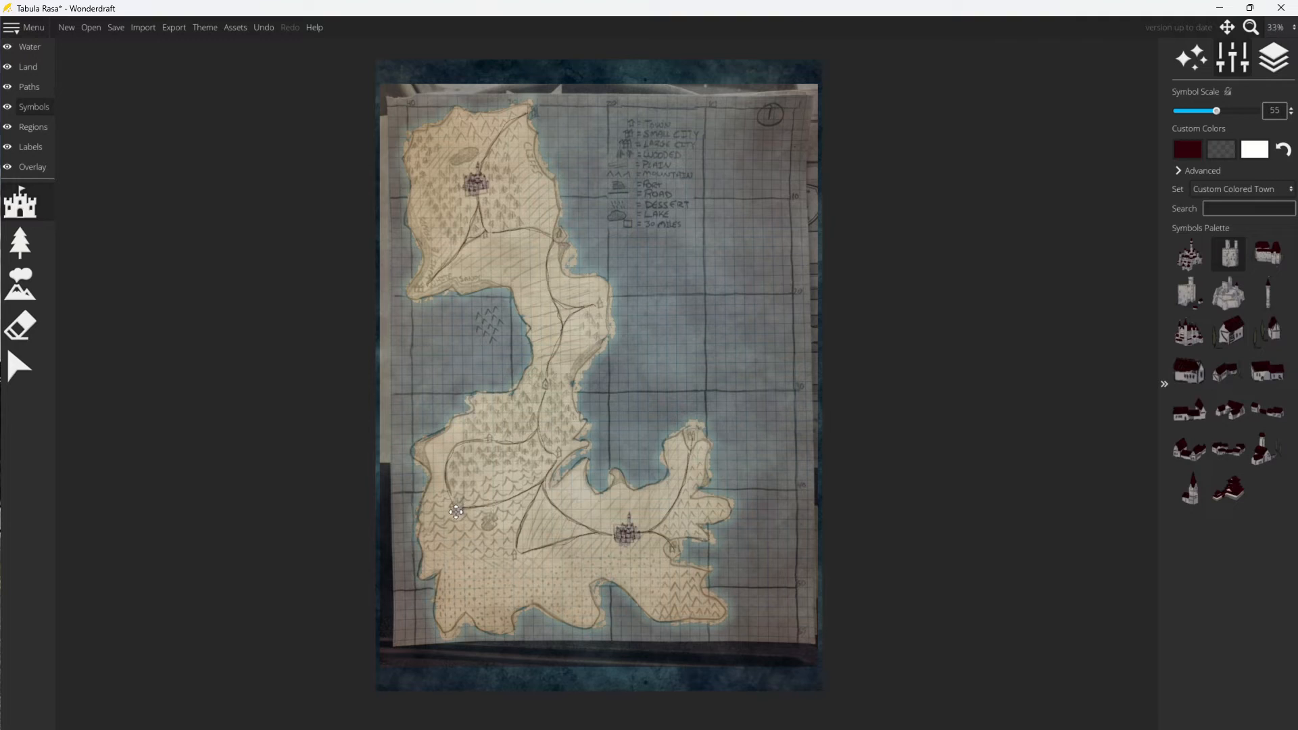
Mark the village circles along the roads with a small house symbol.
{"action": "left_click", "coordinate": [456, 507]}
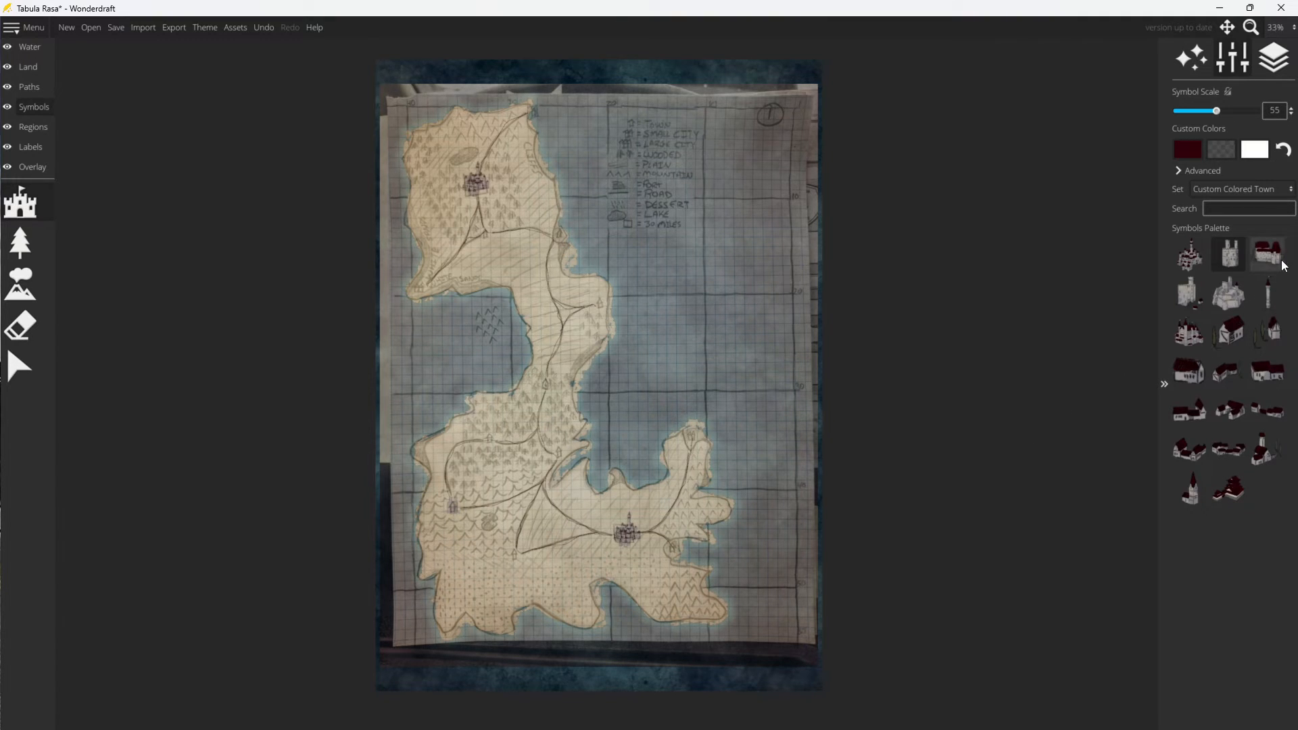
{"action": "mouse_move", "coordinate": [1265, 293]}
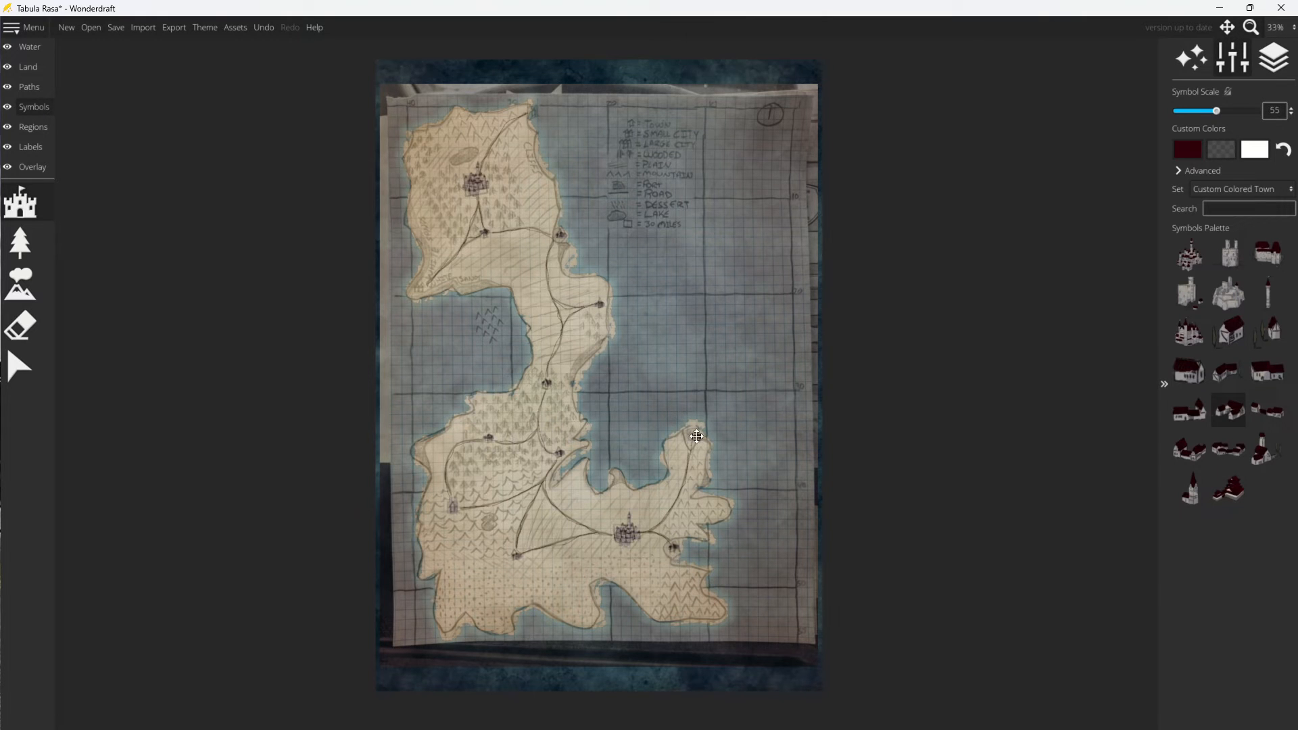
{"action": "mouse_move", "coordinate": [449, 178]}
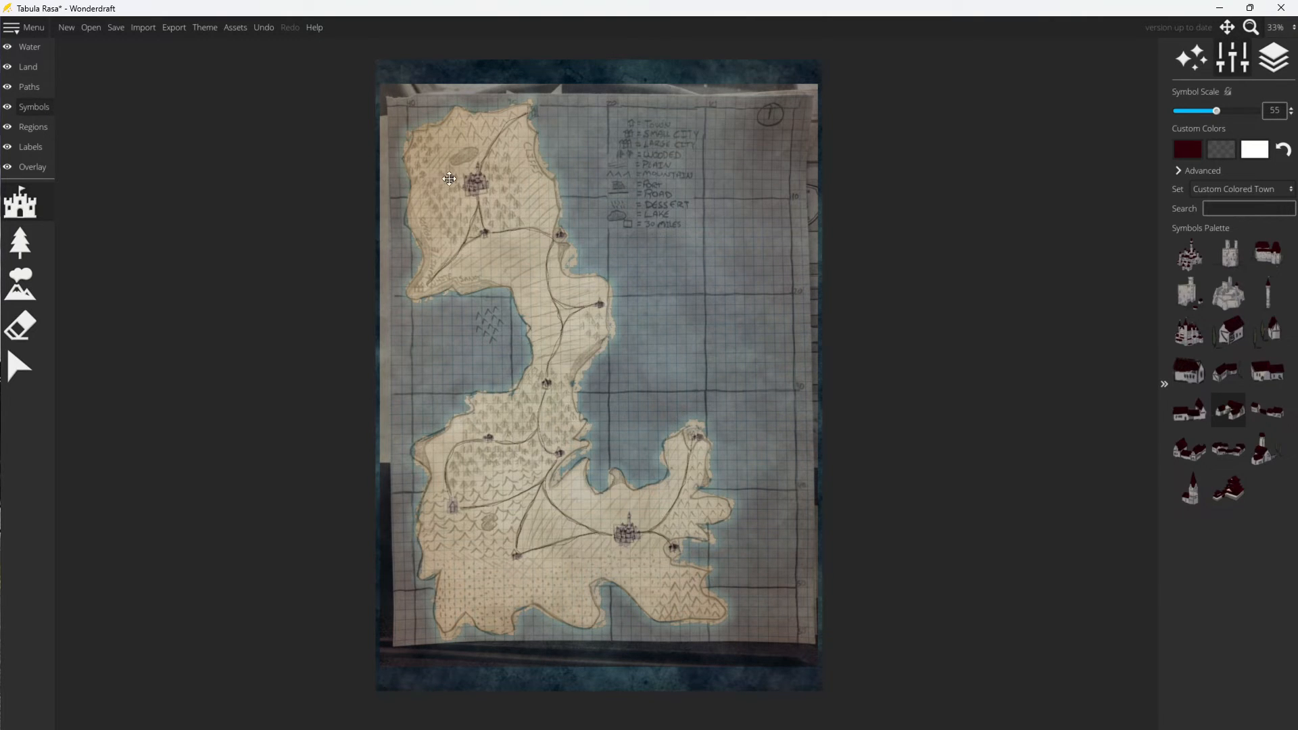
{"action": "mouse_move", "coordinate": [1228, 371]}
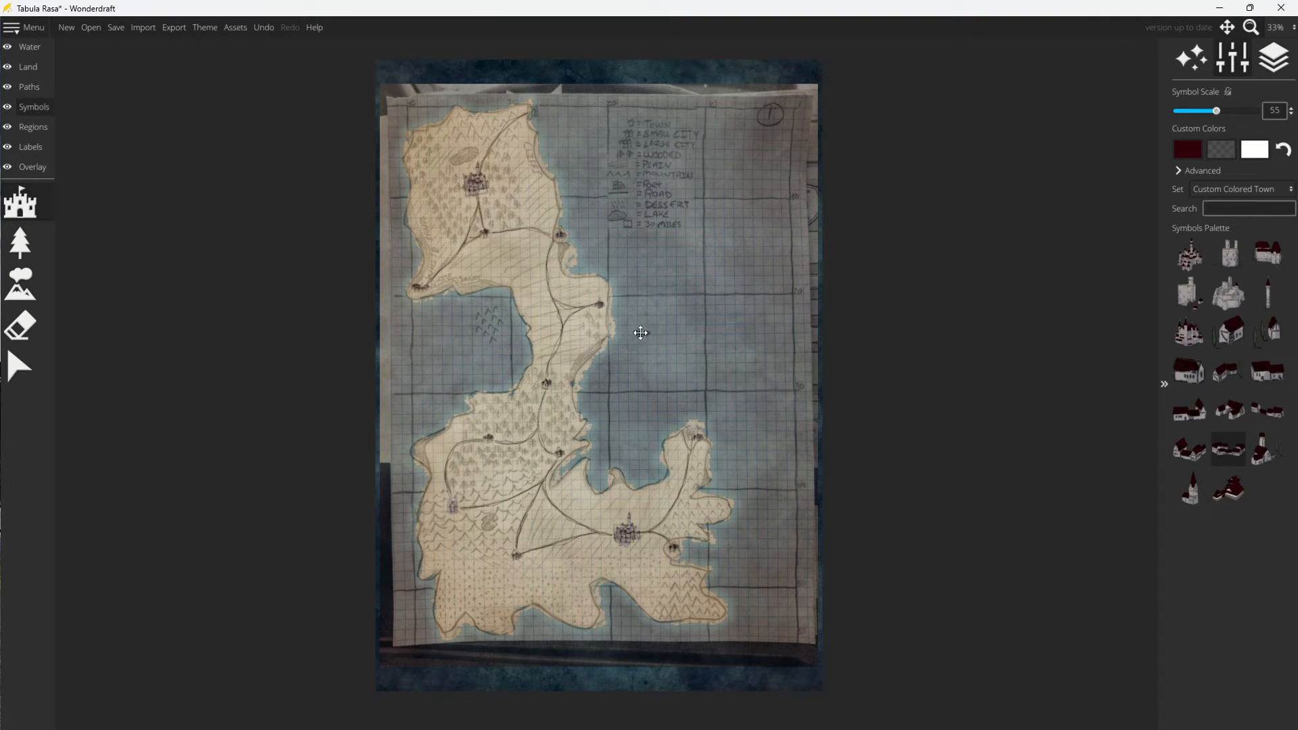
{"action": "mouse_move", "coordinate": [628, 366]}
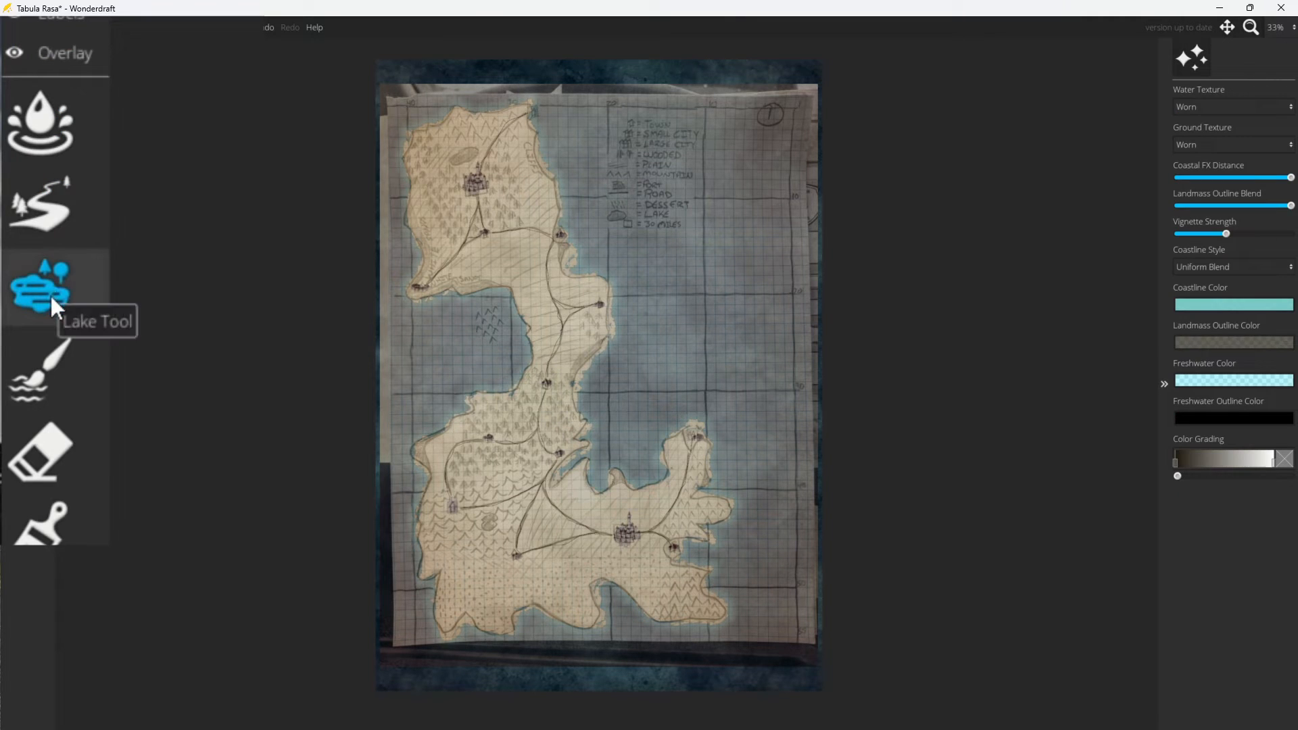
Place two small lakes with an enlarged brush, one in the southwest and one near the northern castle.
{"action": "left_click", "coordinate": [39, 285]}
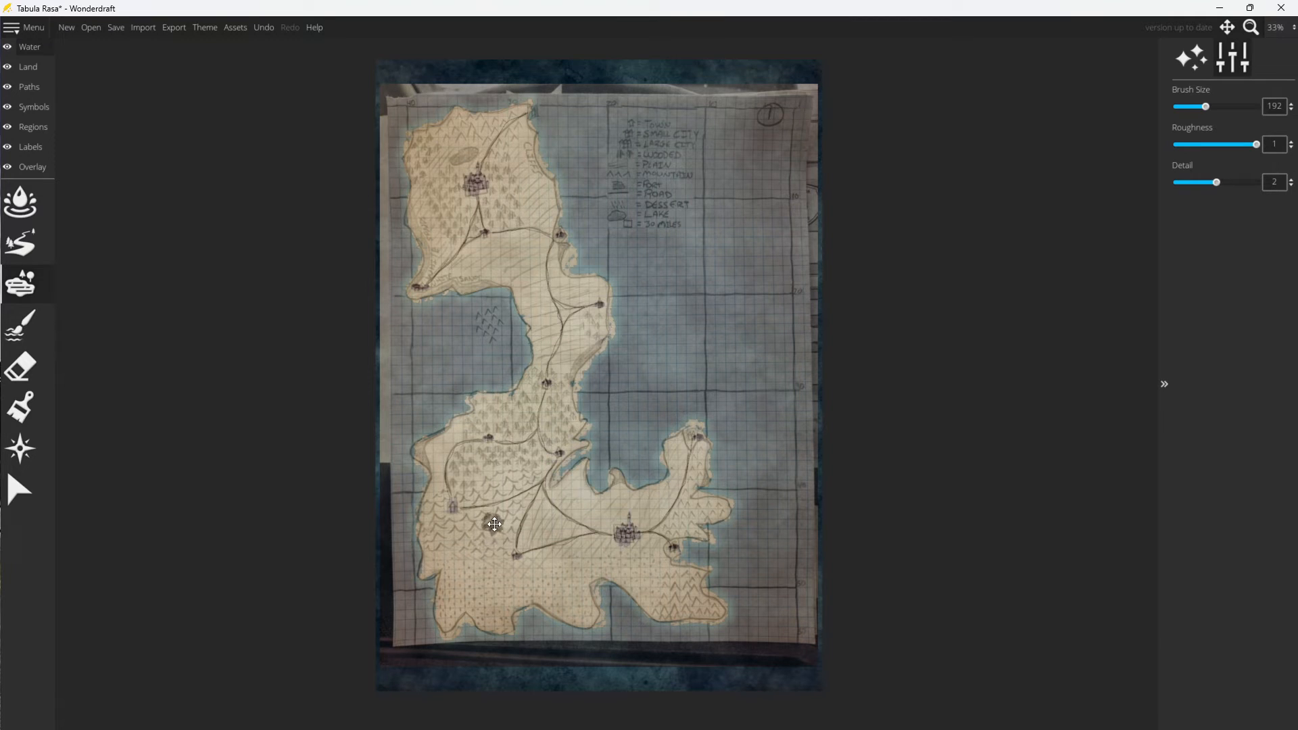
{"action": "scroll", "scroll_direction": "up", "scroll_amount": 3}
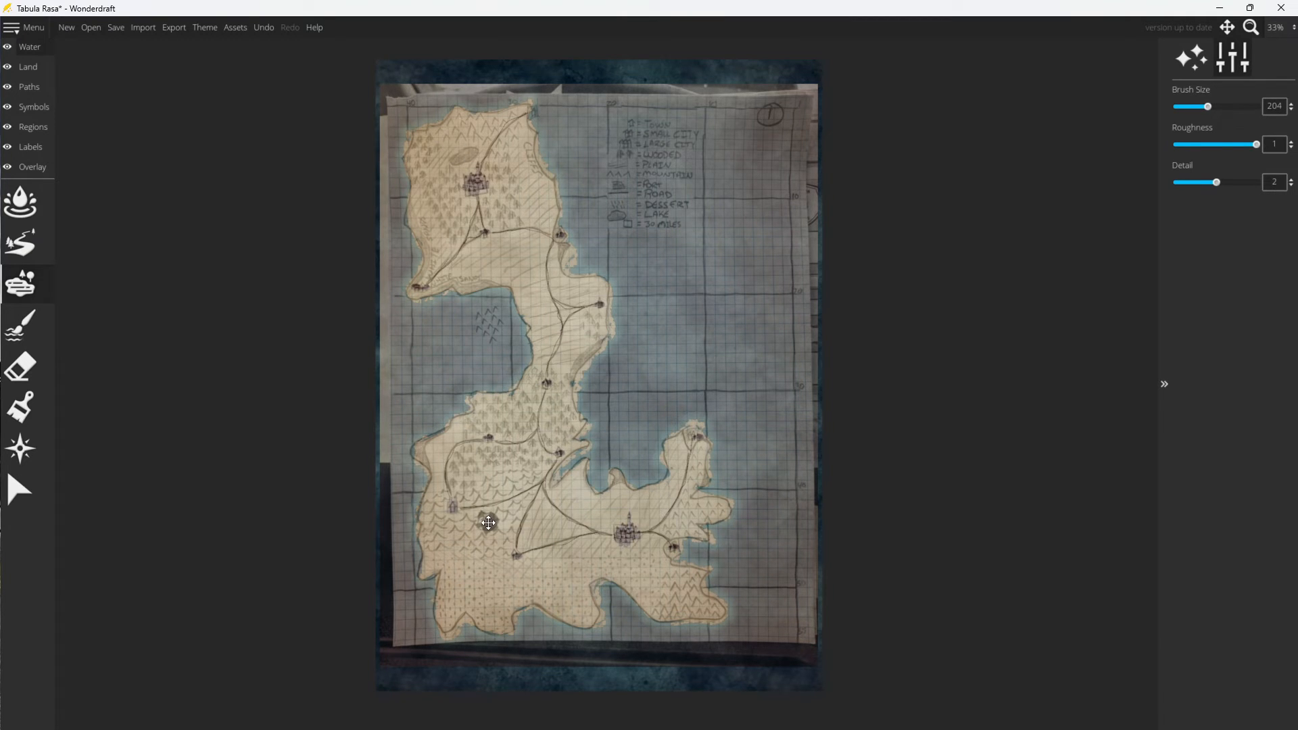
{"action": "left_click", "coordinate": [488, 522]}
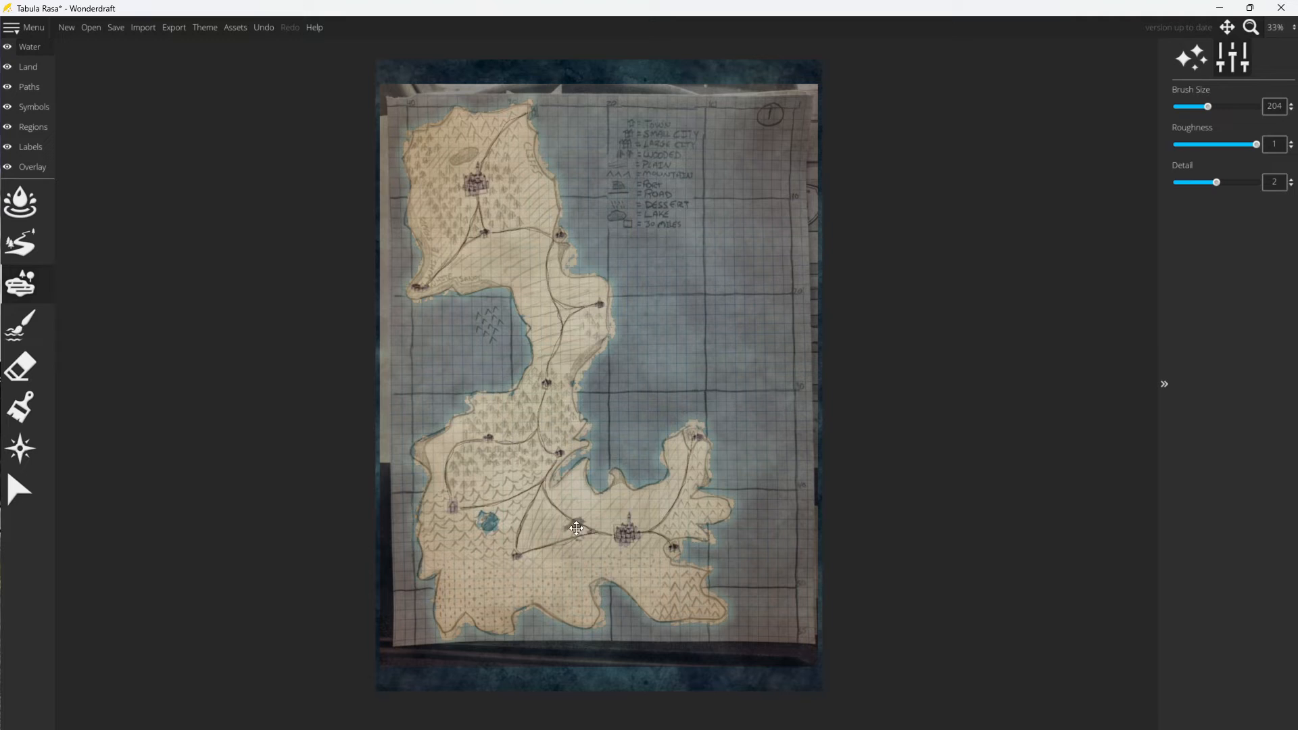
{"action": "mouse_move", "coordinate": [466, 154]}
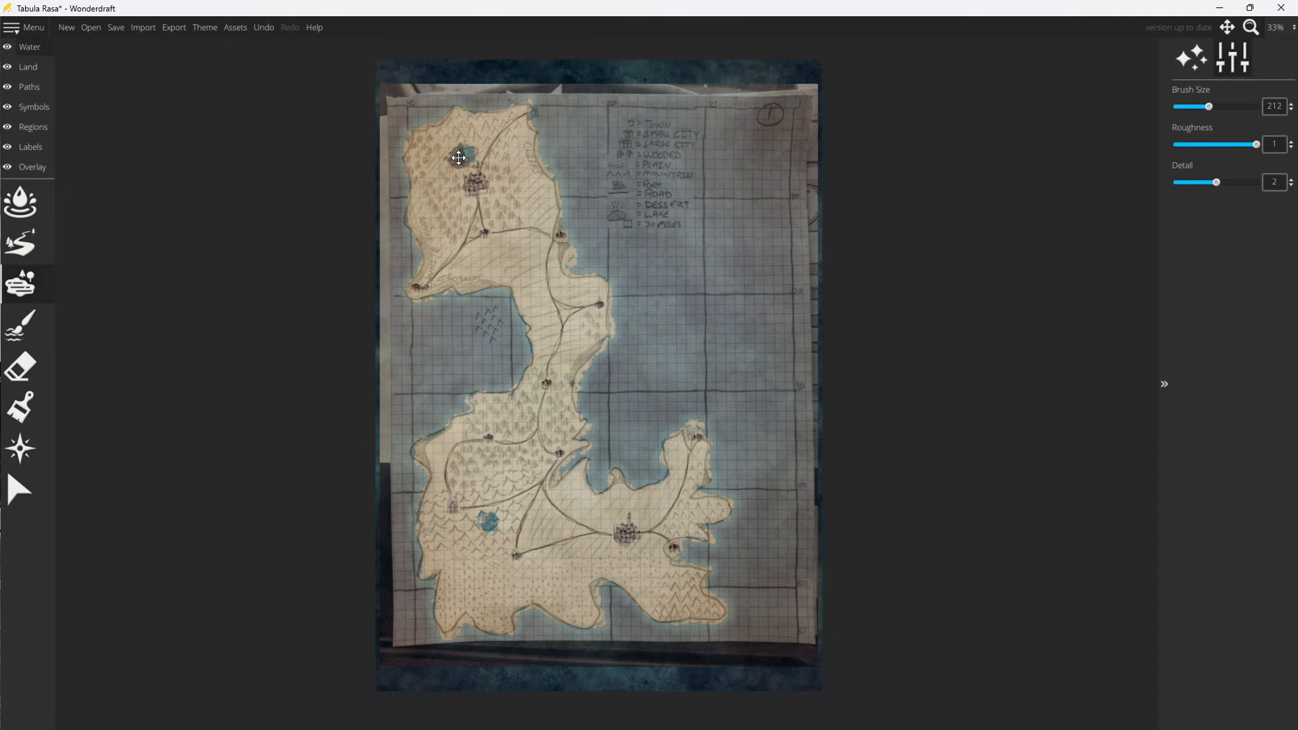
{"action": "left_click", "coordinate": [459, 156]}
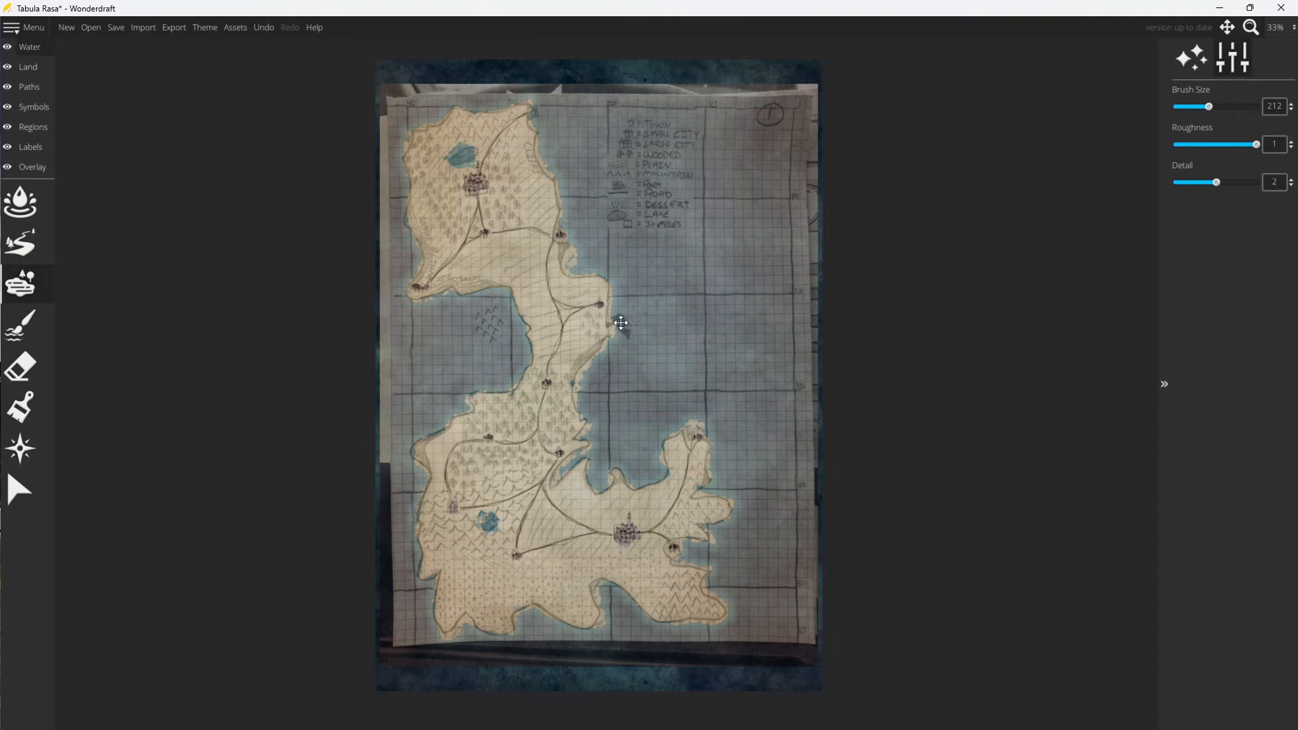
{"action": "left_click", "coordinate": [20, 242]}
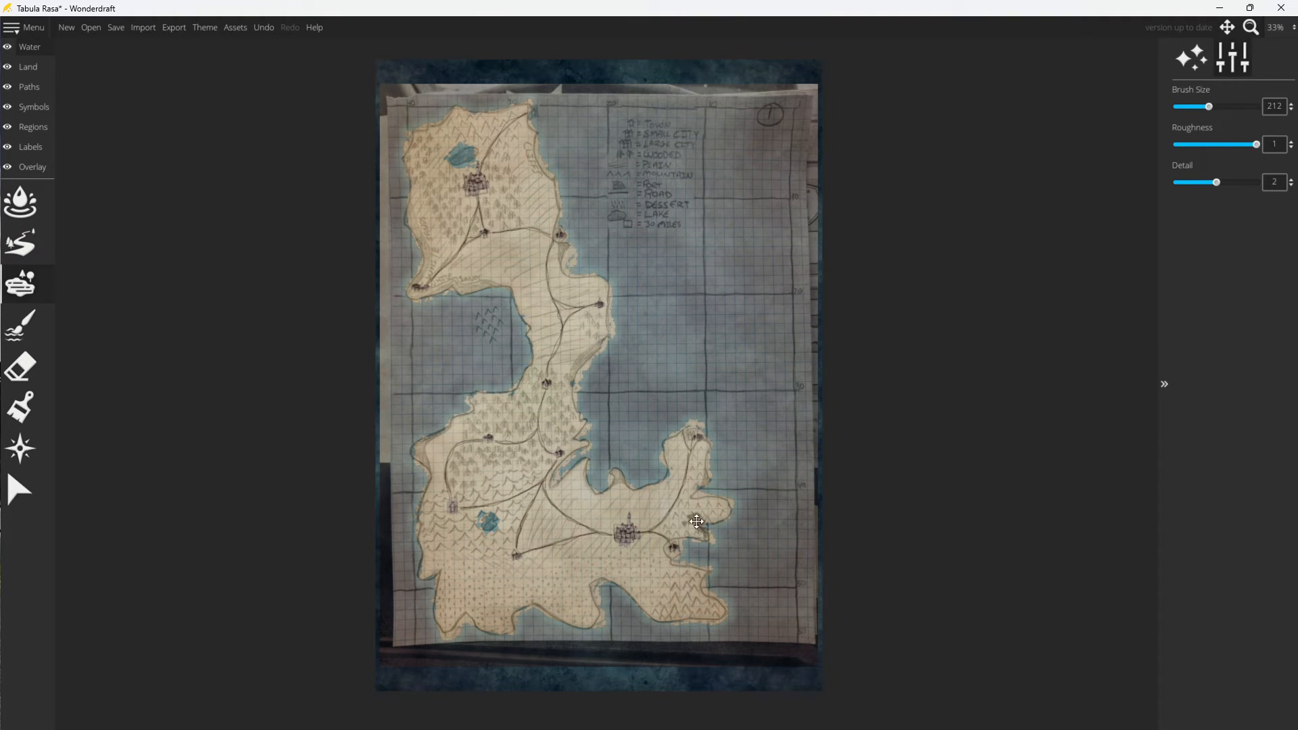
{"action": "mouse_move", "coordinate": [715, 502]}
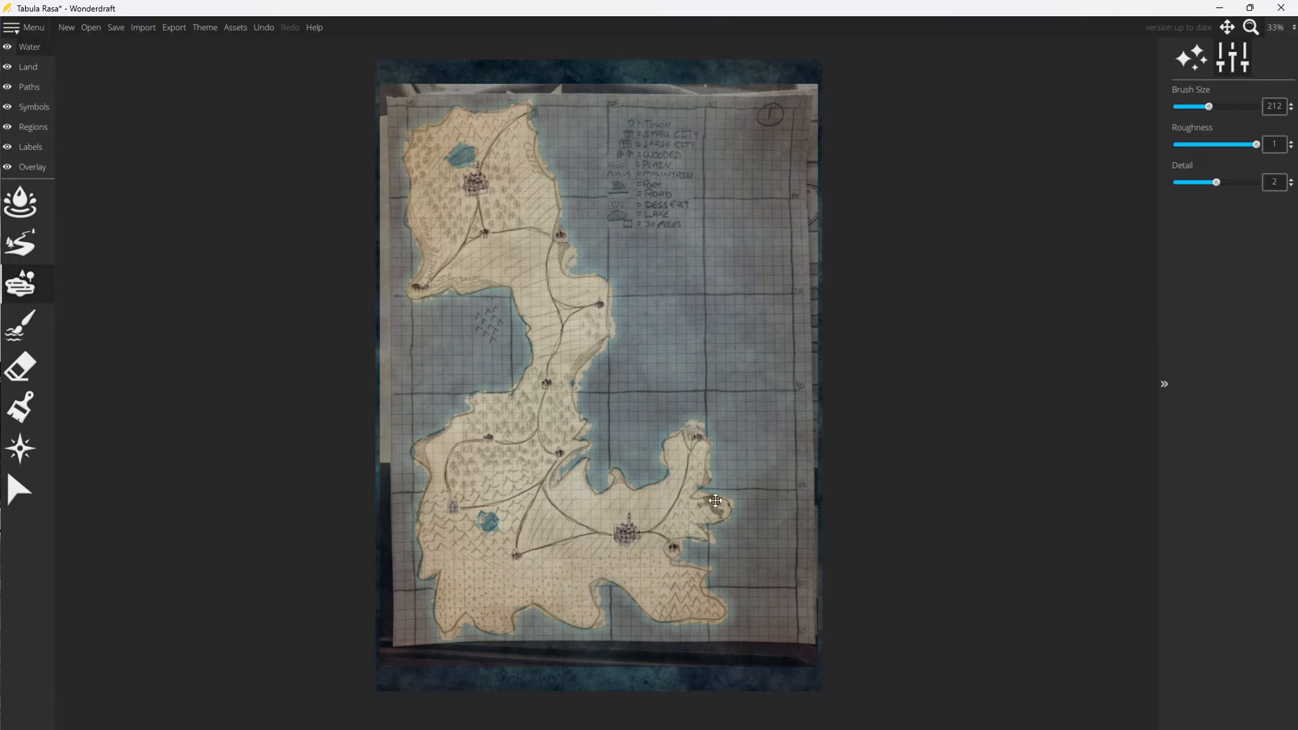
{"action": "mouse_move", "coordinate": [169, 355]}
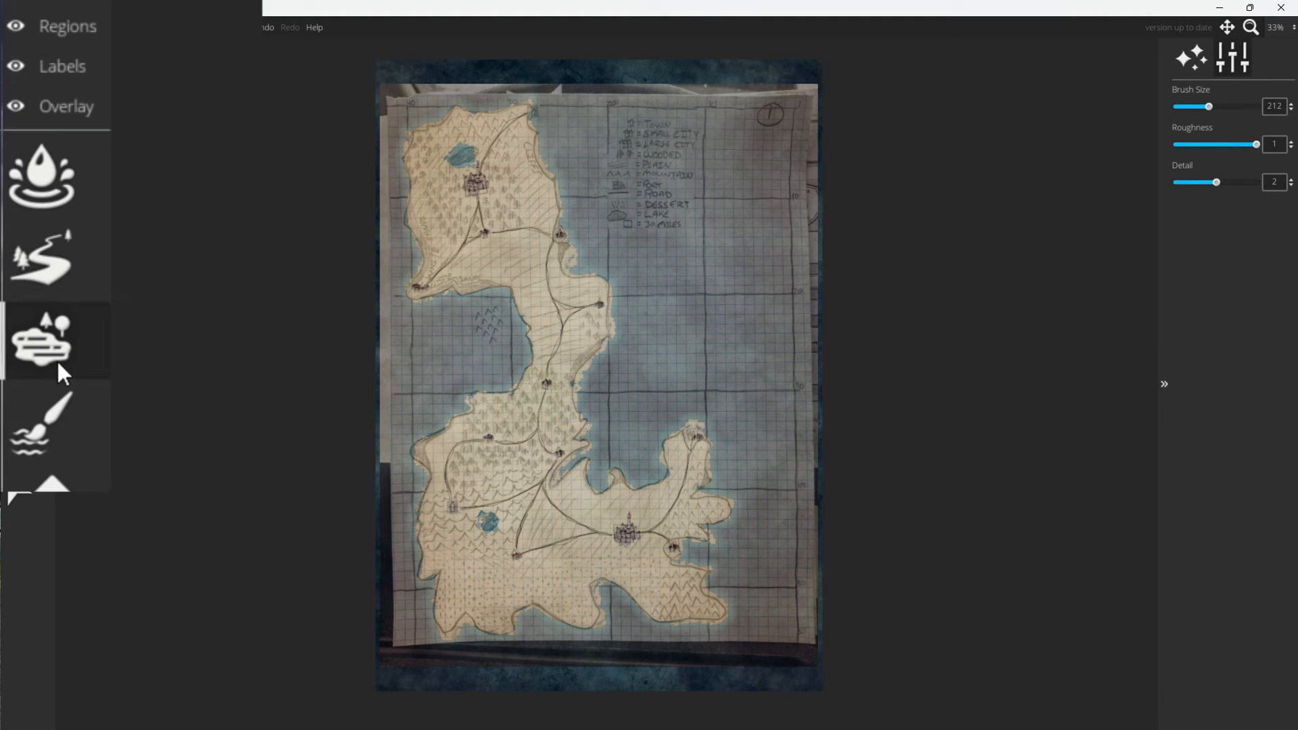
{"action": "mouse_move", "coordinate": [51, 269]}
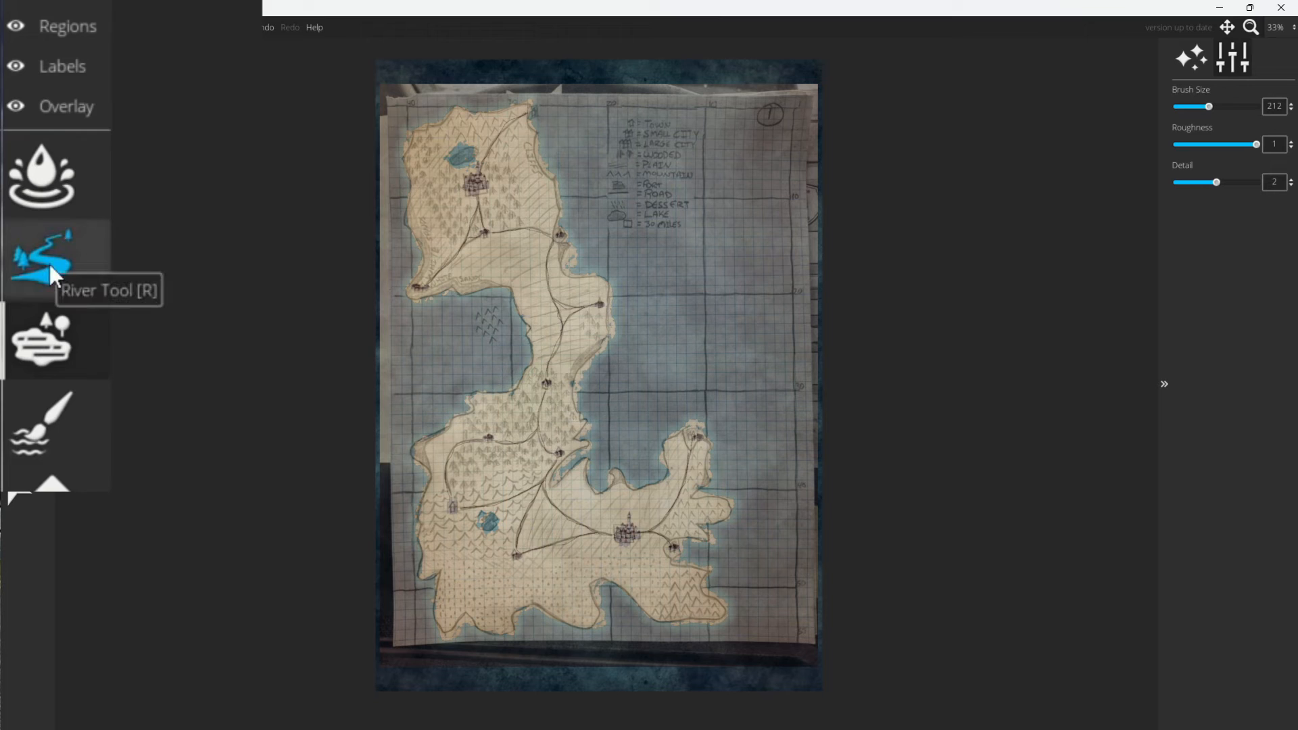
{"action": "left_click", "coordinate": [42, 256]}
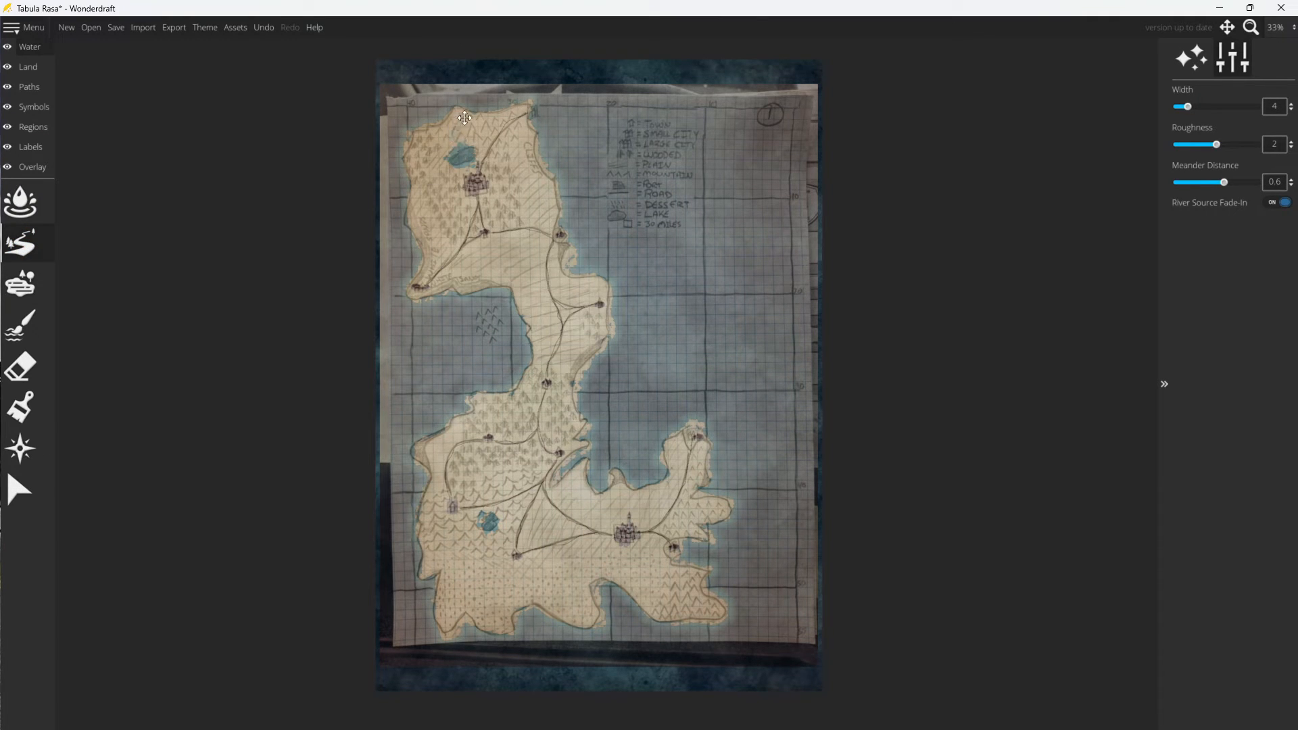
{"action": "mouse_move", "coordinate": [461, 277]}
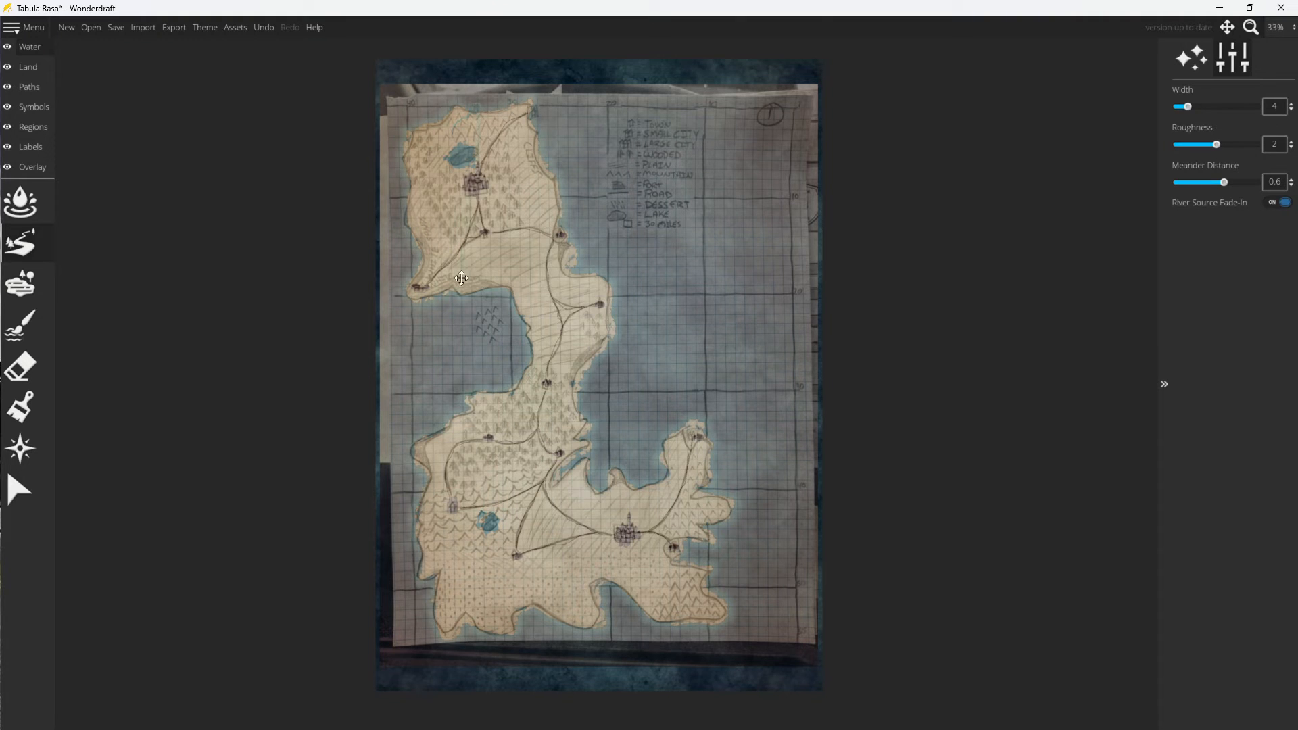
{"action": "mouse_move", "coordinate": [482, 104]}
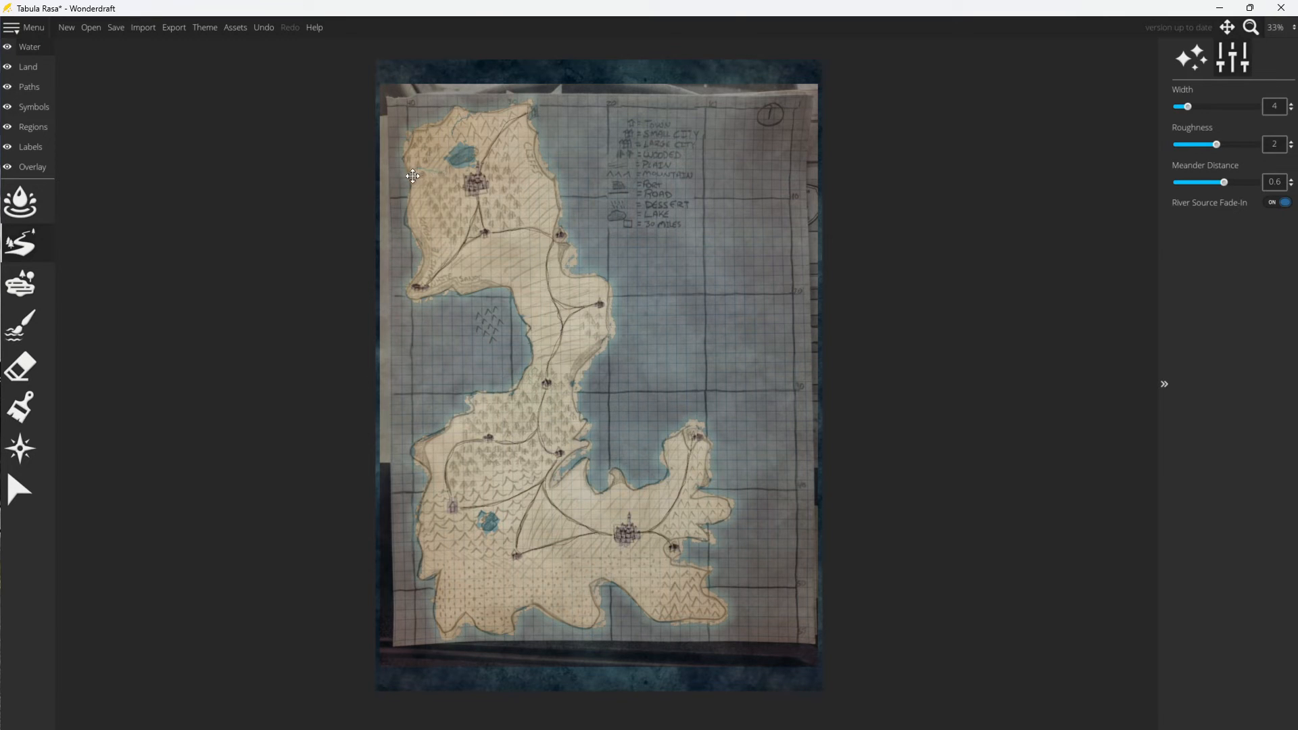
{"action": "mouse_move", "coordinate": [488, 274]}
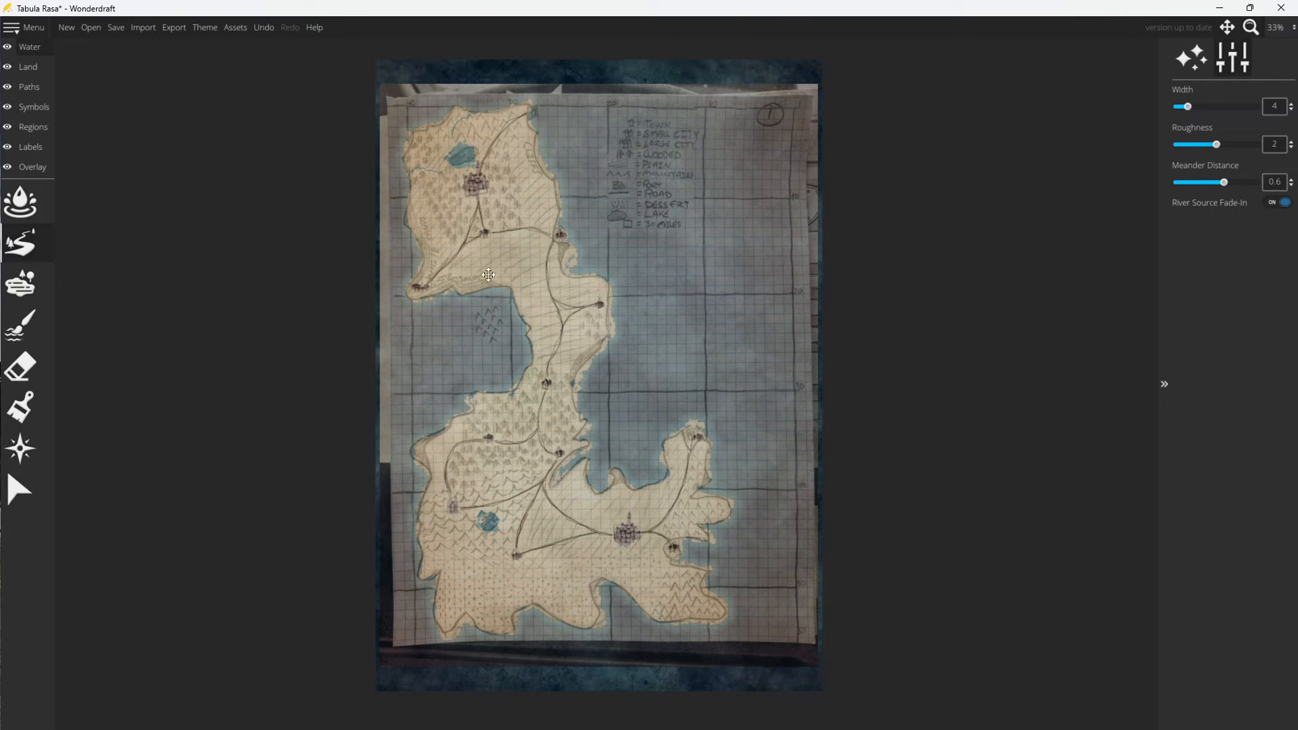
{"action": "mouse_move", "coordinate": [529, 499]}
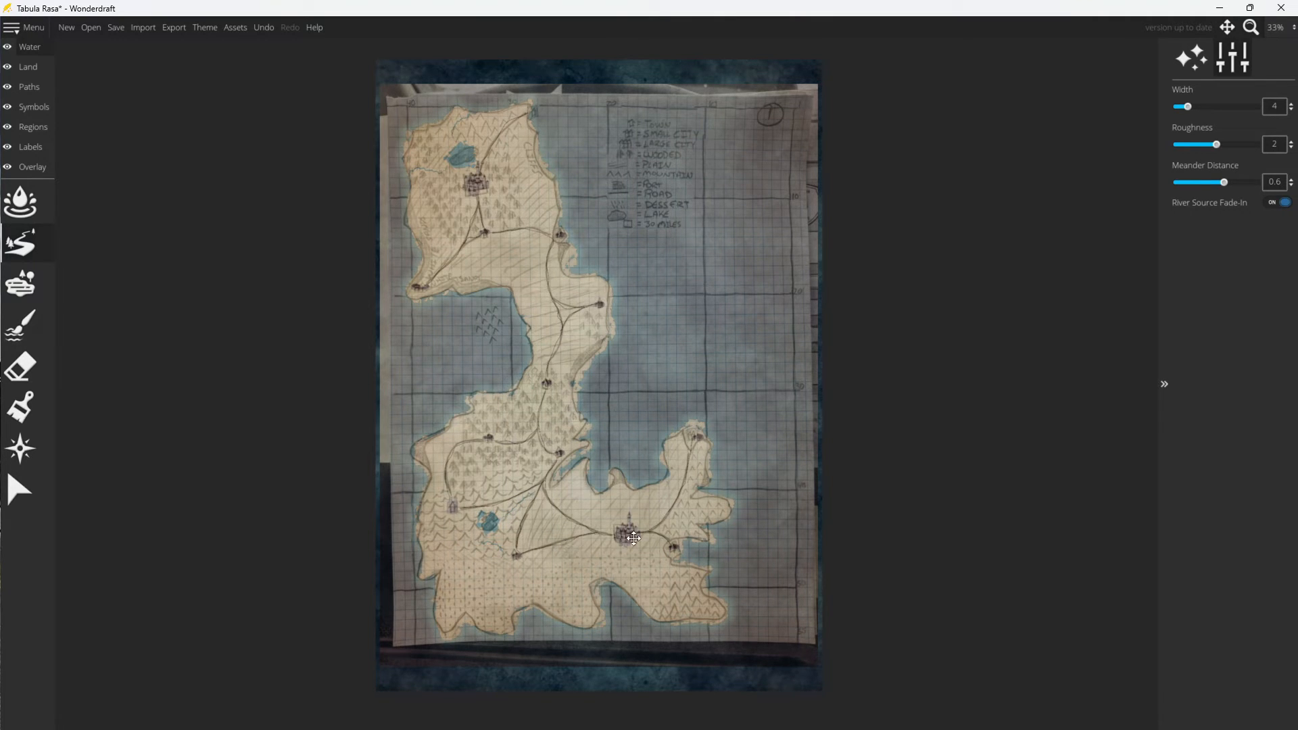
{"action": "mouse_move", "coordinate": [518, 223]}
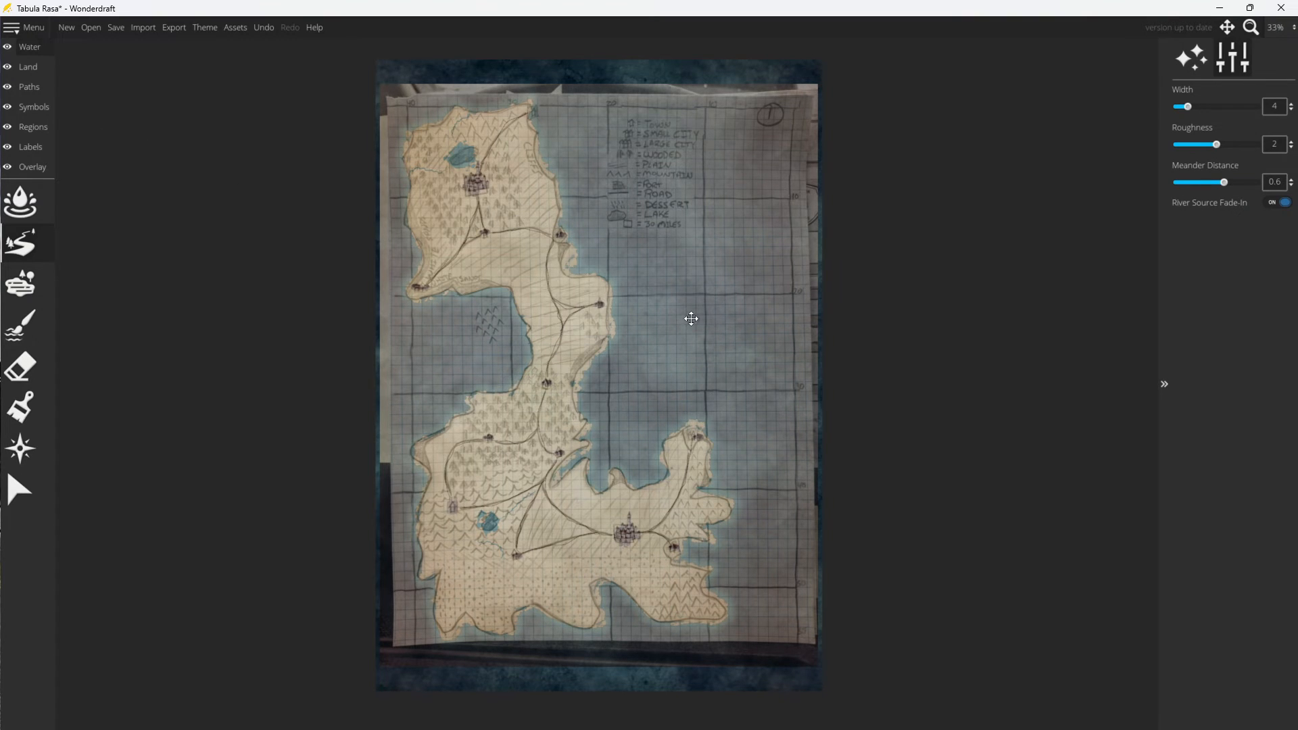
{"action": "mouse_move", "coordinate": [693, 289]}
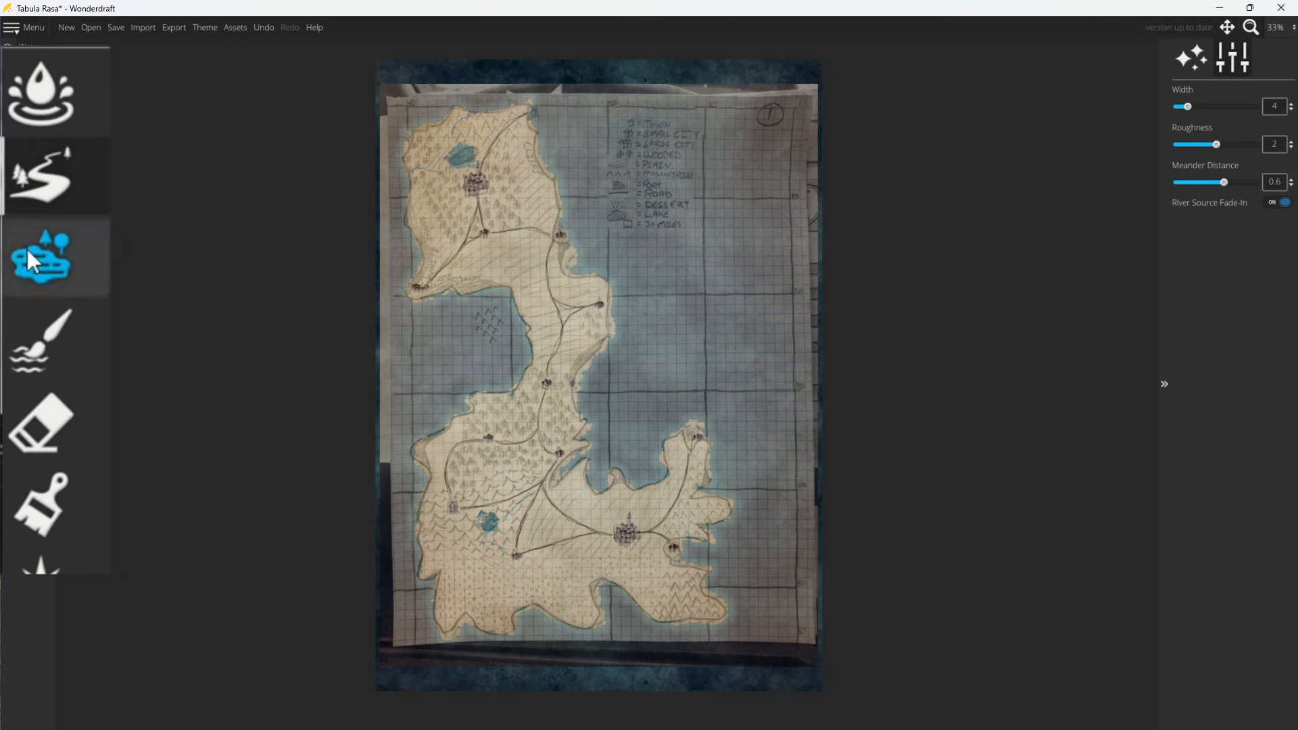
{"action": "left_click", "coordinate": [39, 93]}
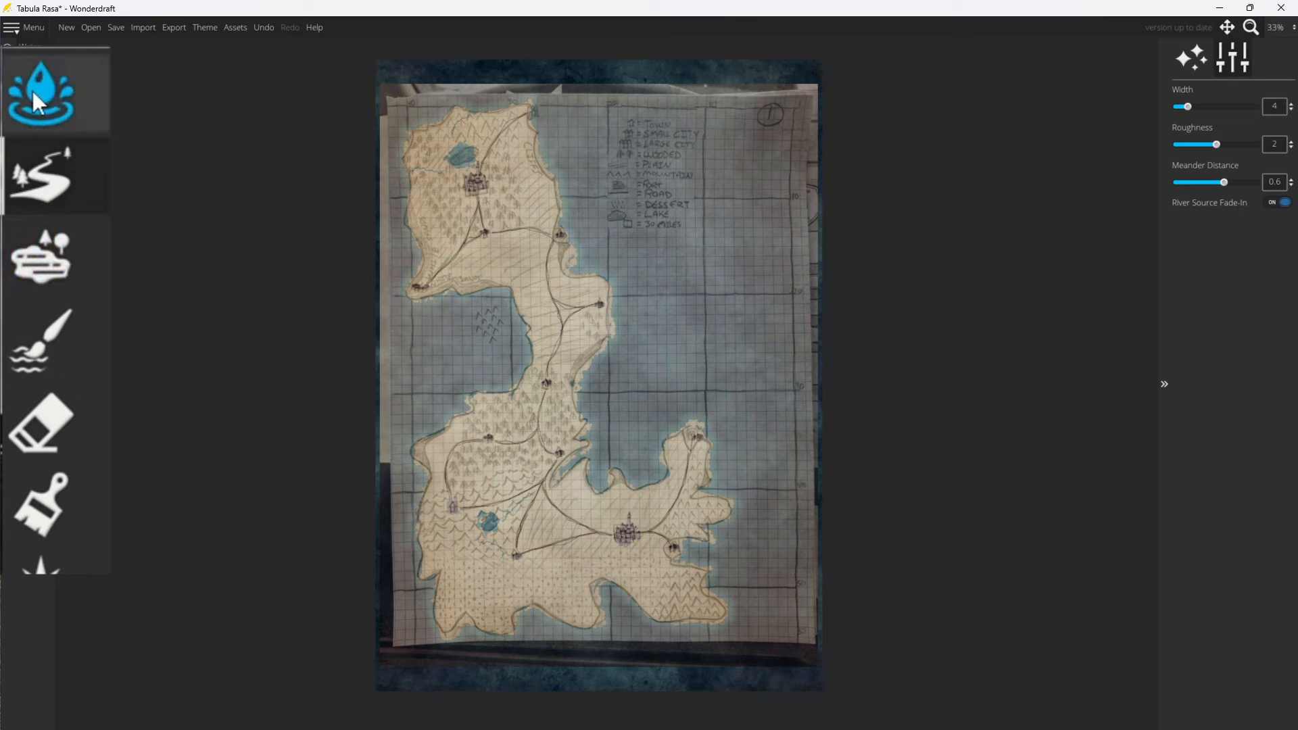
{"action": "mouse_move", "coordinate": [39, 90]}
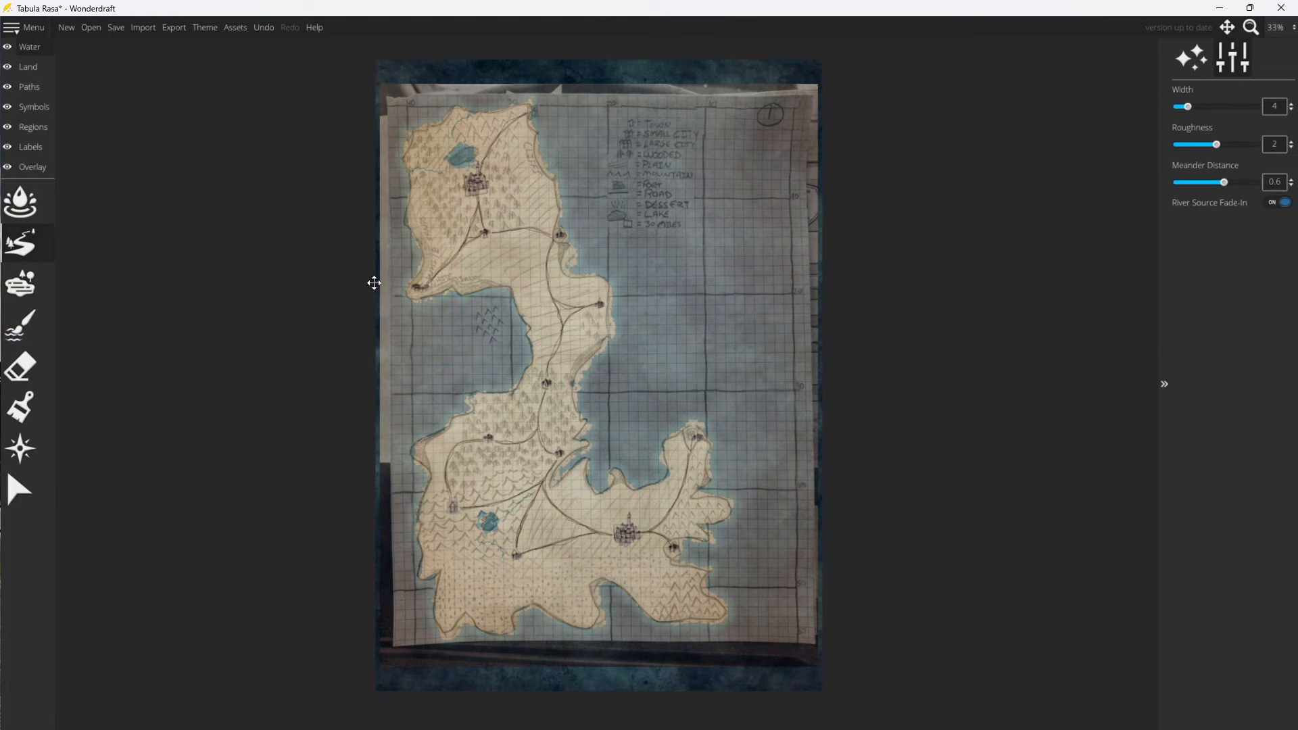
{"action": "mouse_move", "coordinate": [197, 201]}
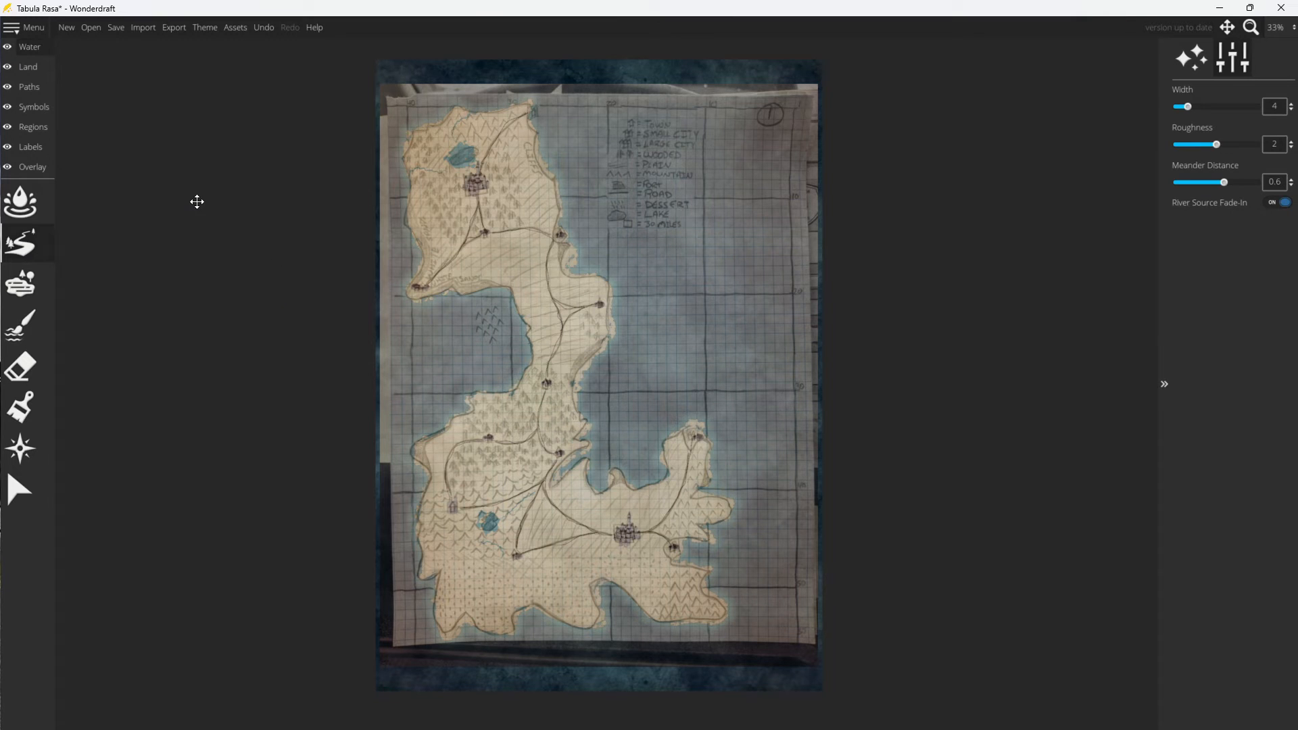
{"action": "mouse_move", "coordinate": [156, 167]}
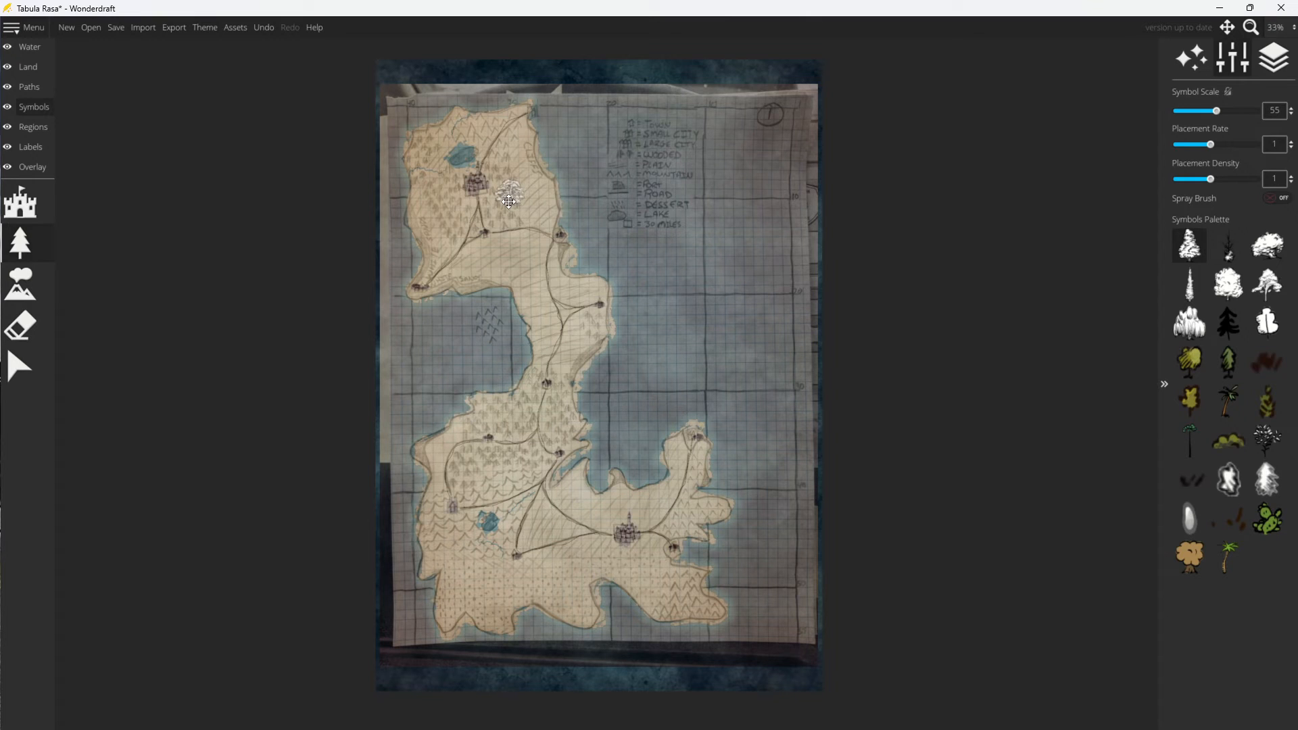
{"action": "mouse_move", "coordinate": [705, 205]}
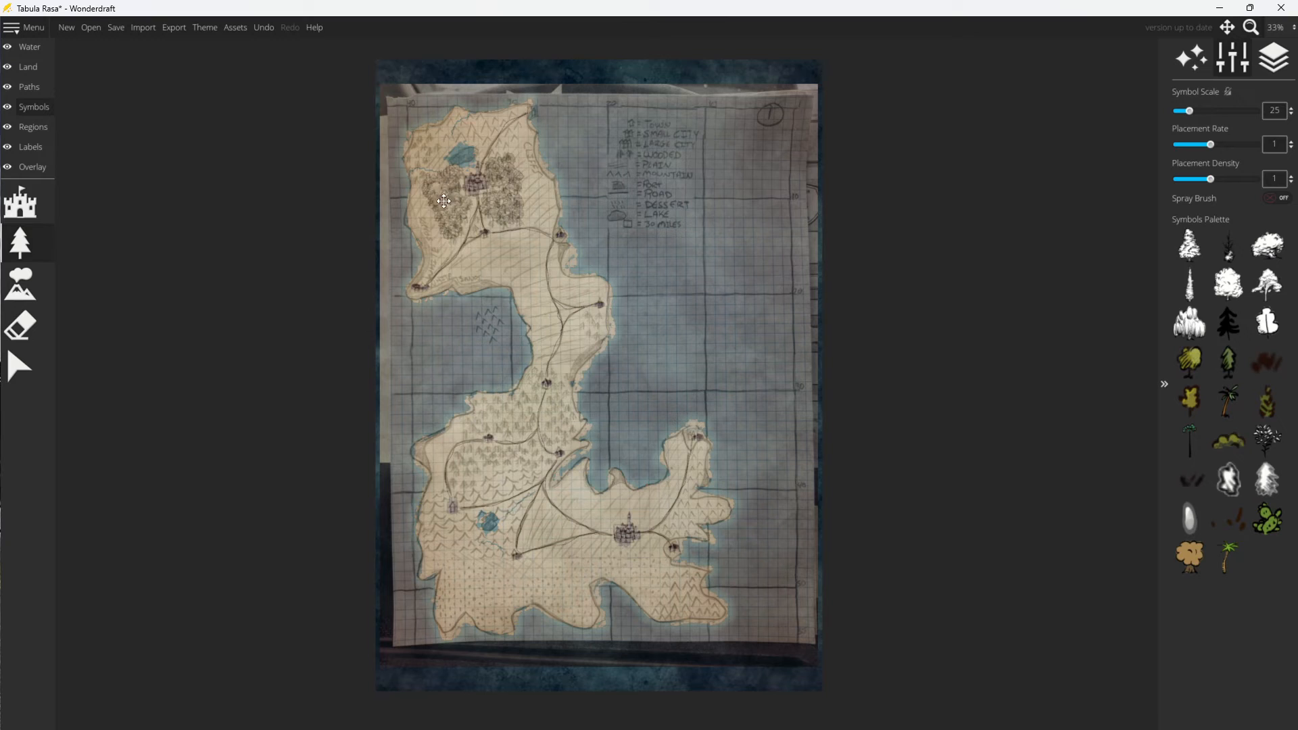
{"action": "mouse_move", "coordinate": [476, 226]}
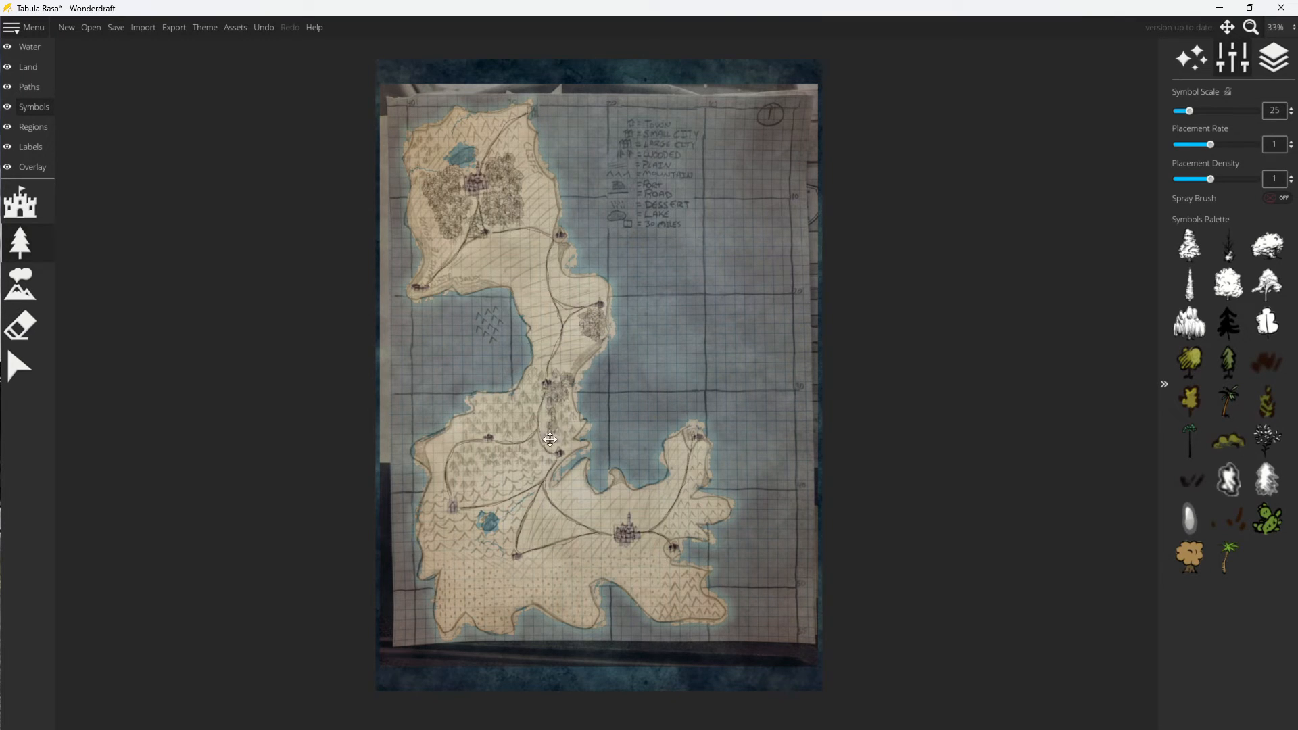
Place tree symbols over the central wooded strip and toward the southern lowlands.
{"action": "left_click", "coordinate": [554, 418]}
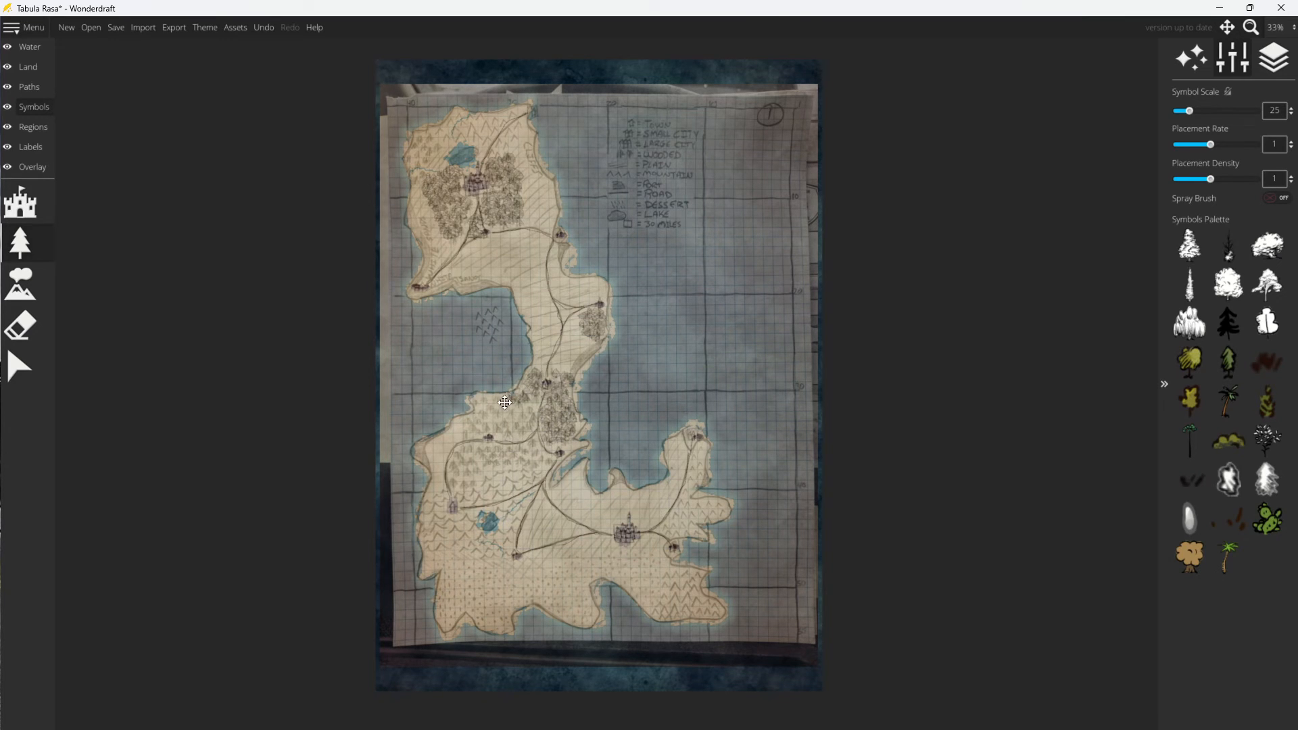
{"action": "left_click", "coordinate": [522, 405]}
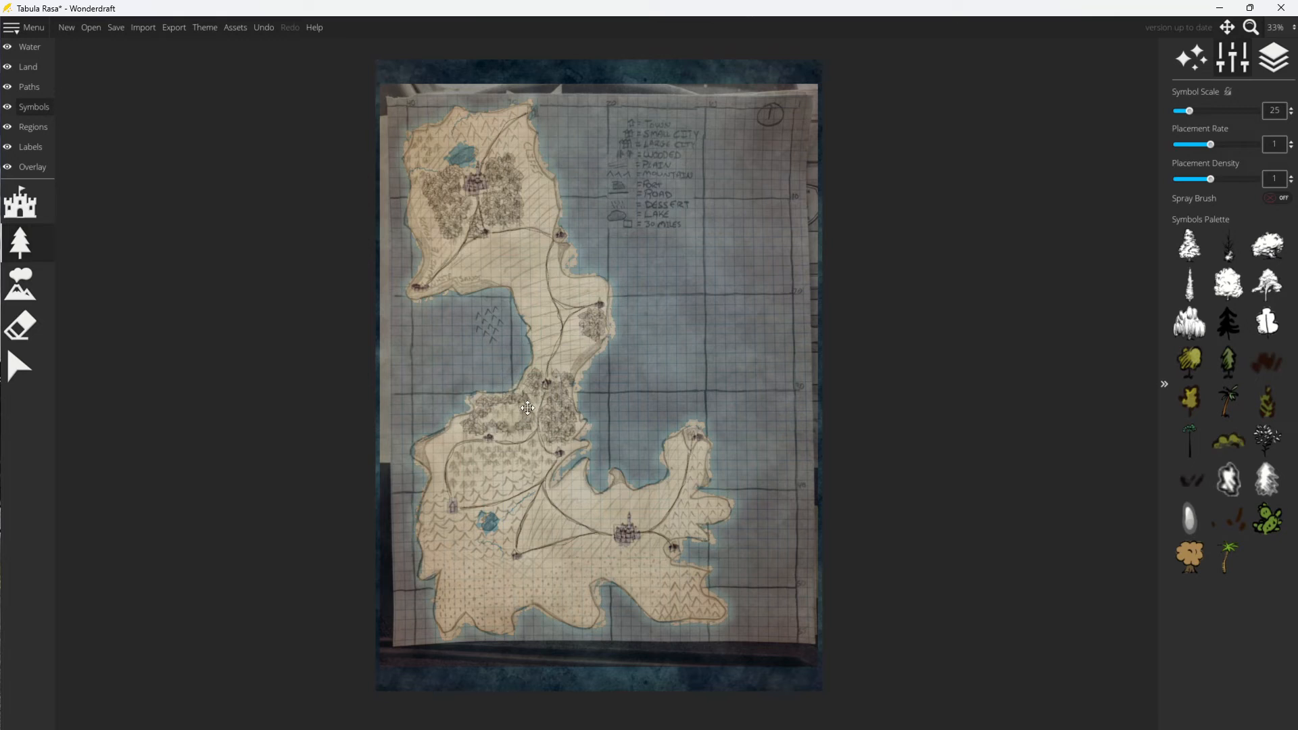
{"action": "left_click", "coordinate": [529, 401]}
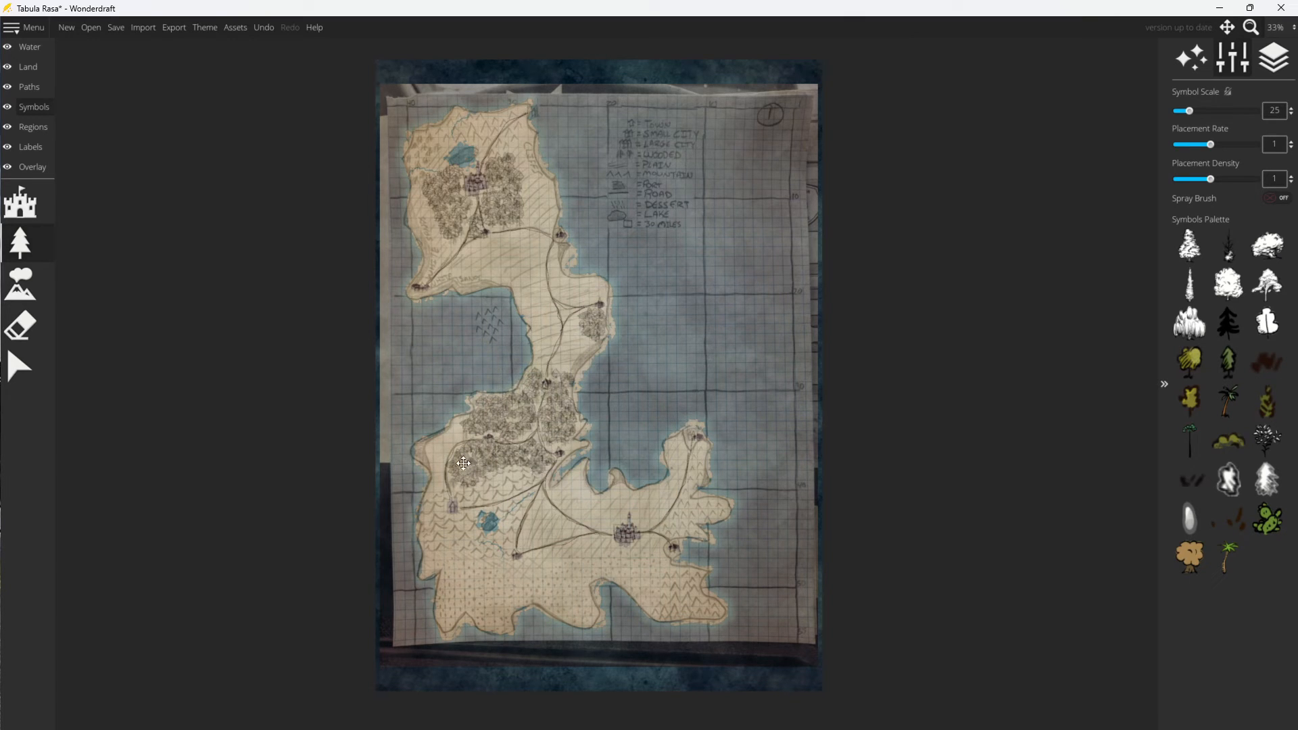
{"action": "mouse_move", "coordinate": [676, 565]}
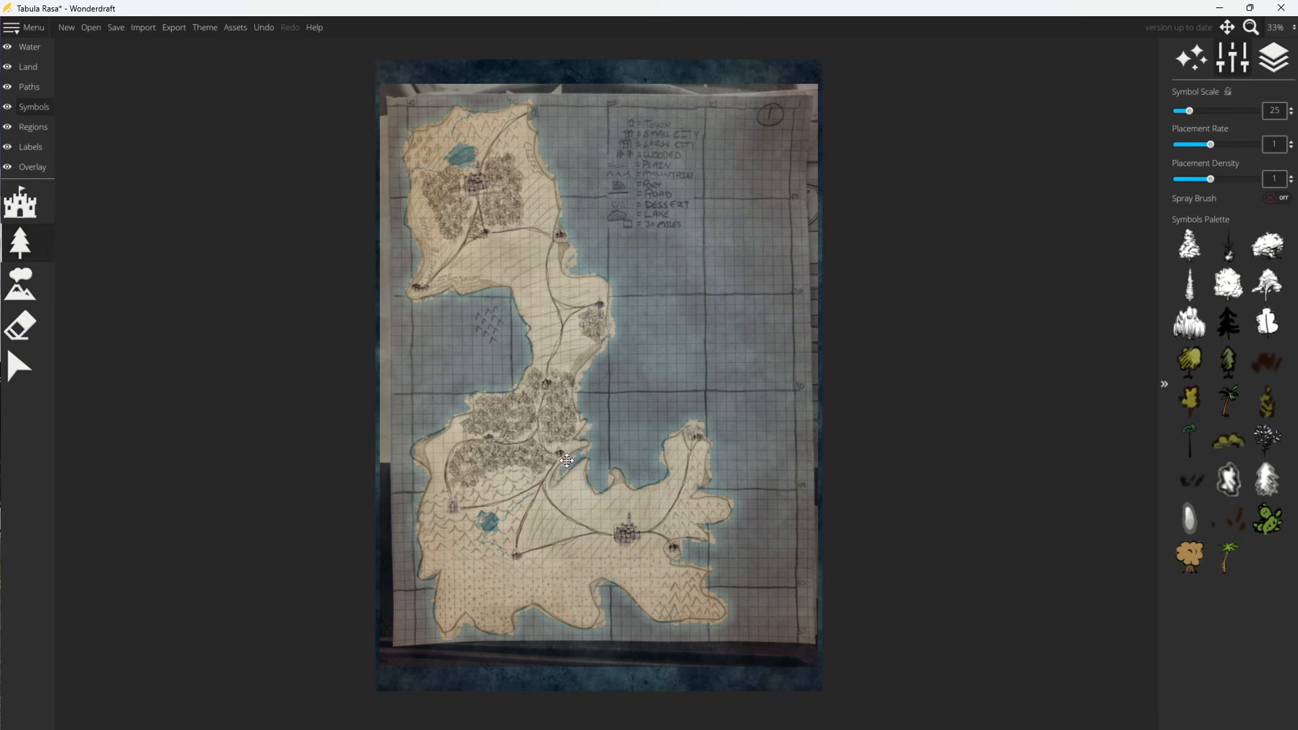
{"action": "mouse_move", "coordinate": [684, 503]}
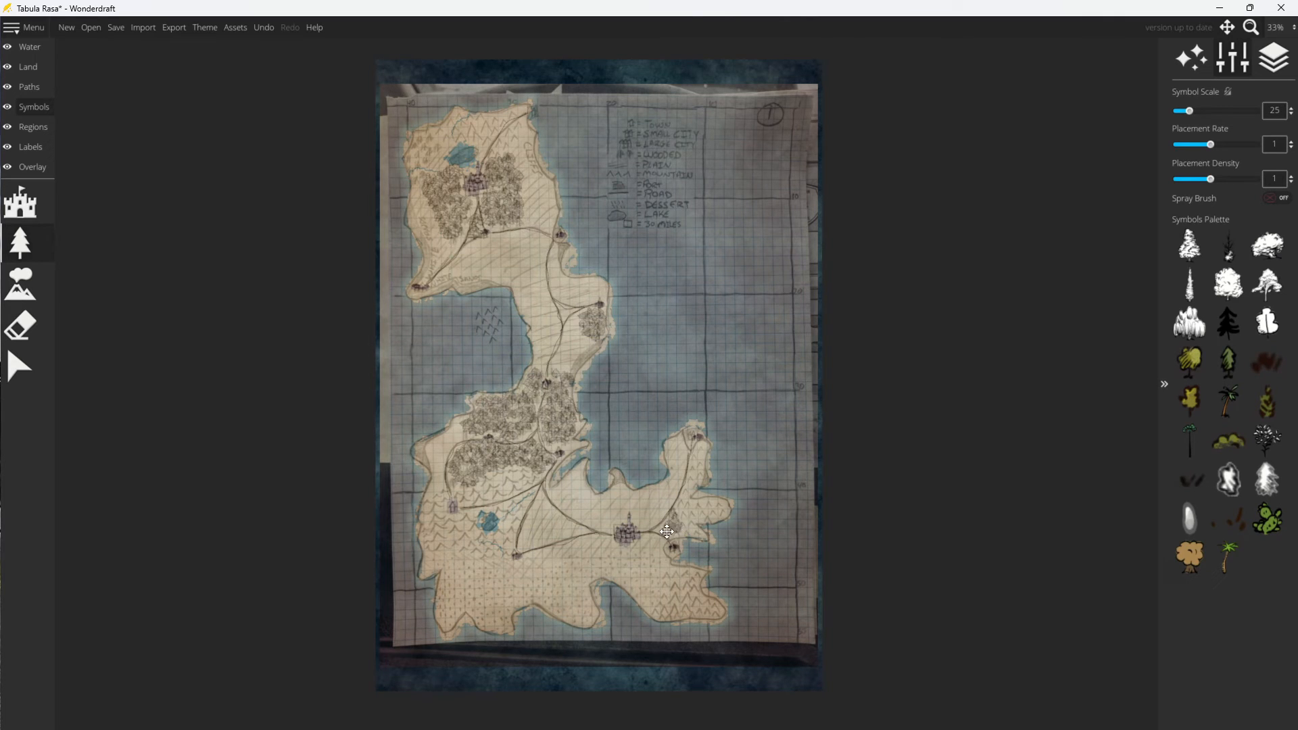
{"action": "mouse_move", "coordinate": [676, 537]}
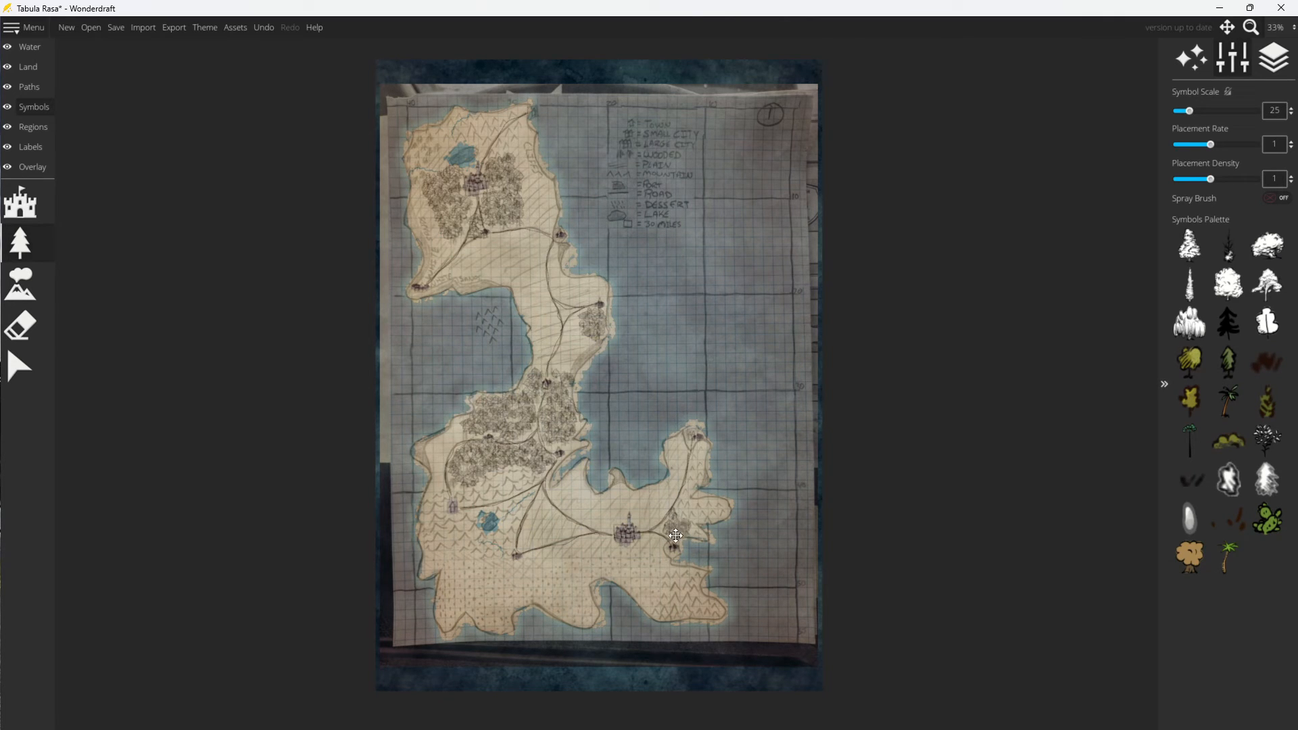
{"action": "left_click", "coordinate": [20, 284]}
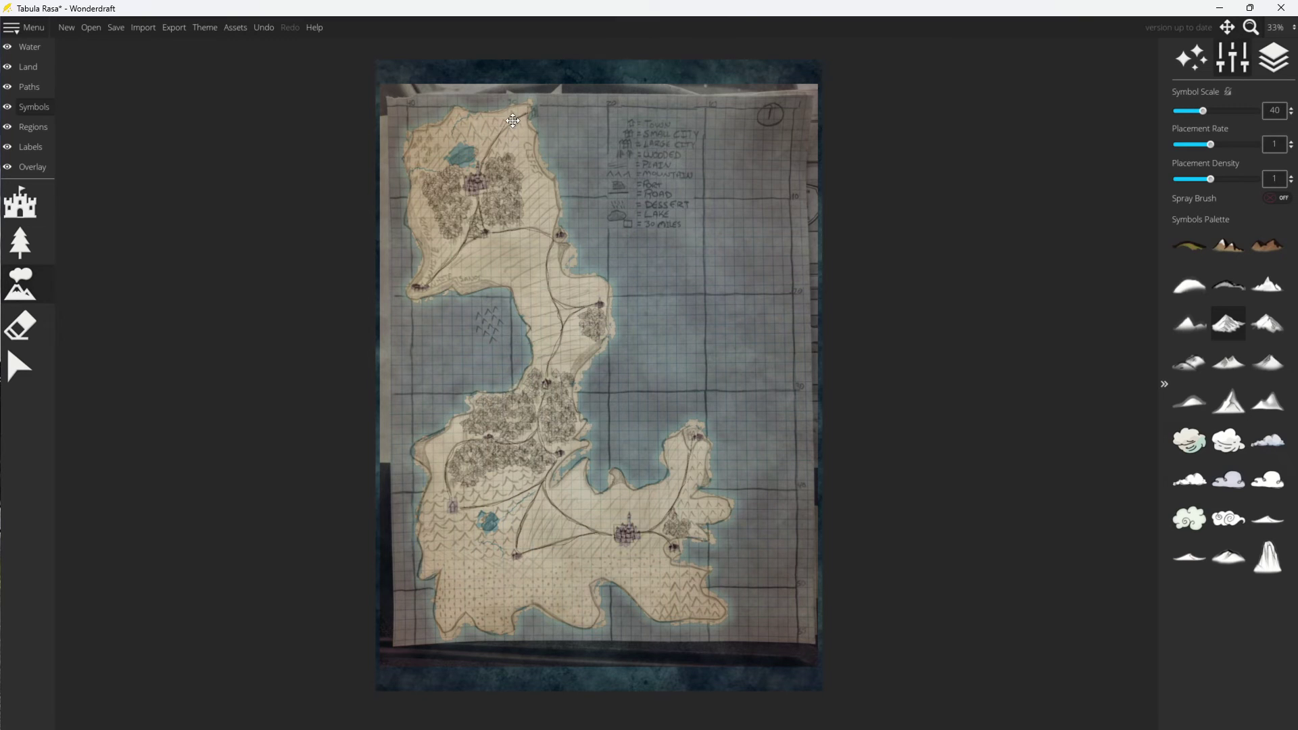
{"action": "mouse_move", "coordinate": [477, 119]}
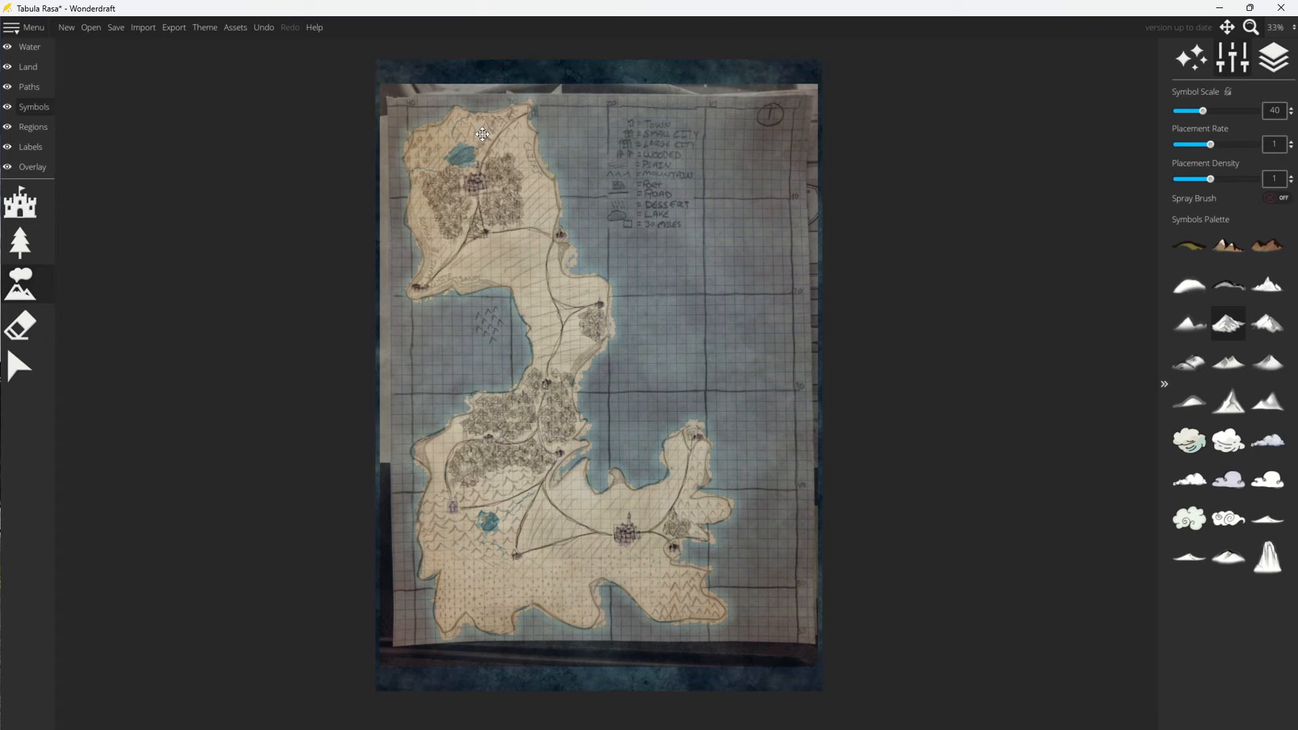
{"action": "mouse_move", "coordinate": [454, 134]}
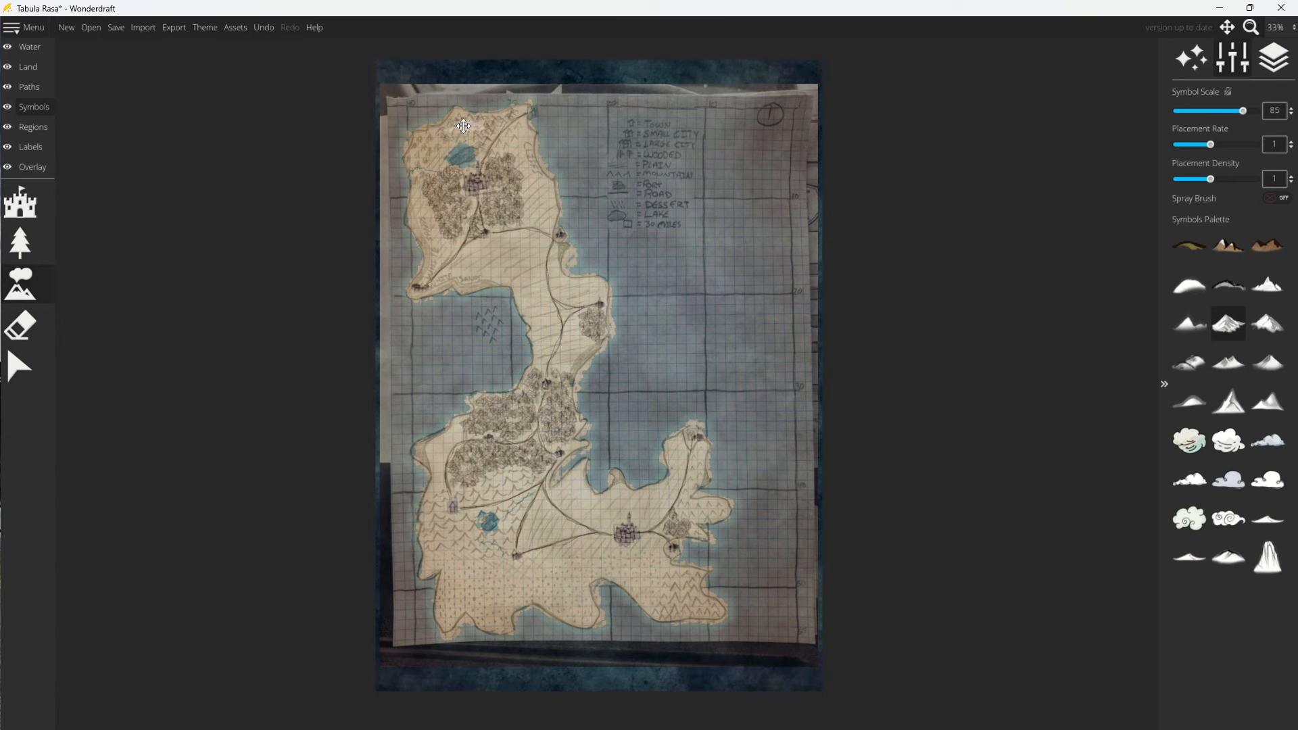
{"action": "mouse_move", "coordinate": [456, 534]}
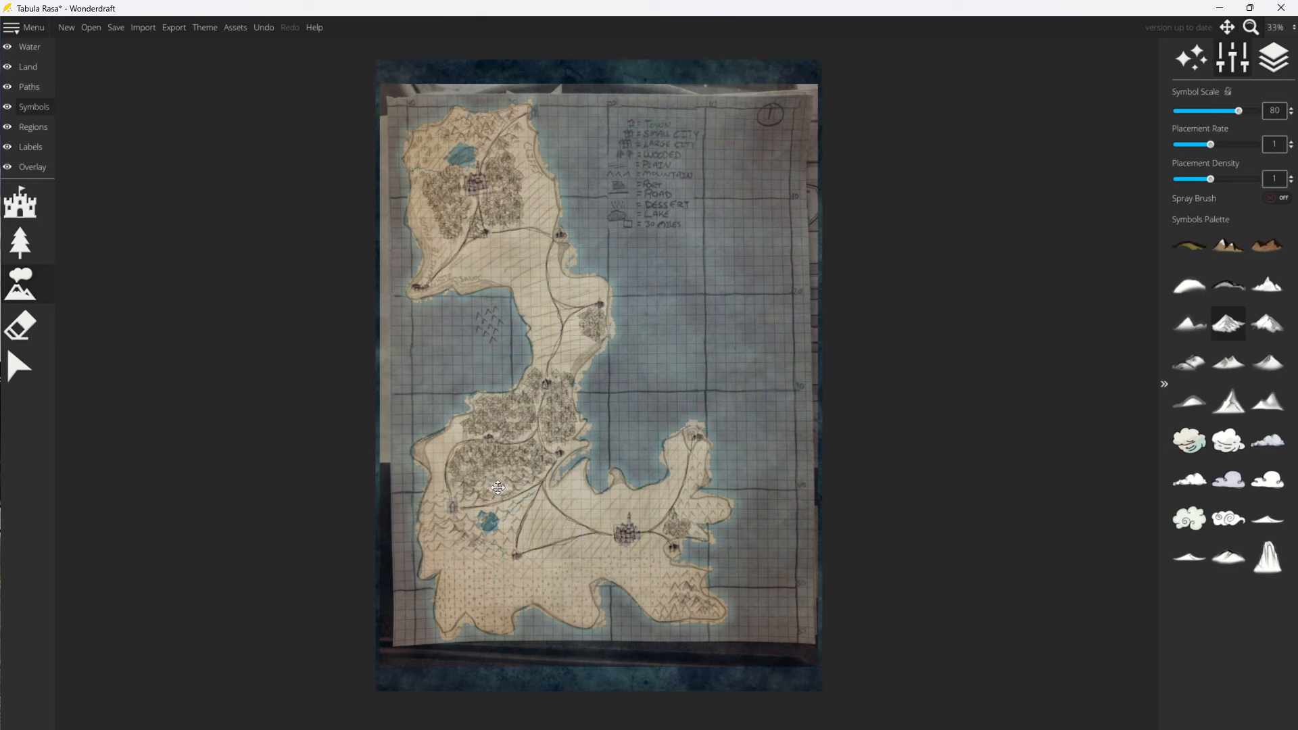
Place mountain symbols over the southwestern hatched range.
{"action": "left_click", "coordinate": [430, 537]}
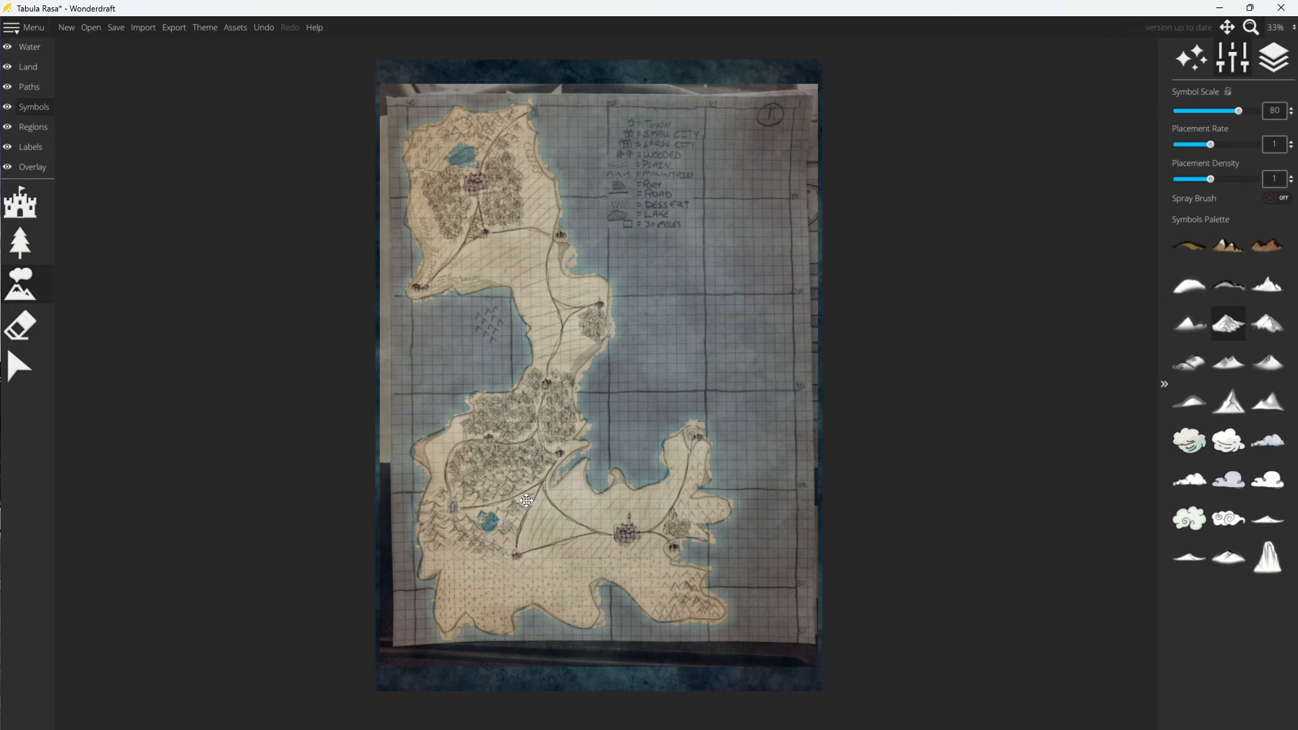
{"action": "mouse_move", "coordinate": [469, 515]}
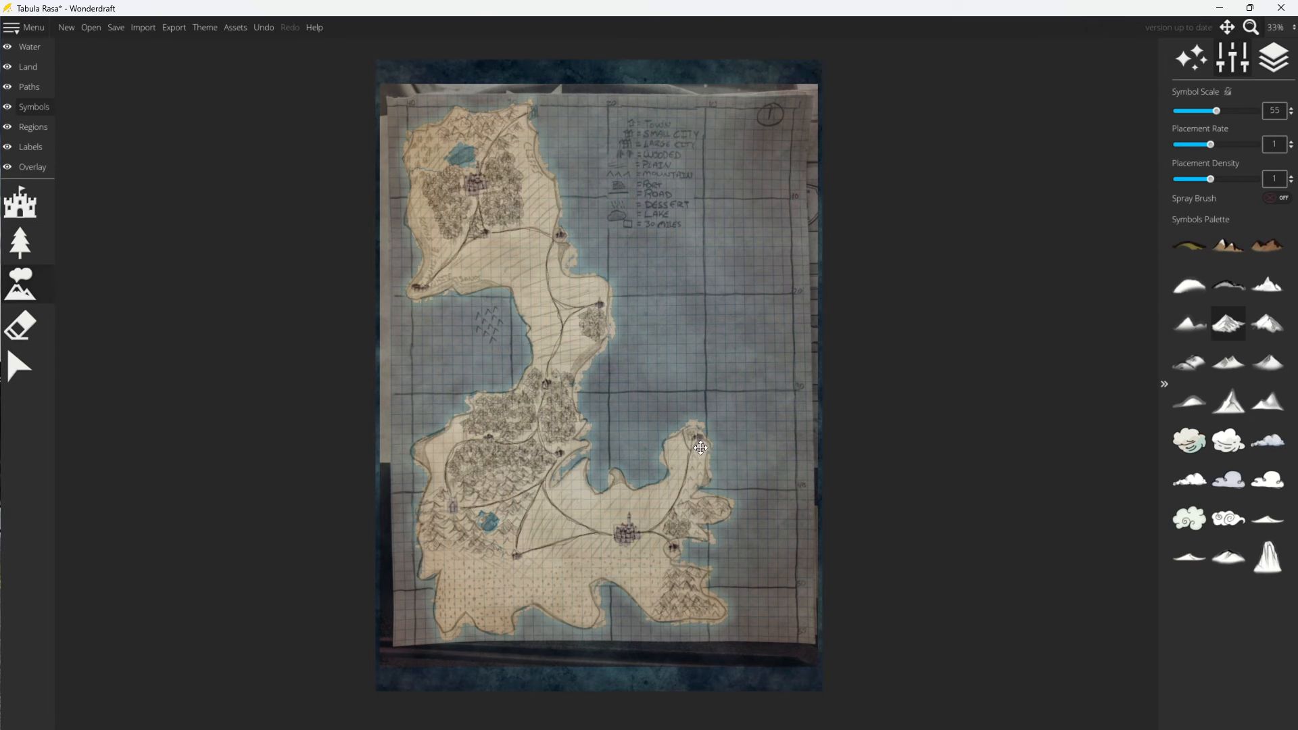
{"action": "mouse_move", "coordinate": [686, 514]}
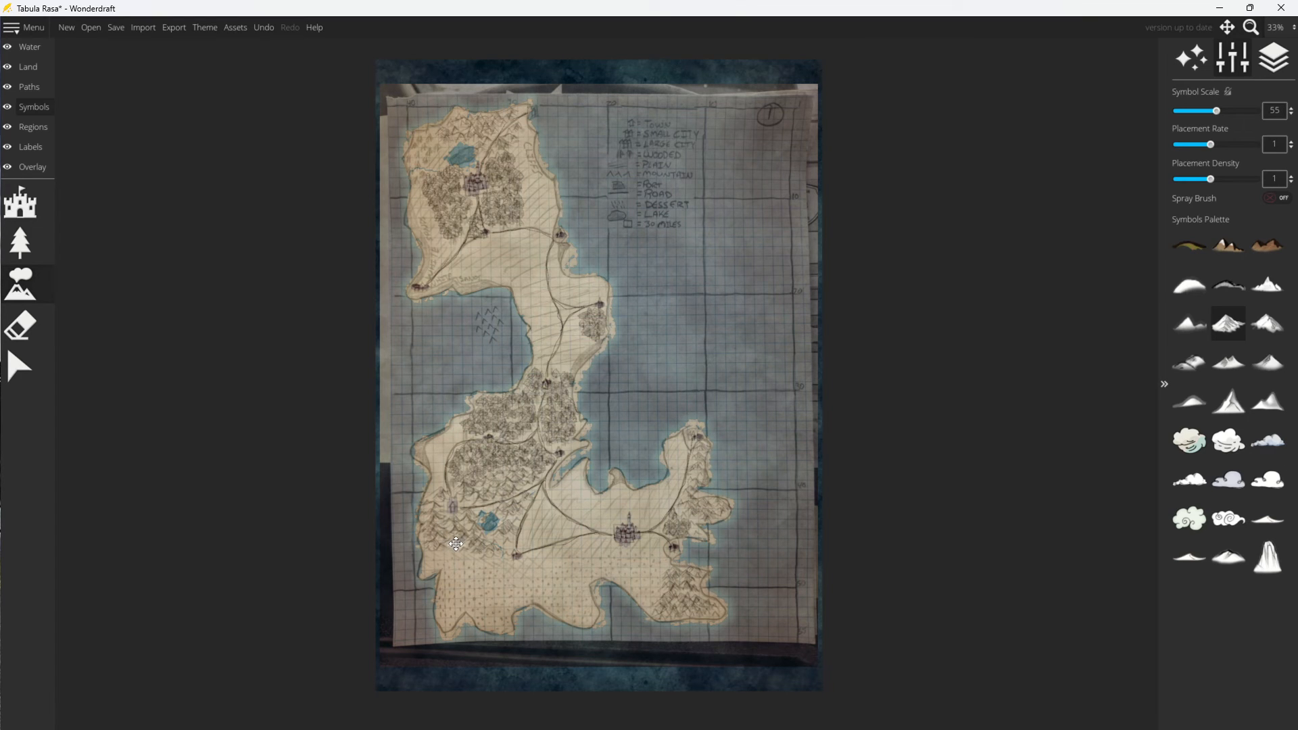
{"action": "mouse_move", "coordinate": [465, 170]}
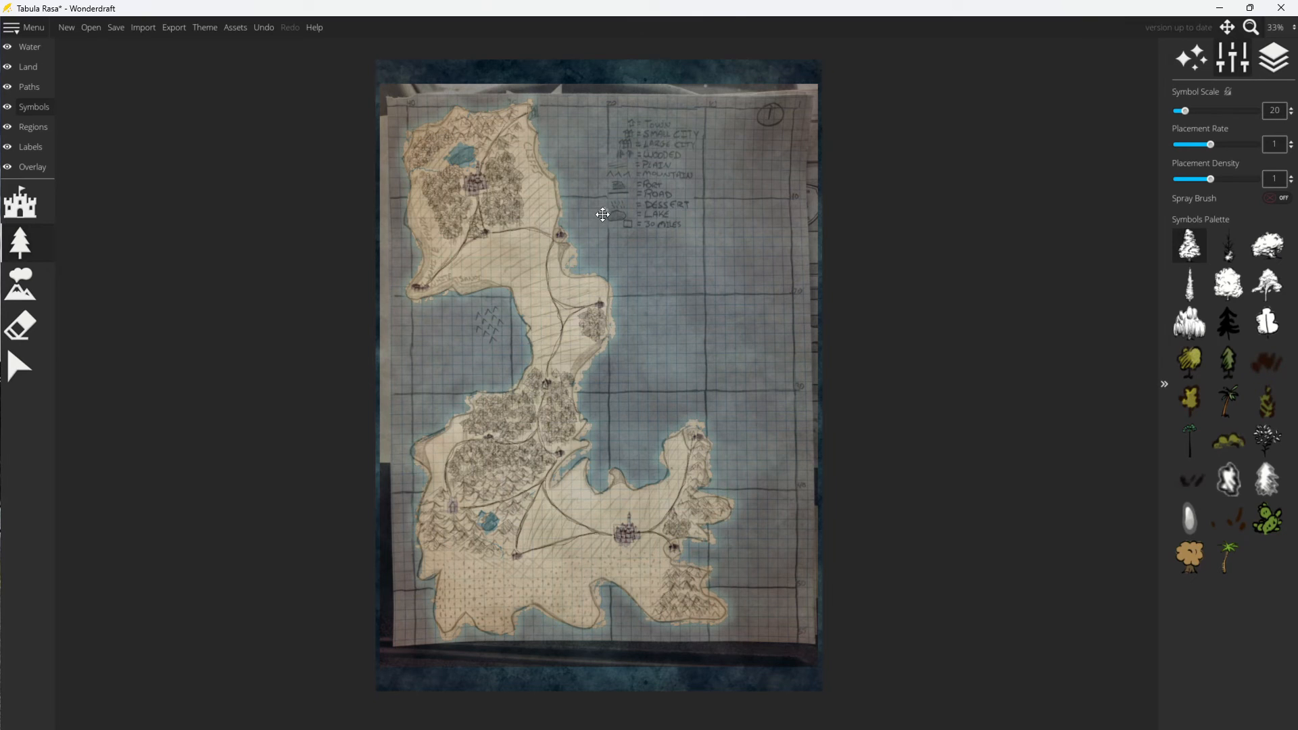
{"action": "mouse_move", "coordinate": [577, 359]}
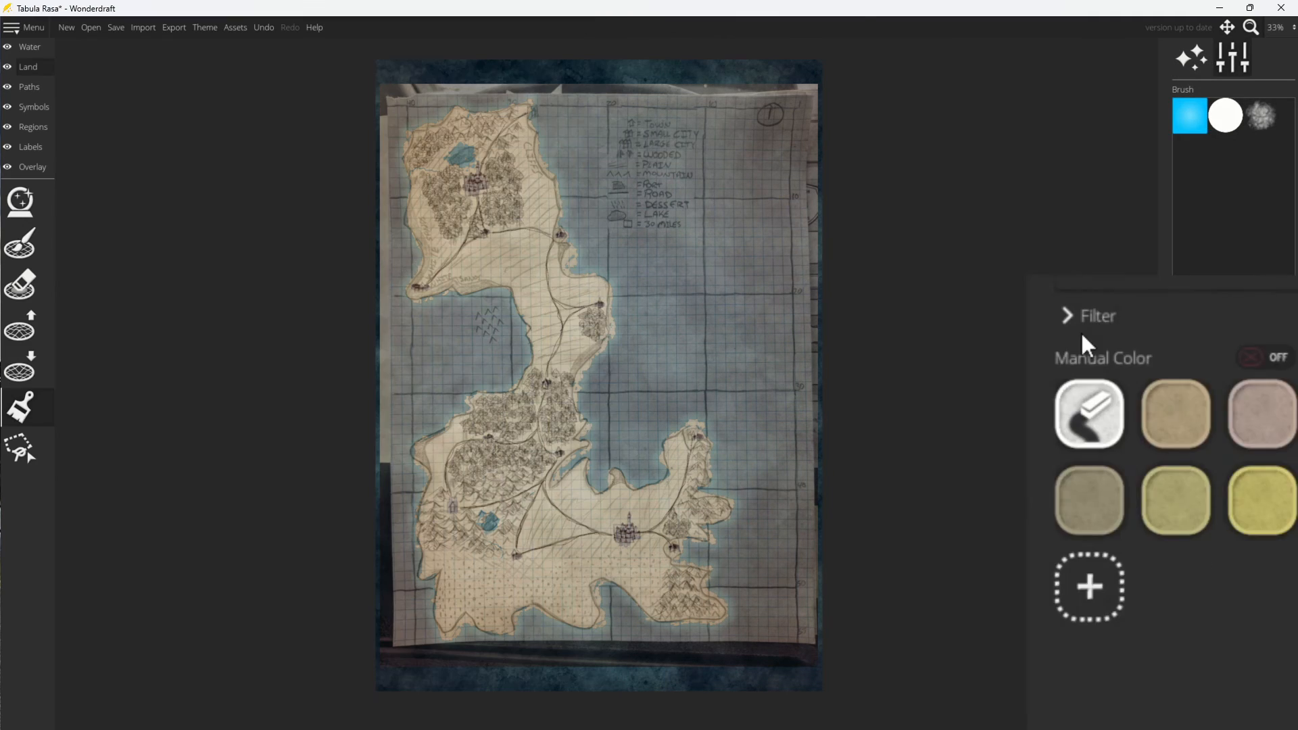
Choose the olive green swatch as the manual land paint colour.
{"action": "left_click", "coordinate": [1173, 500]}
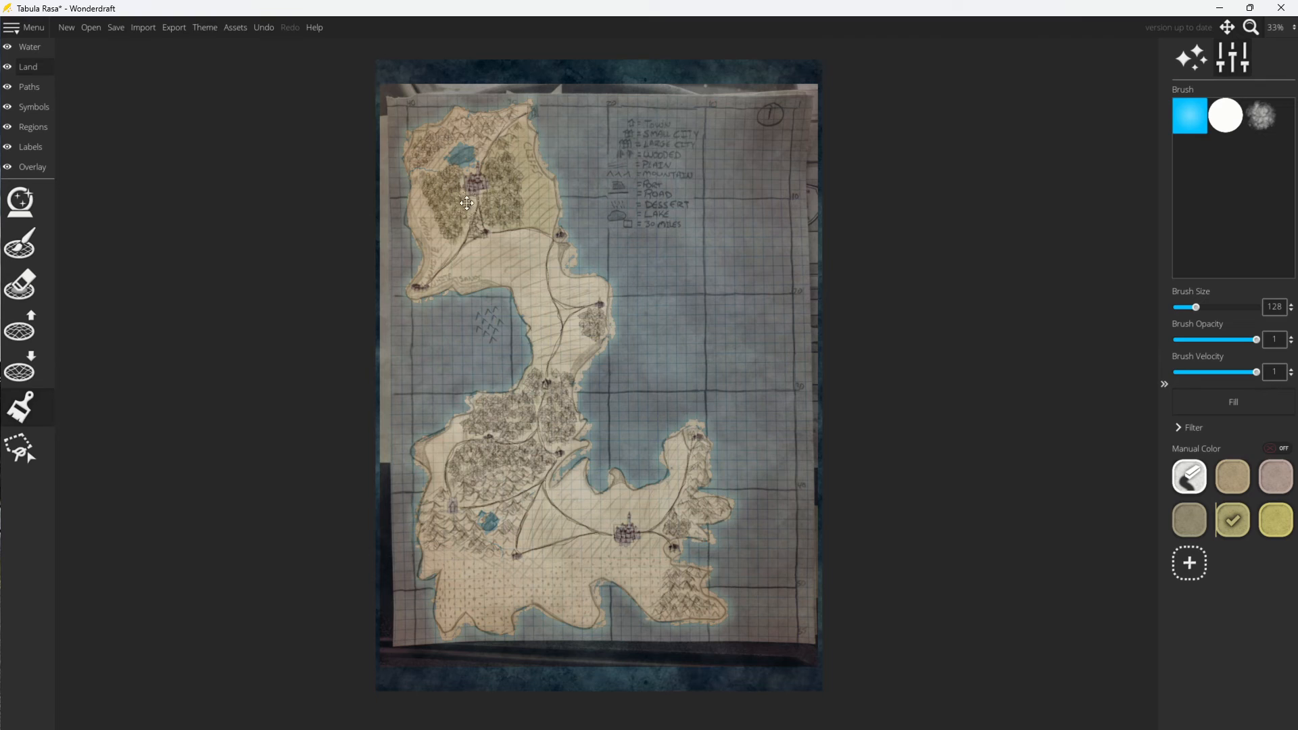
{"action": "mouse_move", "coordinate": [461, 266]}
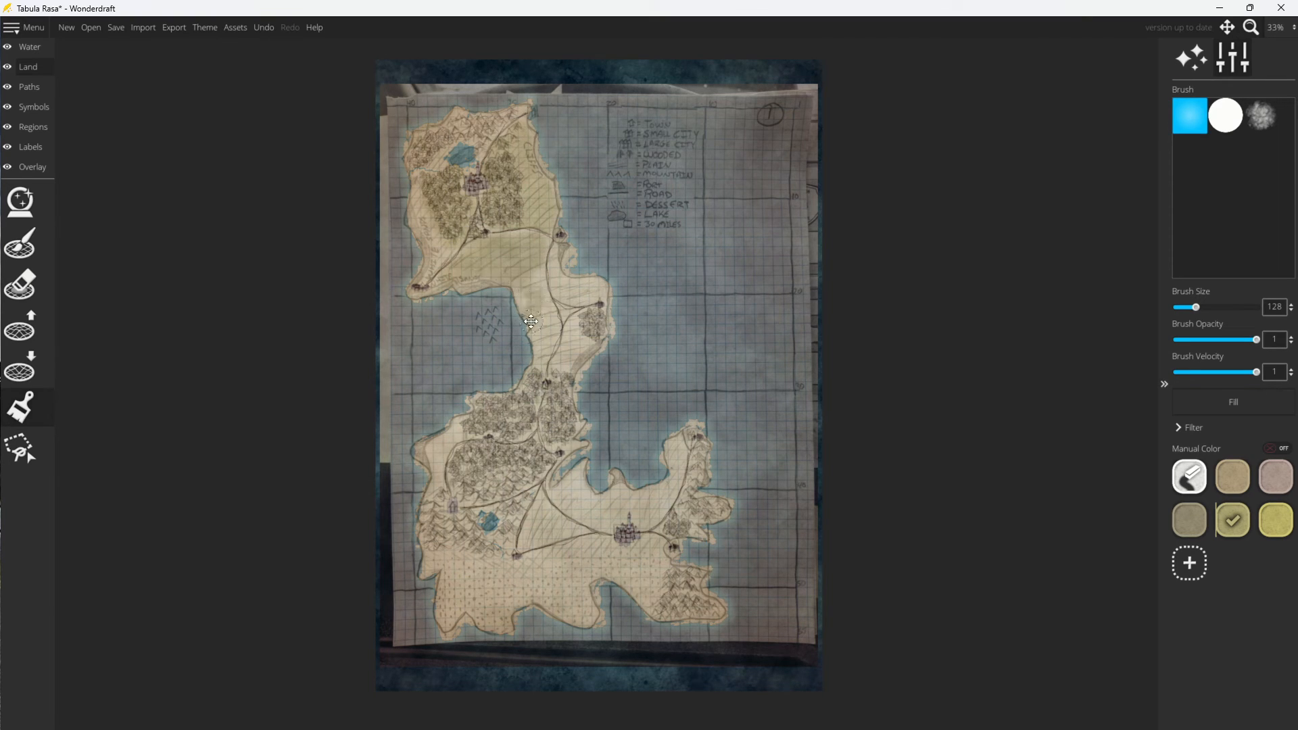
{"action": "mouse_move", "coordinate": [525, 301]}
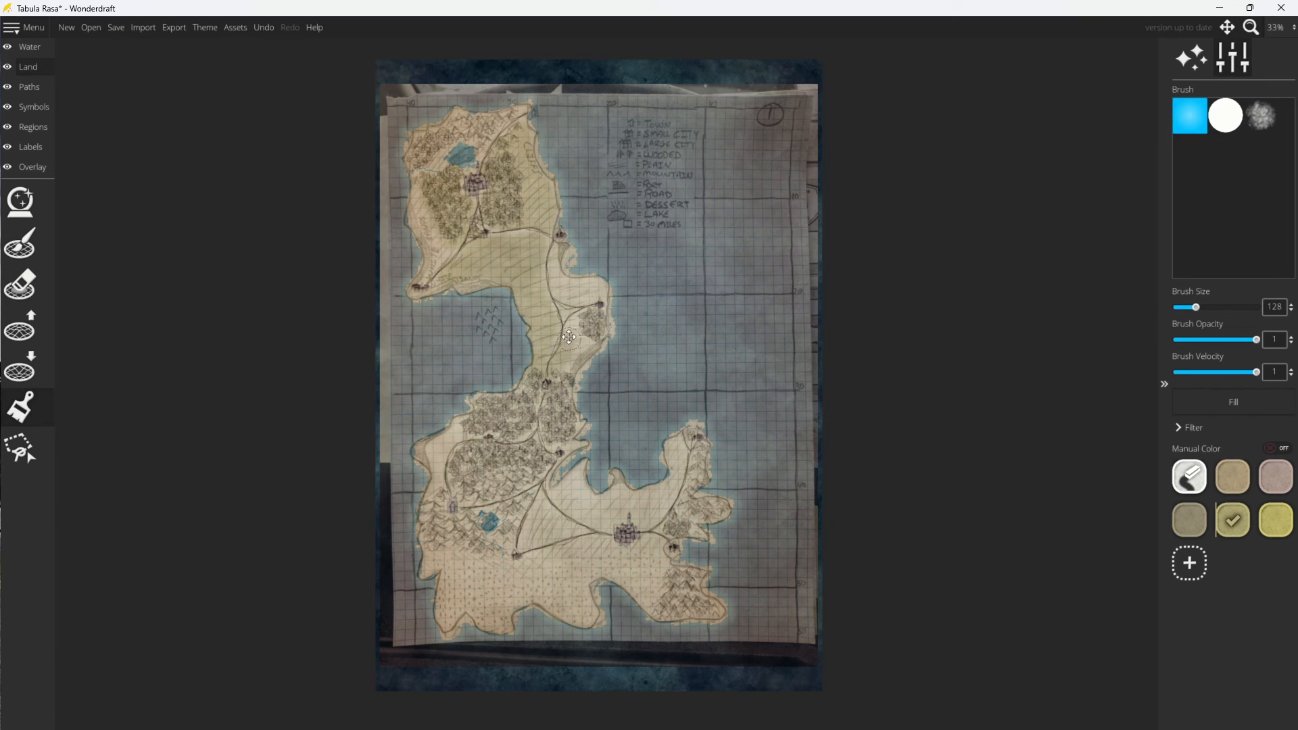
{"action": "mouse_move", "coordinate": [591, 316]}
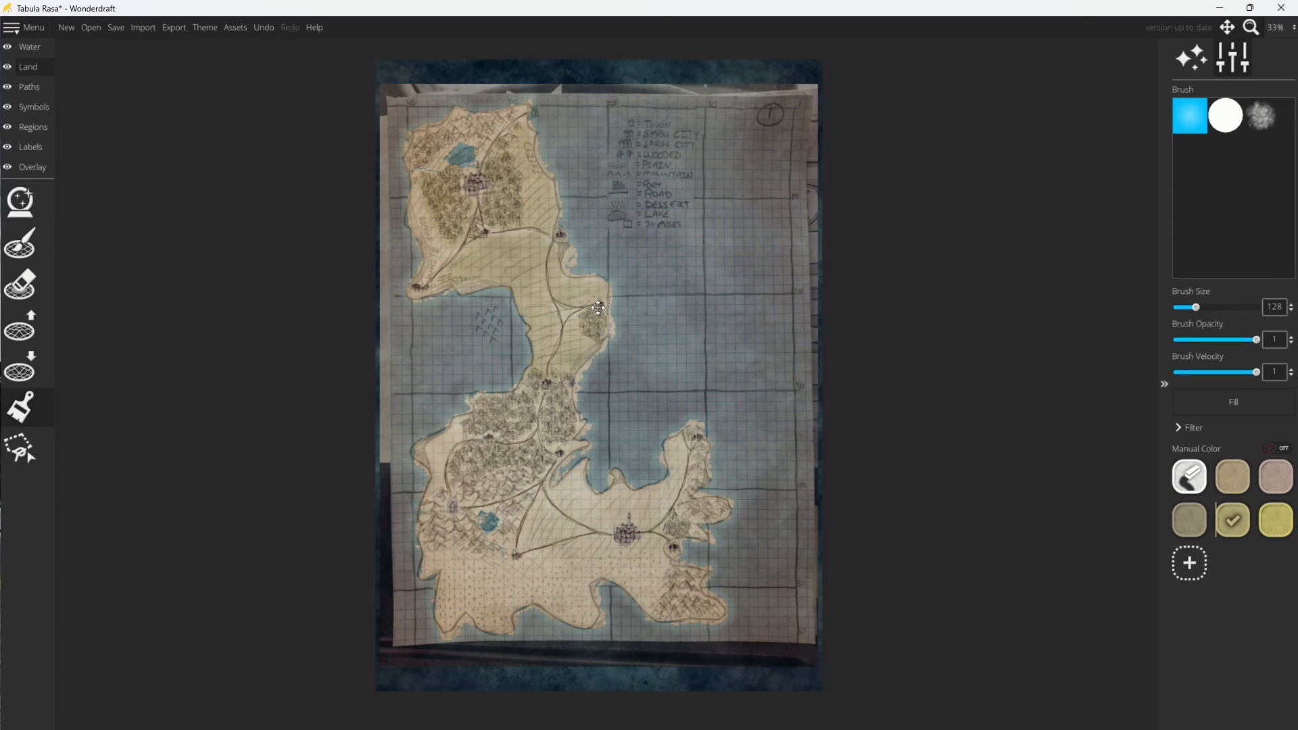
{"action": "mouse_move", "coordinate": [555, 286]}
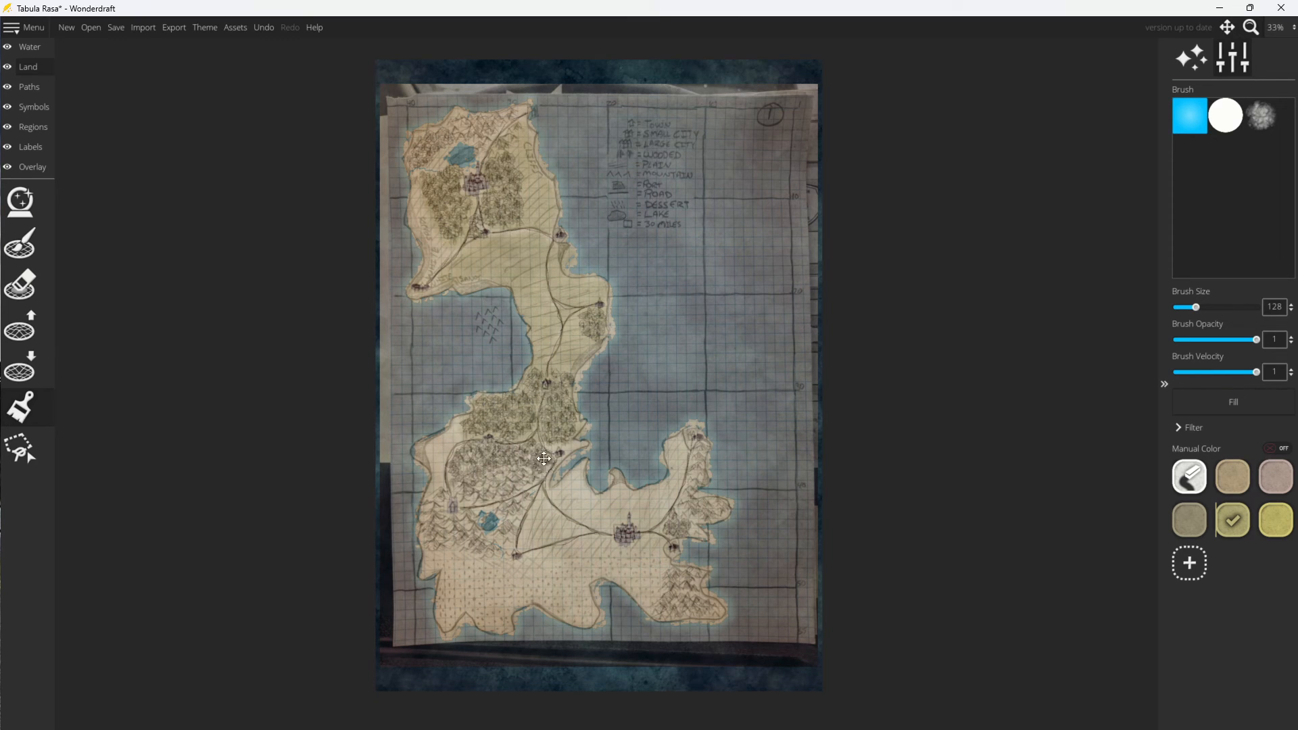
{"action": "mouse_move", "coordinate": [454, 460]}
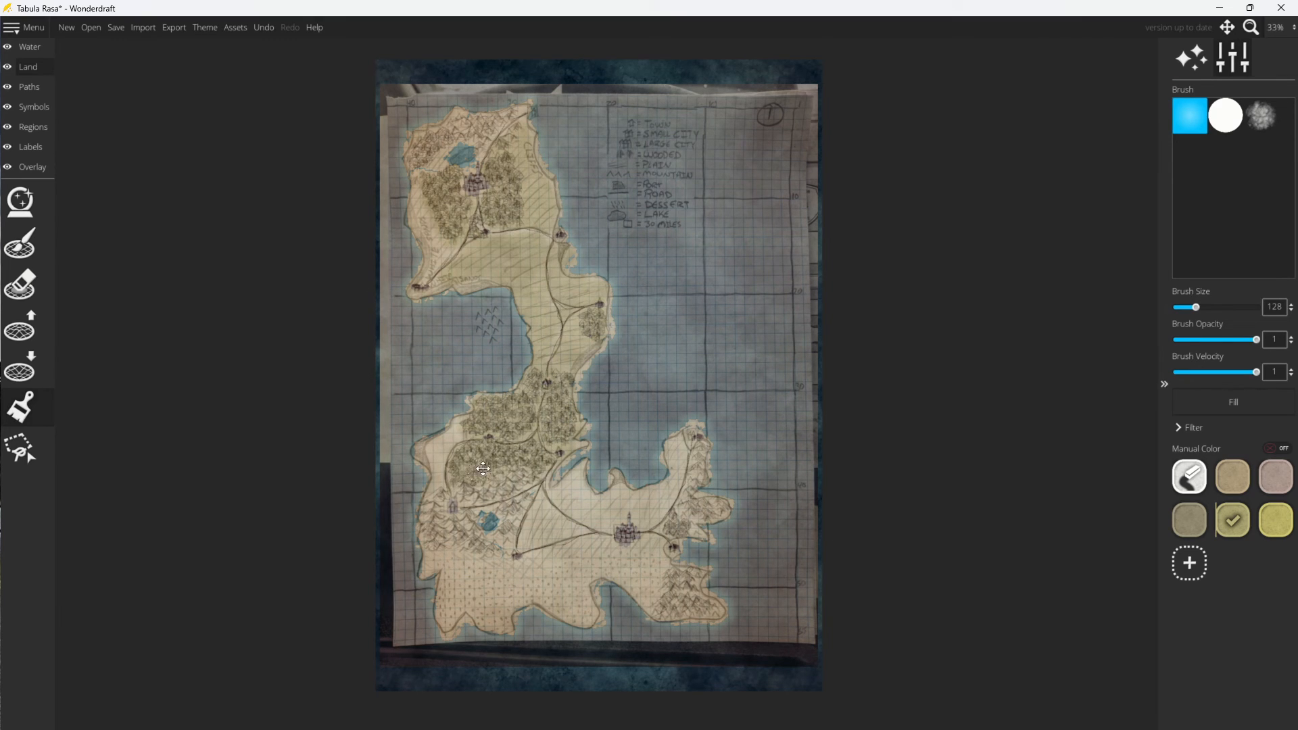
{"action": "mouse_move", "coordinate": [675, 530]}
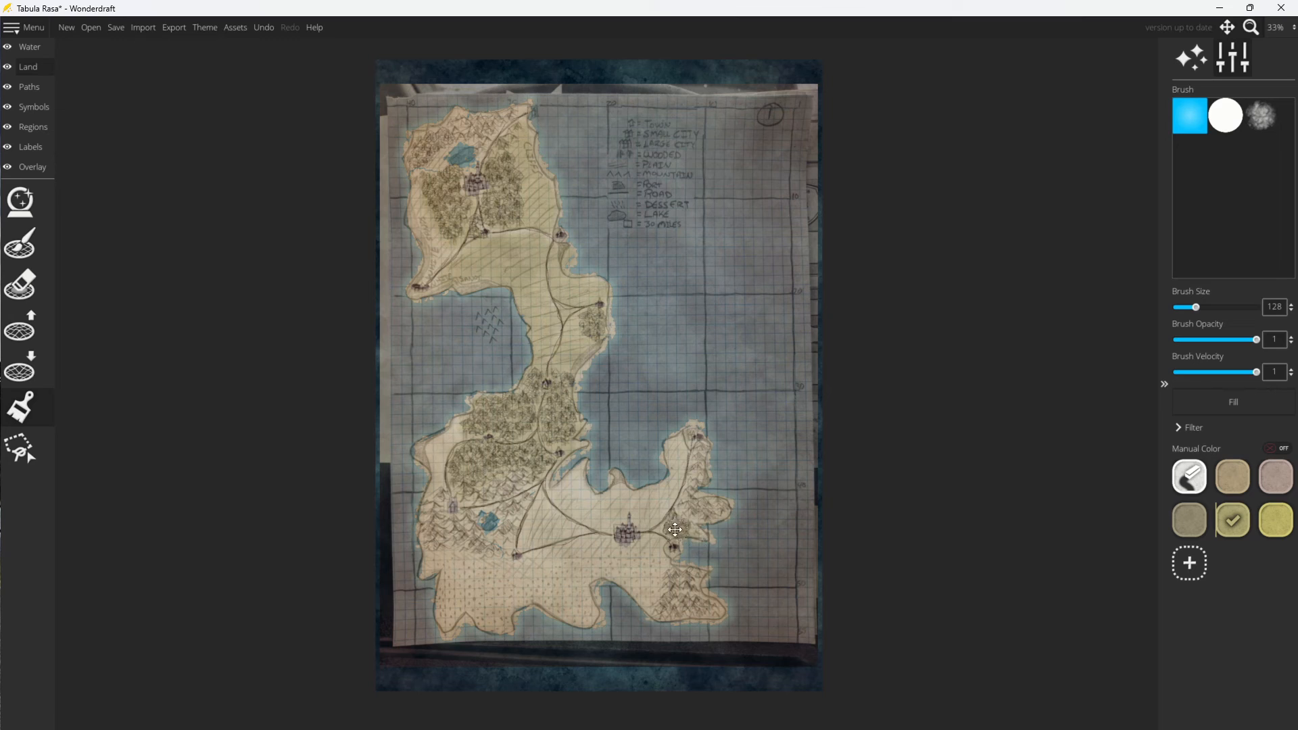
{"action": "mouse_move", "coordinate": [523, 546]}
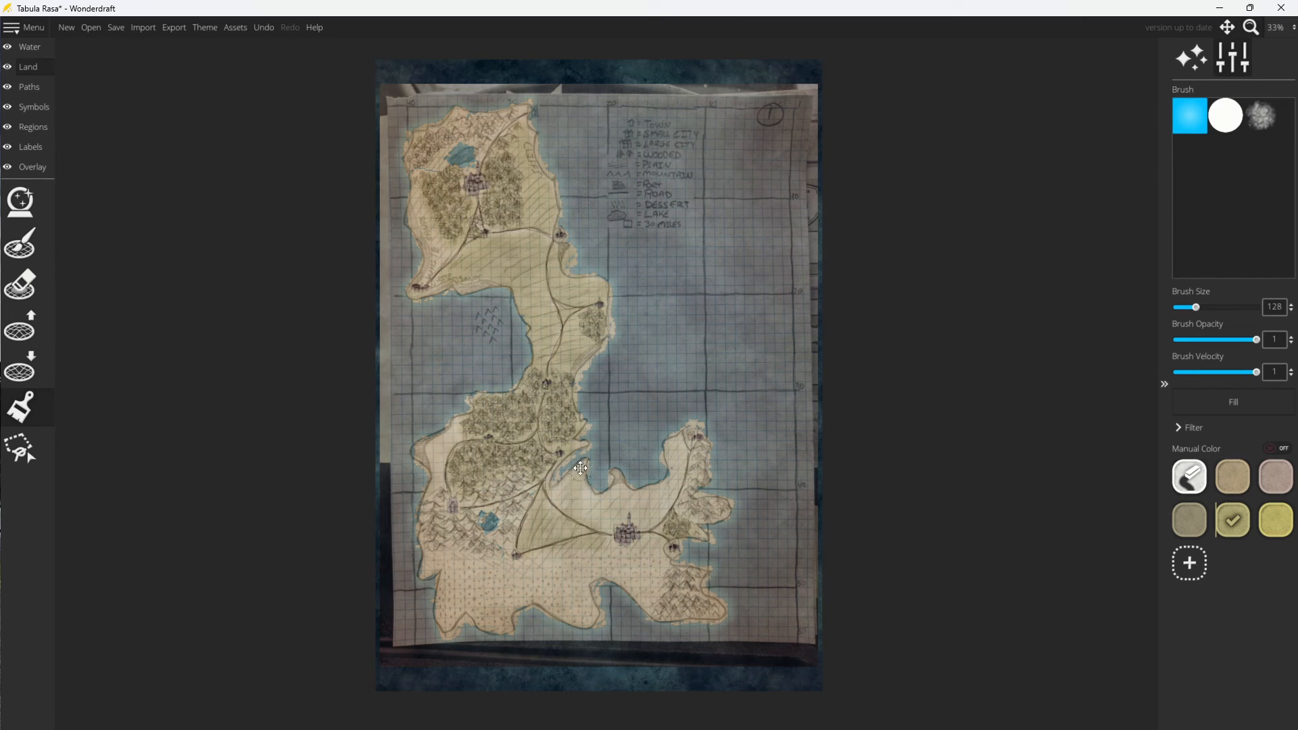
{"action": "mouse_move", "coordinate": [597, 519]}
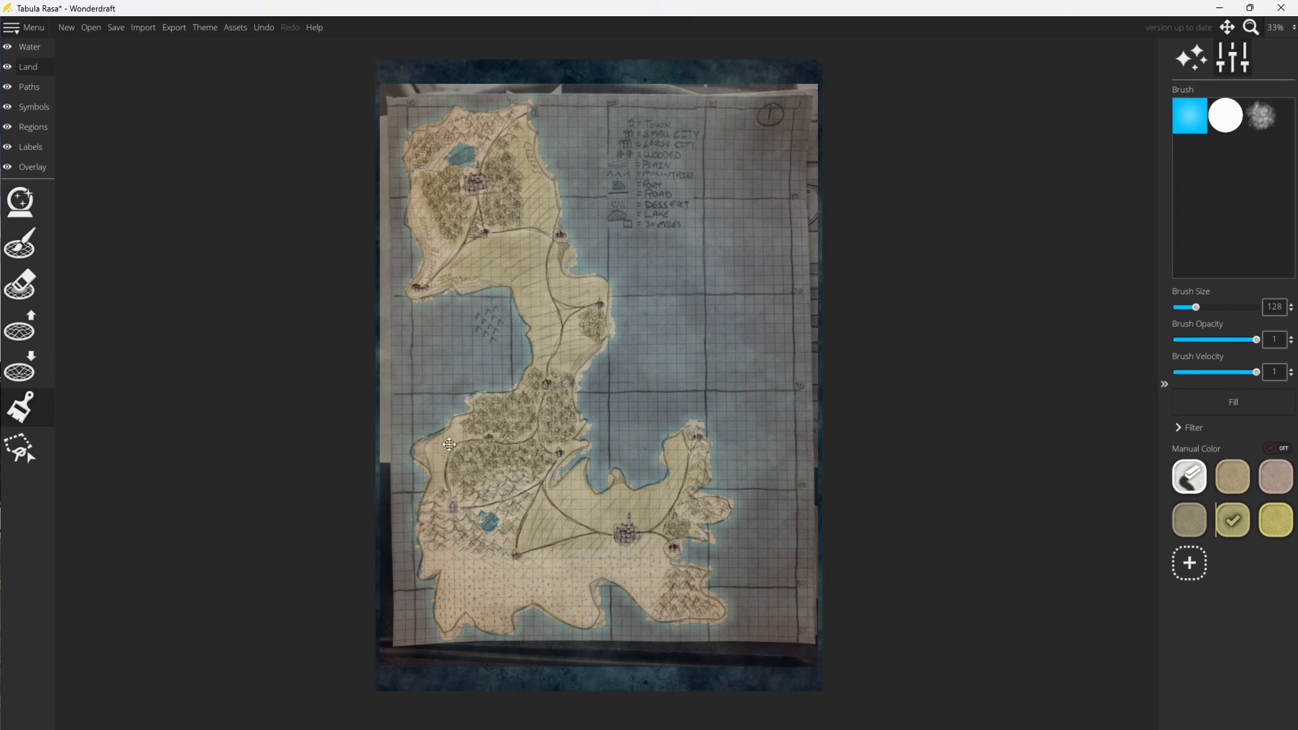
{"action": "mouse_move", "coordinate": [543, 322]}
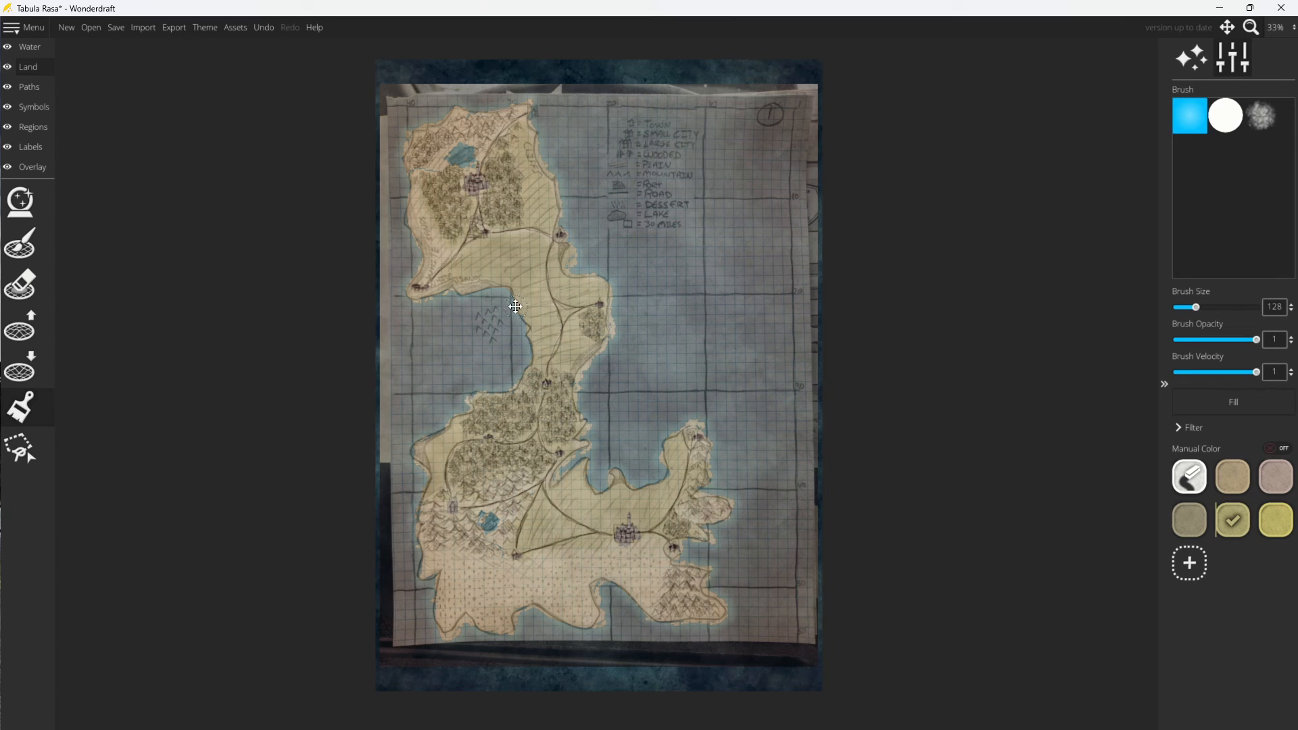
{"action": "mouse_move", "coordinate": [528, 602]}
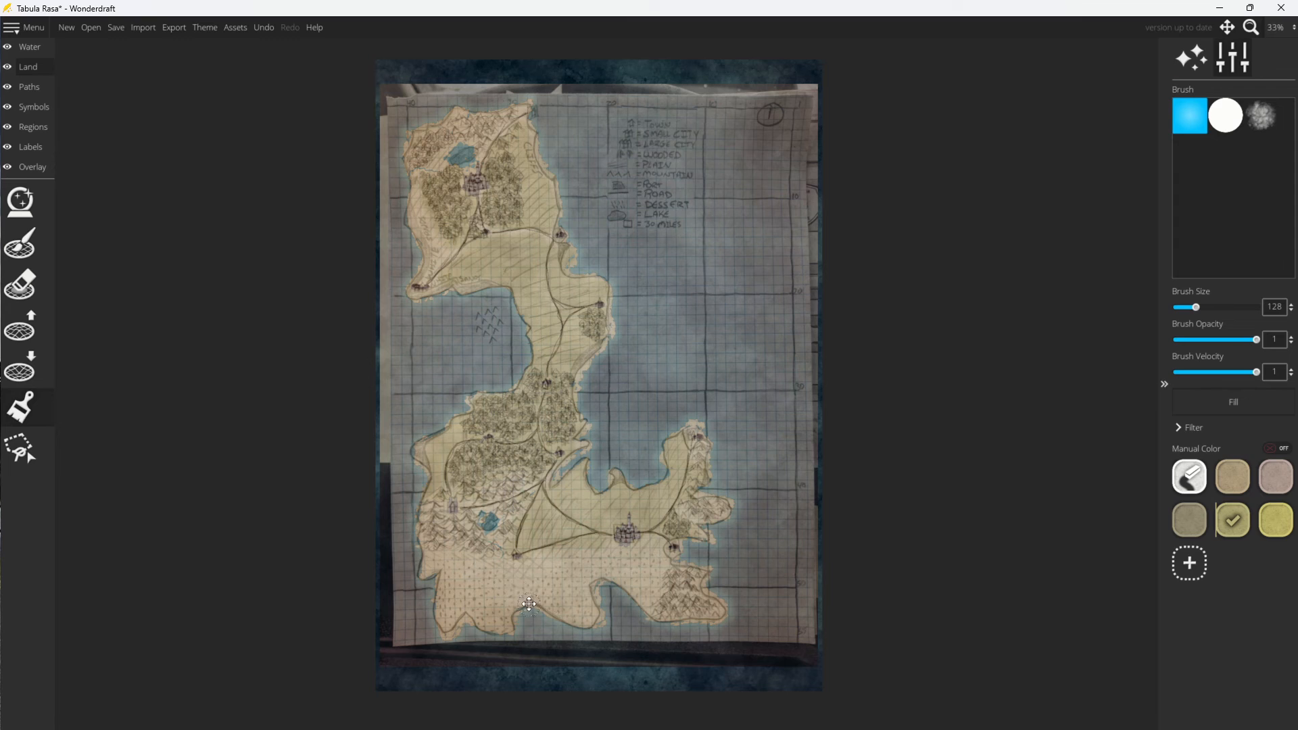
Paint olive green over the southern land along the traced coastline.
{"action": "left_click", "coordinate": [19, 202]}
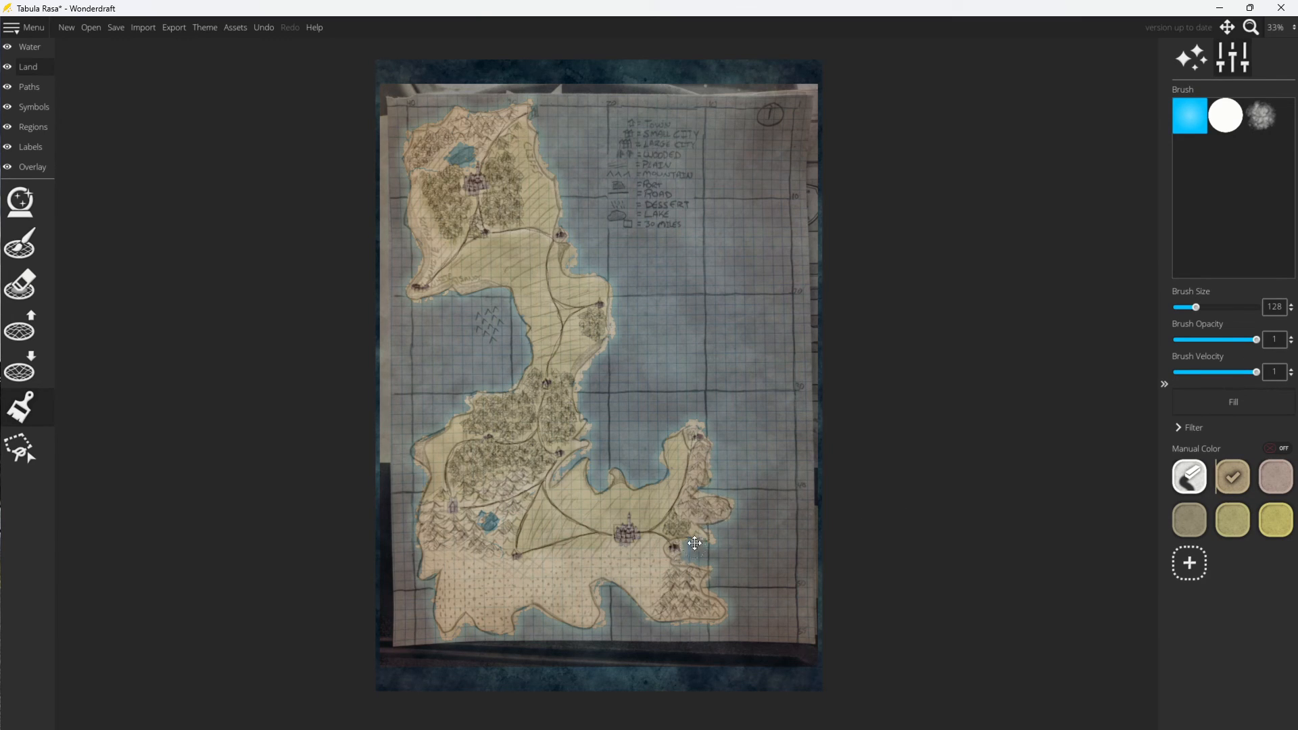
{"action": "mouse_move", "coordinate": [678, 577]}
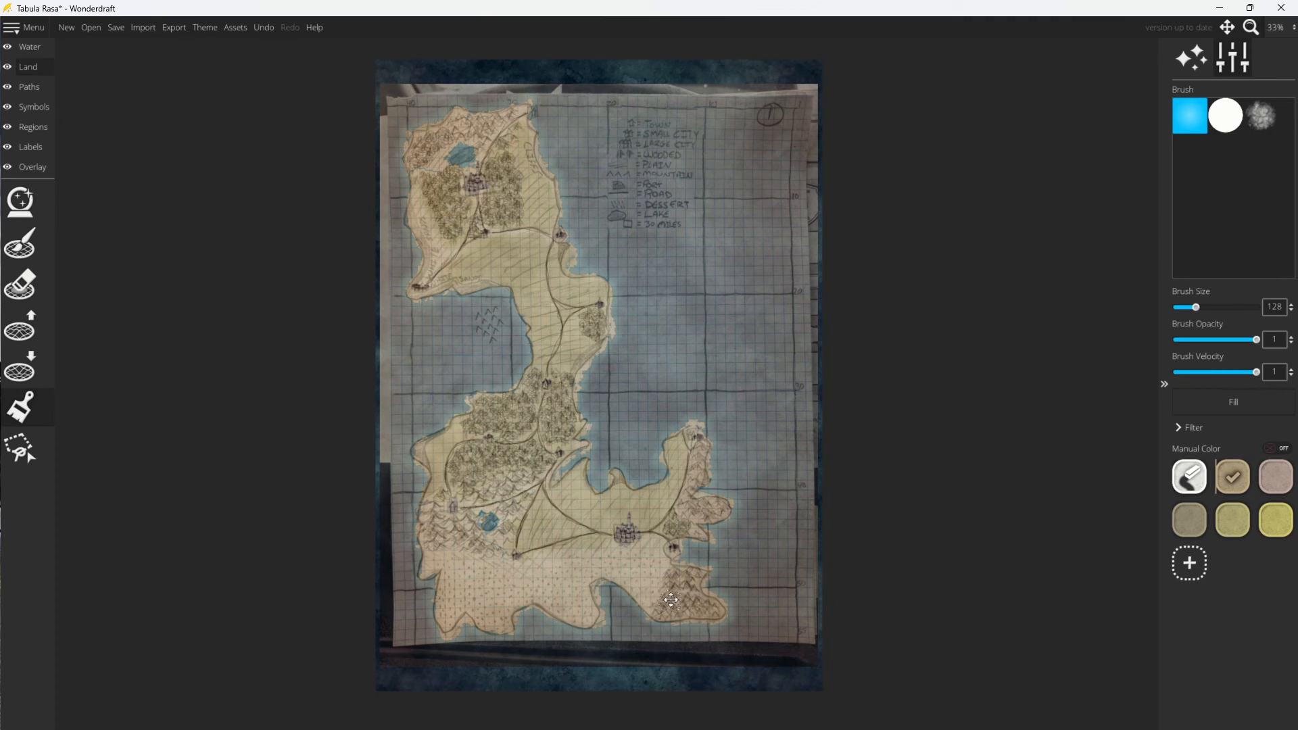
{"action": "mouse_move", "coordinate": [504, 538]}
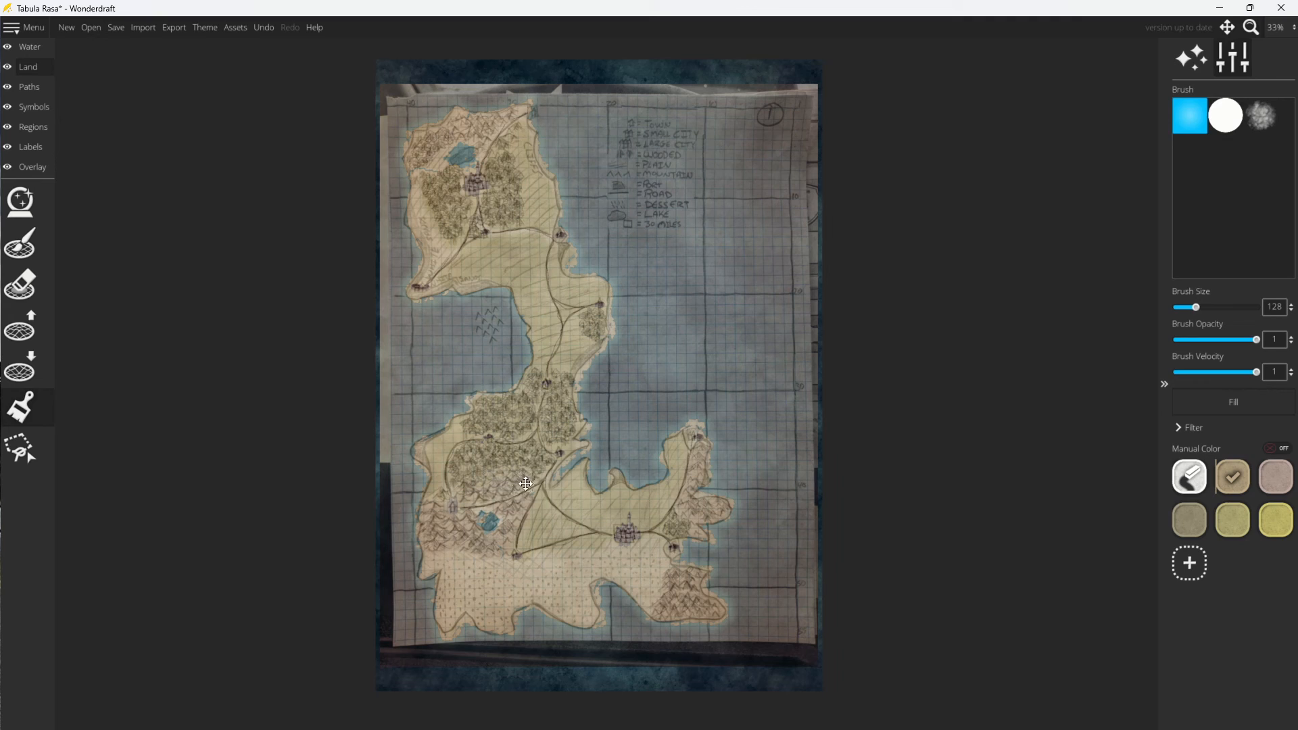
{"action": "mouse_move", "coordinate": [441, 501]}
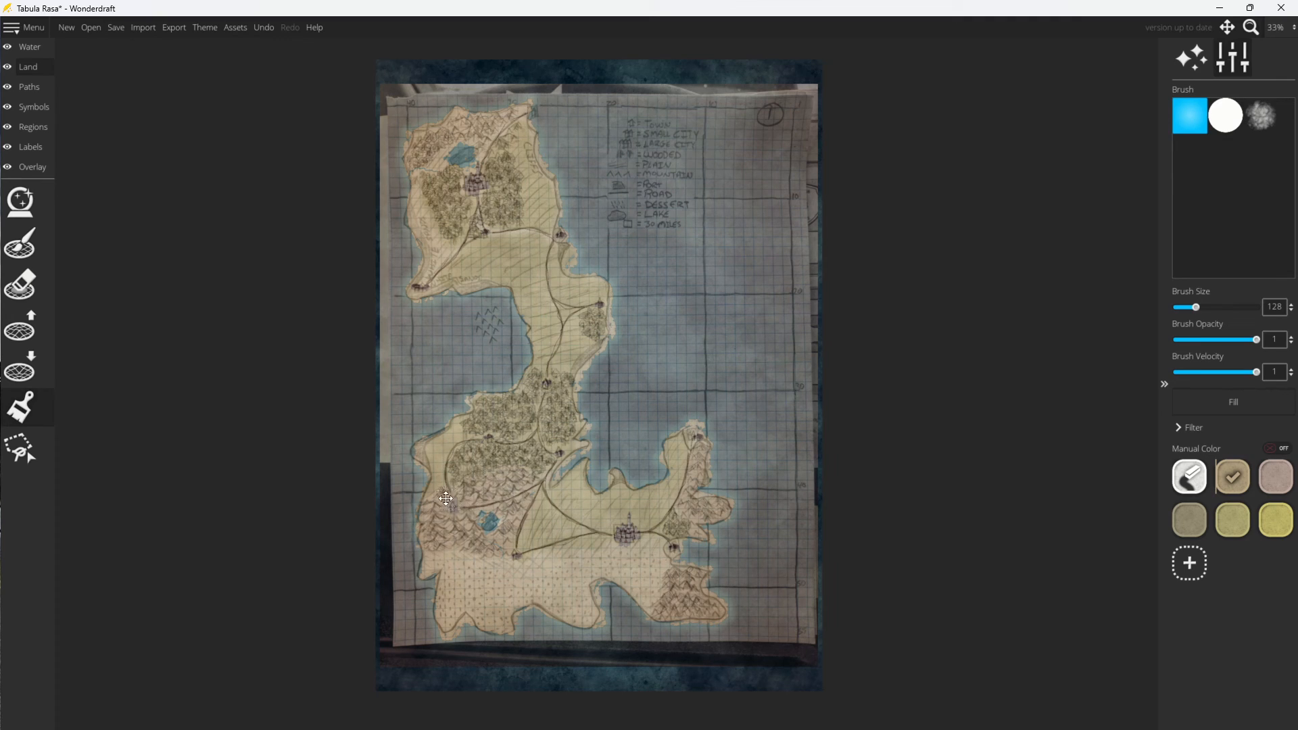
{"action": "mouse_move", "coordinate": [496, 507]}
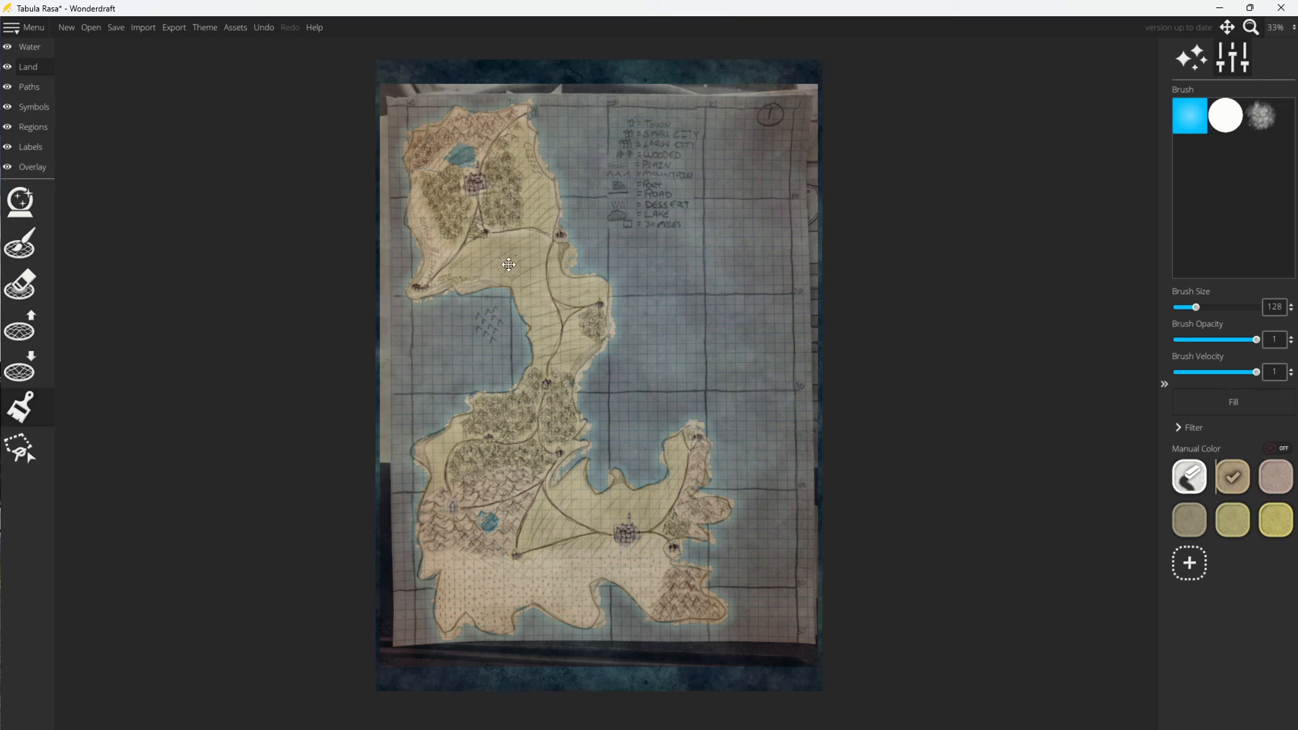
{"action": "mouse_move", "coordinate": [520, 296]}
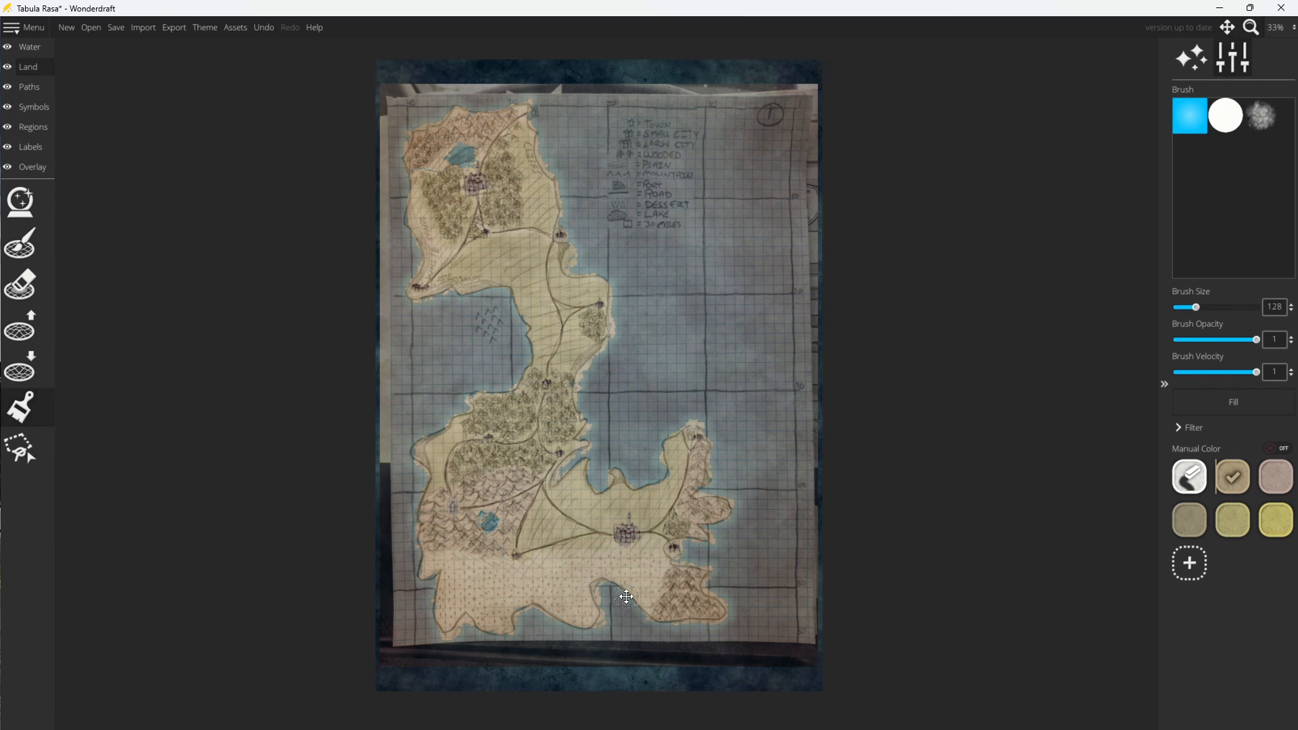
{"action": "mouse_move", "coordinate": [588, 577]}
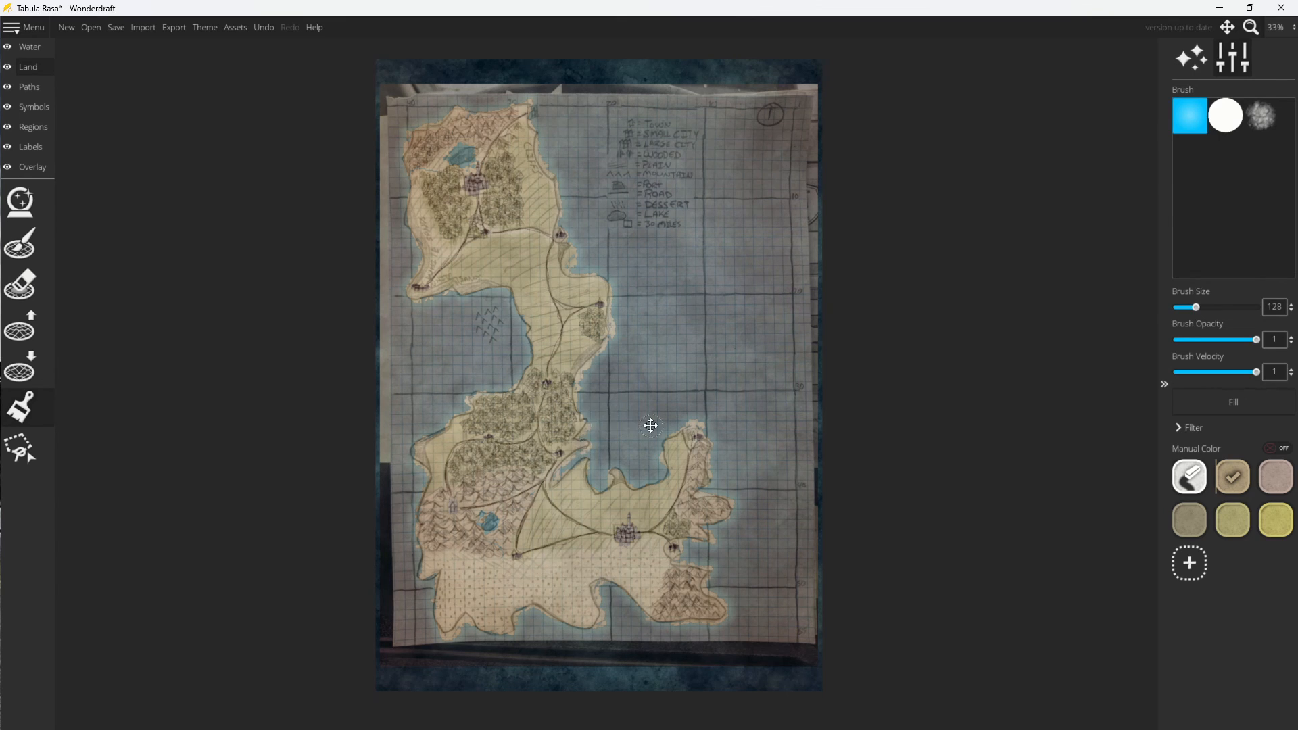
Add a new pale sandy land colour (efd49b), adjusted slightly lighter and yellower, and confirm it.
{"action": "left_click", "coordinate": [1164, 382]}
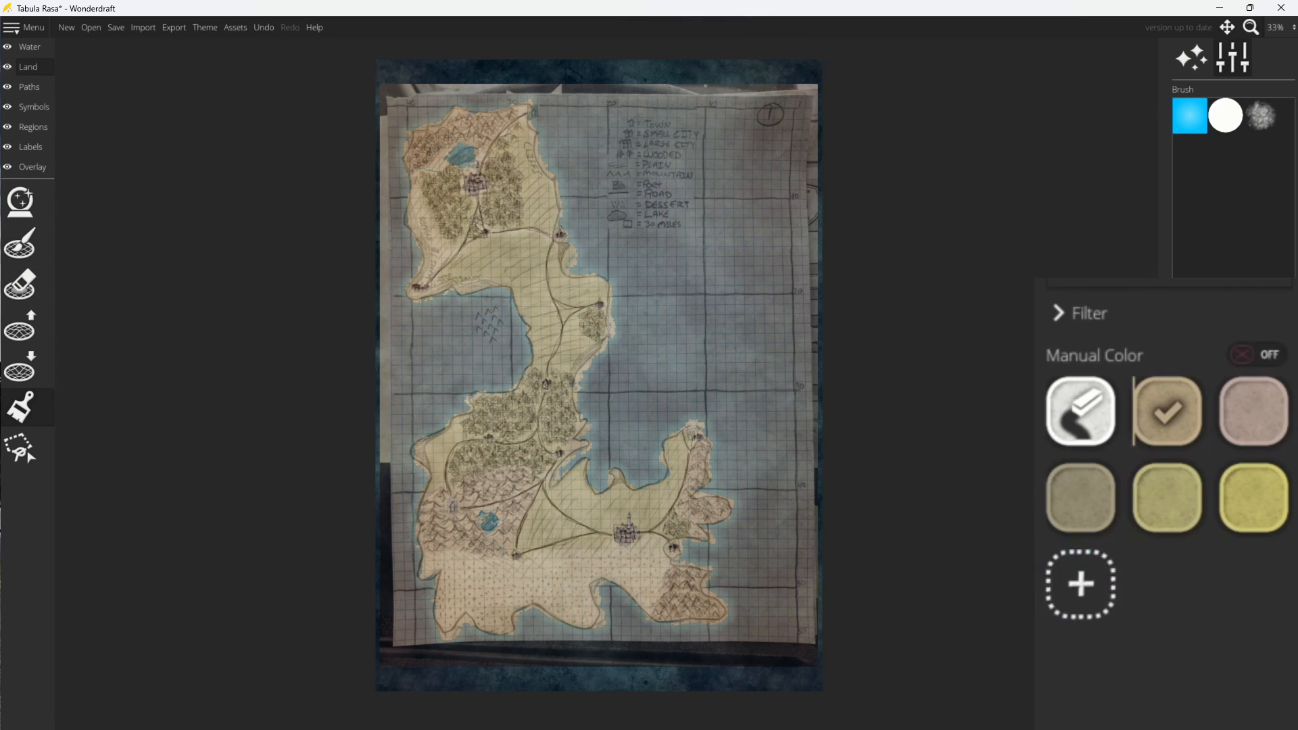
{"action": "left_click", "coordinate": [1225, 115]}
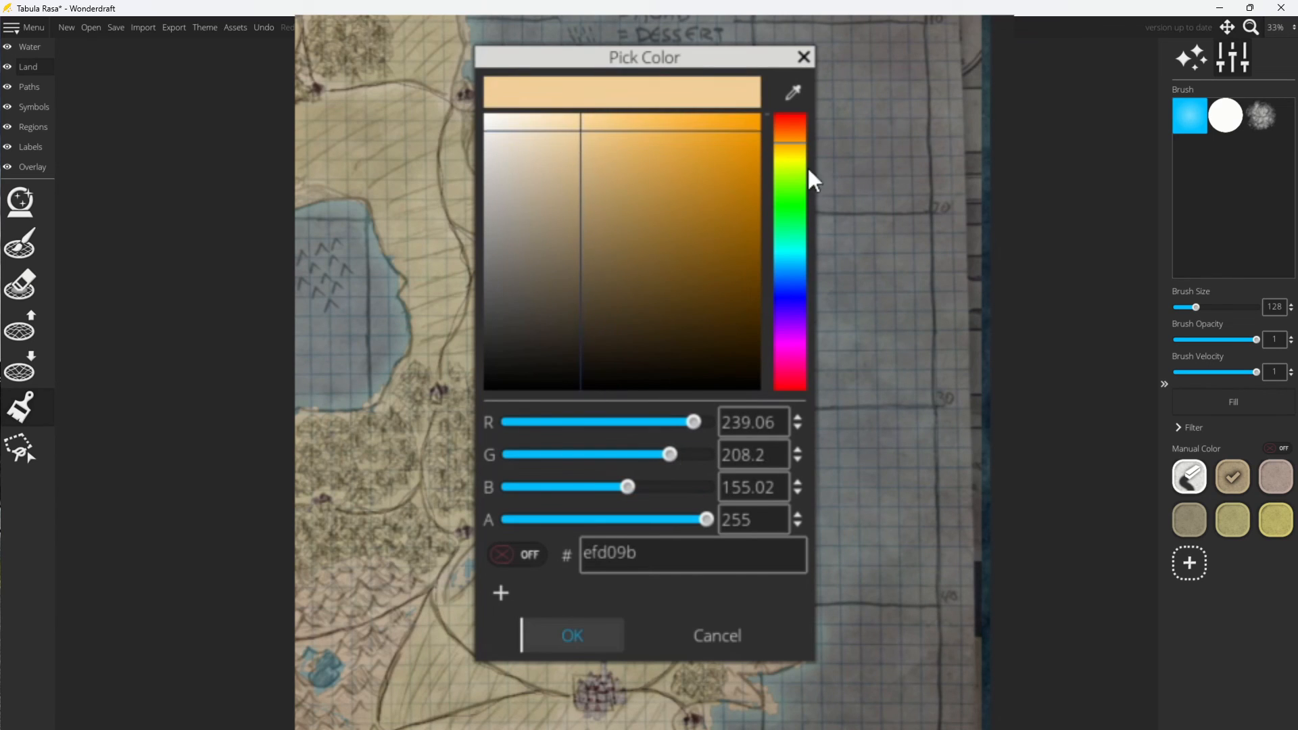
{"action": "left_click", "coordinate": [788, 153]}
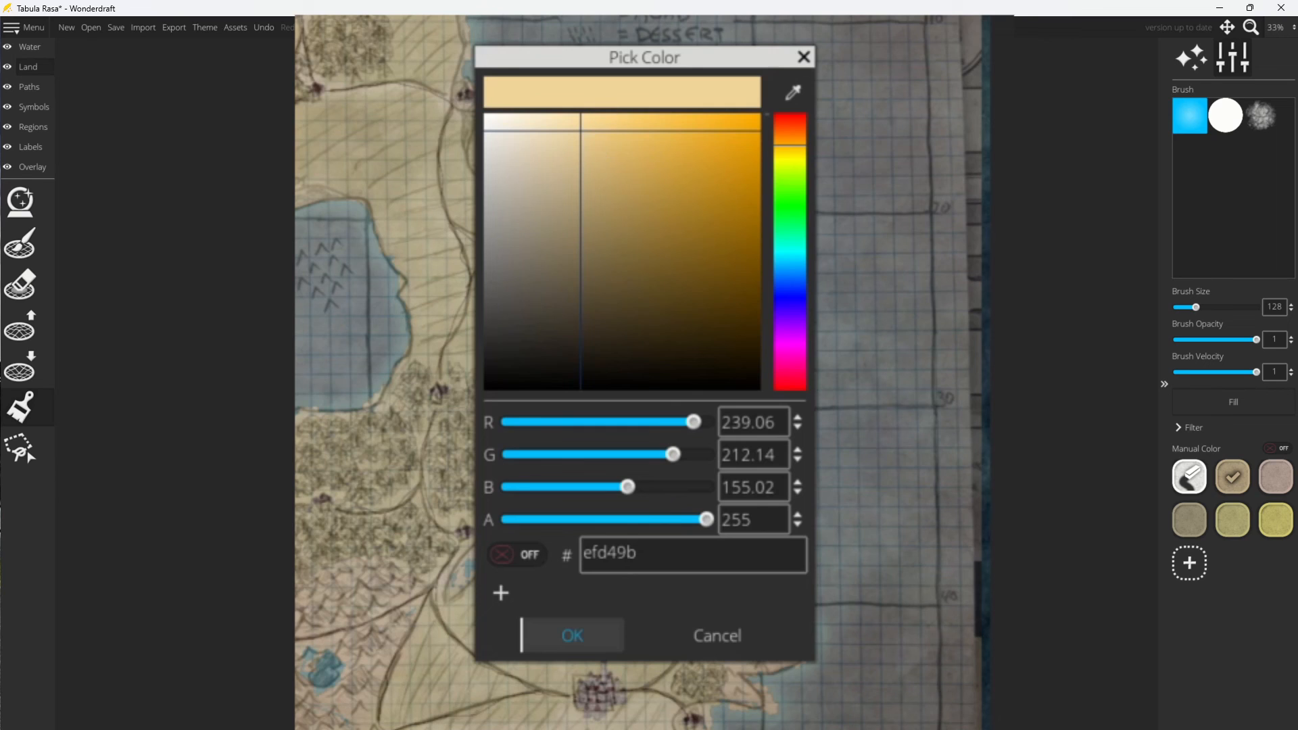
{"action": "left_click", "coordinate": [571, 635]}
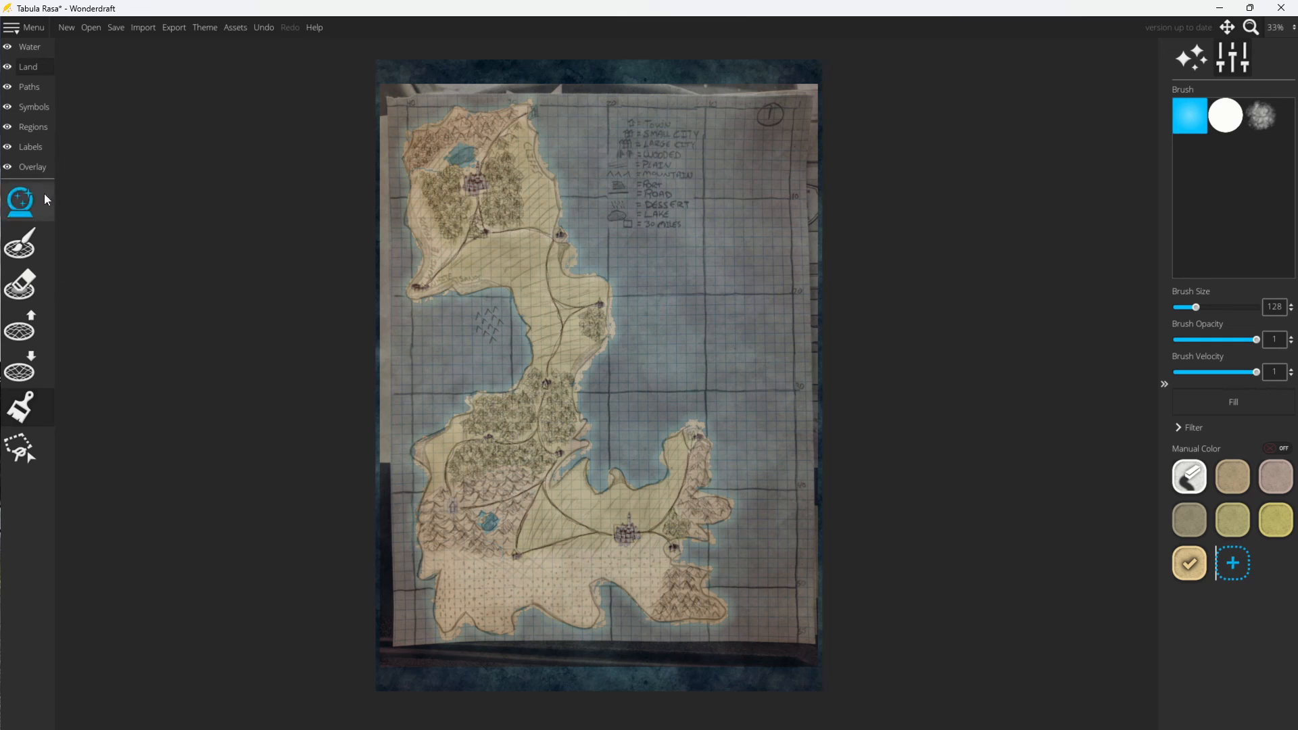
{"action": "left_click", "coordinate": [21, 201]}
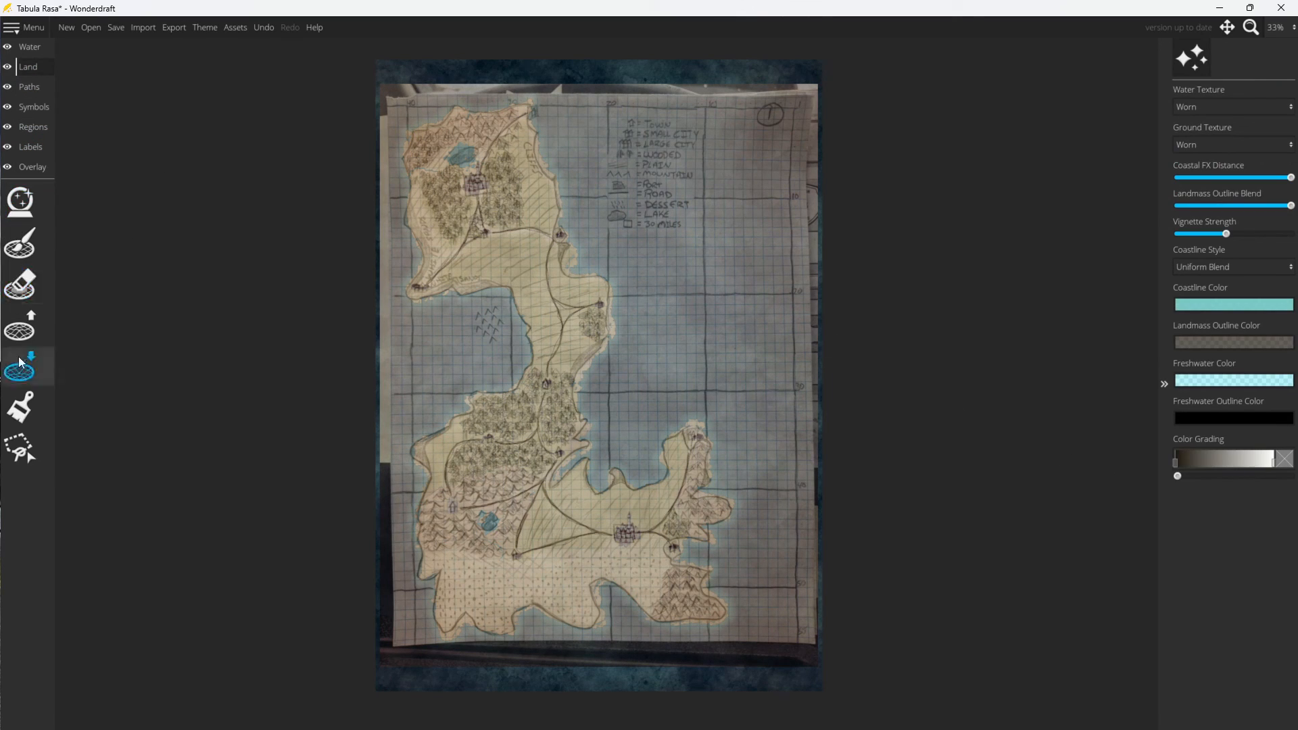
{"action": "left_click", "coordinate": [19, 407]}
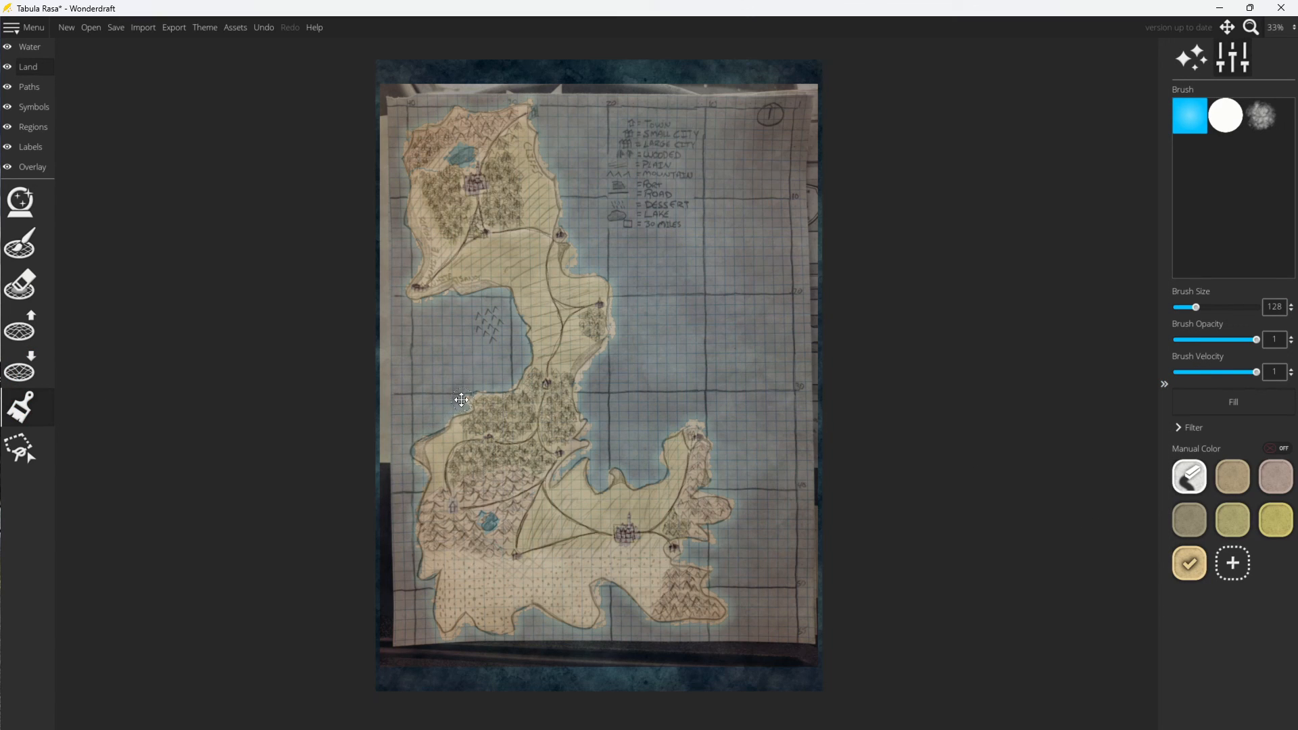
{"action": "mouse_move", "coordinate": [421, 454]}
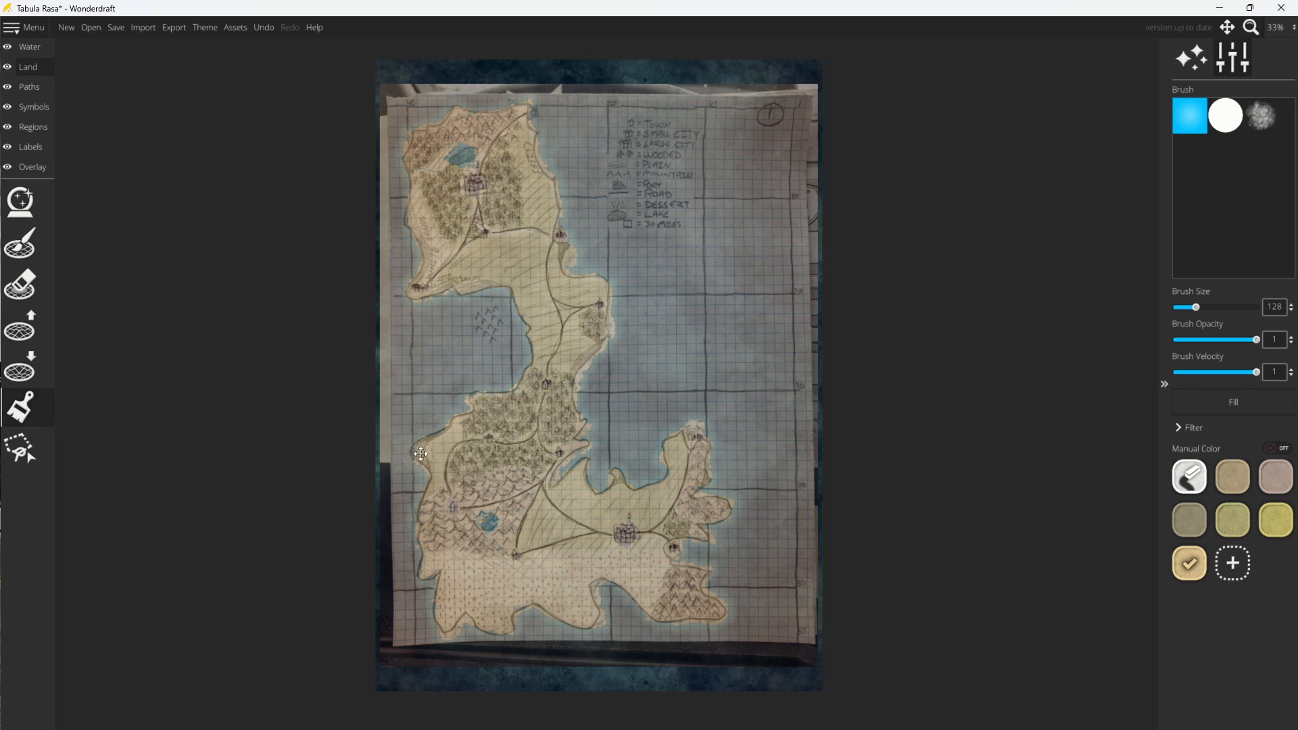
{"action": "mouse_move", "coordinate": [426, 576]}
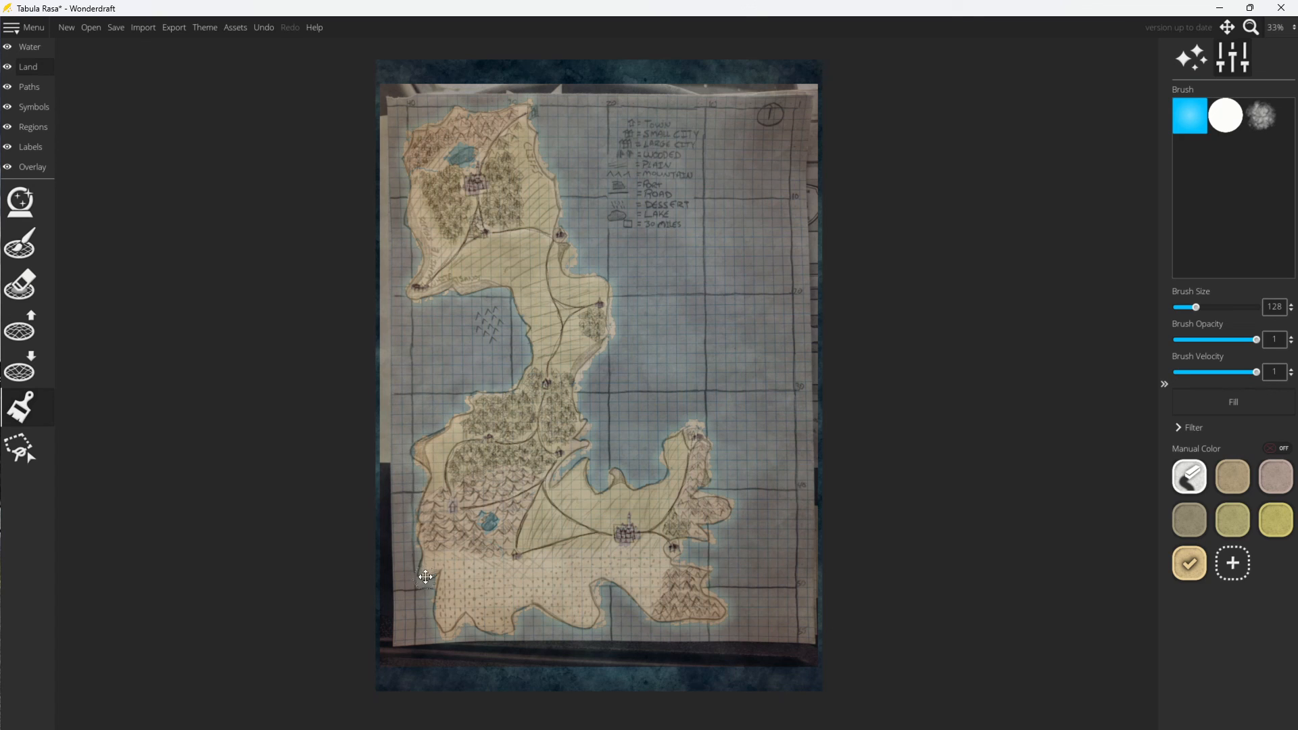
{"action": "mouse_move", "coordinate": [441, 573]}
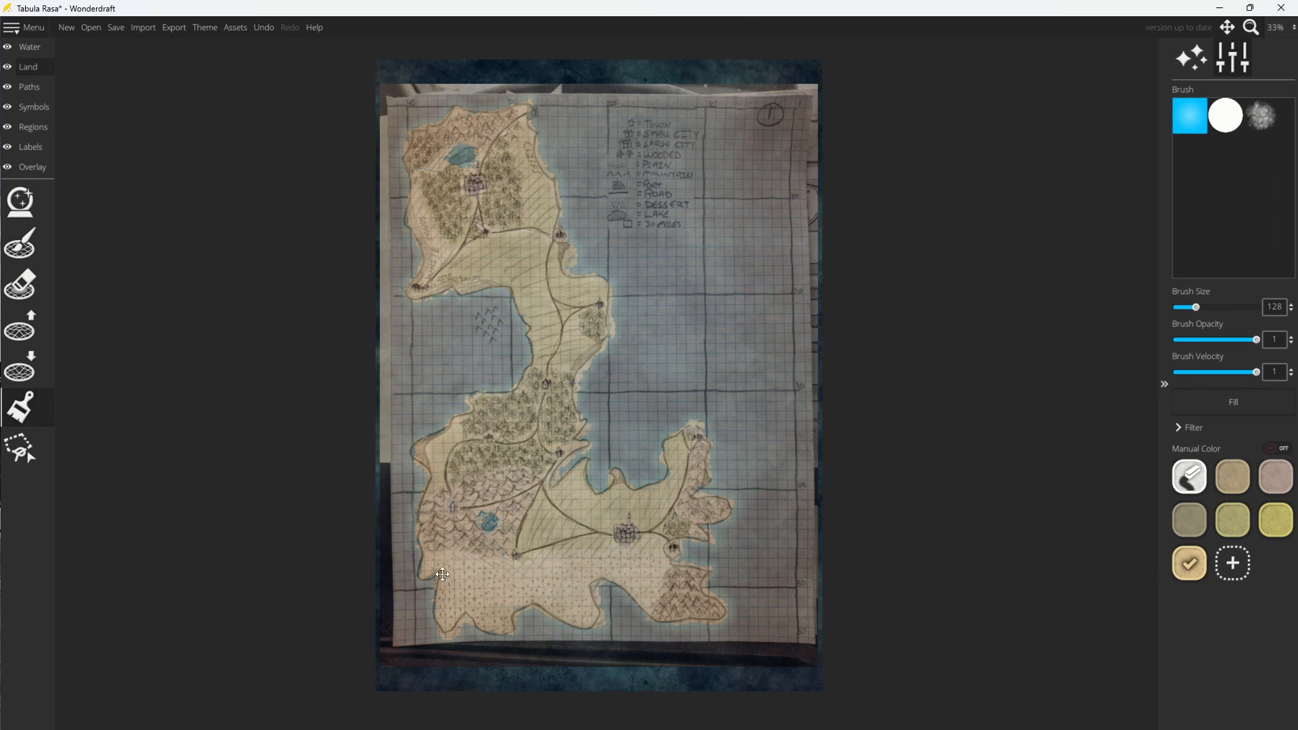
{"action": "mouse_move", "coordinate": [482, 634]}
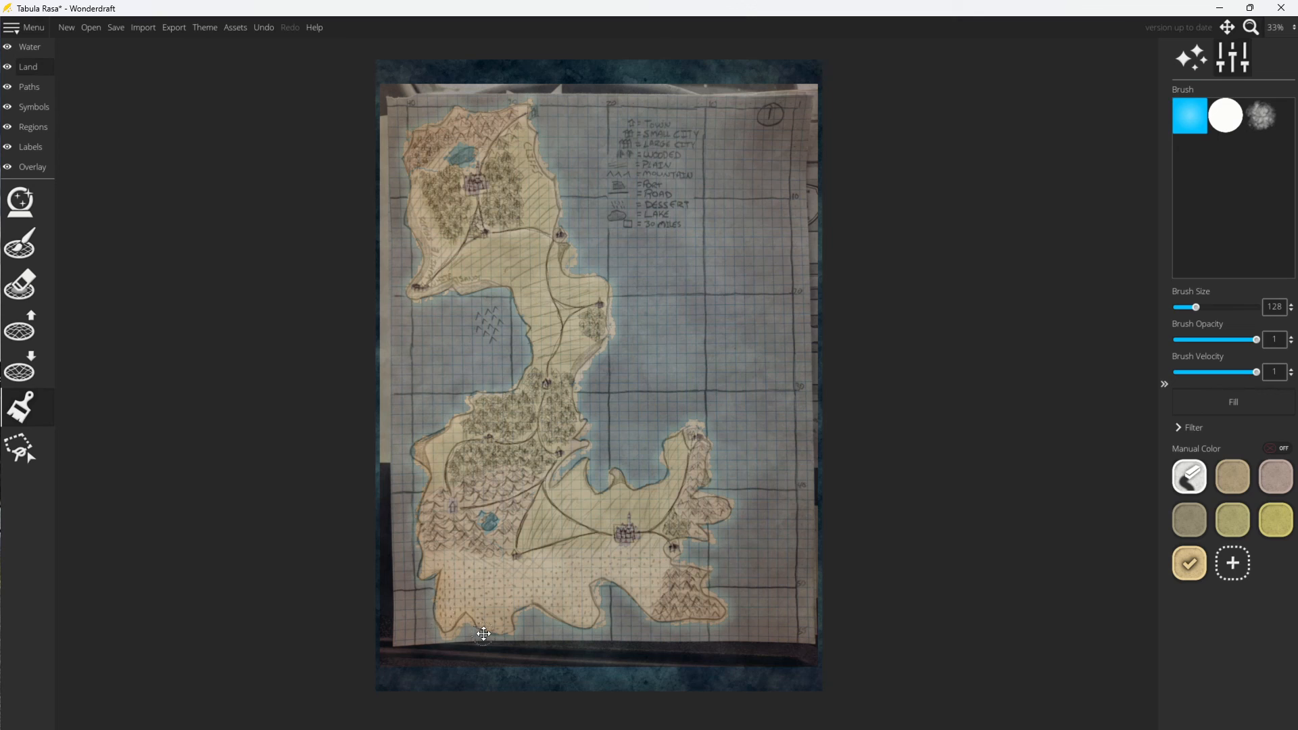
{"action": "mouse_move", "coordinate": [596, 621]}
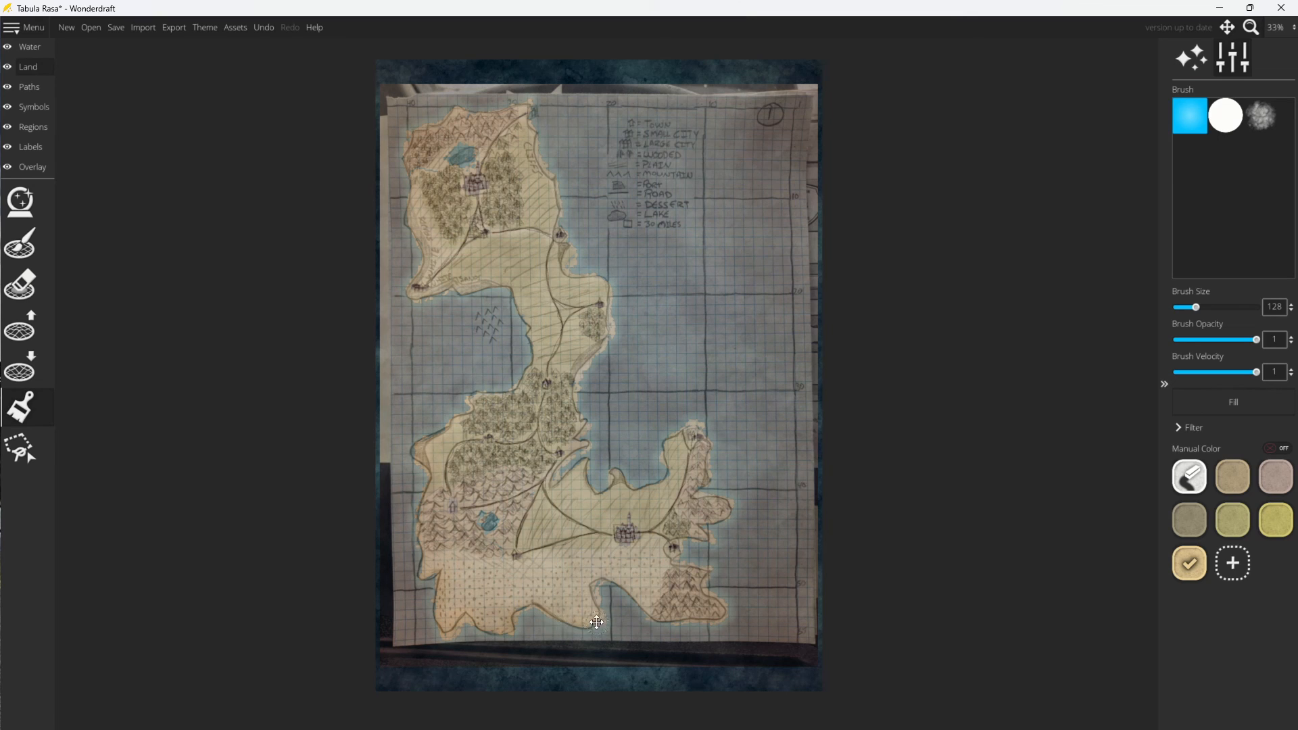
{"action": "mouse_move", "coordinate": [695, 631]}
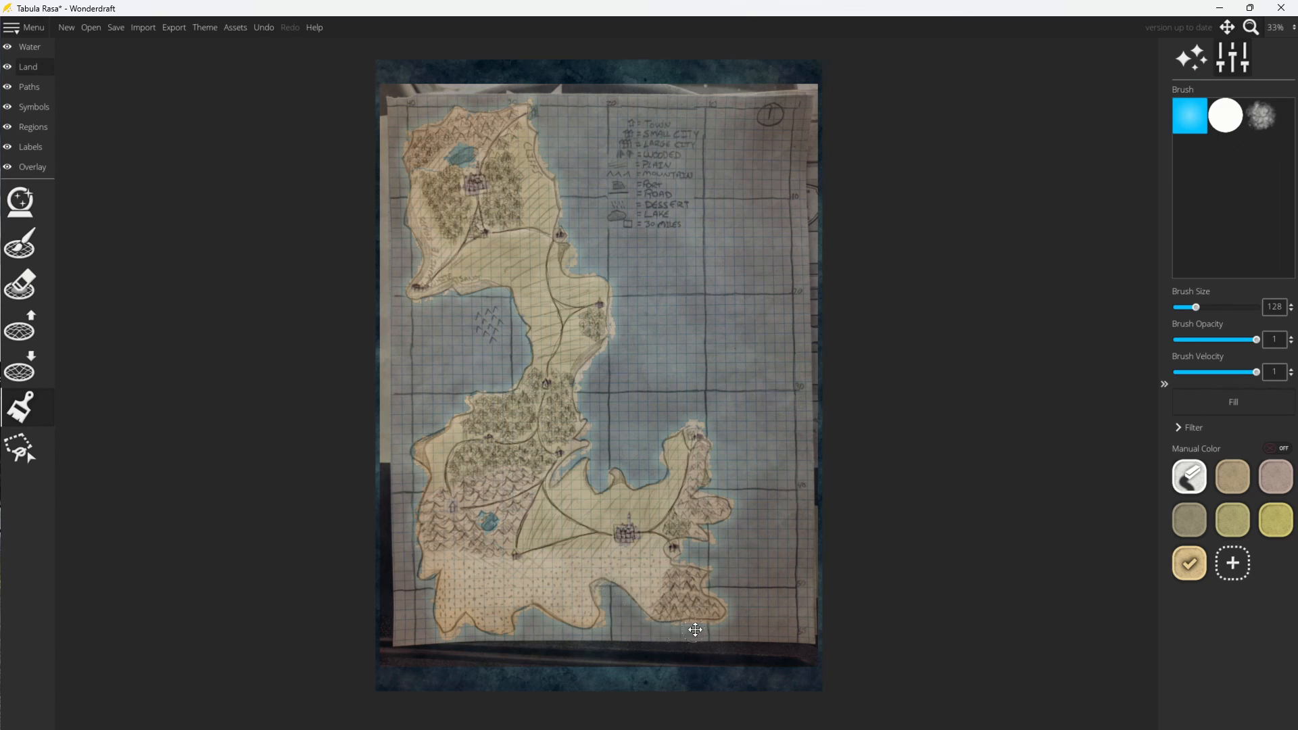
{"action": "mouse_move", "coordinate": [689, 559]}
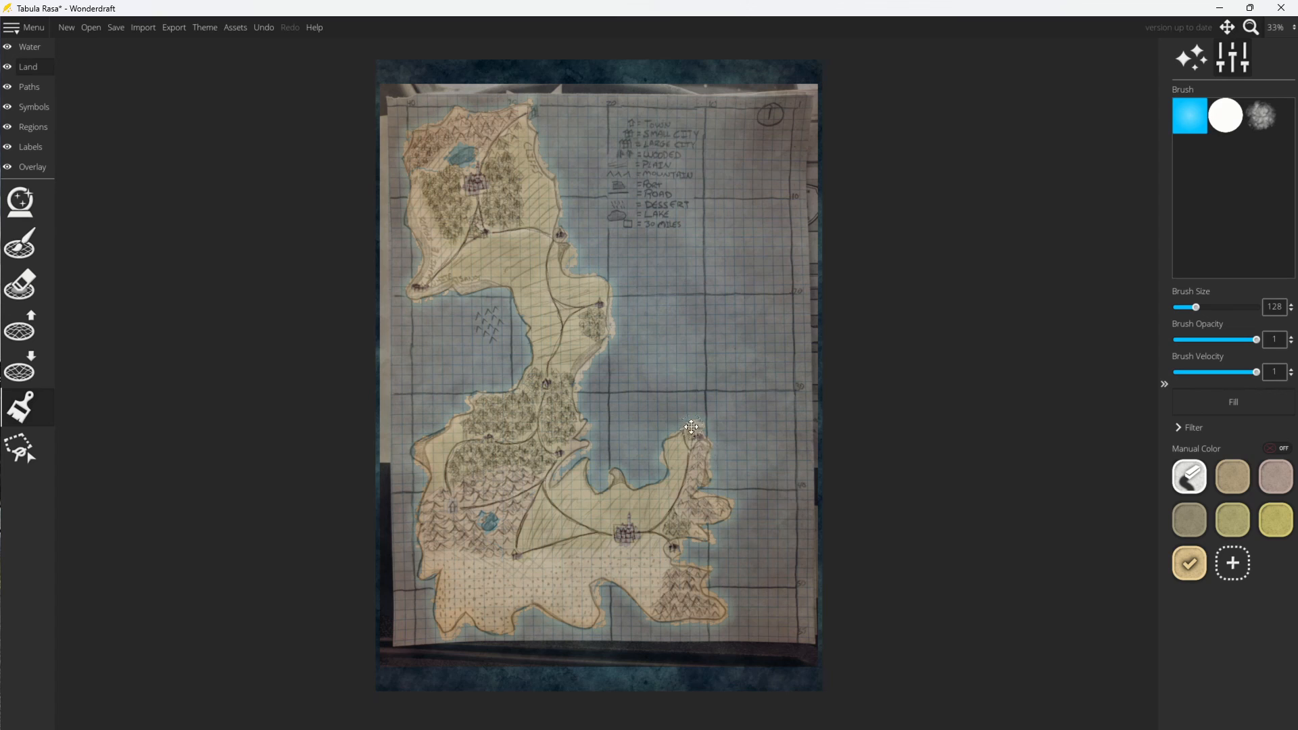
{"action": "mouse_move", "coordinate": [625, 476]}
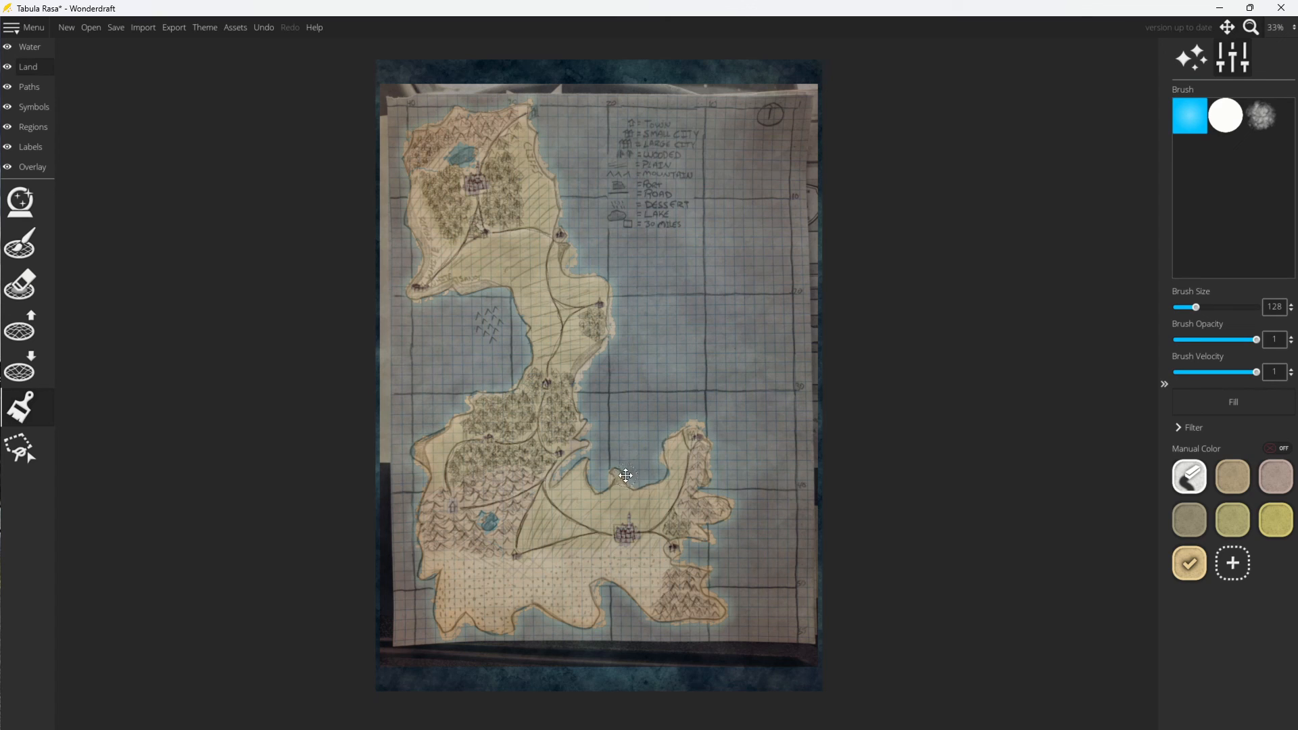
{"action": "mouse_move", "coordinate": [569, 465]}
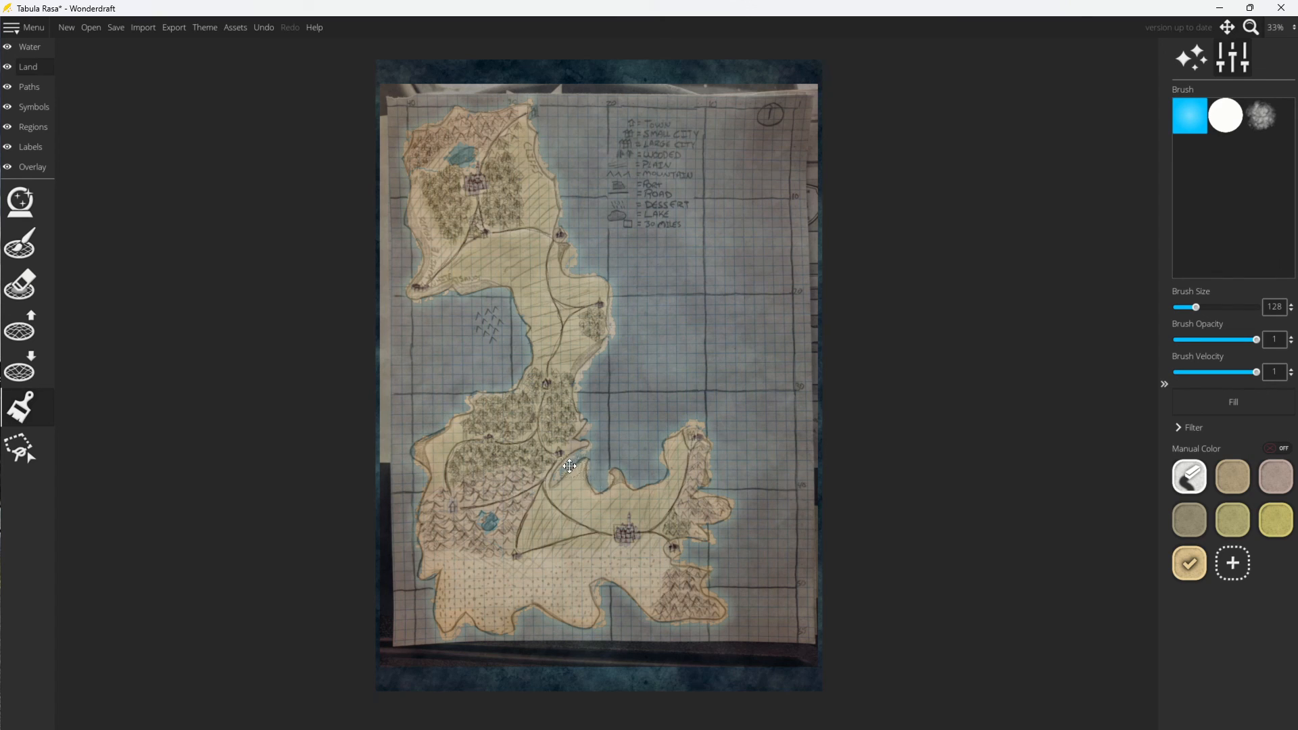
{"action": "mouse_move", "coordinate": [612, 351]}
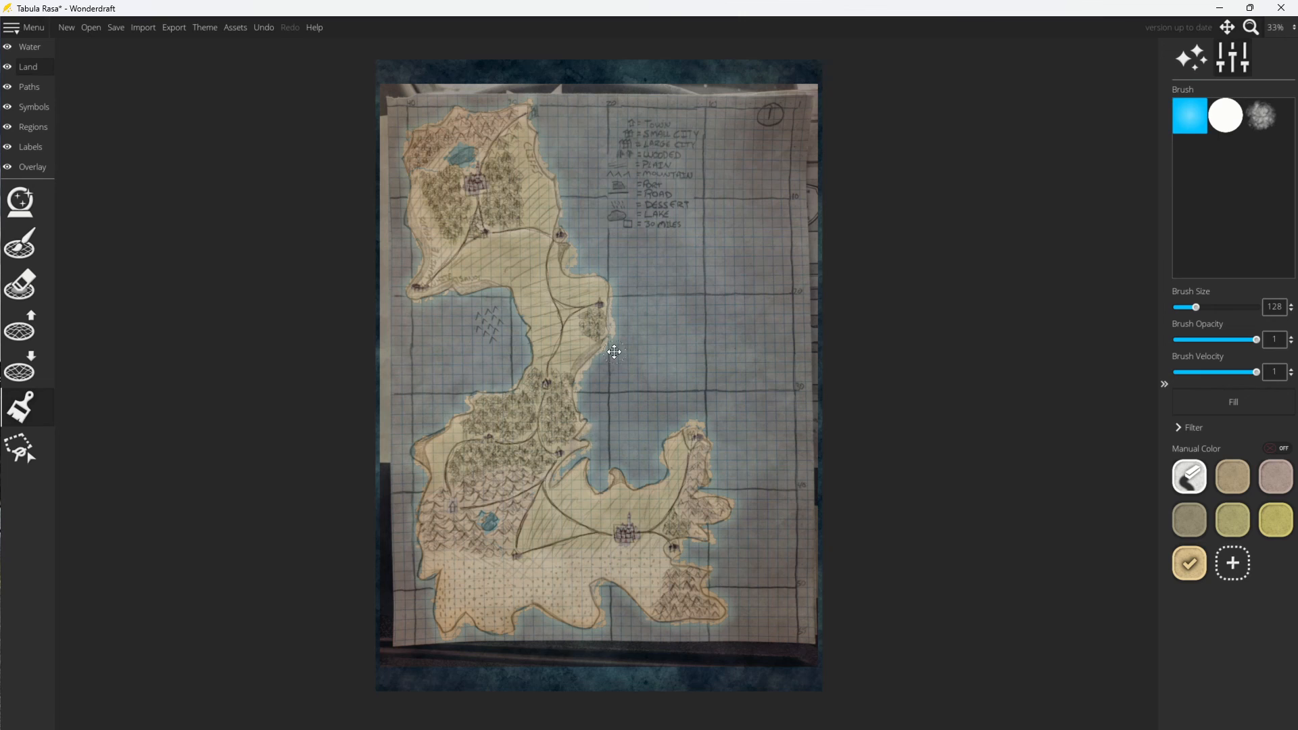
{"action": "mouse_move", "coordinate": [419, 198]}
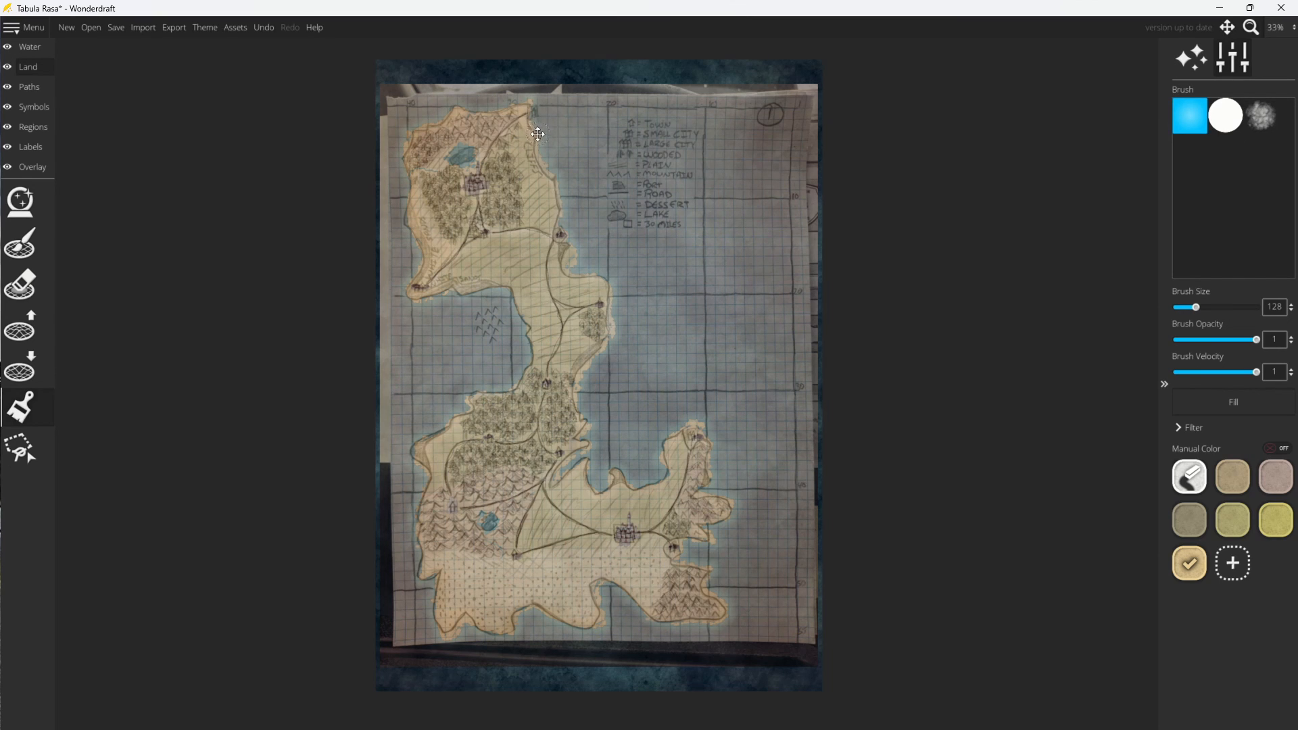
{"action": "mouse_move", "coordinate": [569, 246]}
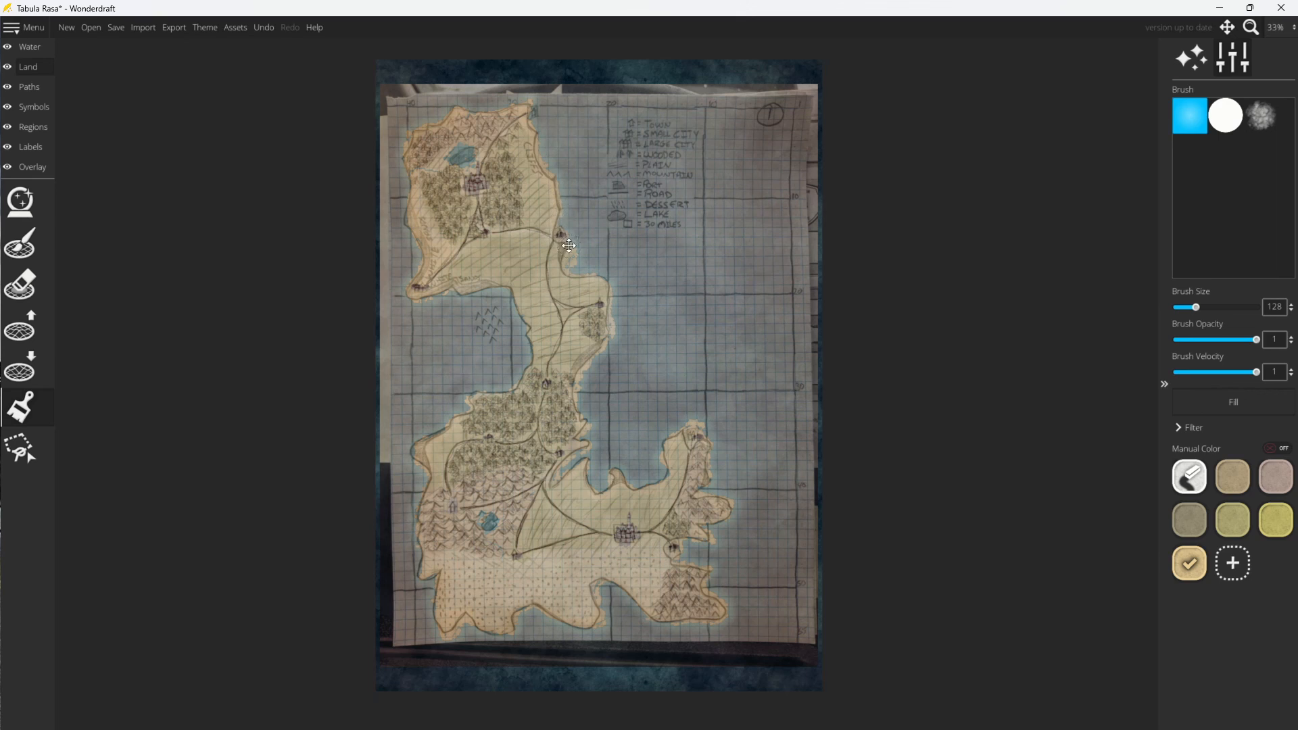
{"action": "mouse_move", "coordinate": [633, 351]}
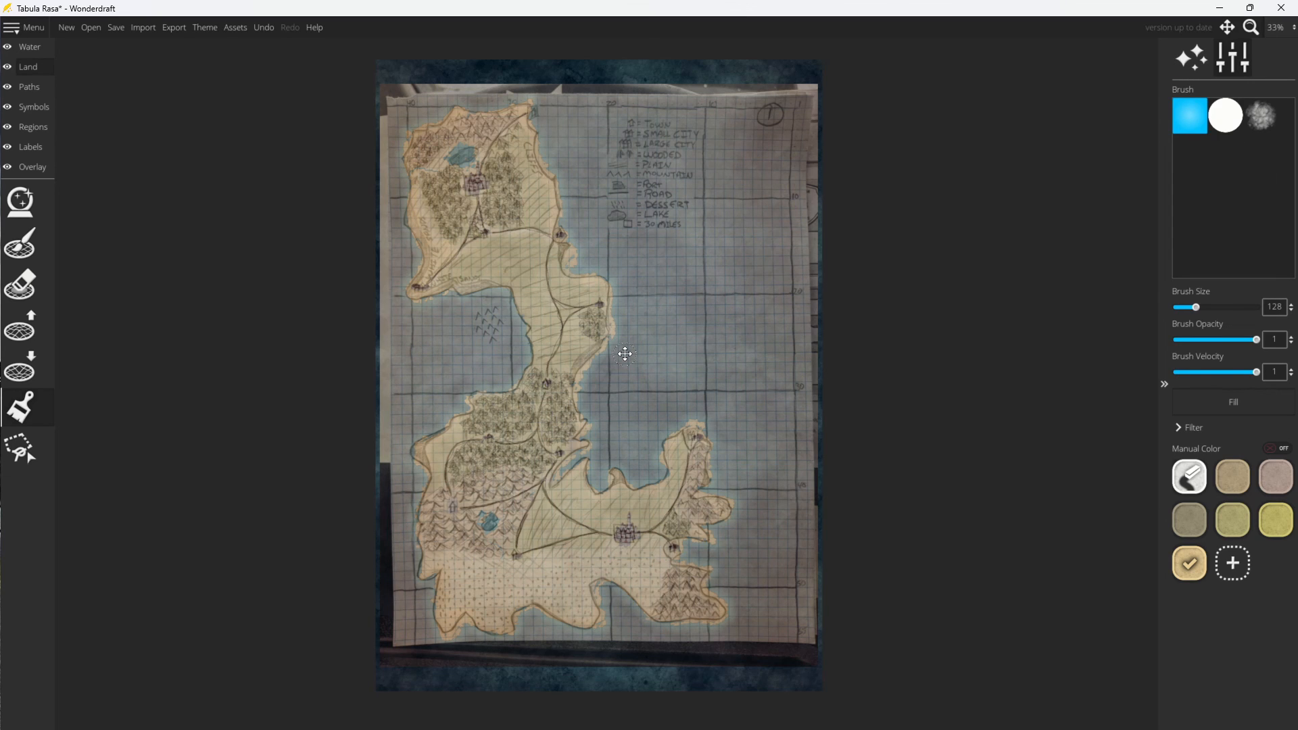
{"action": "mouse_move", "coordinate": [550, 300]}
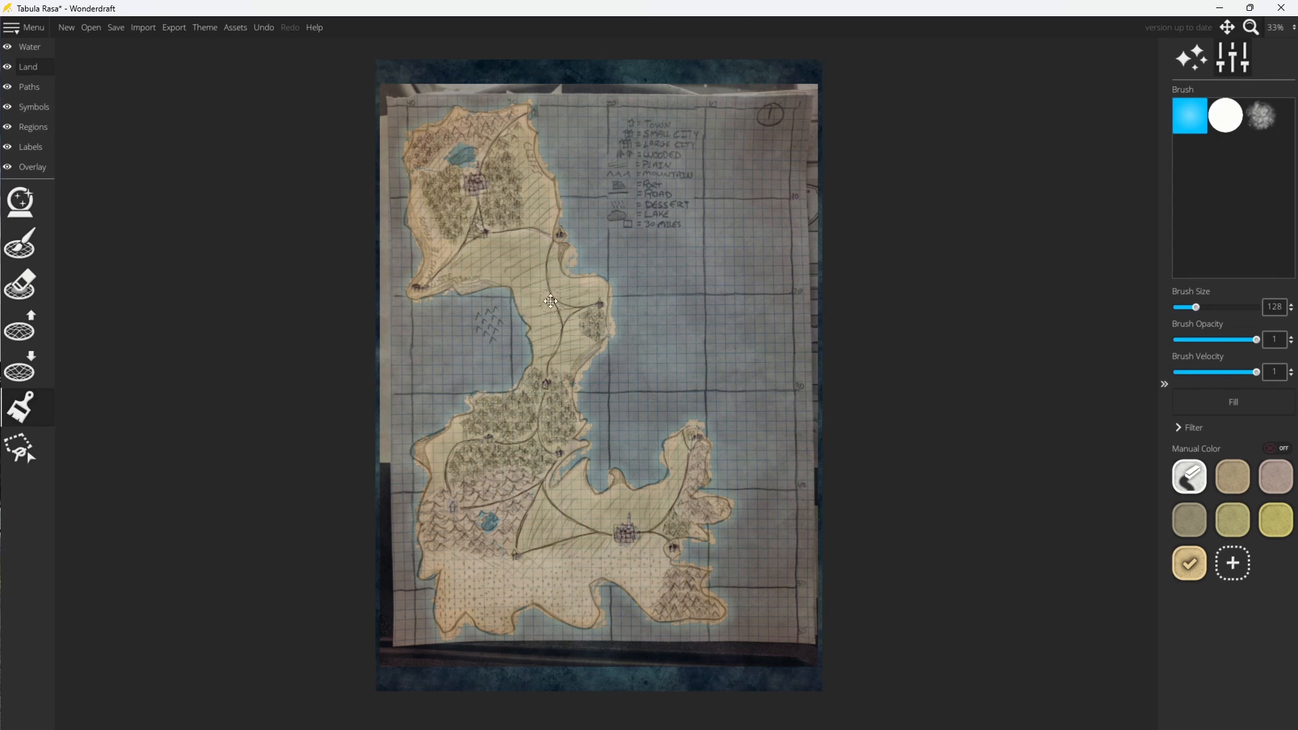
Switch to the Overlay layer and bring up the traced image's scale and opacity settings.
{"action": "left_click", "coordinate": [21, 201]}
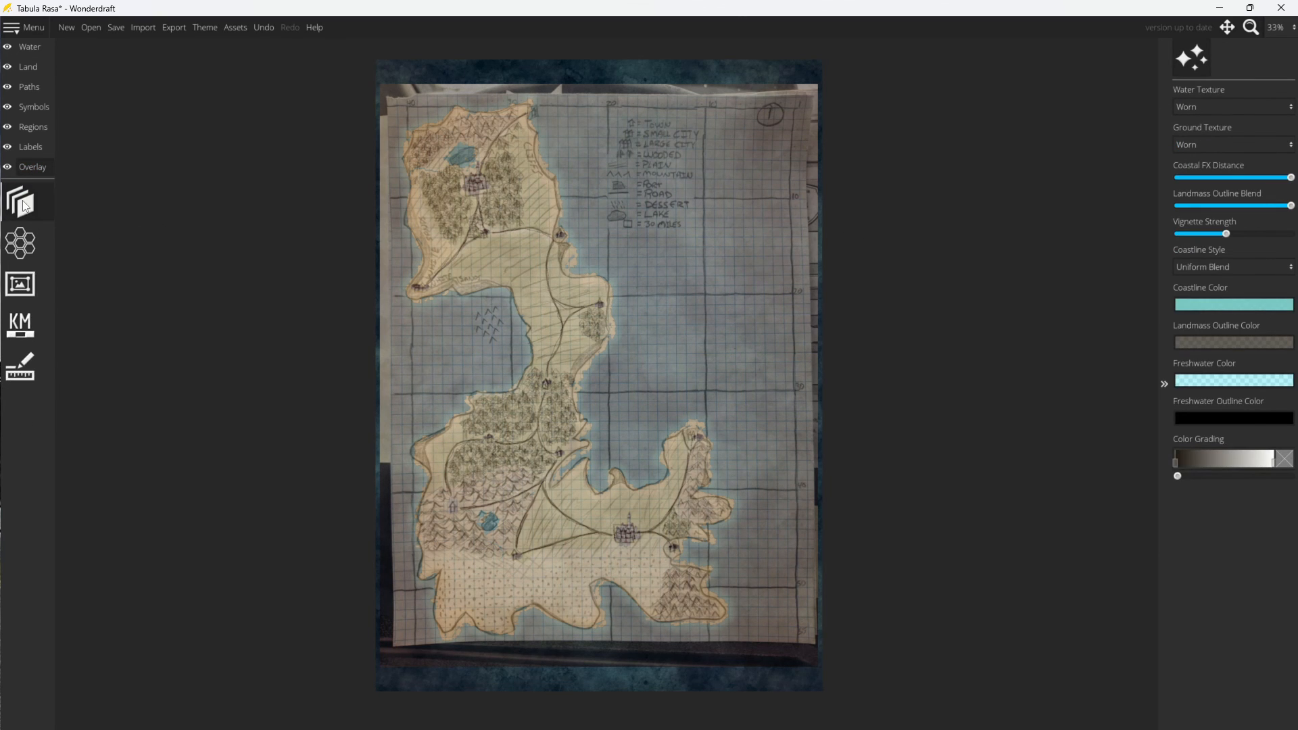
{"action": "left_click", "coordinate": [1233, 58]}
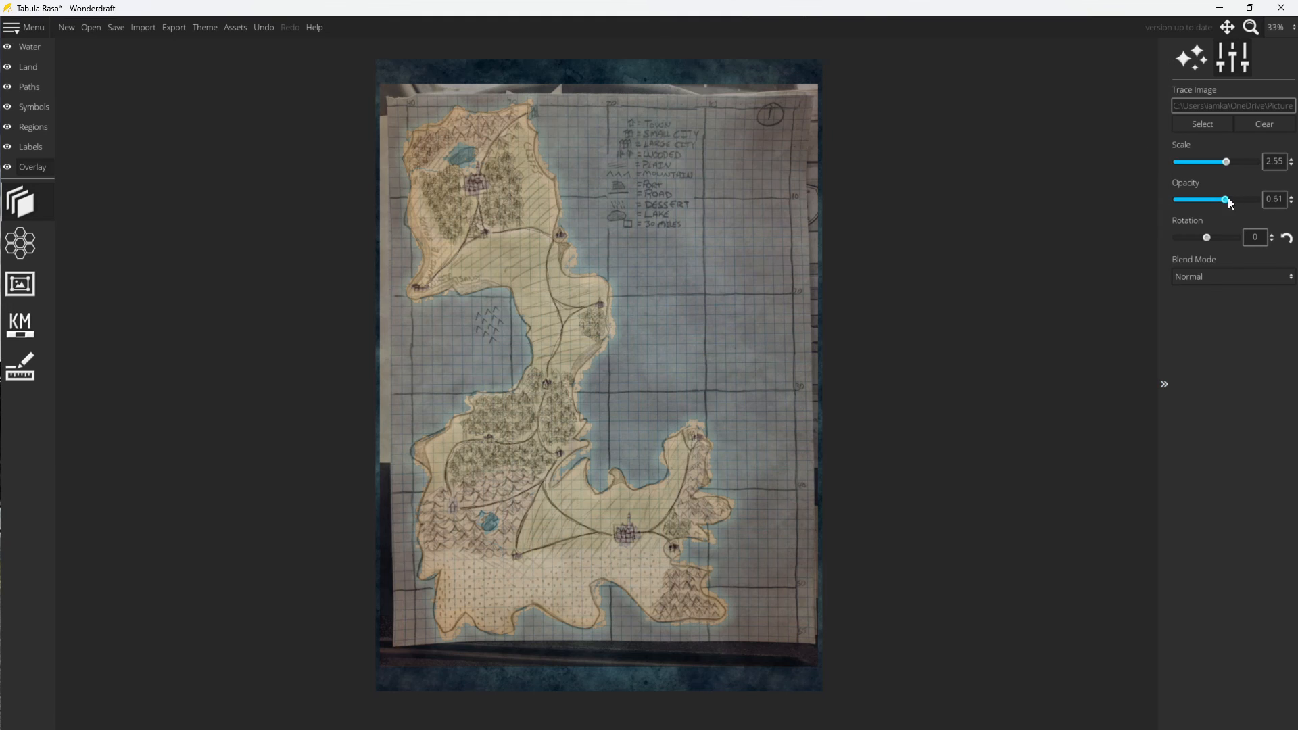